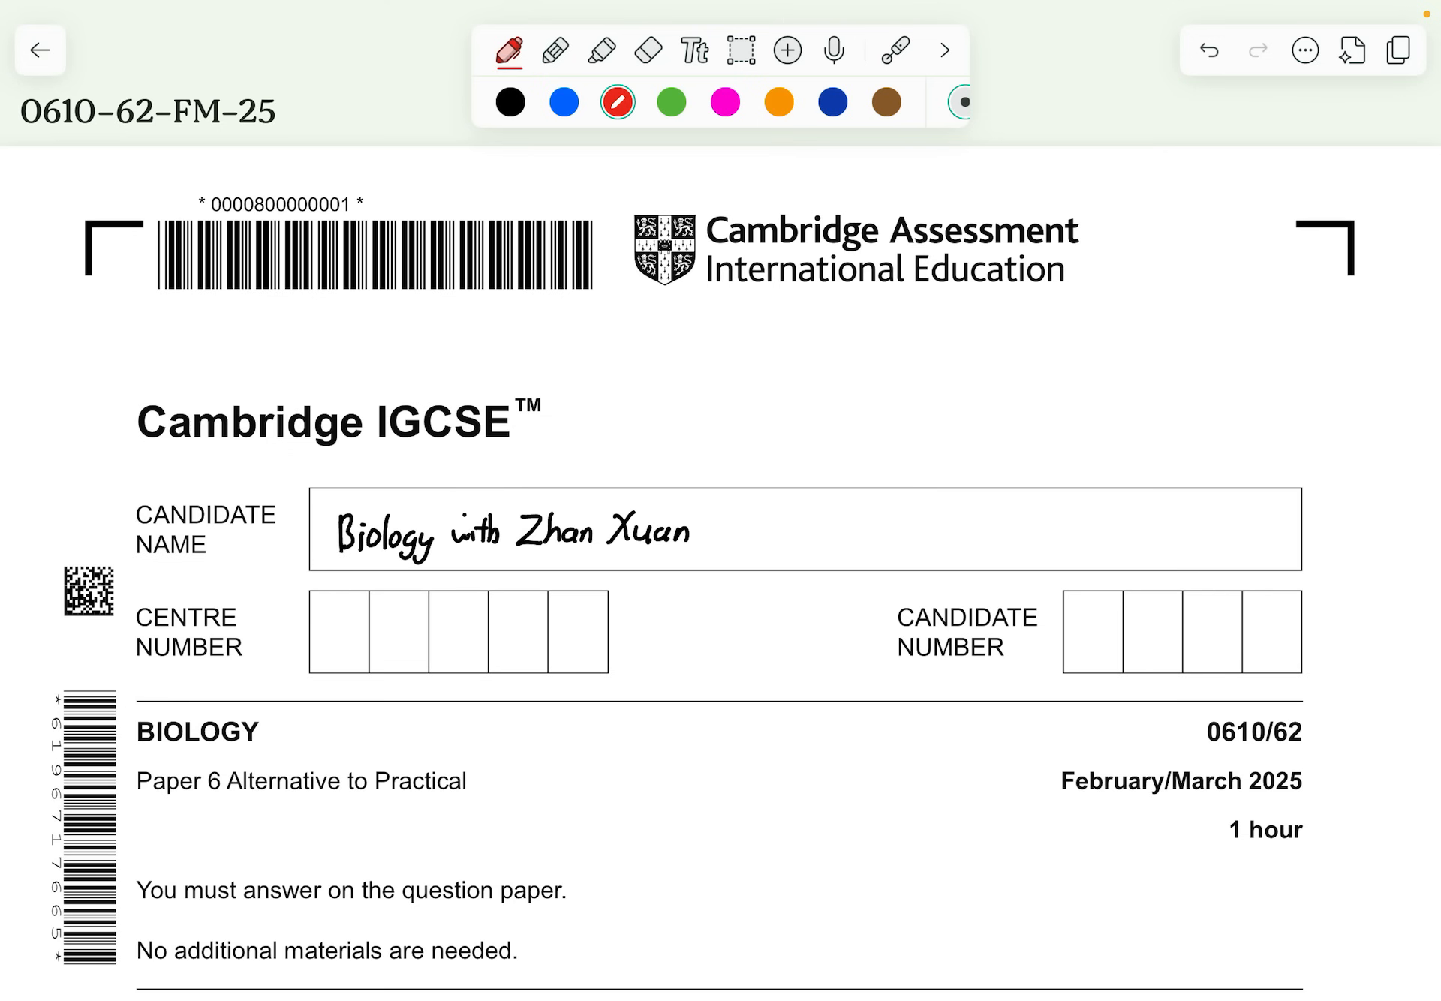
Fill Table 1.1's 1.5% row with 3 cm³ glucose solution and 1 cm³ distilled water, in blue
scroll("down", 3)
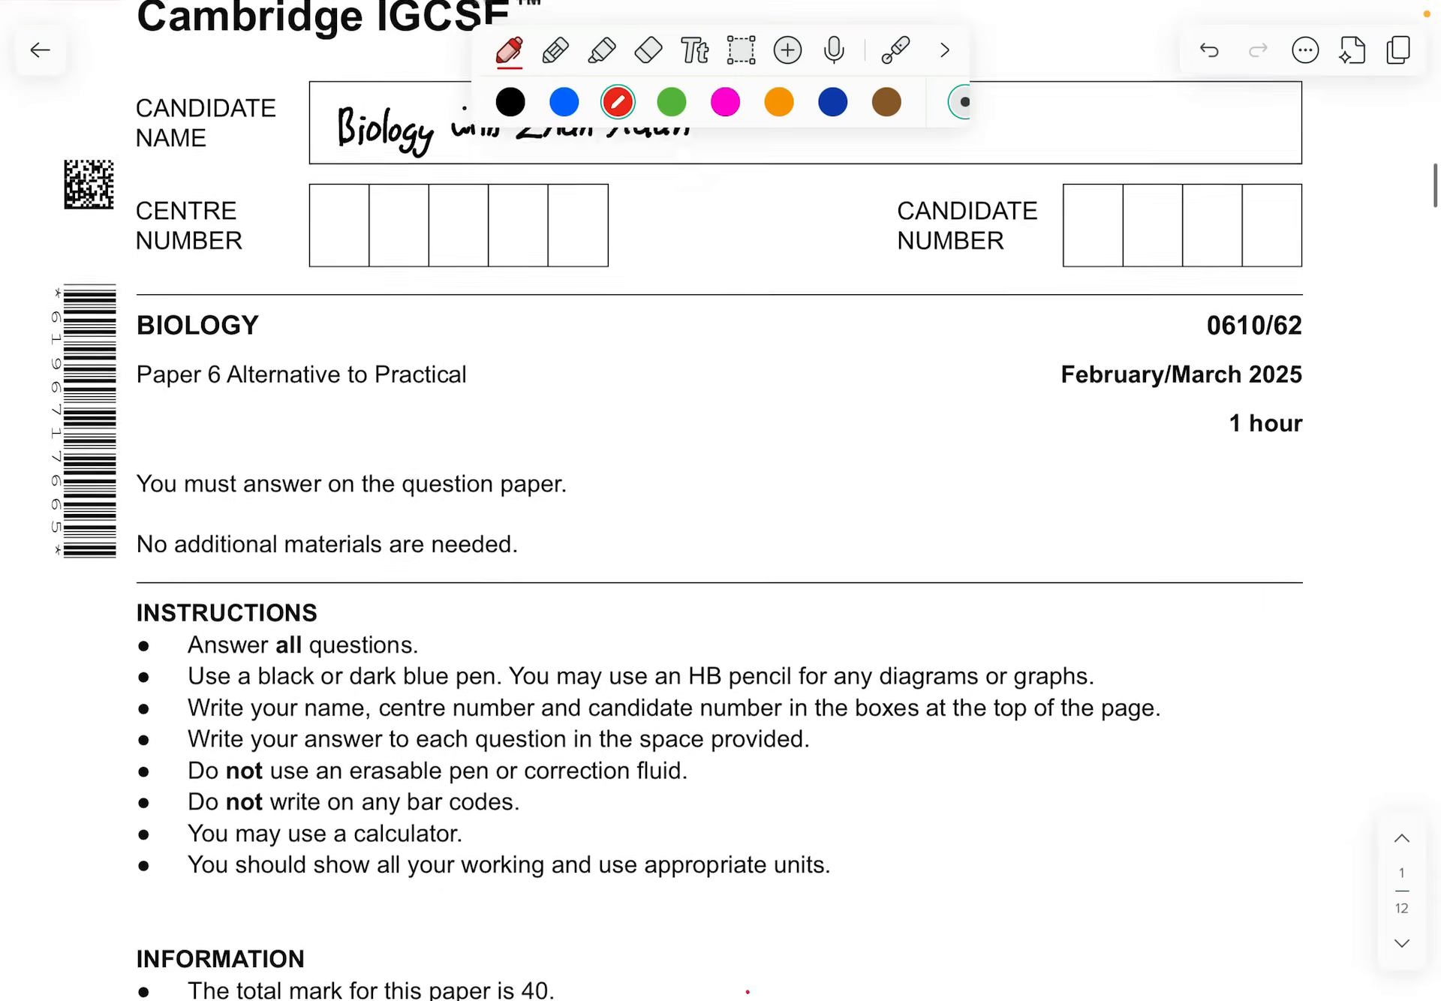
scroll("down", 3)
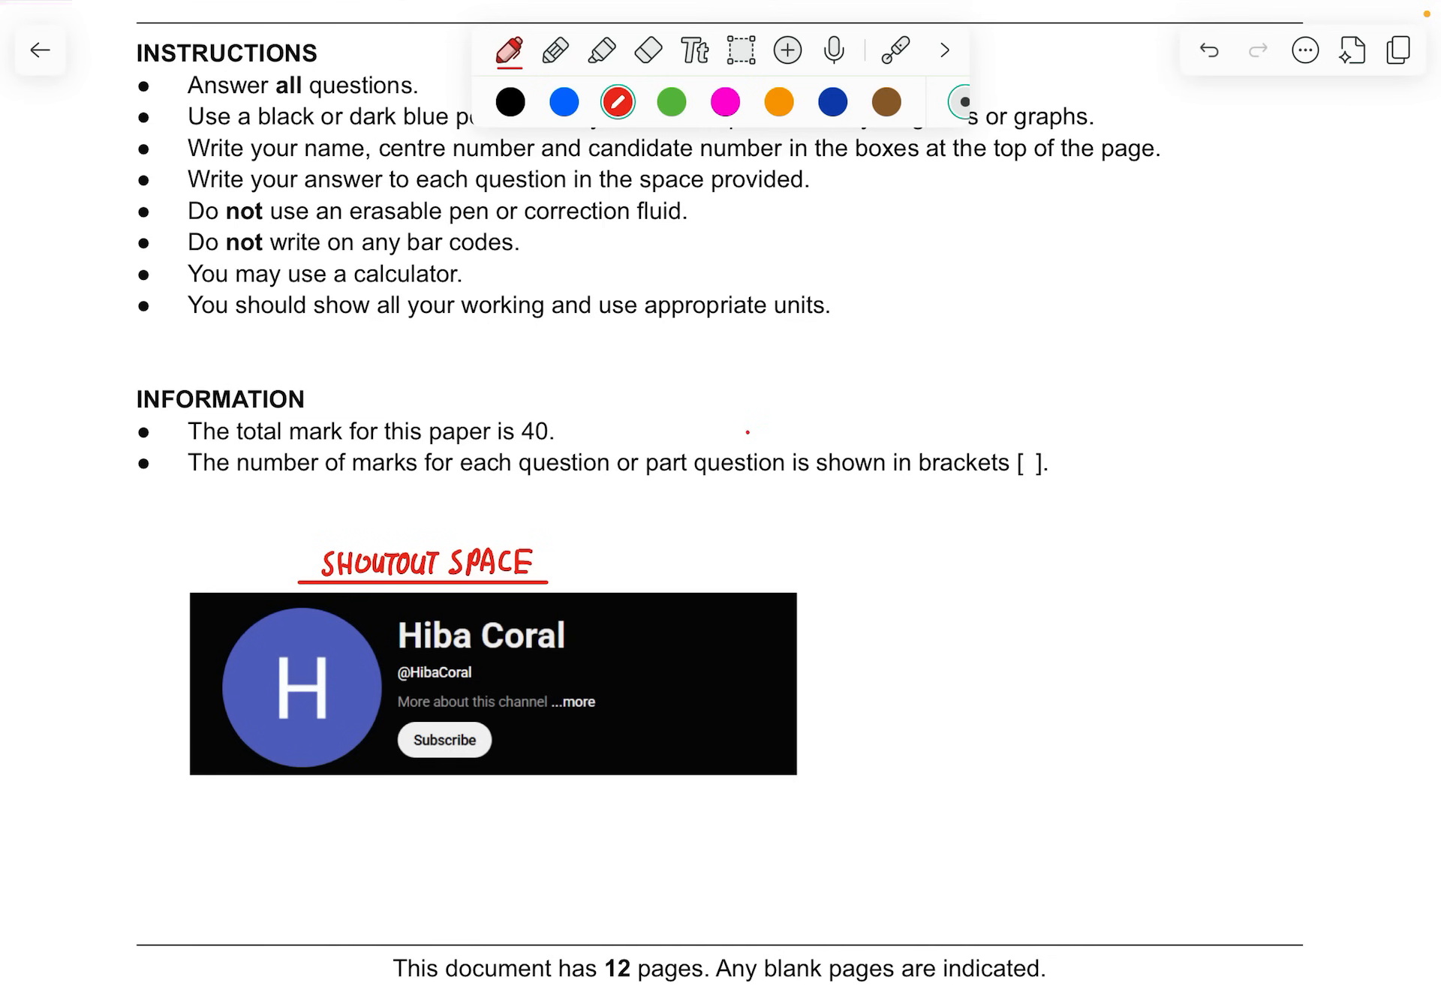
scroll("down", 3)
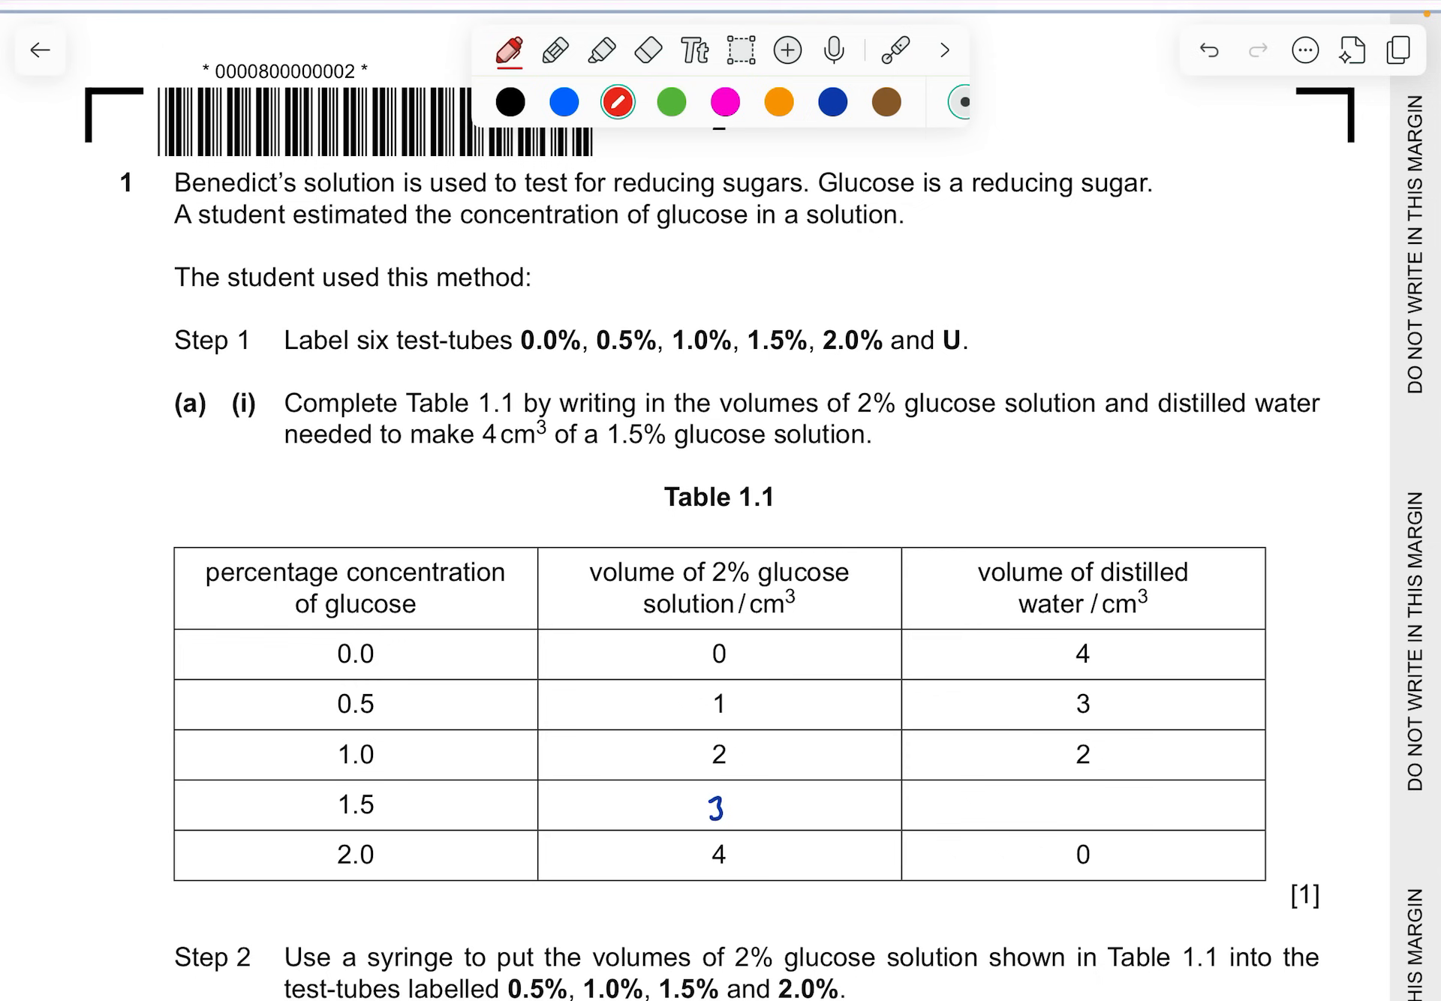
scroll("down", 3)
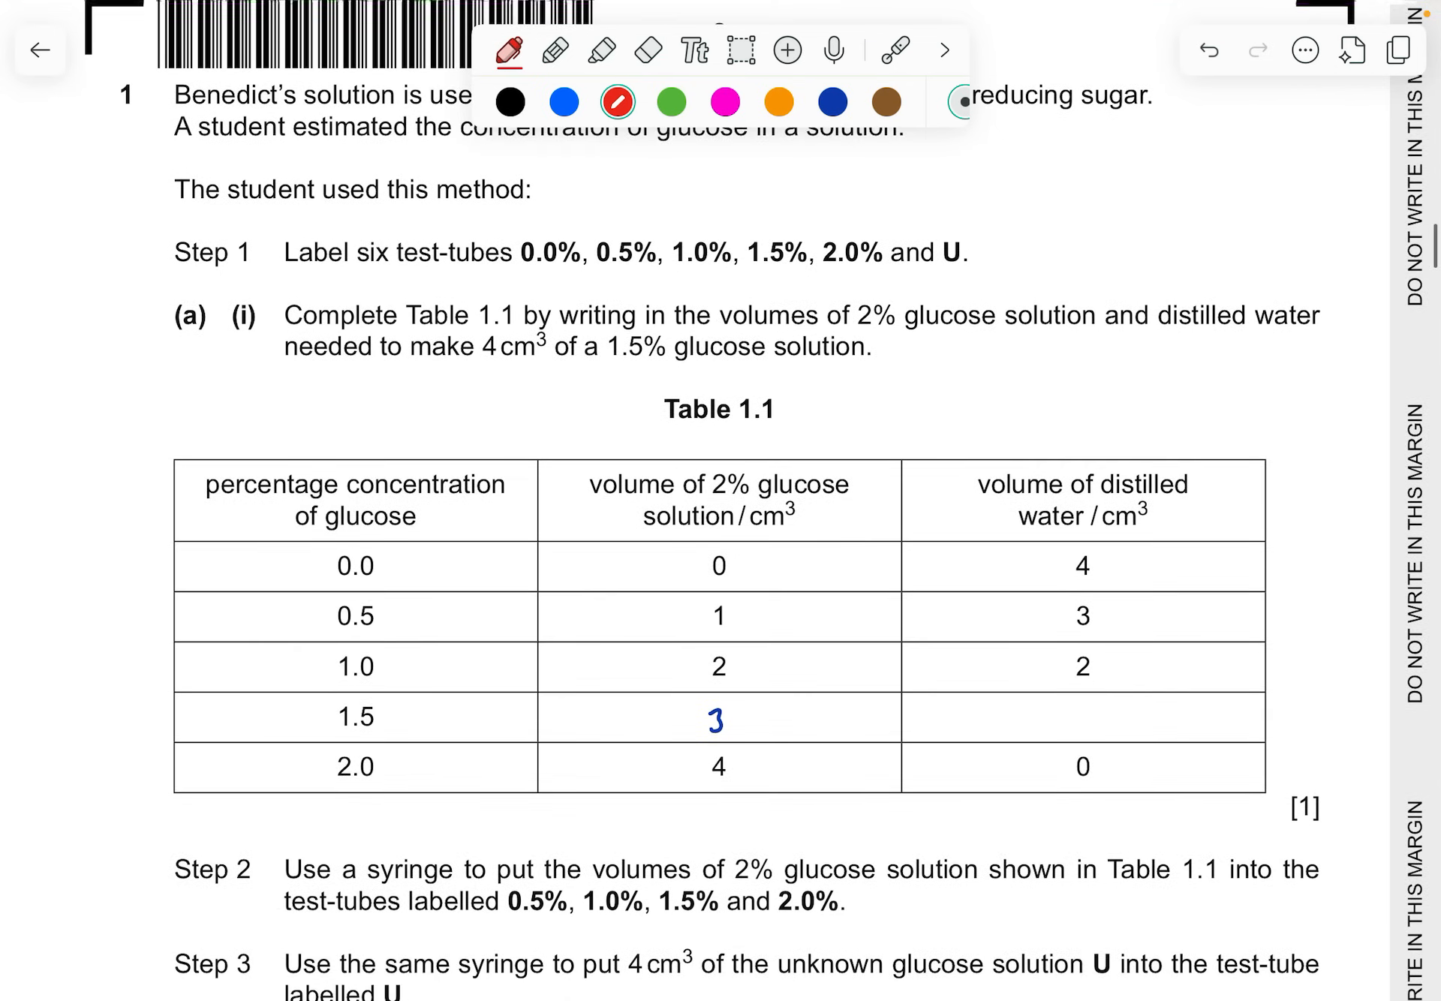
scroll("down", 3)
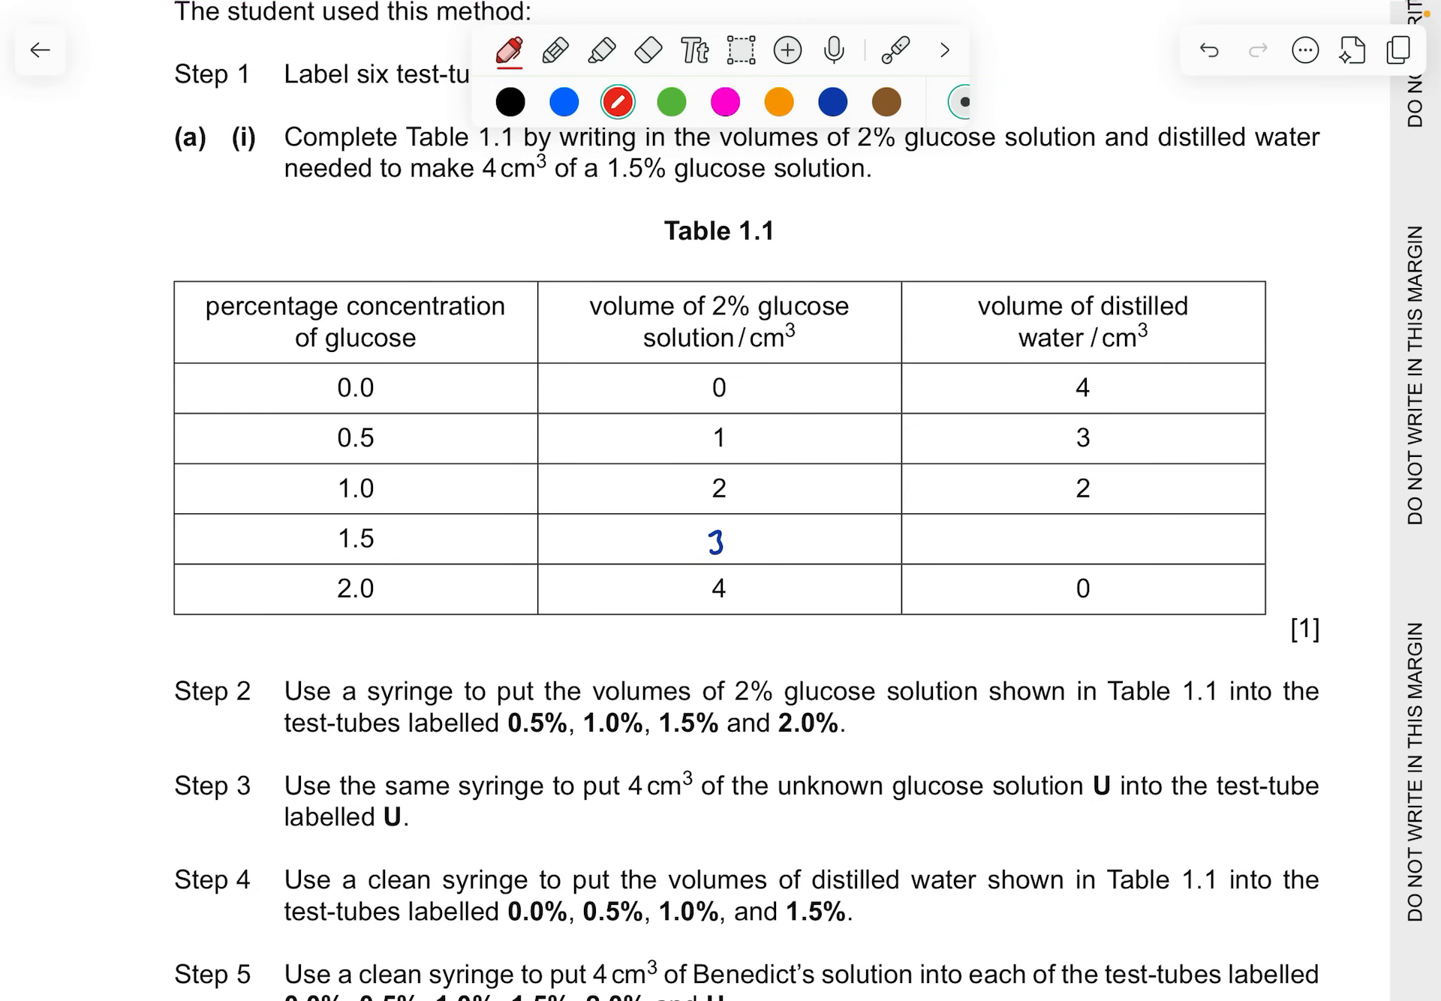
left_click(564, 101)
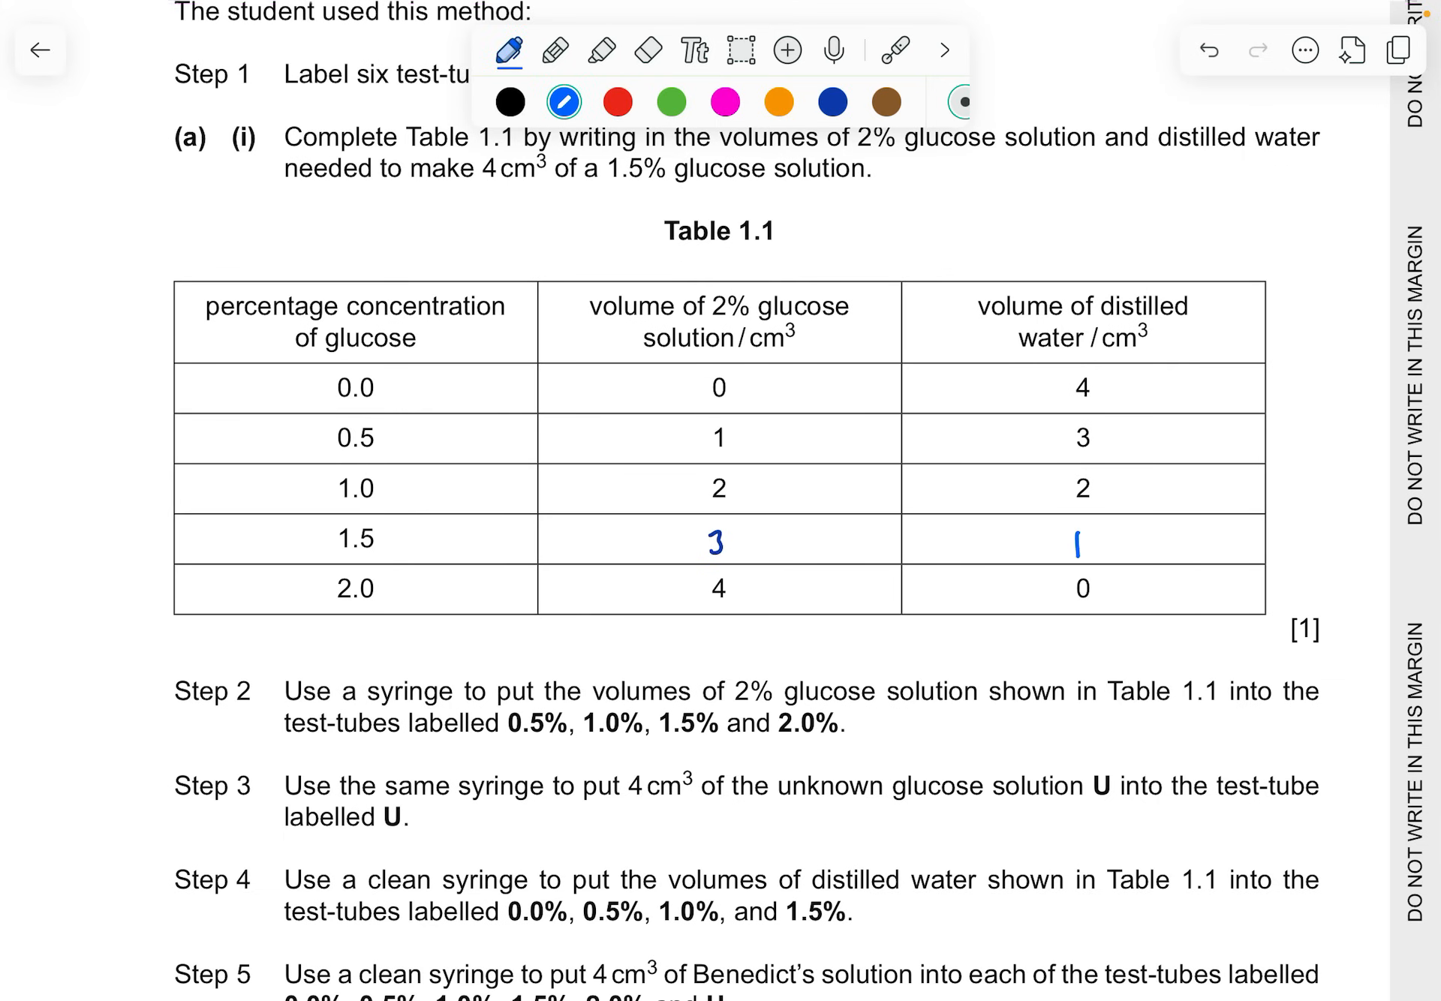
scroll("down", 3)
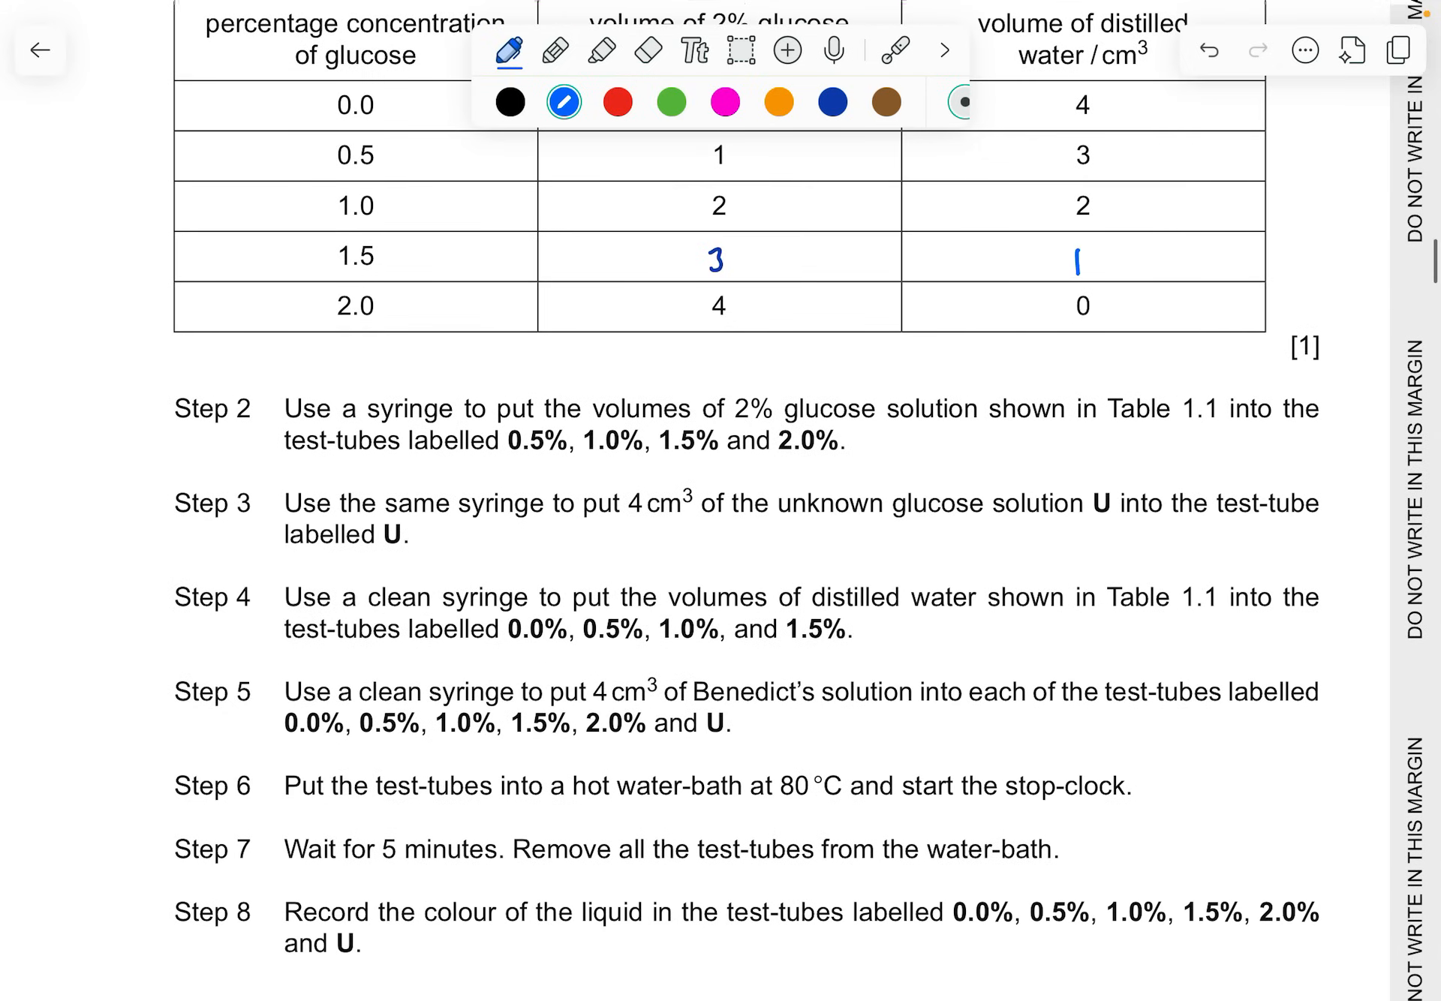
Write IV above Table 1.1, underline 'U into the test-tube', and mark Step 8's colour DV
scroll("up", 3)
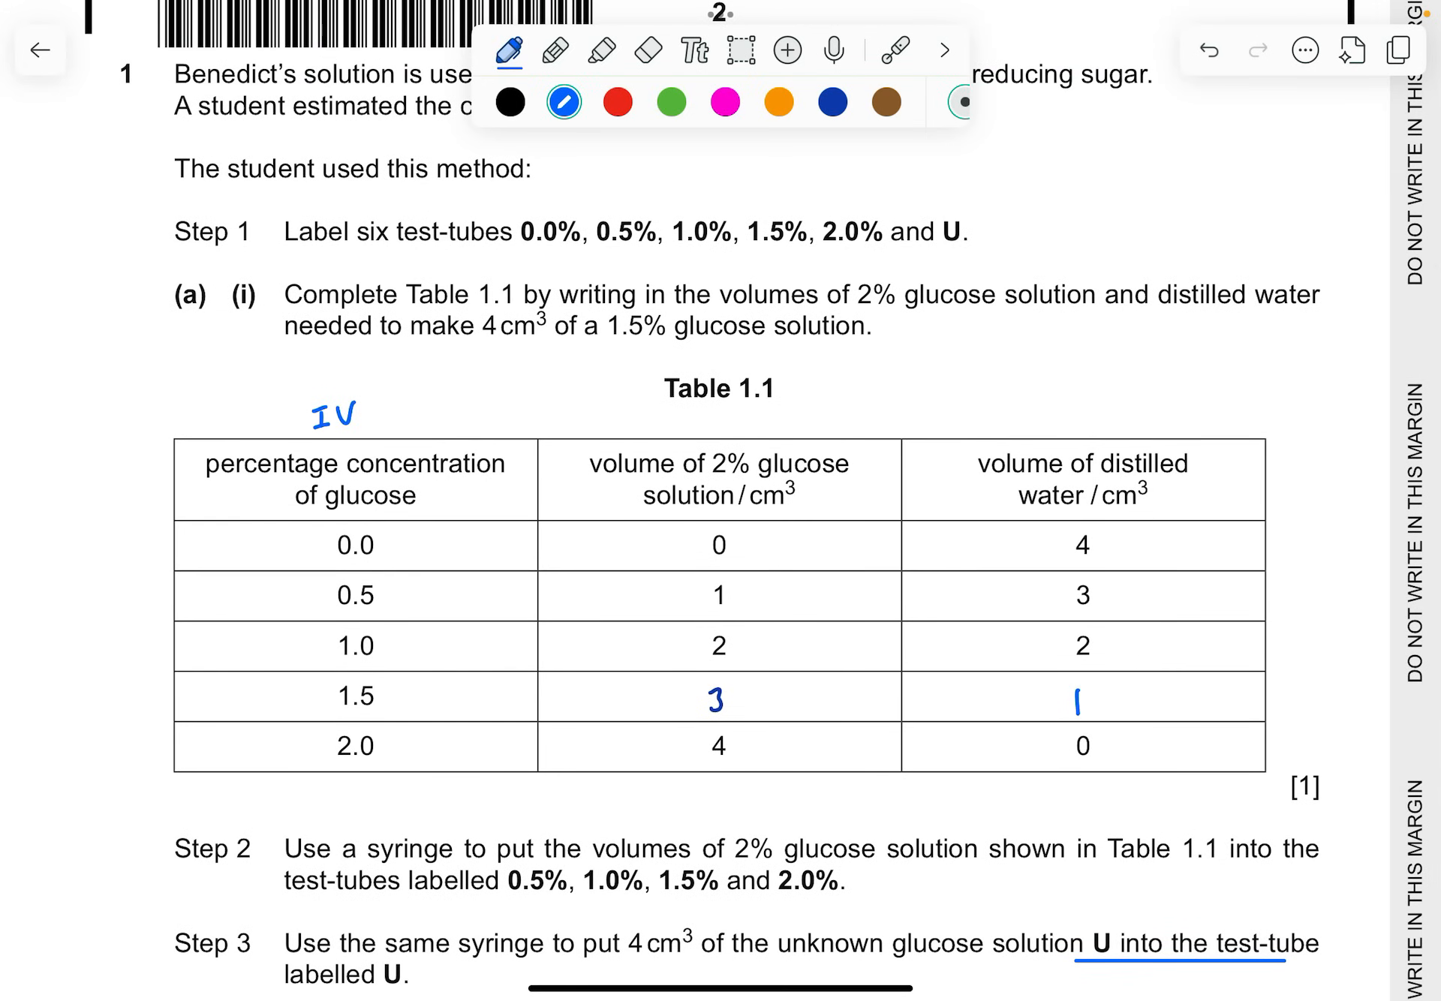
scroll("down", 3)
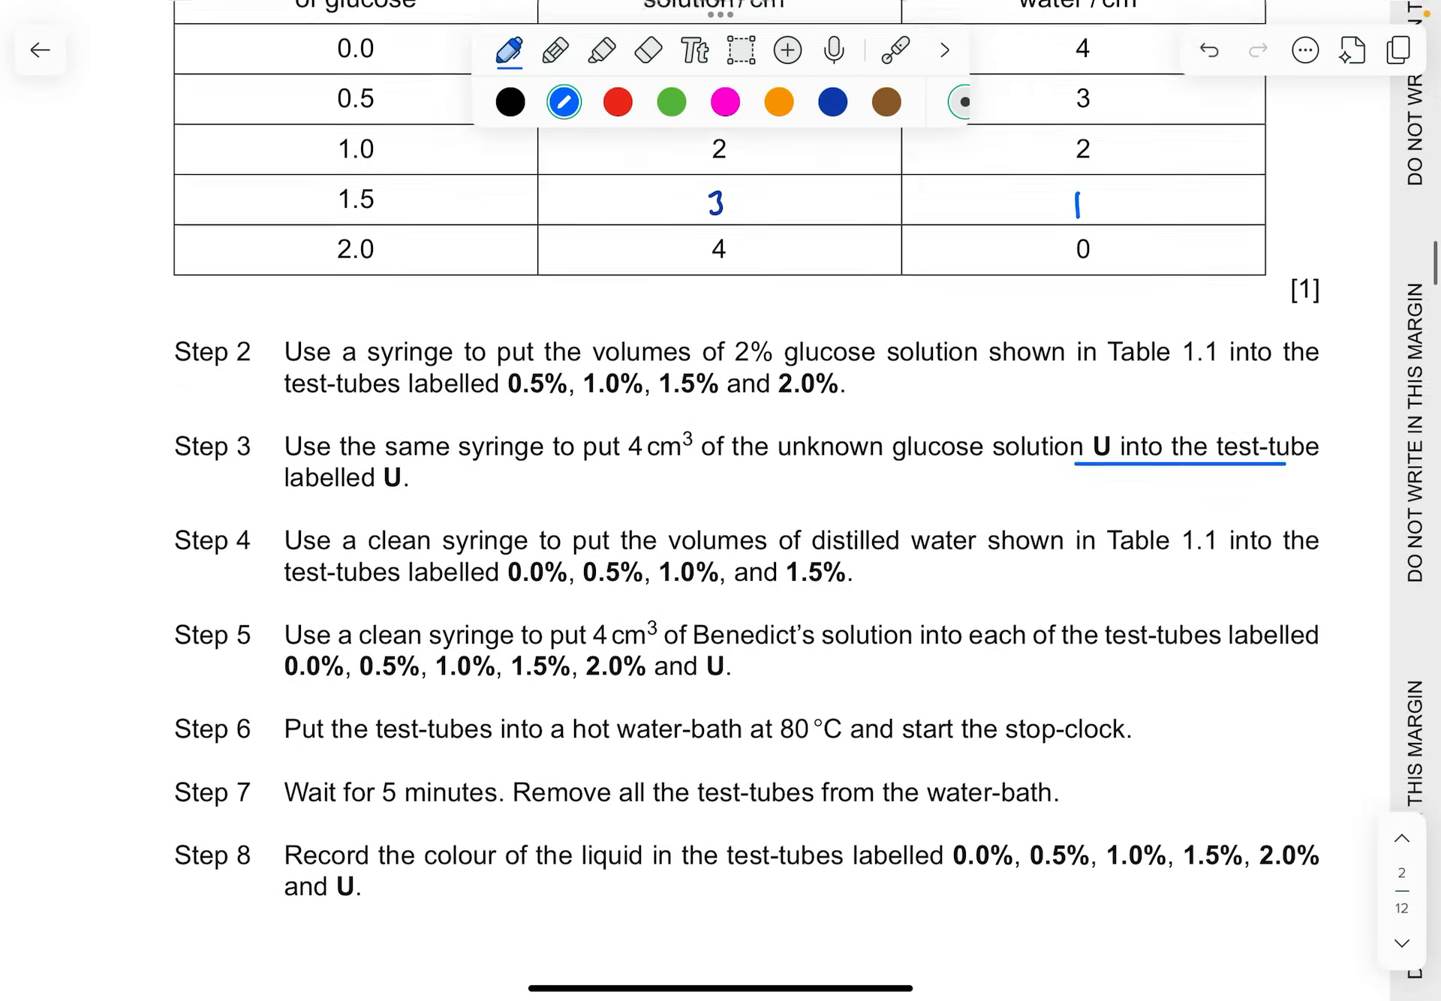
scroll("up", 3)
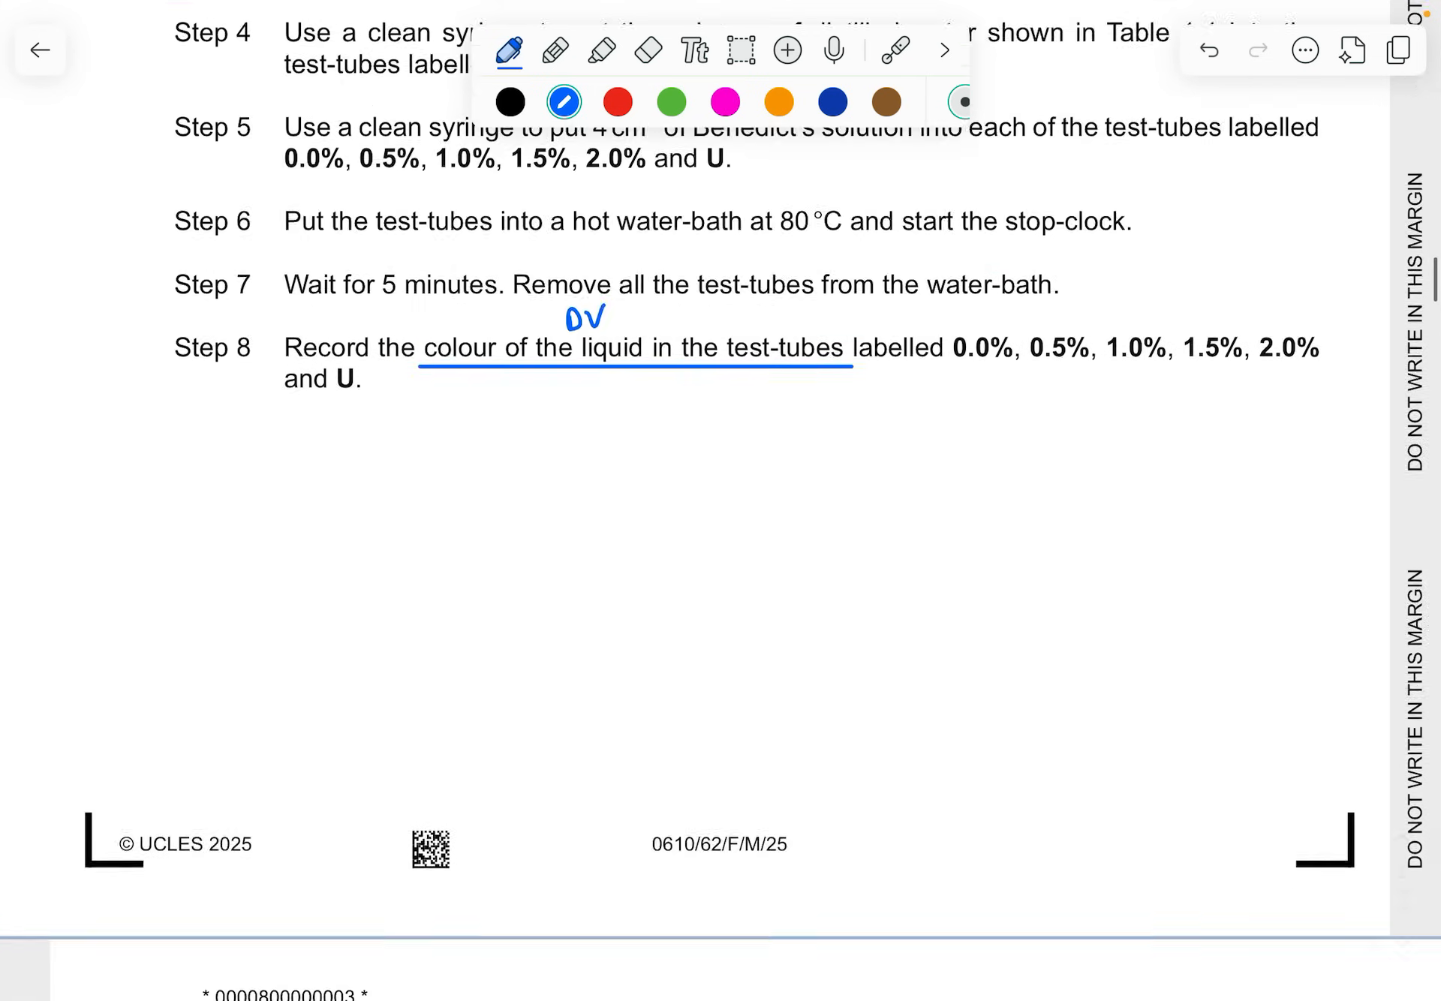
scroll("down", 3)
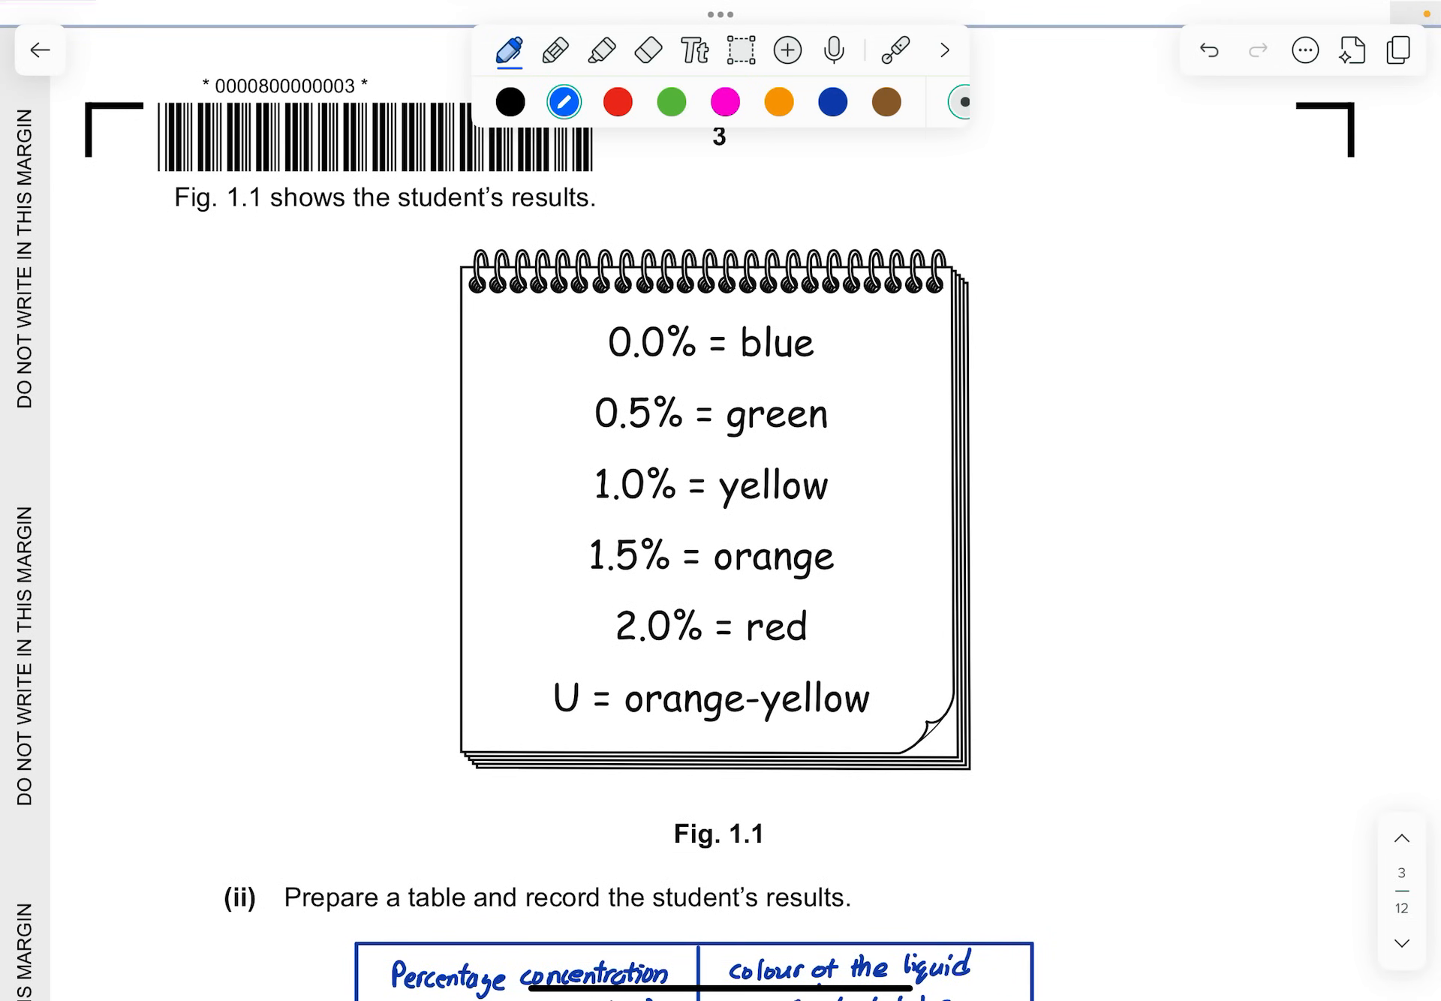
Handwrite IV and DV above the results table's concentration and colour column headers on page 3
scroll("down", 3)
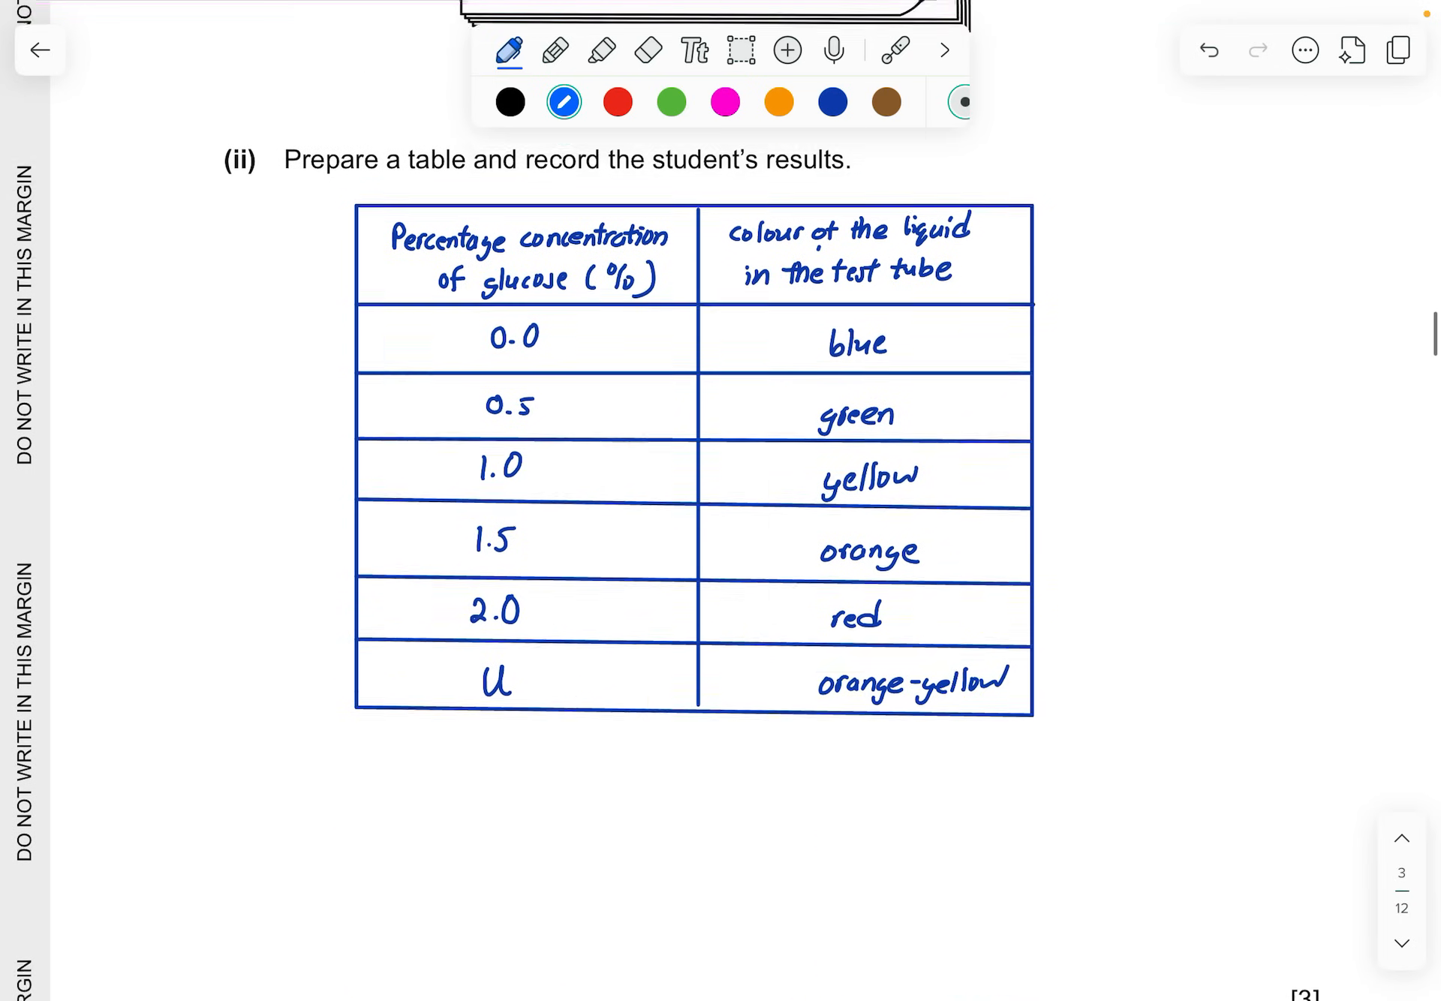
scroll("down", 3)
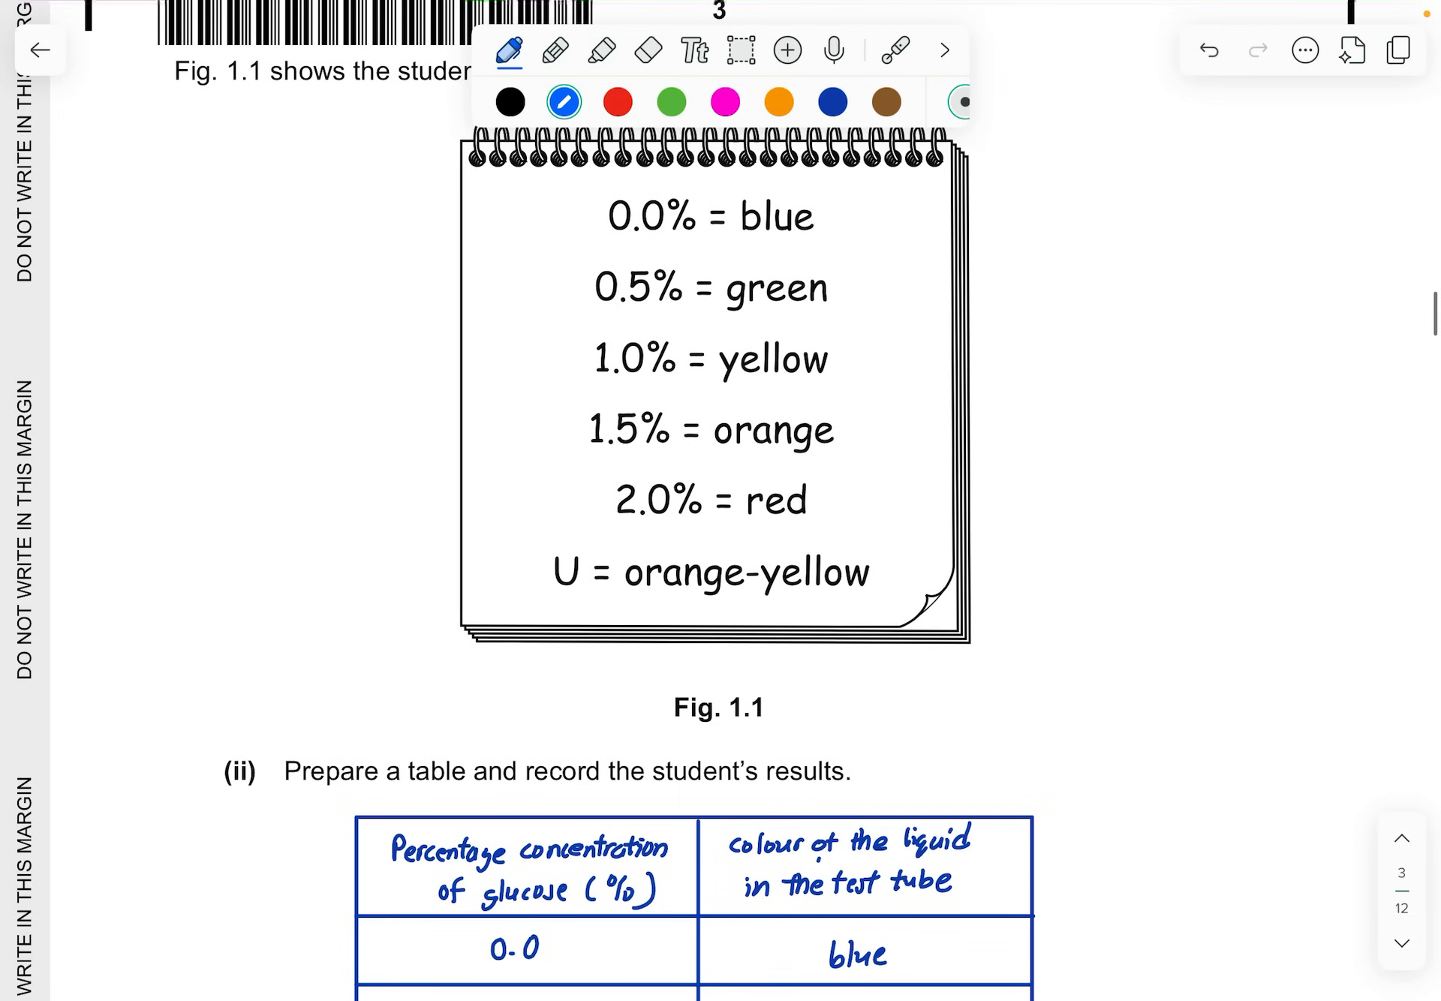
scroll("down", 3)
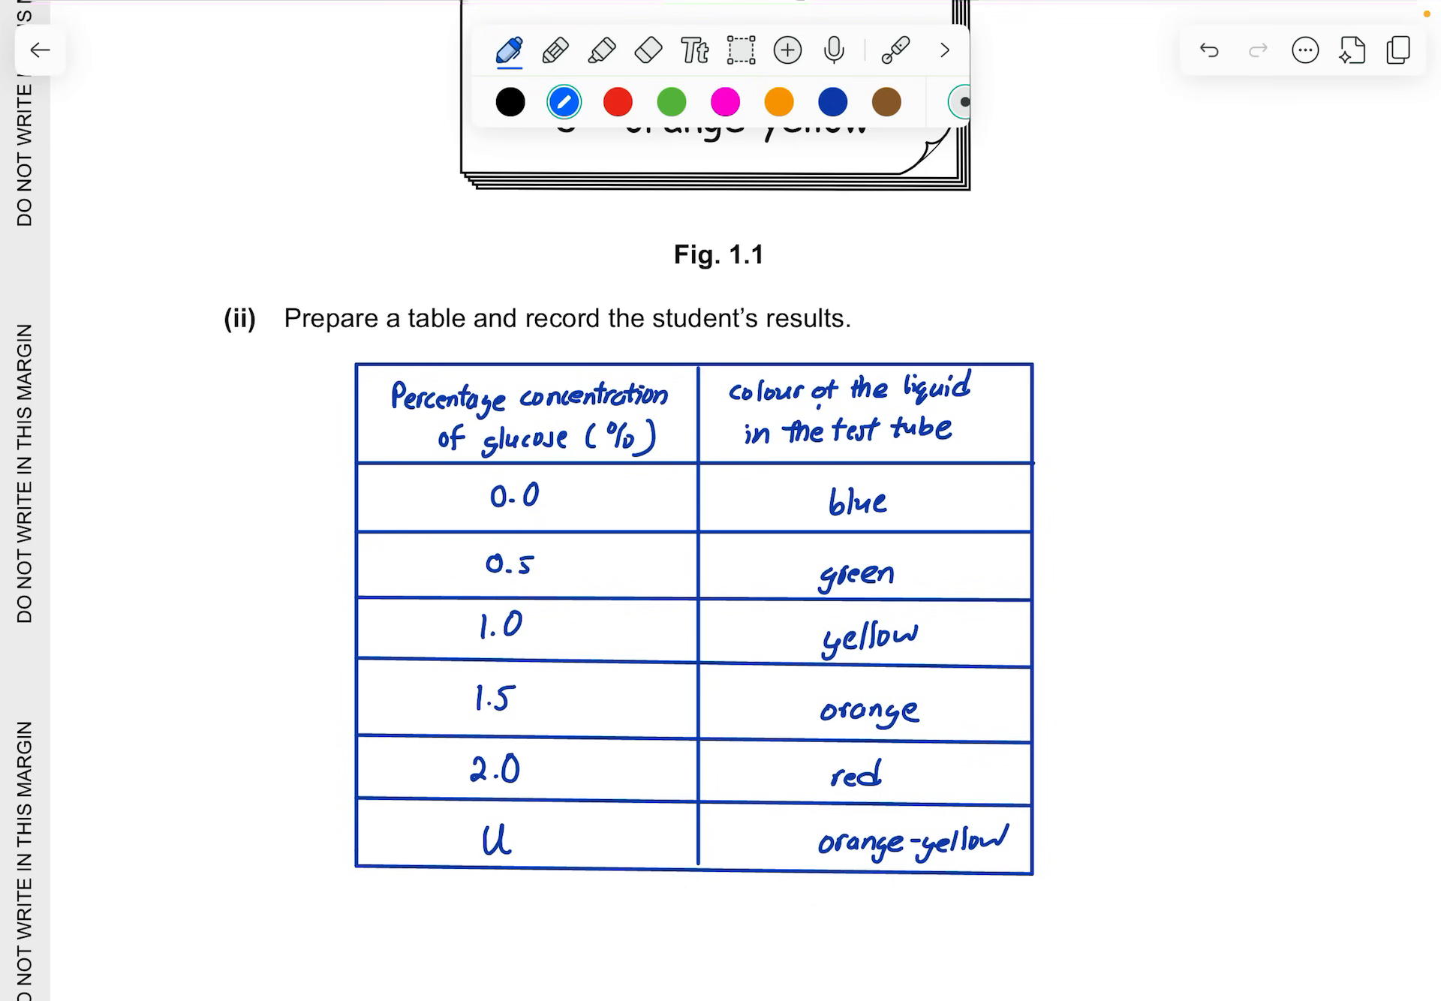
type("IV")
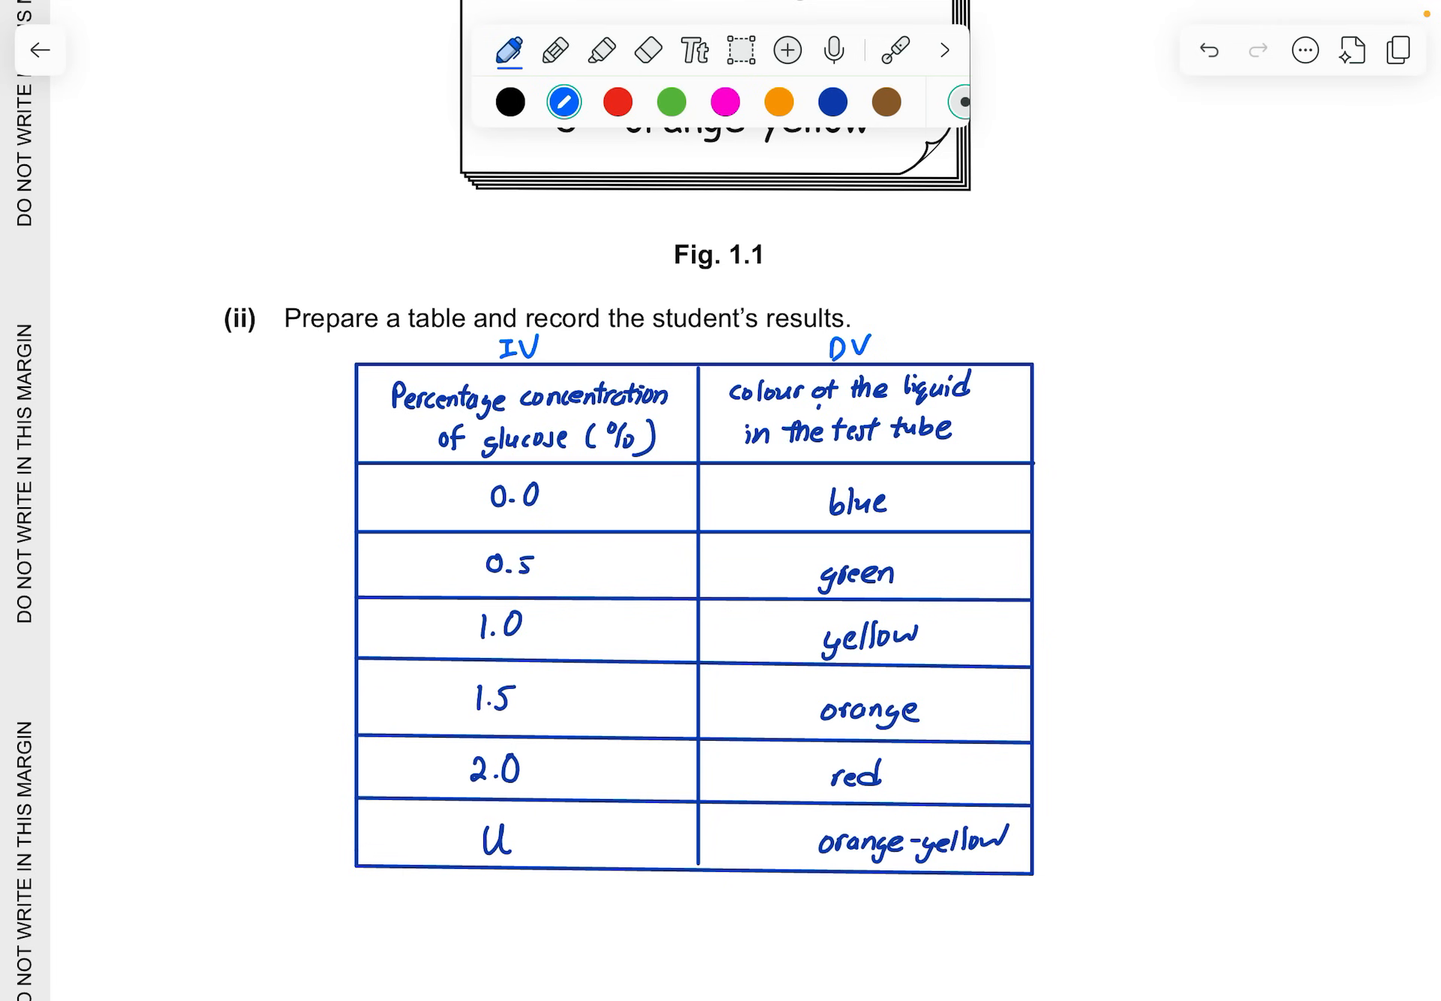
scroll("down", 3)
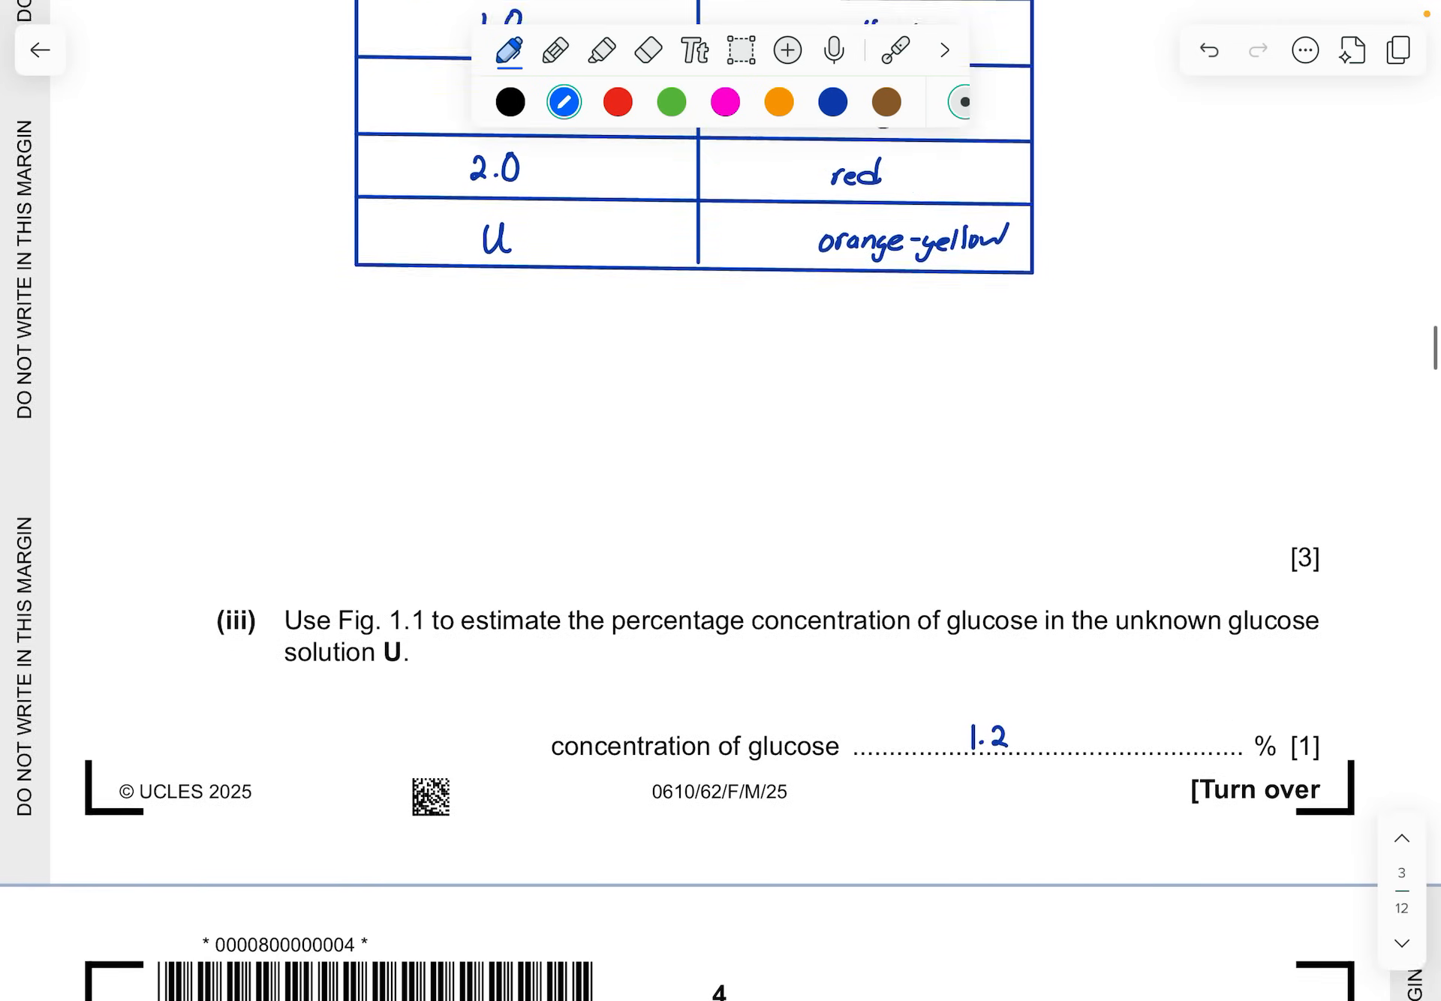
Draw a blue curved arrow in Fig. 1.1 from U = orange-yellow to 1.5% = orange
scroll("down", 3)
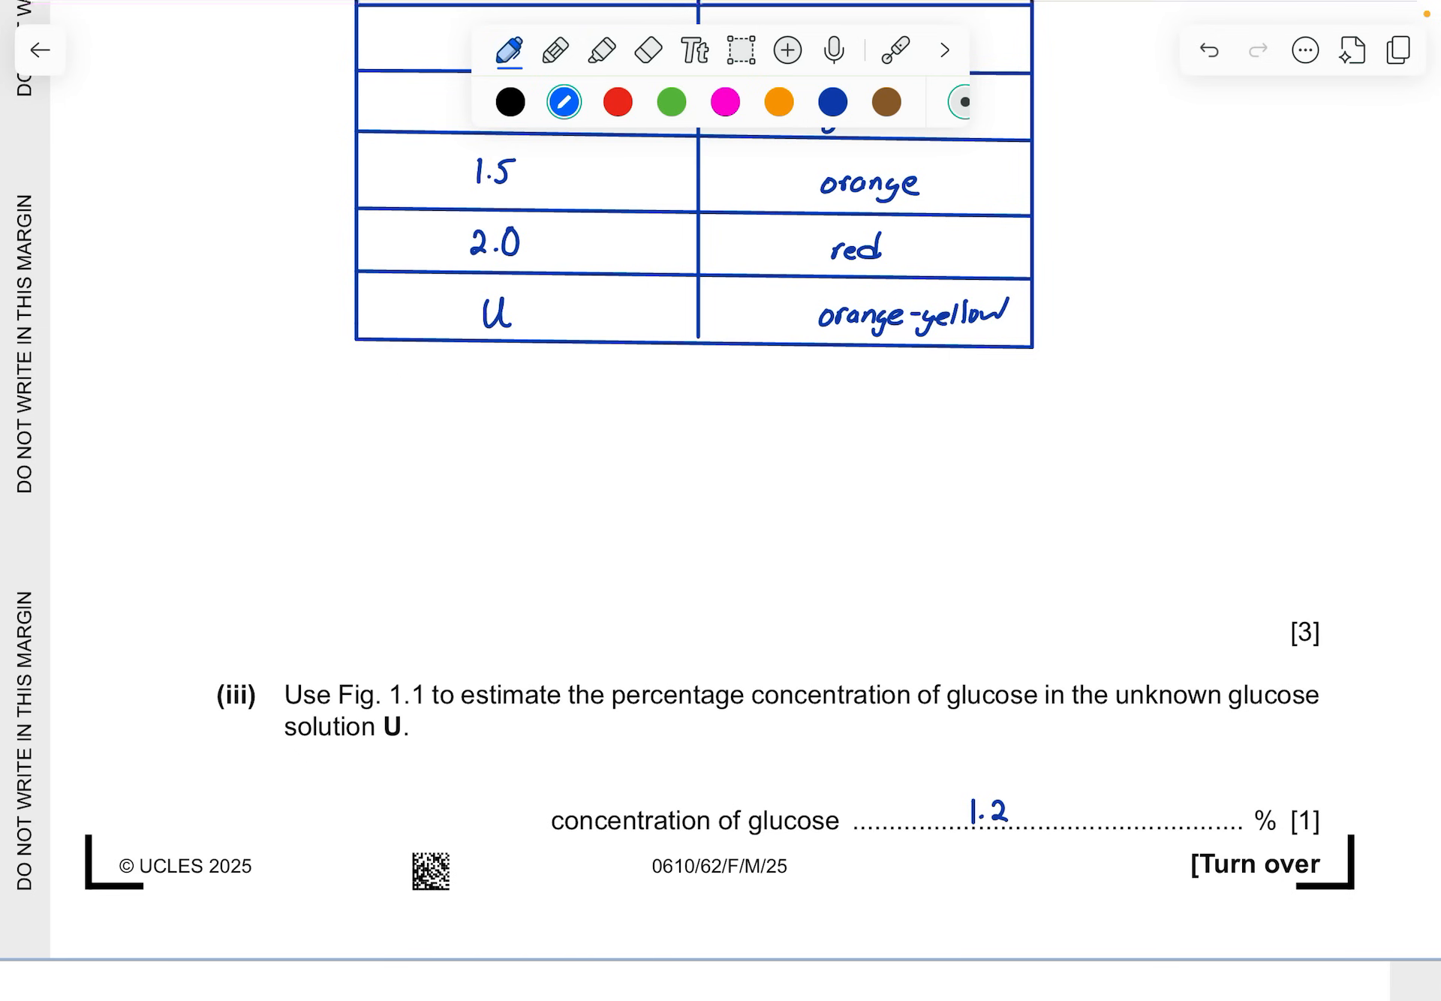
scroll("up", 3)
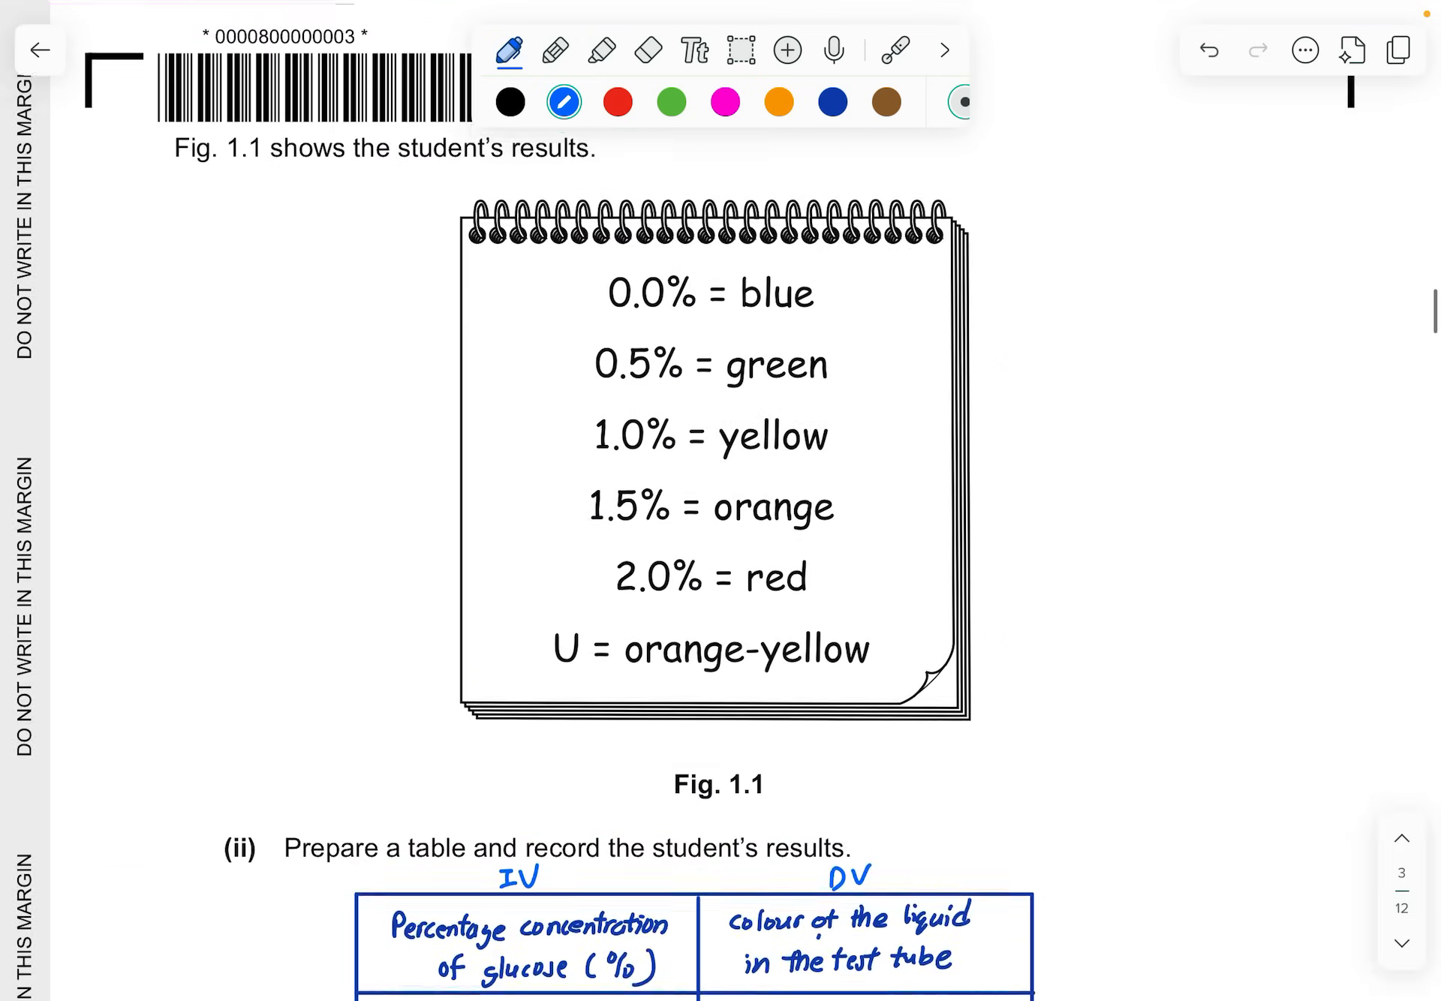
scroll("down", 3)
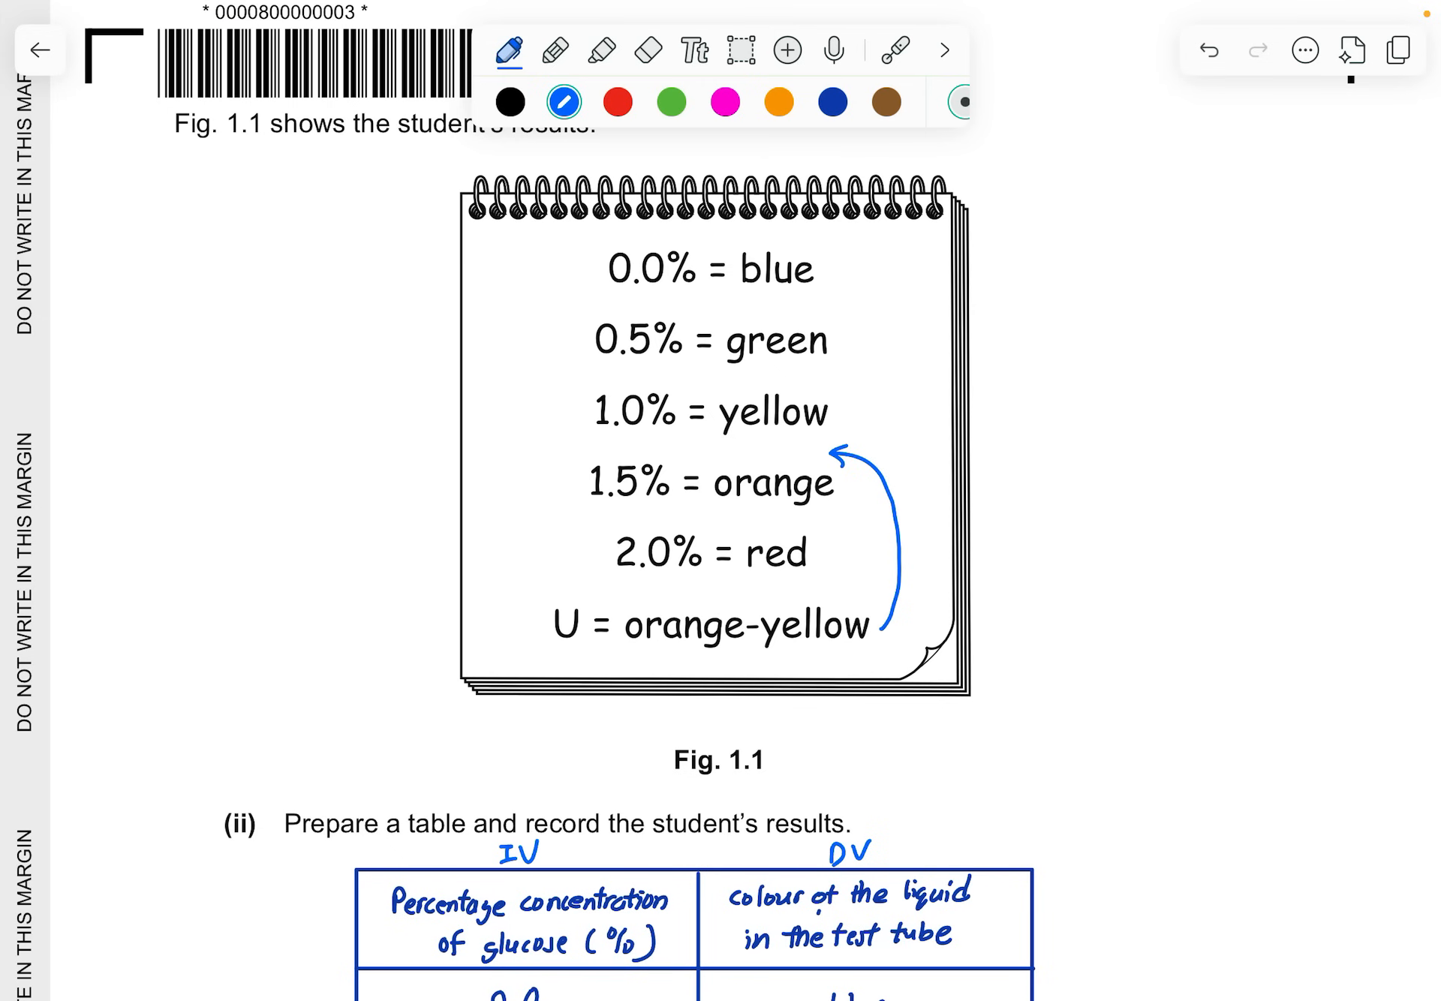
scroll("down", 3)
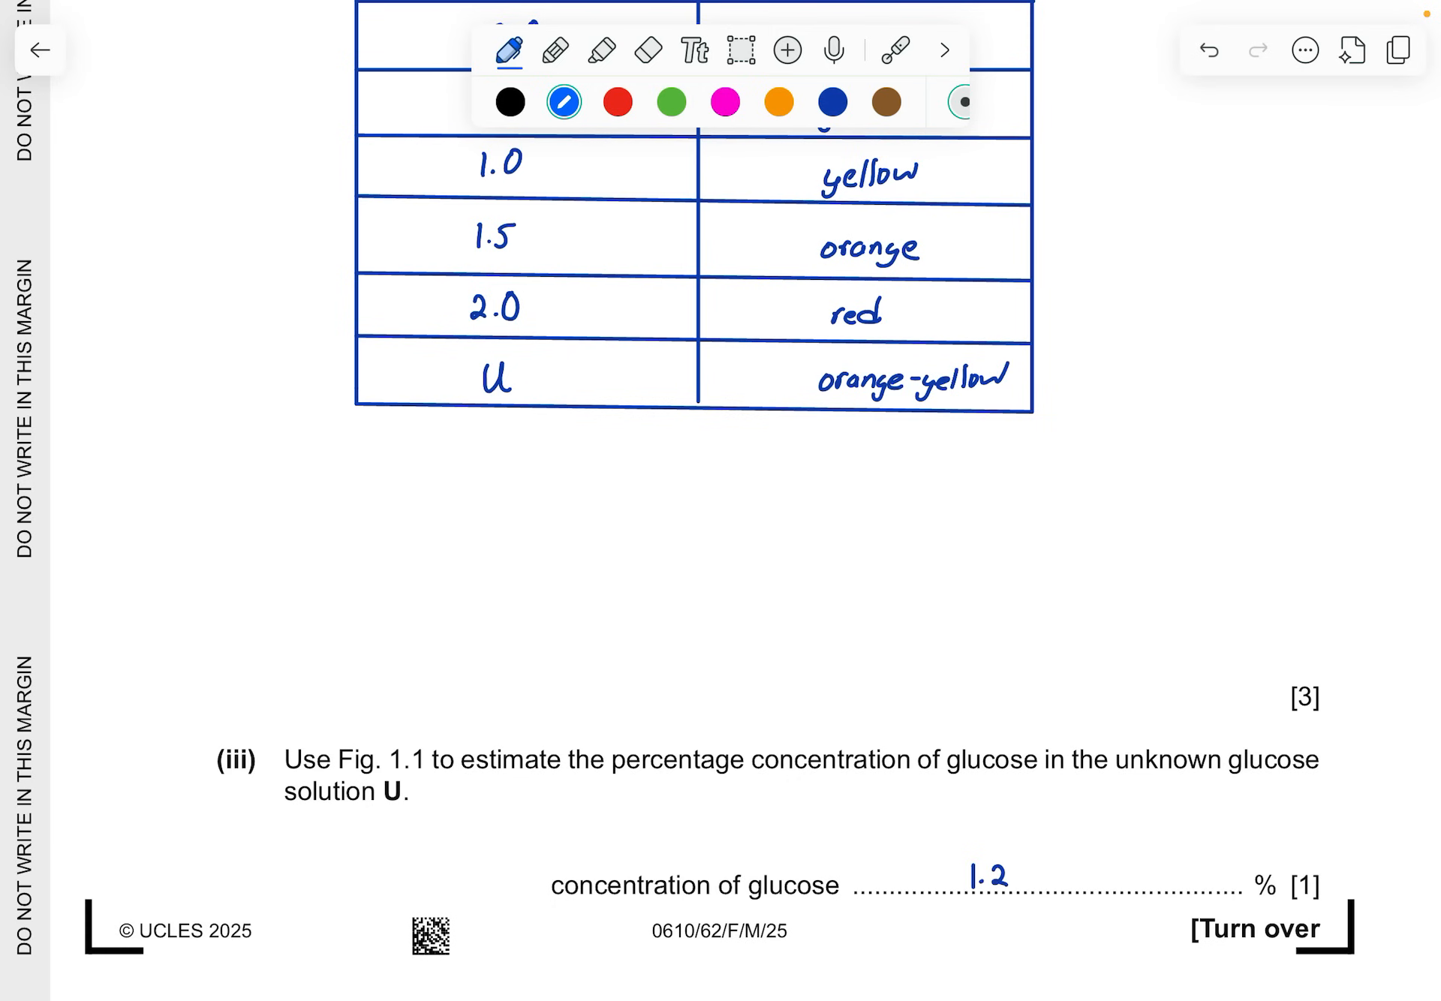
scroll("down", 3)
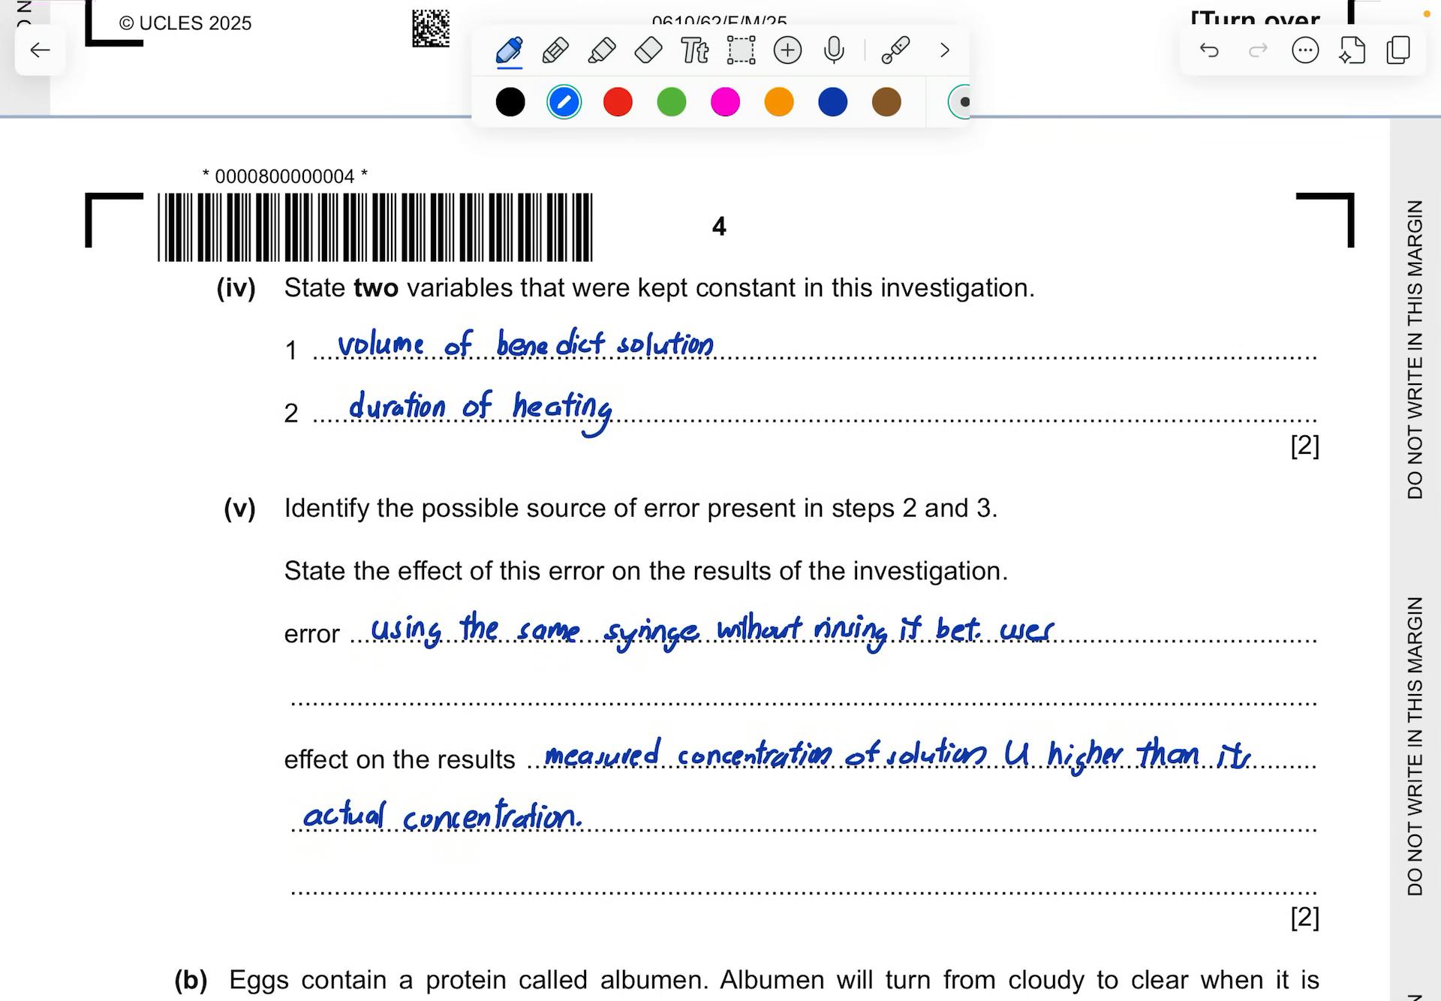
Handwrite 'temperature...' in blue below answer line 2 of part (iv)
scroll("up", 3)
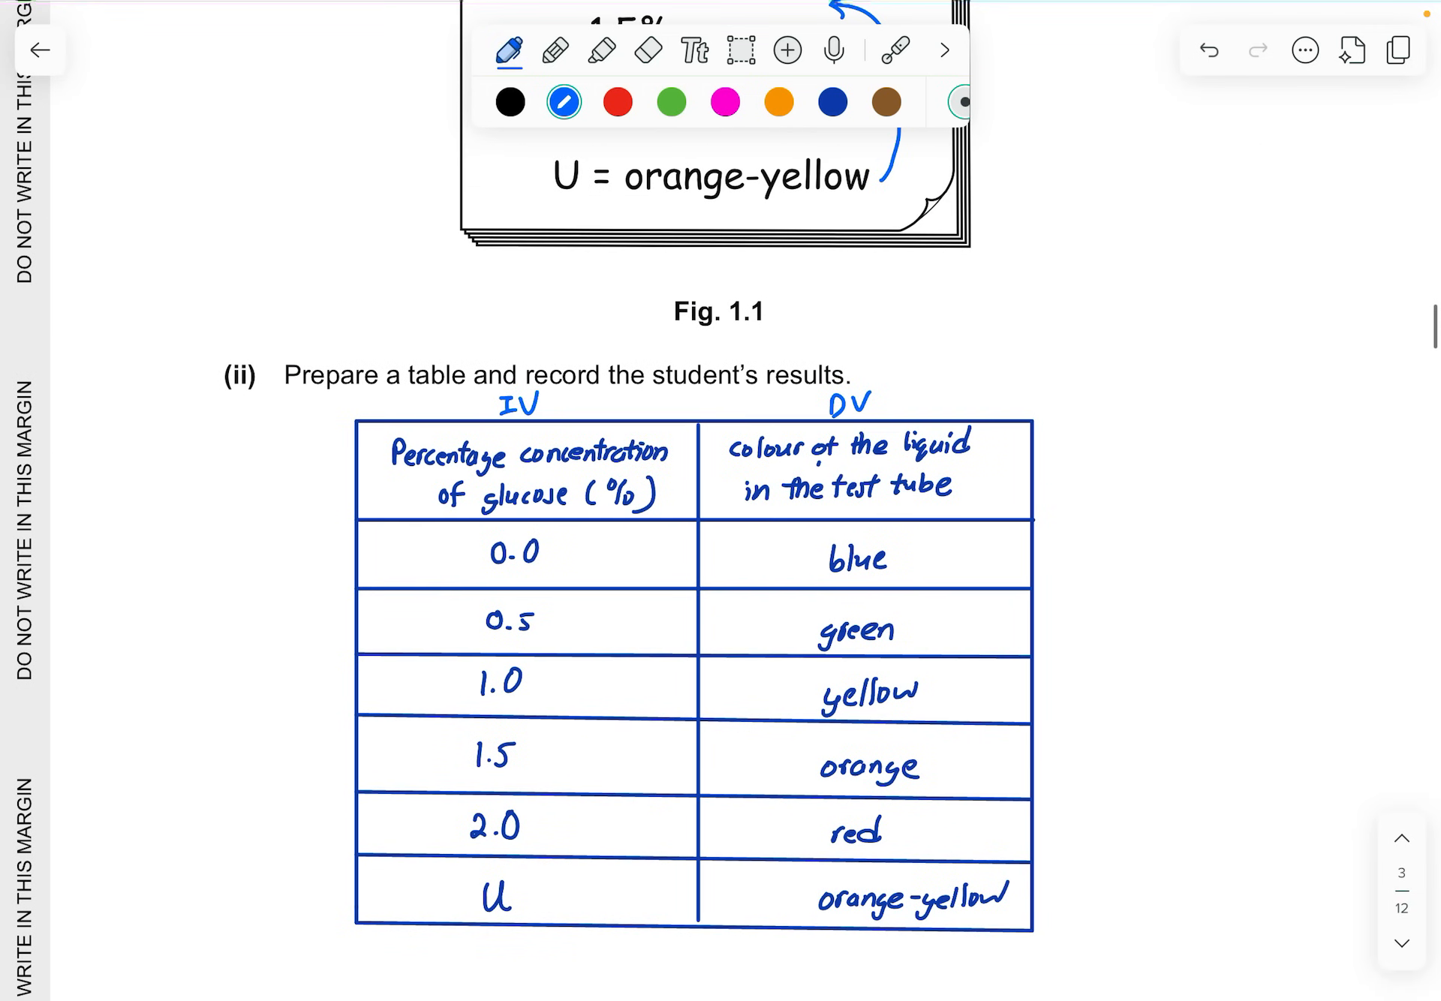
scroll("down", 3)
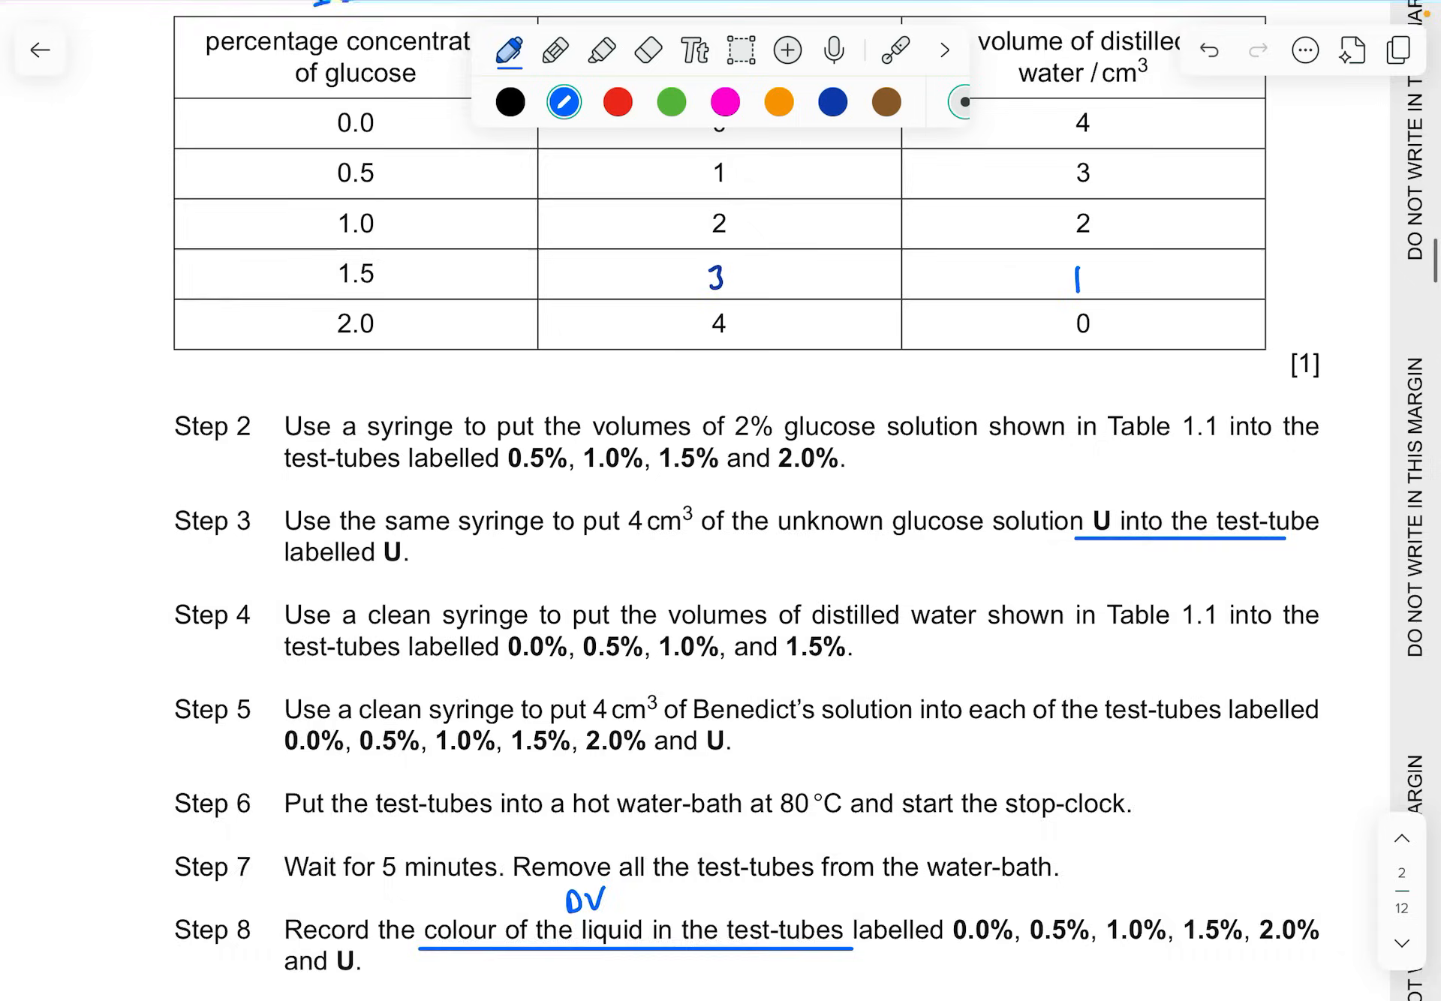
scroll("down", 3)
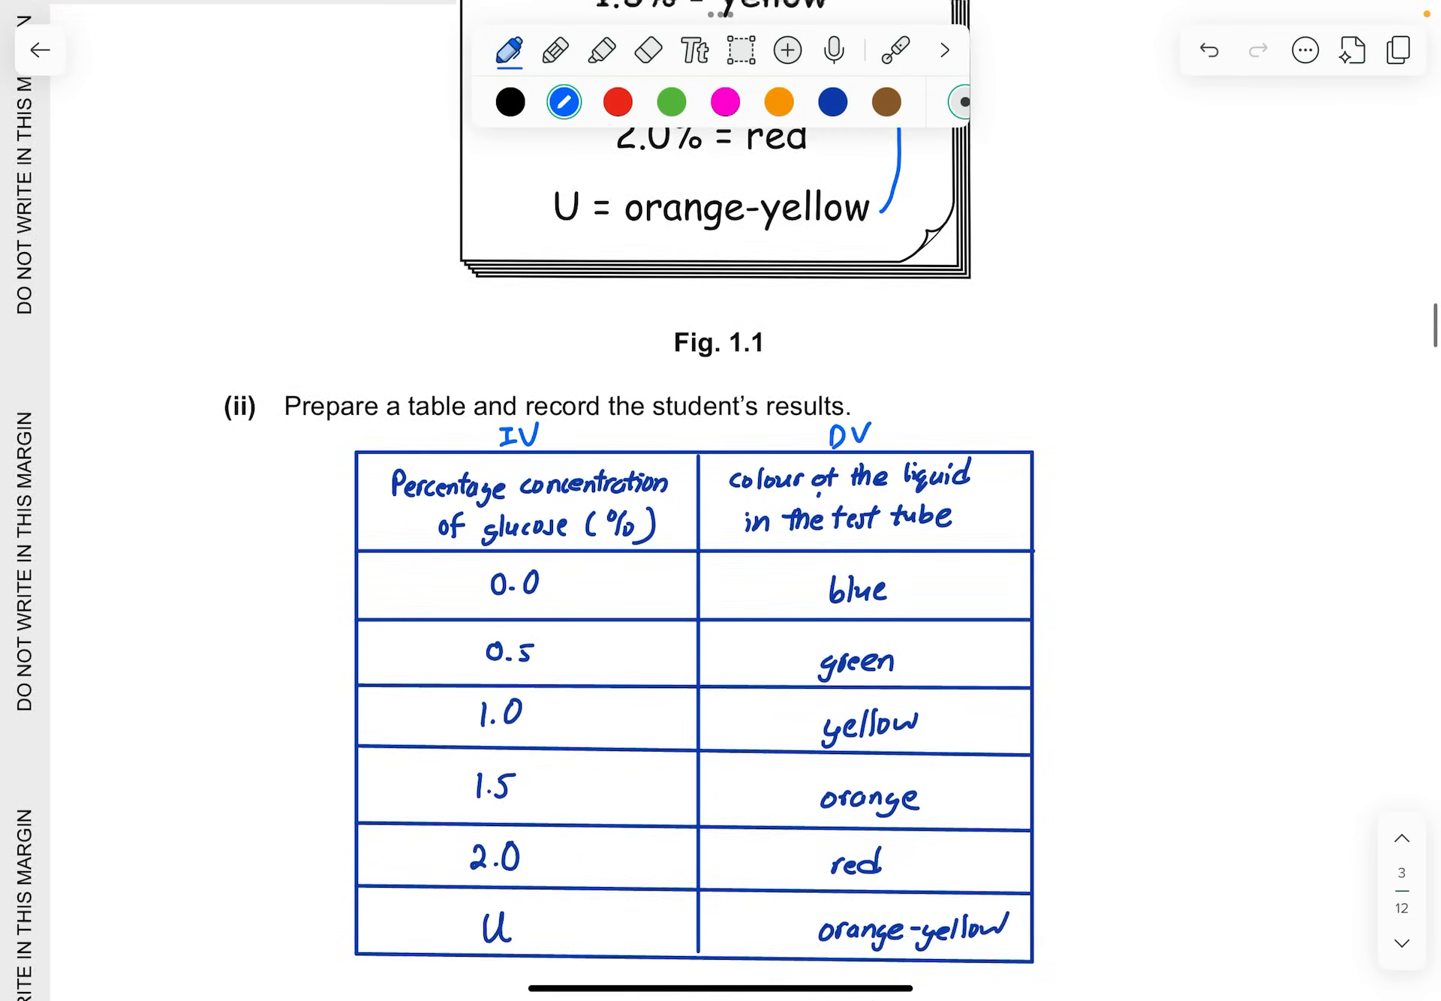
scroll("down", 3)
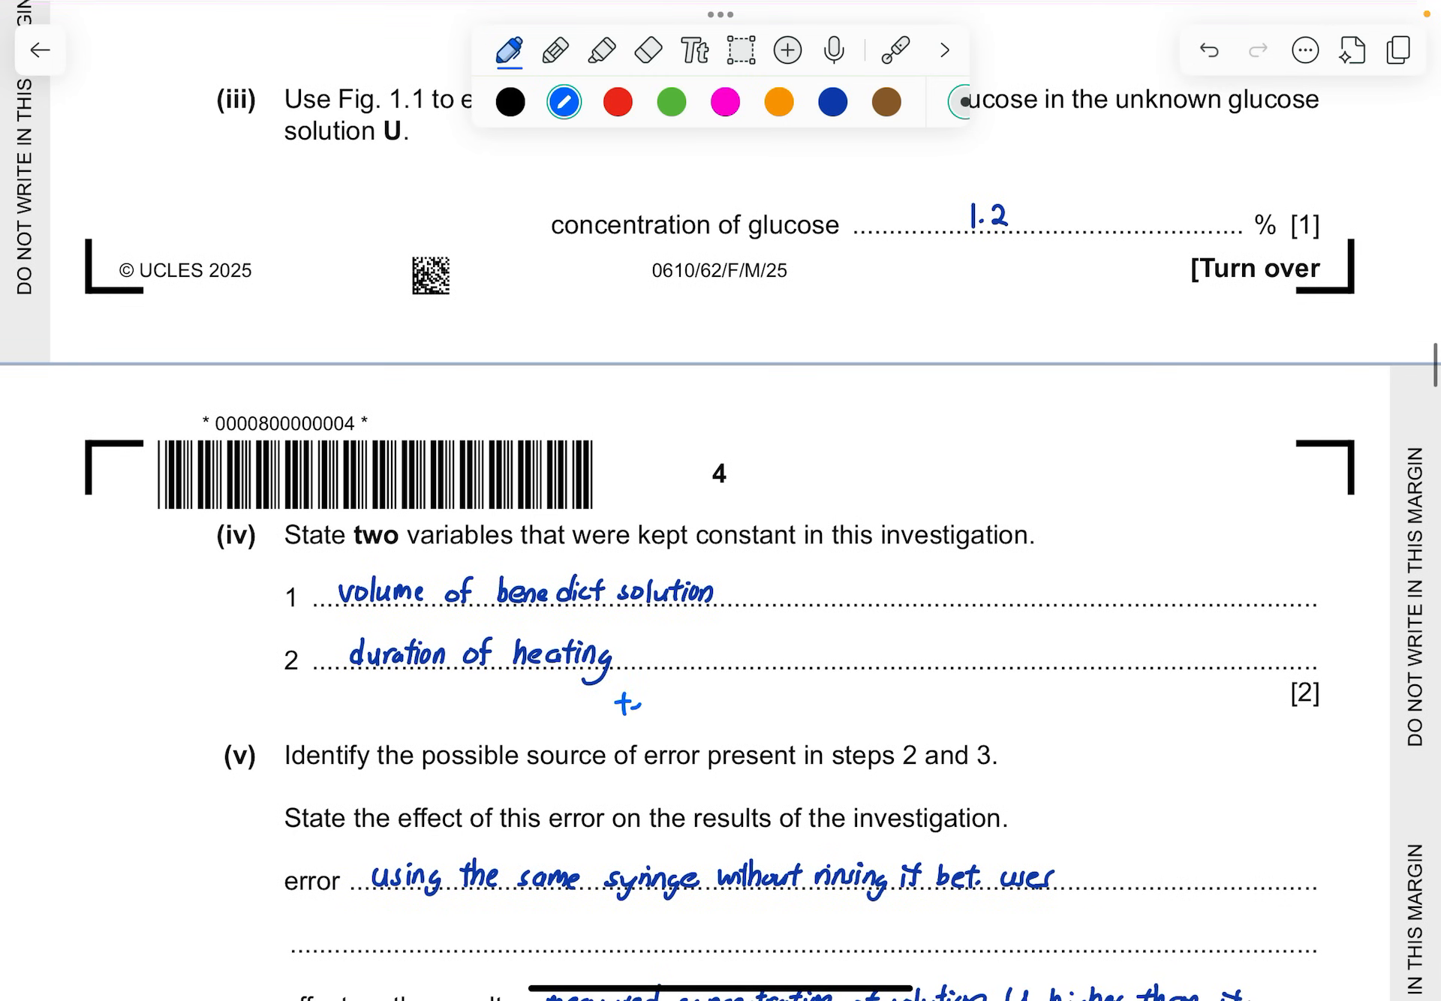
type("tempera")
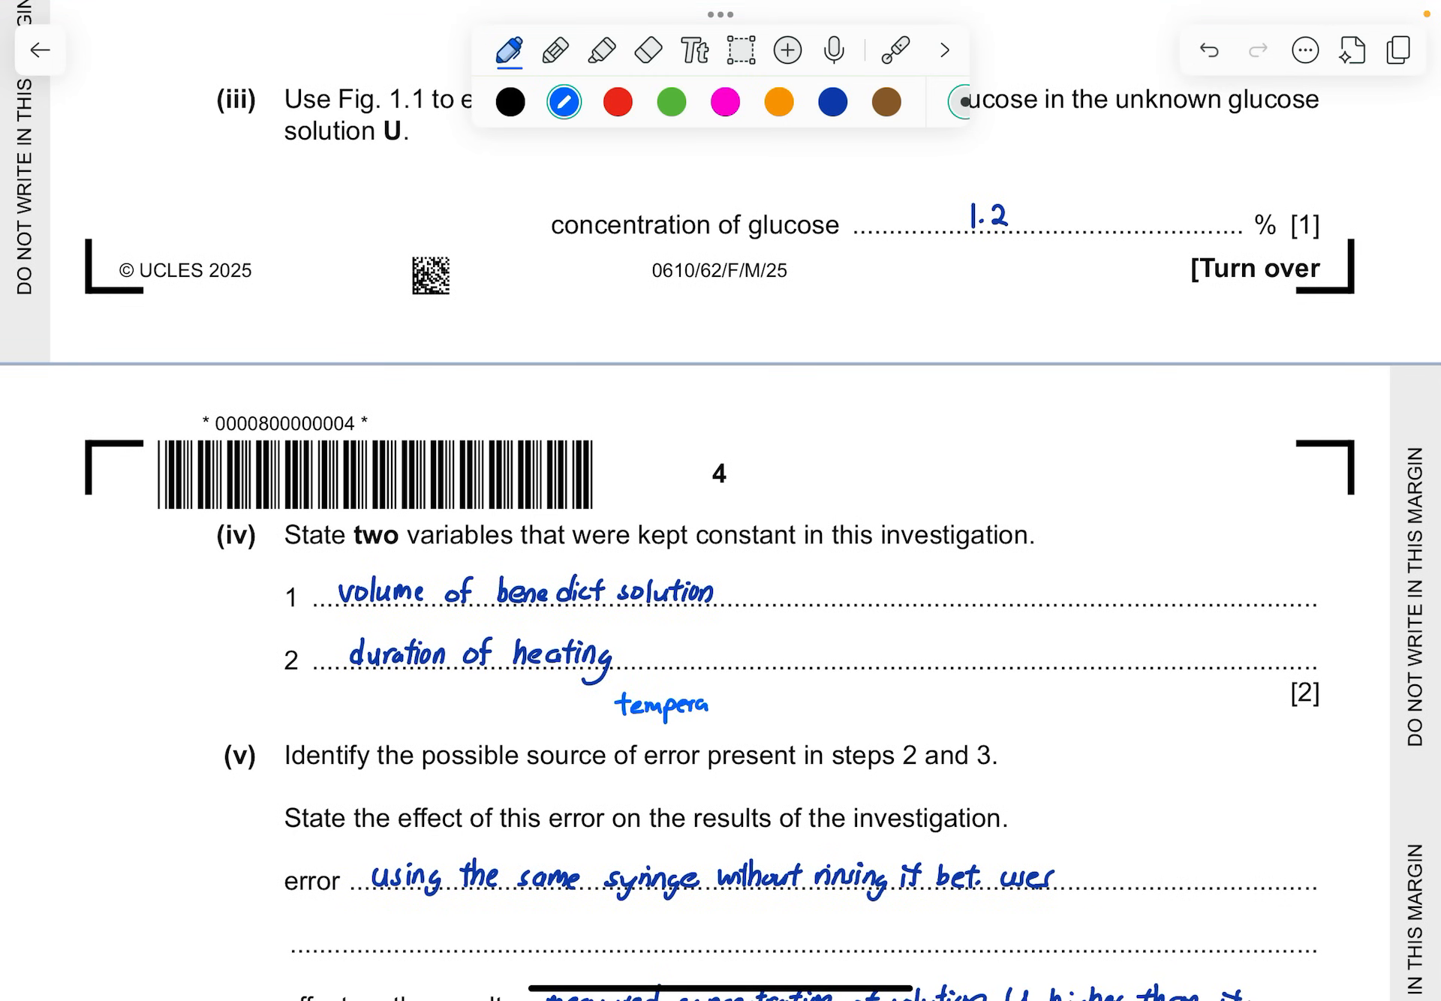
type("ture...")
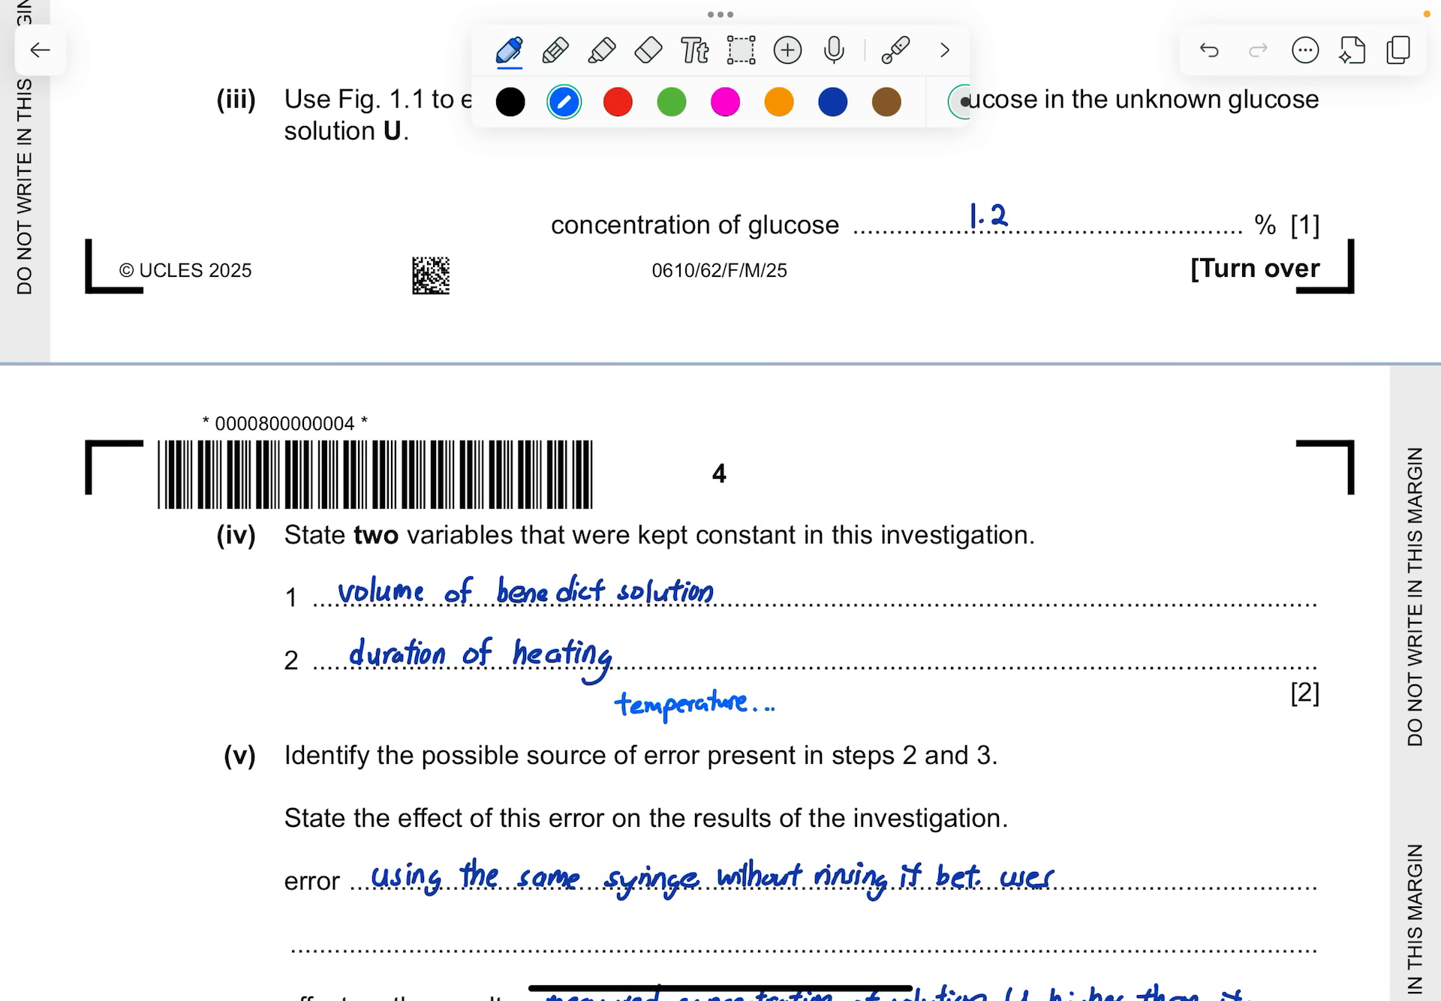
scroll("down", 3)
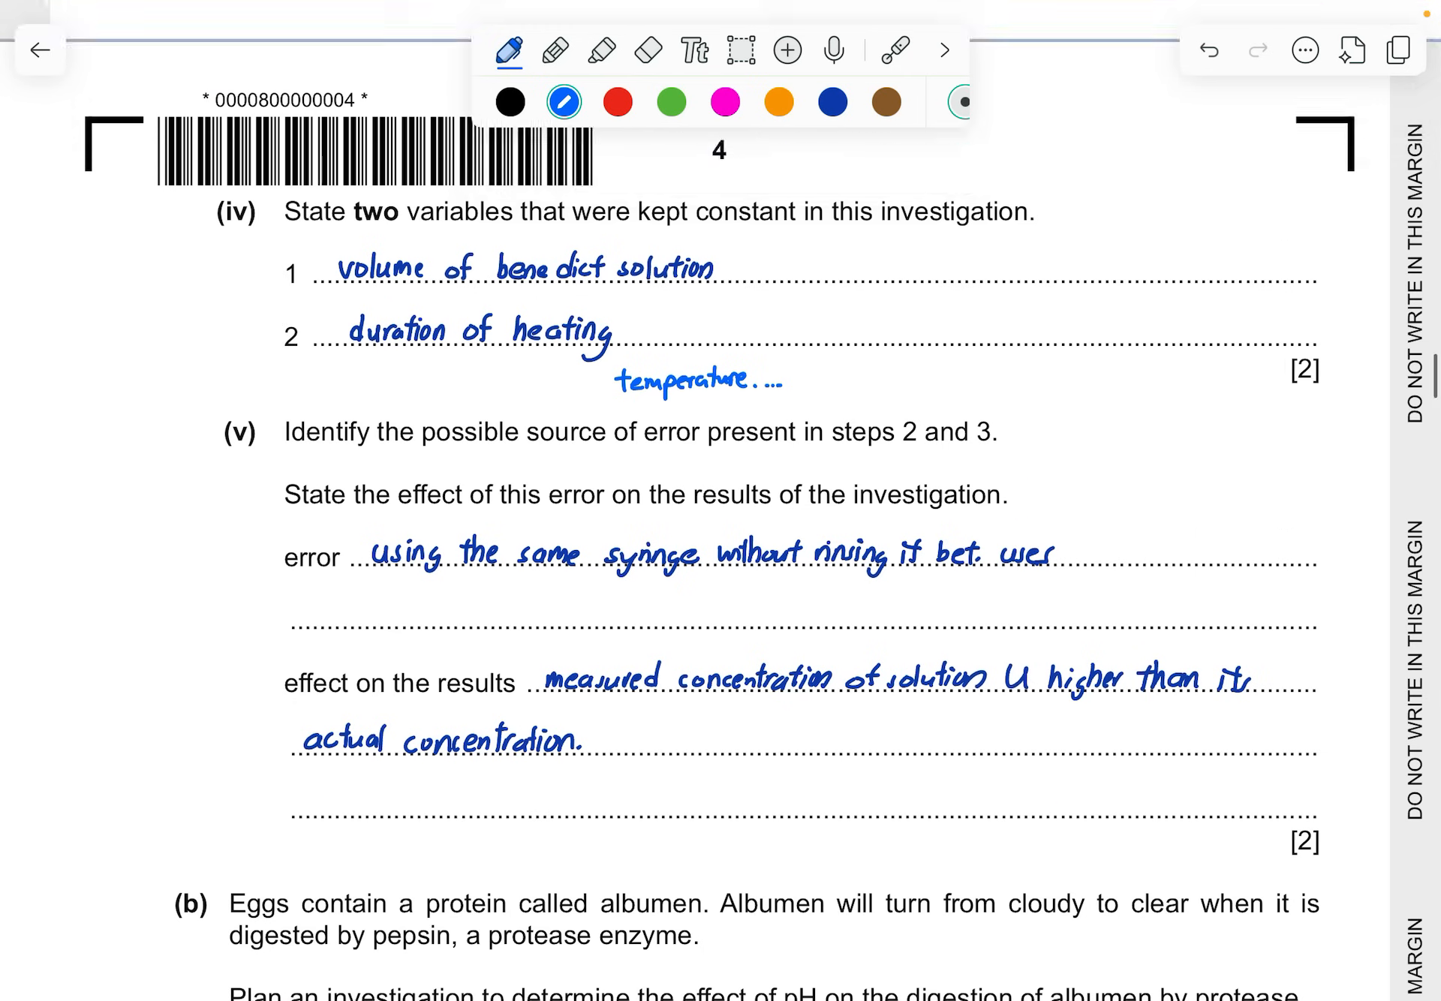
scroll("up", 3)
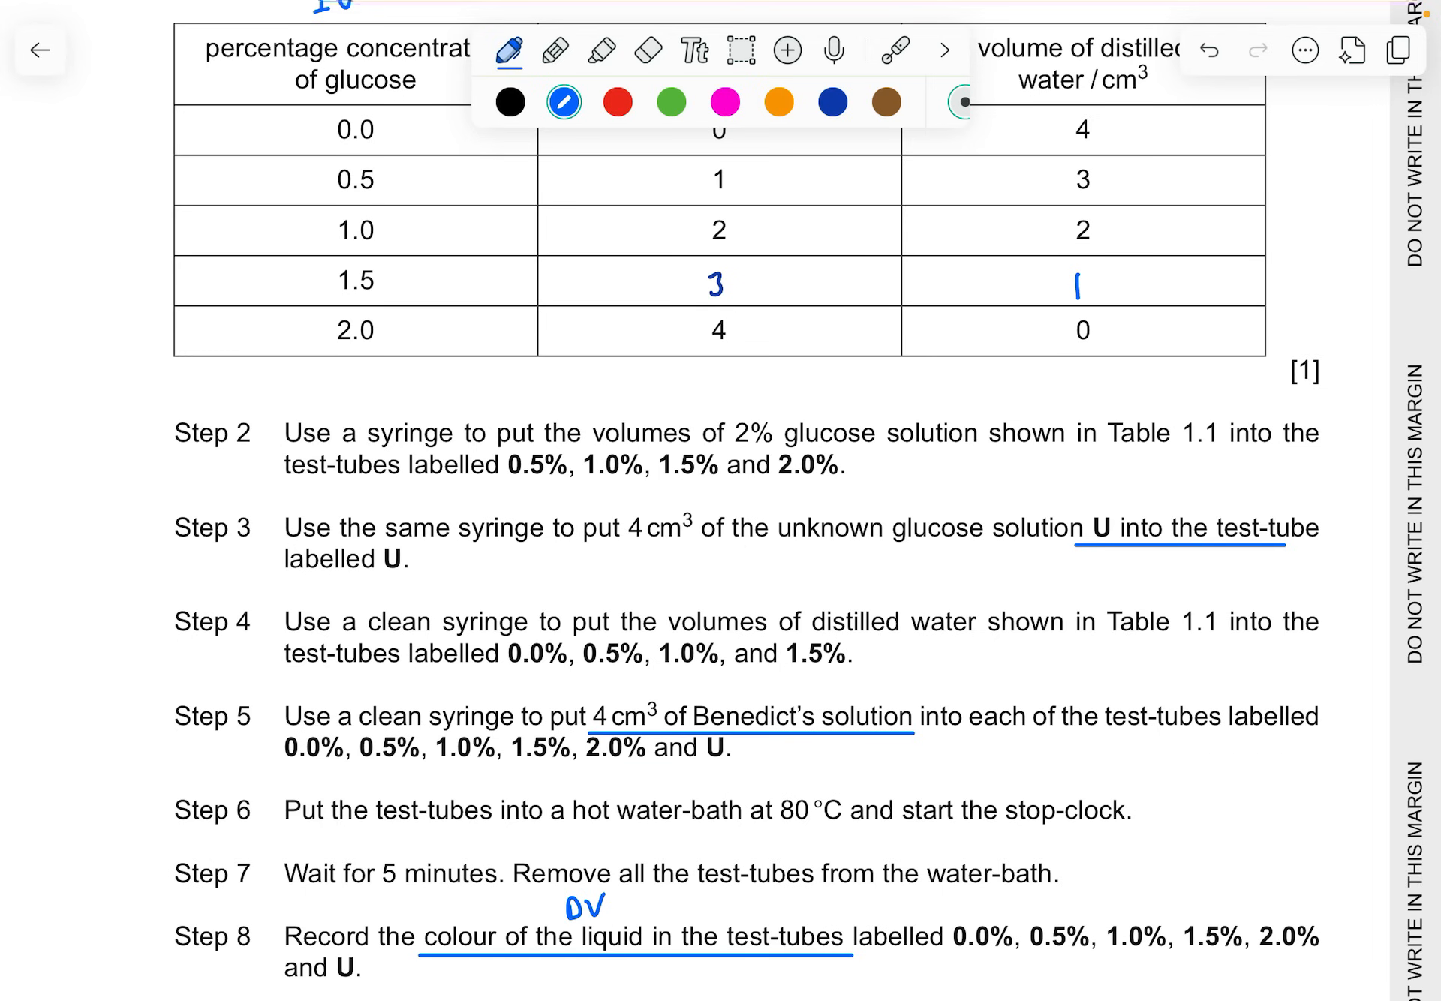
scroll("down", 3)
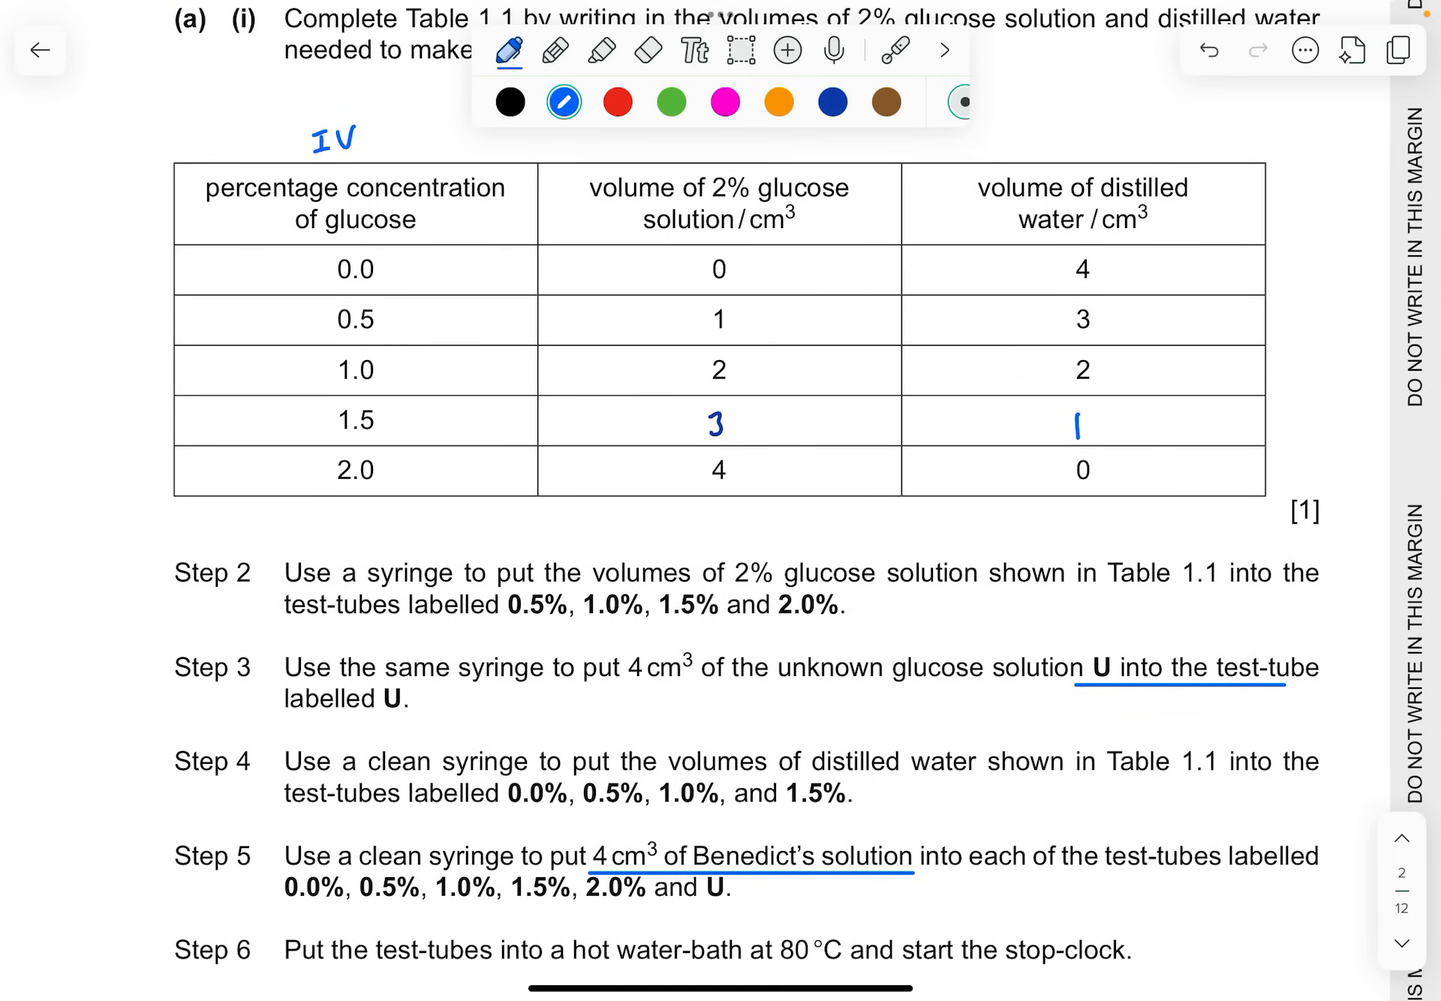
scroll("down", 3)
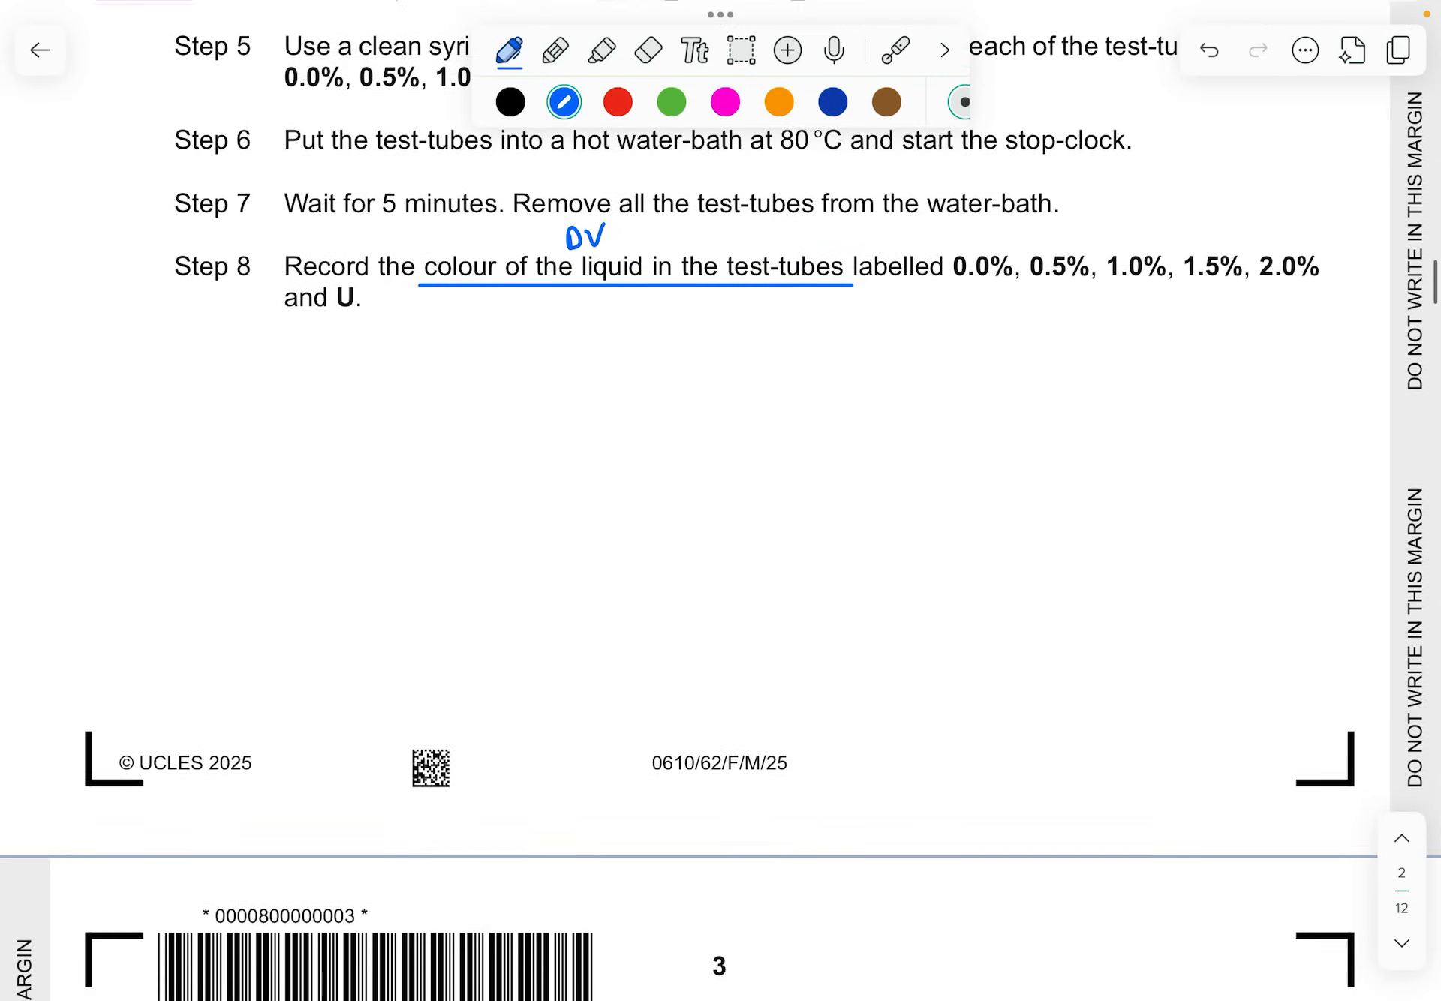
scroll("down", 3)
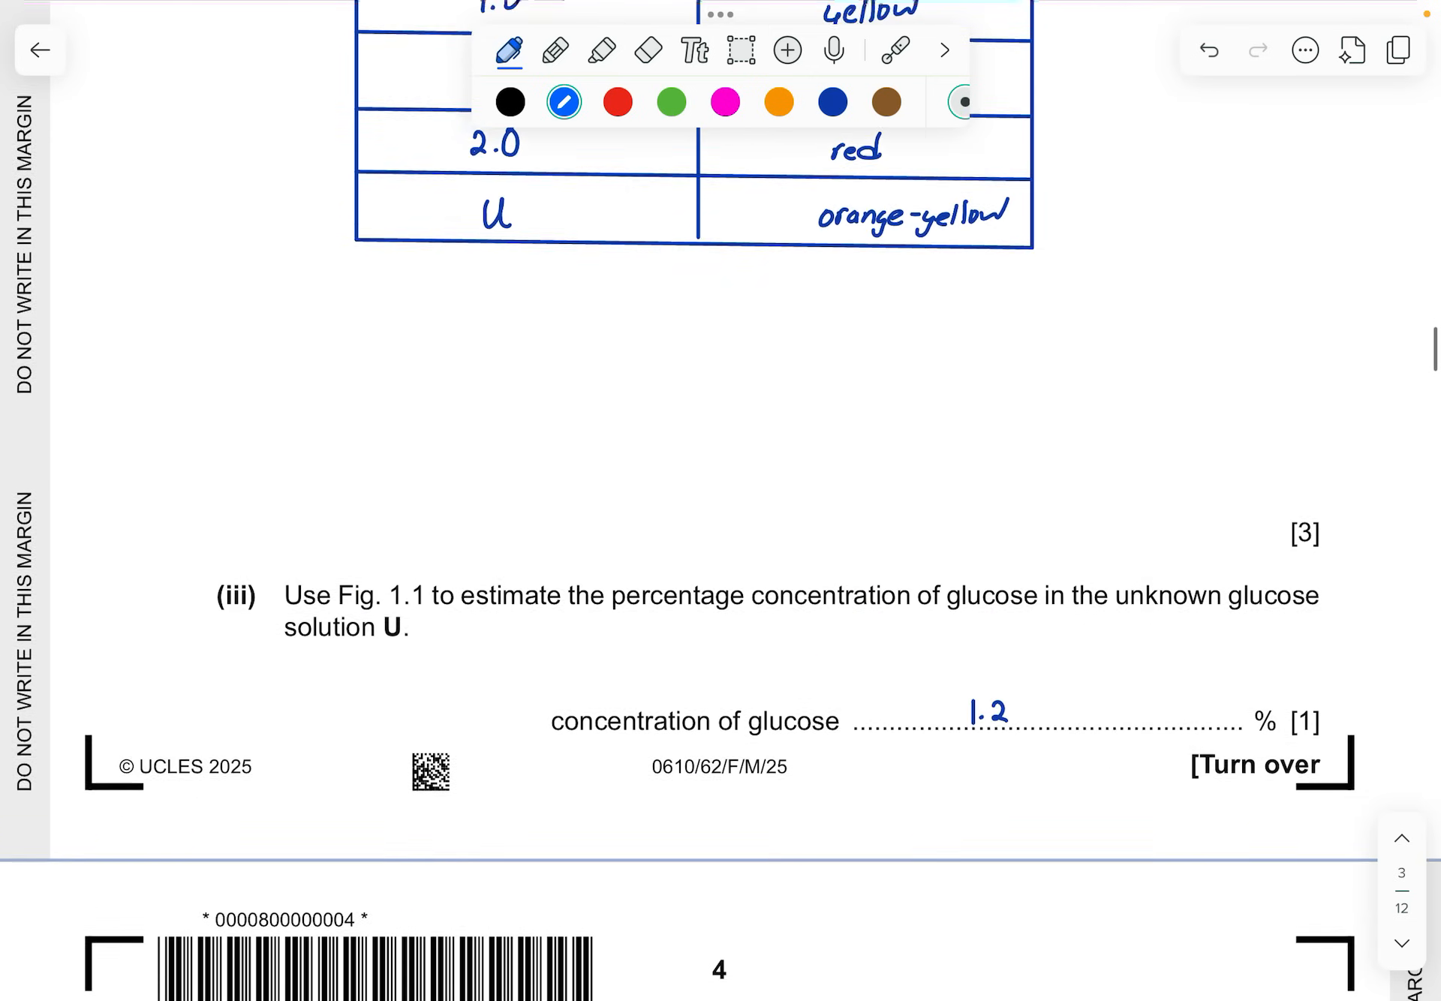
scroll("down", 3)
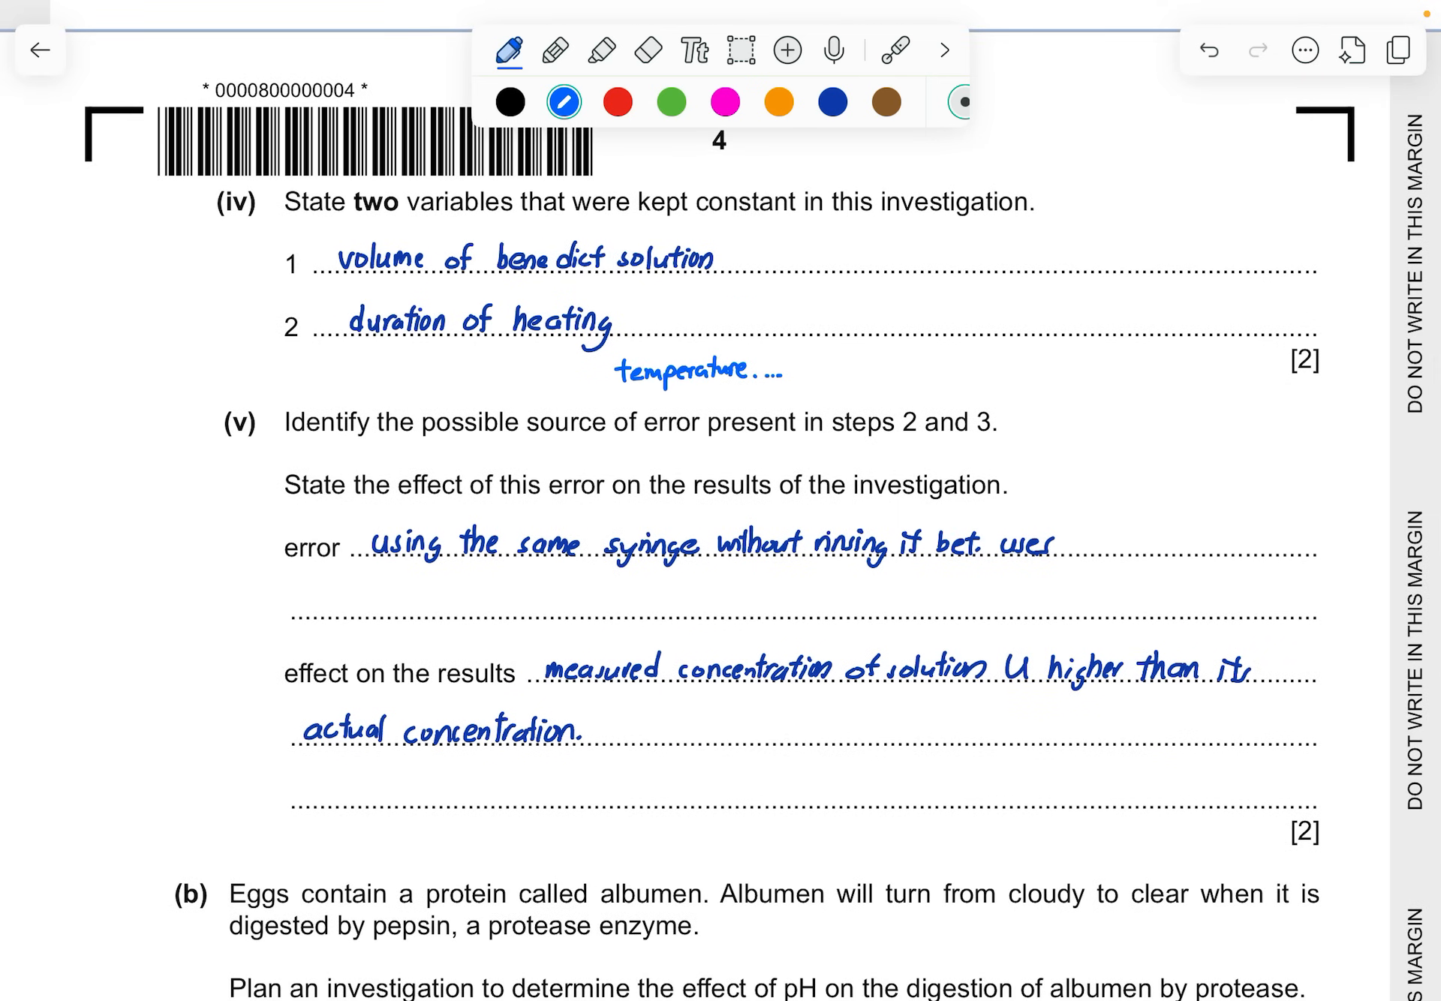
Write DV, CV, Safety, Repeat and IDCSRA in part (b); underline 'cloudy to clear' and 'effect of pH'
scroll("down", 3)
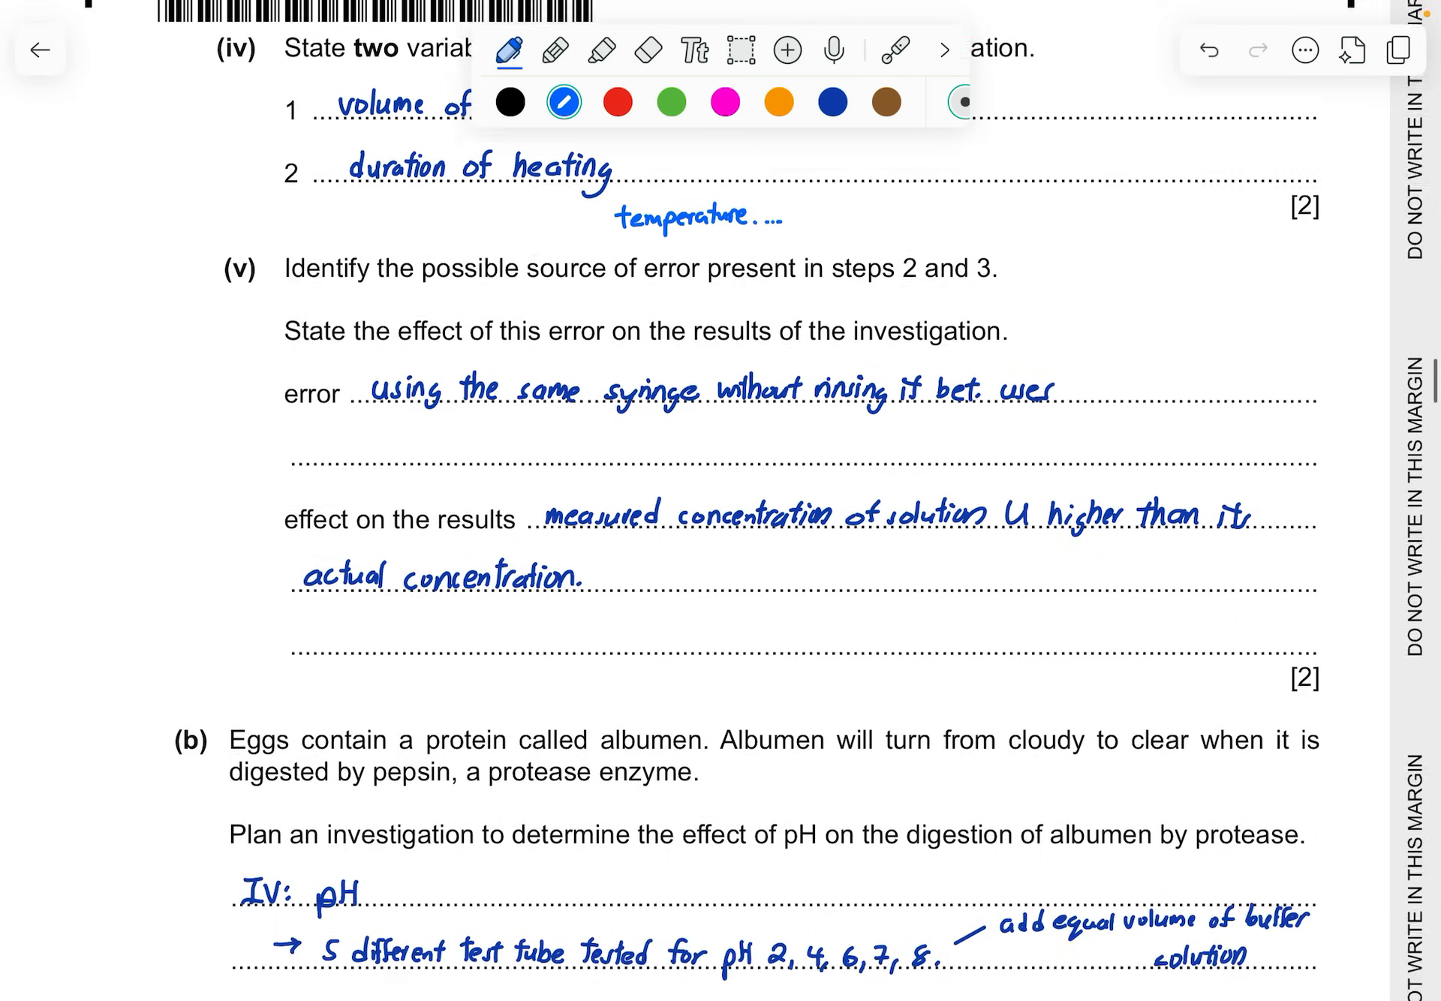
scroll("down", 3)
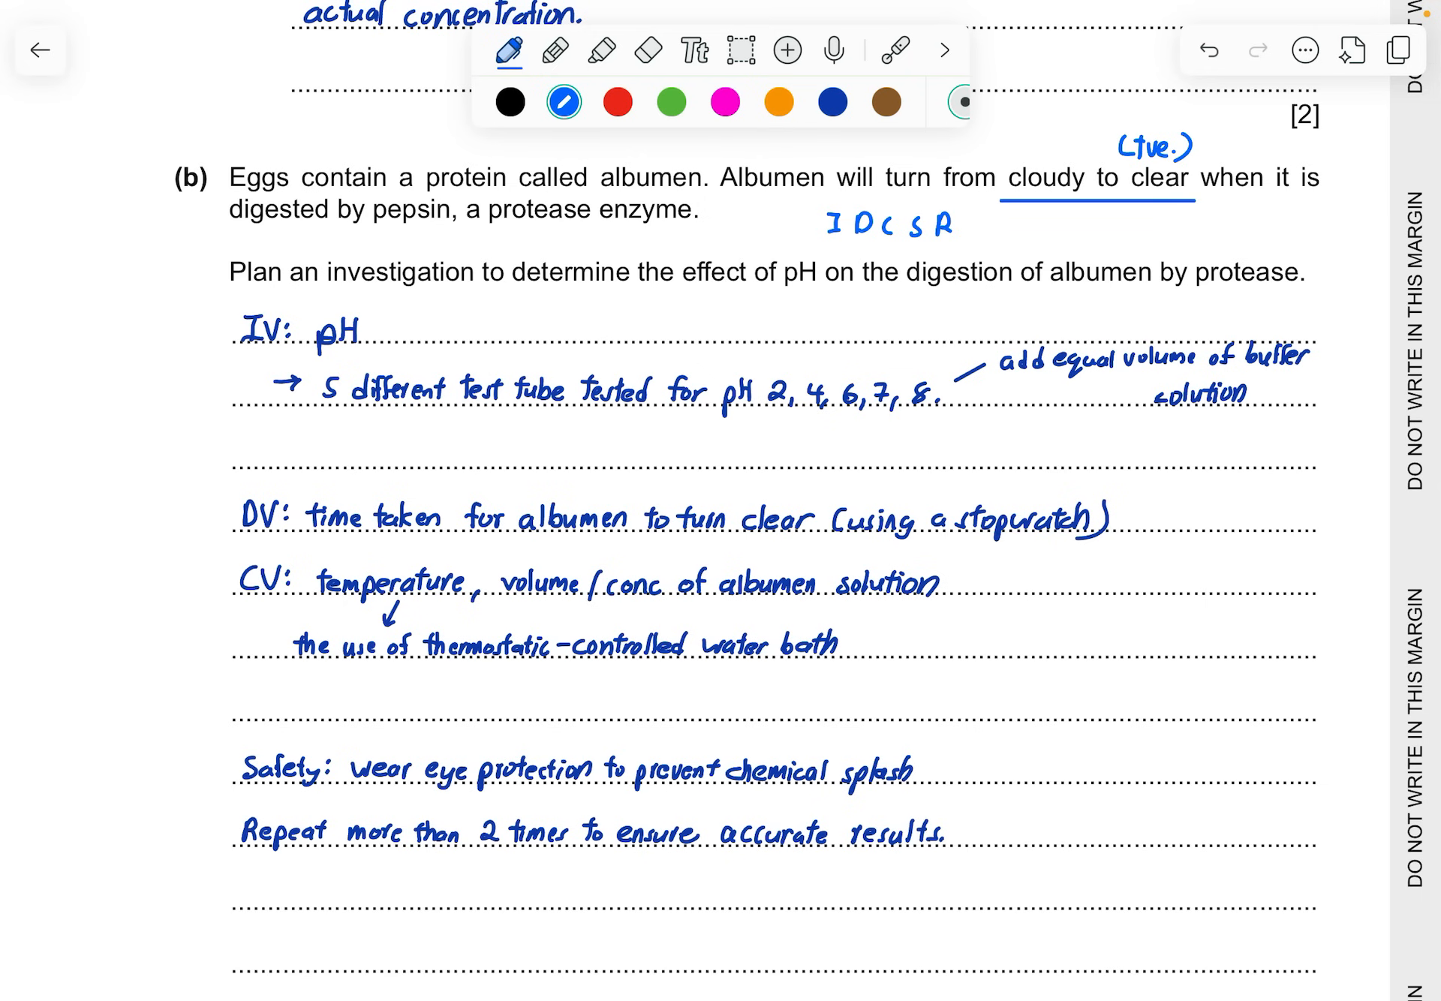
type("A")
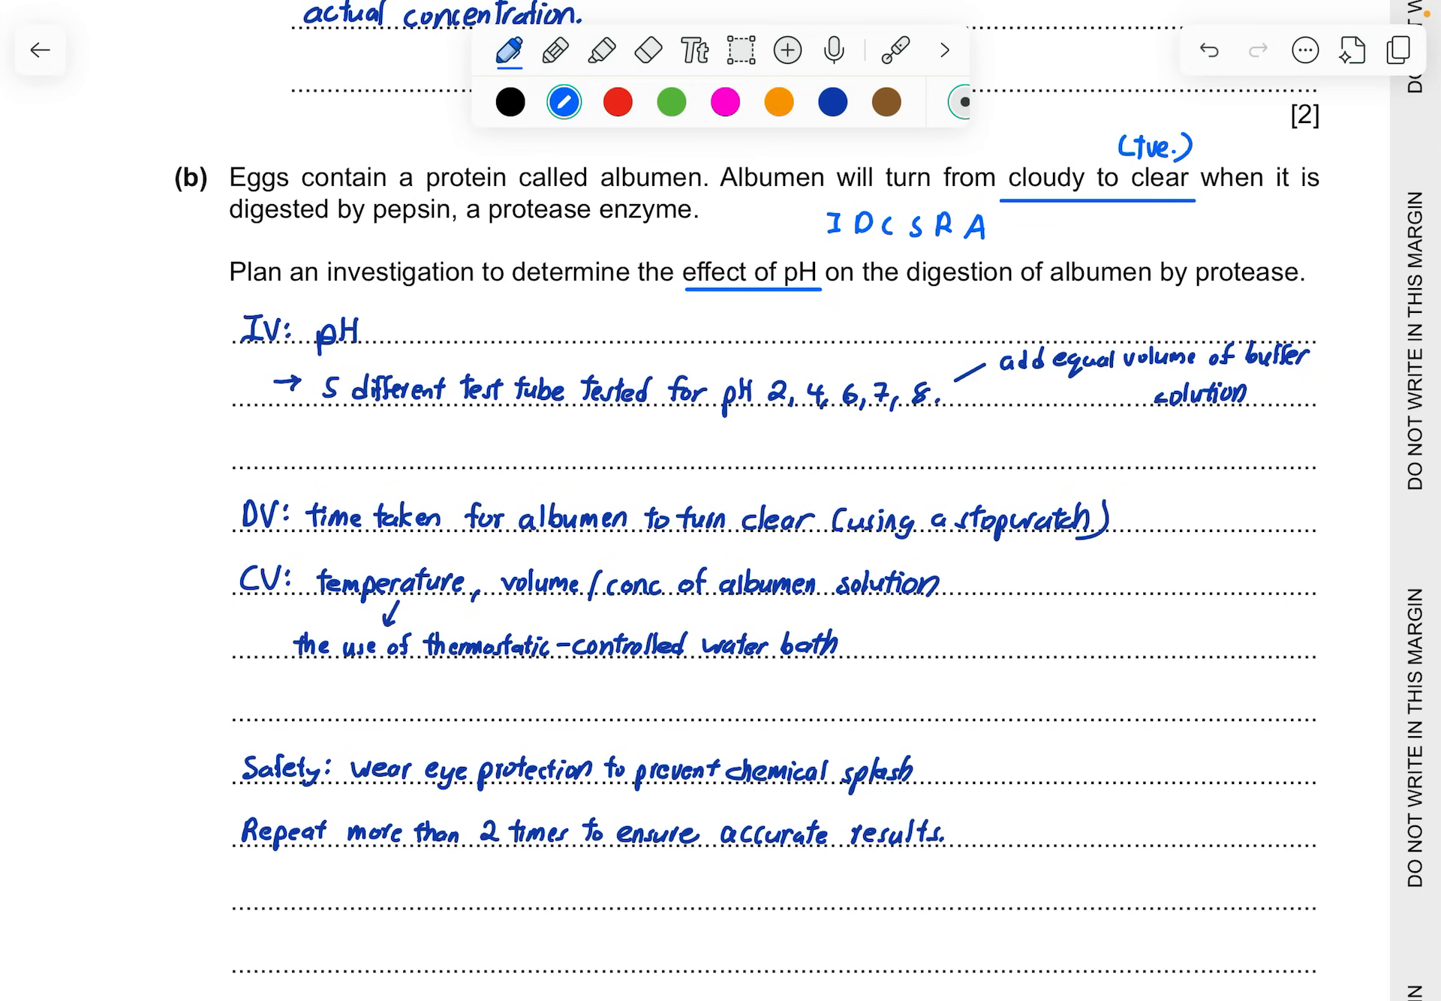
Draw a blue opening bracket before 'temperature' on the CV line
scroll("down", 3)
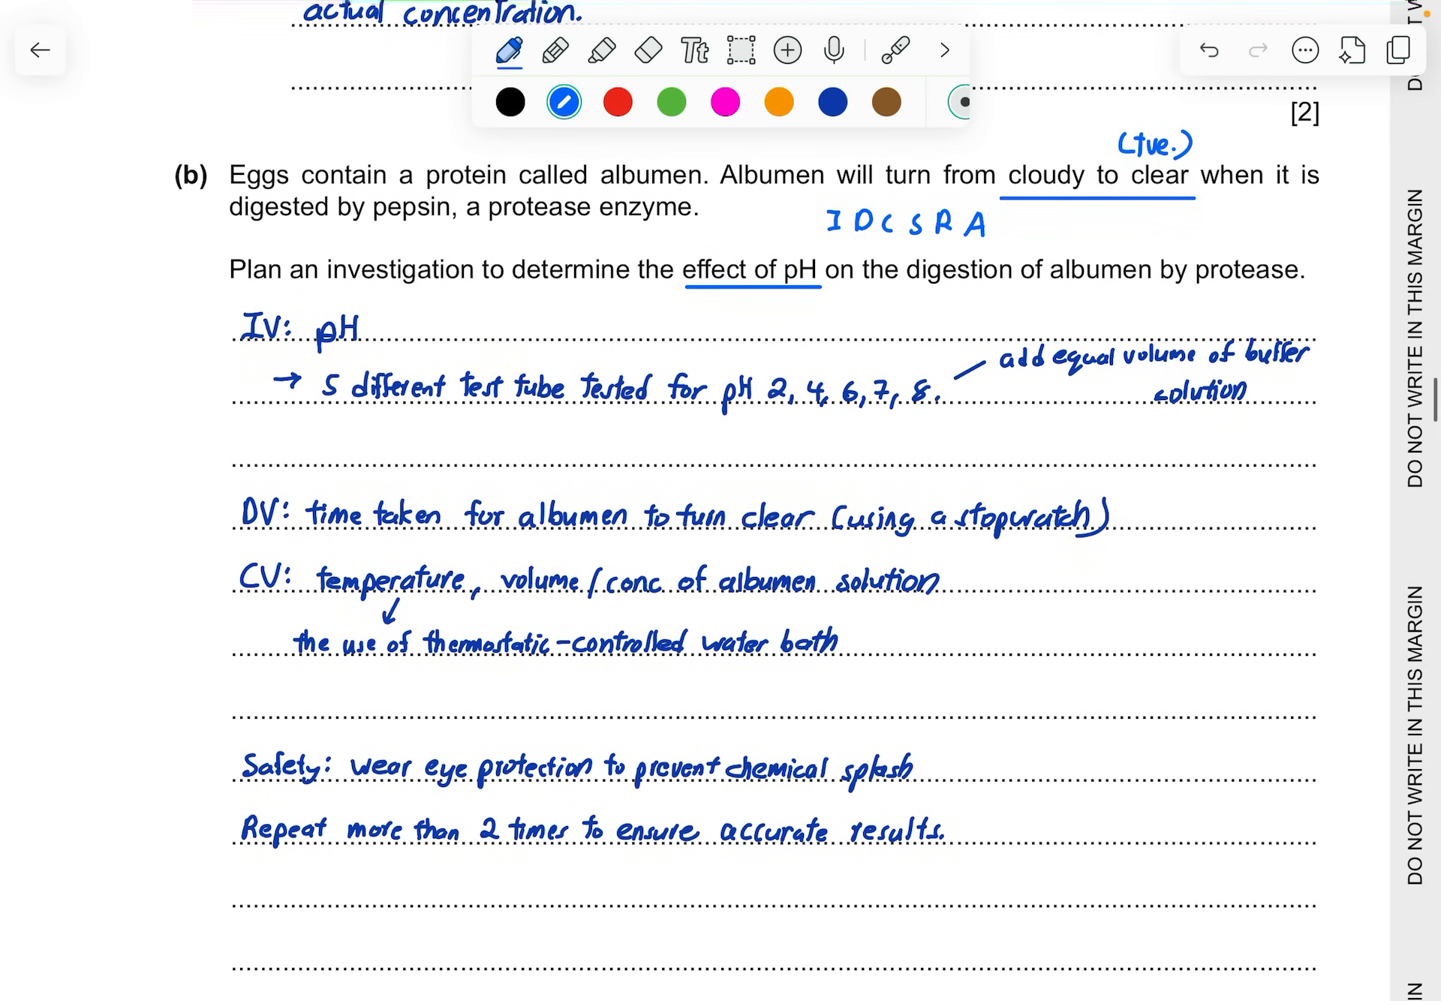
scroll("up", 3)
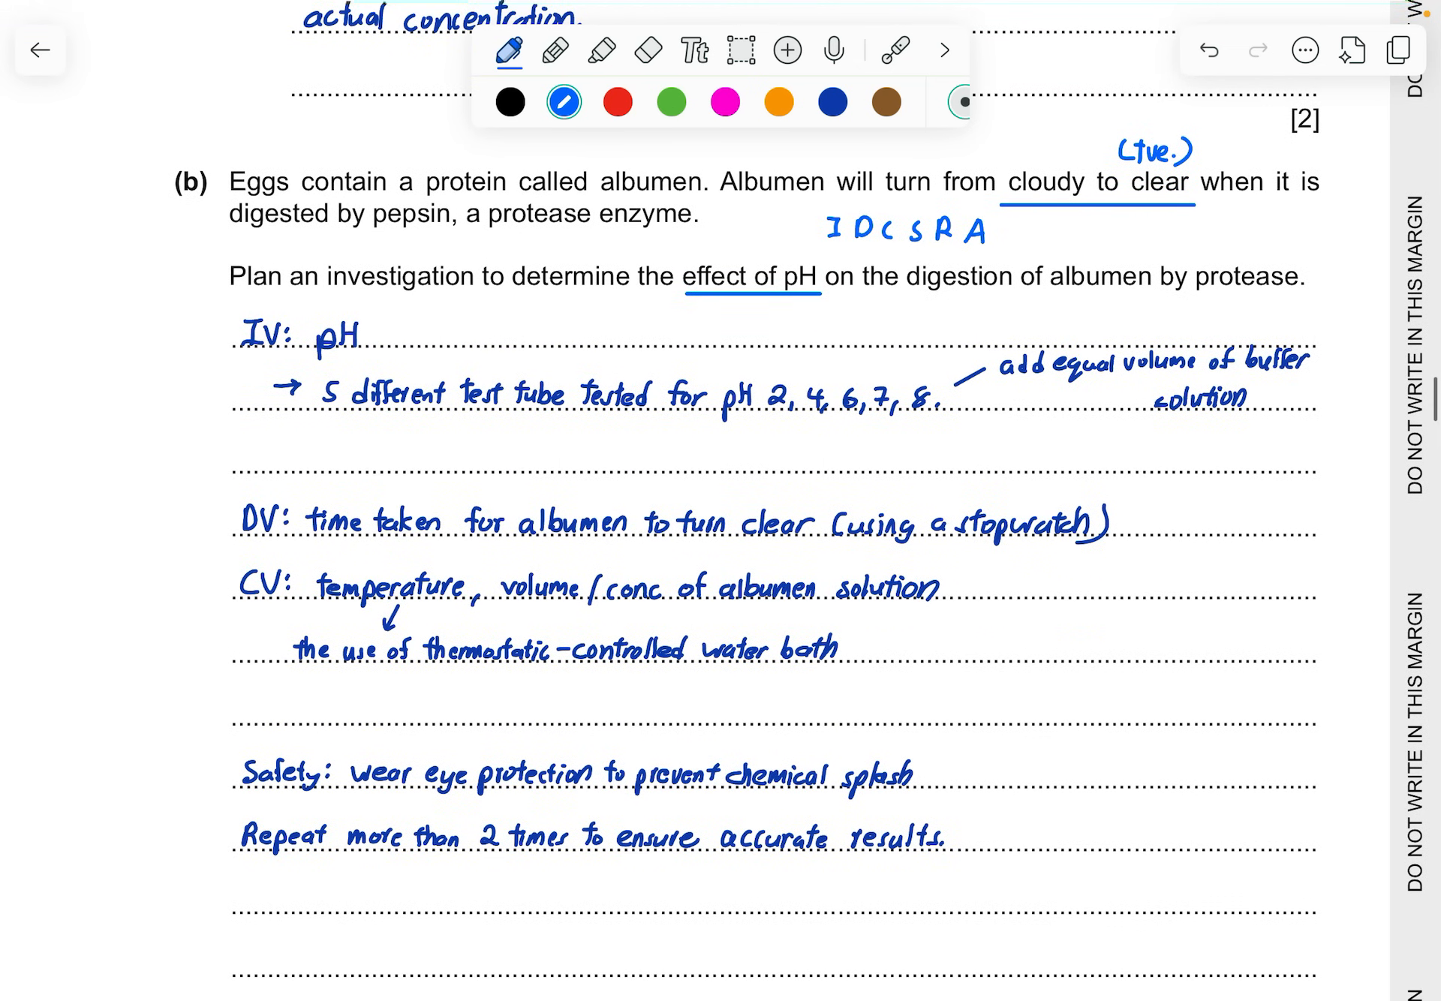
scroll("up", 3)
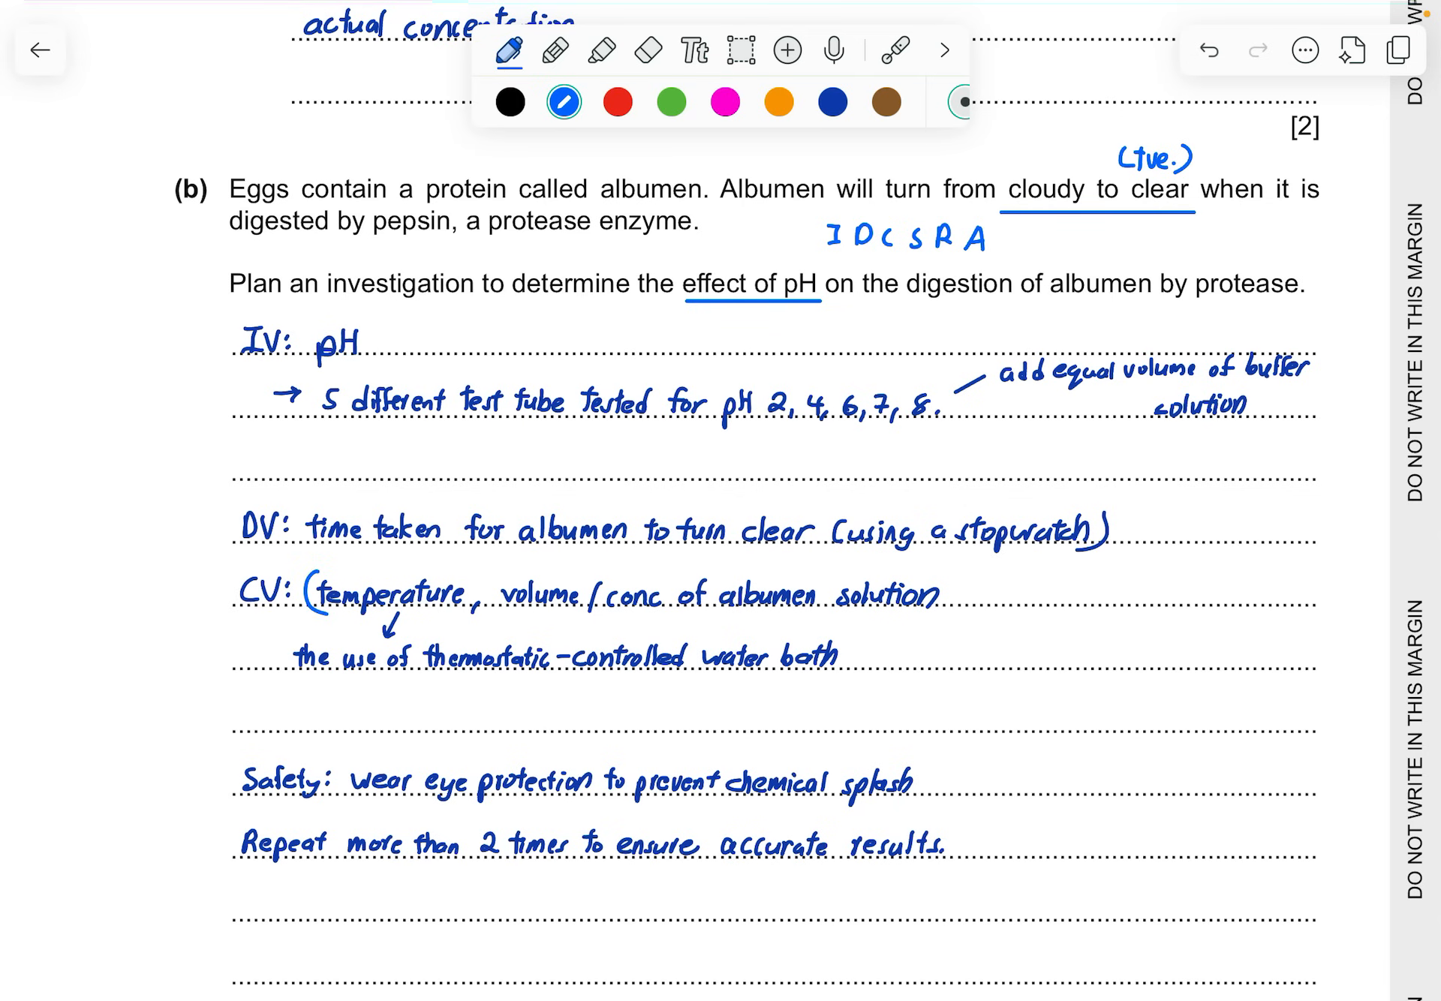
Bracket 'temperature' and underline 'thermostatic-controlled water bath' in red ink
left_click(618, 102)
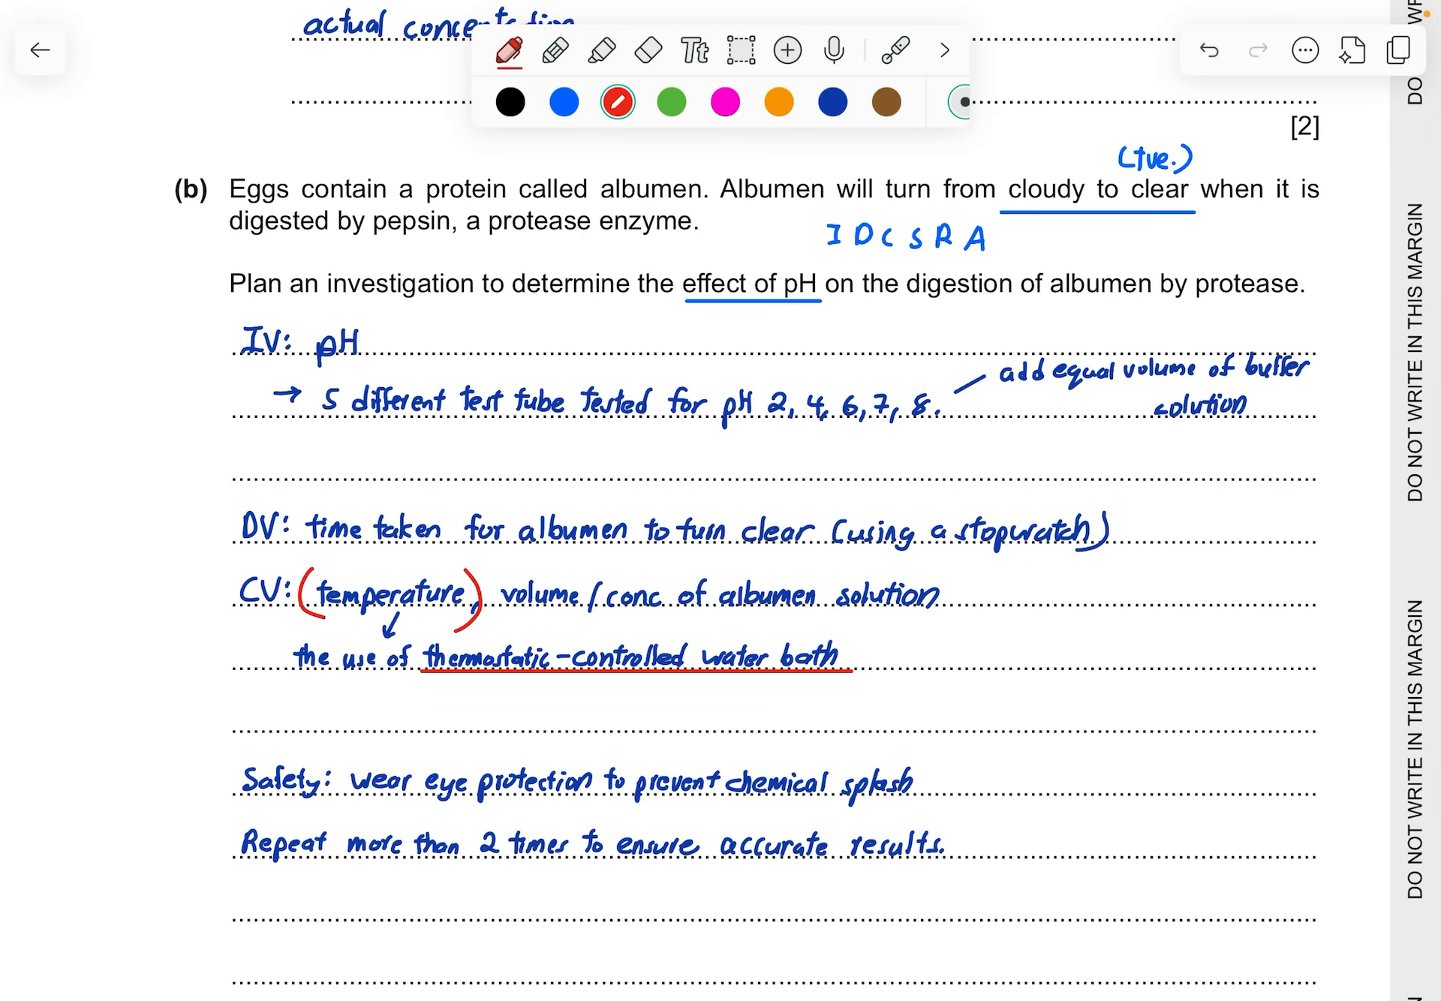
scroll("down", 3)
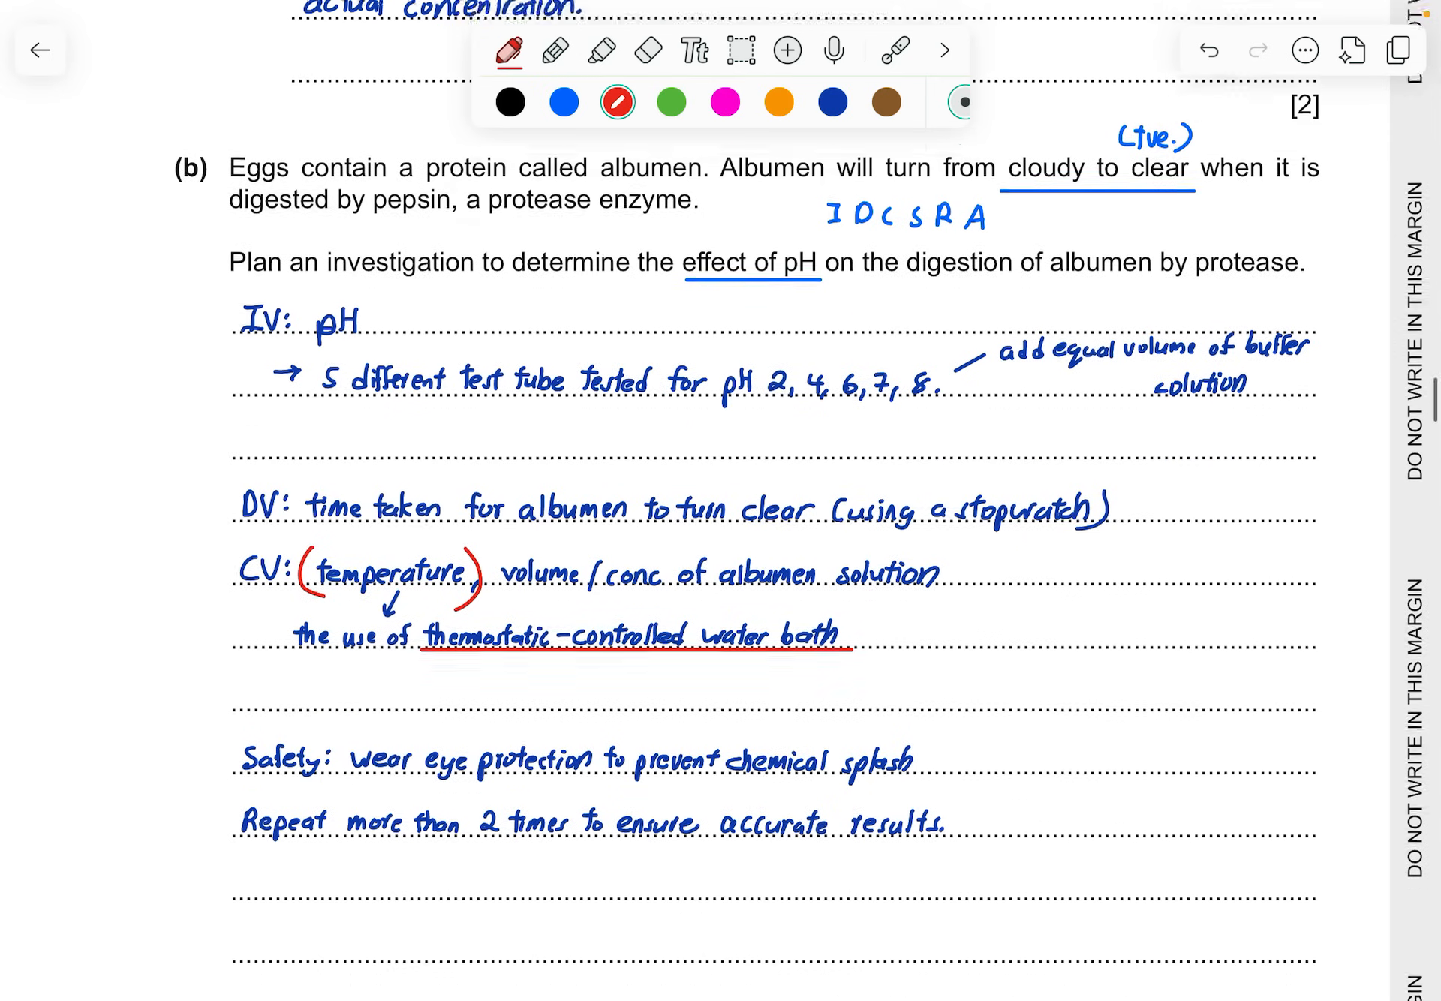
scroll("down", 3)
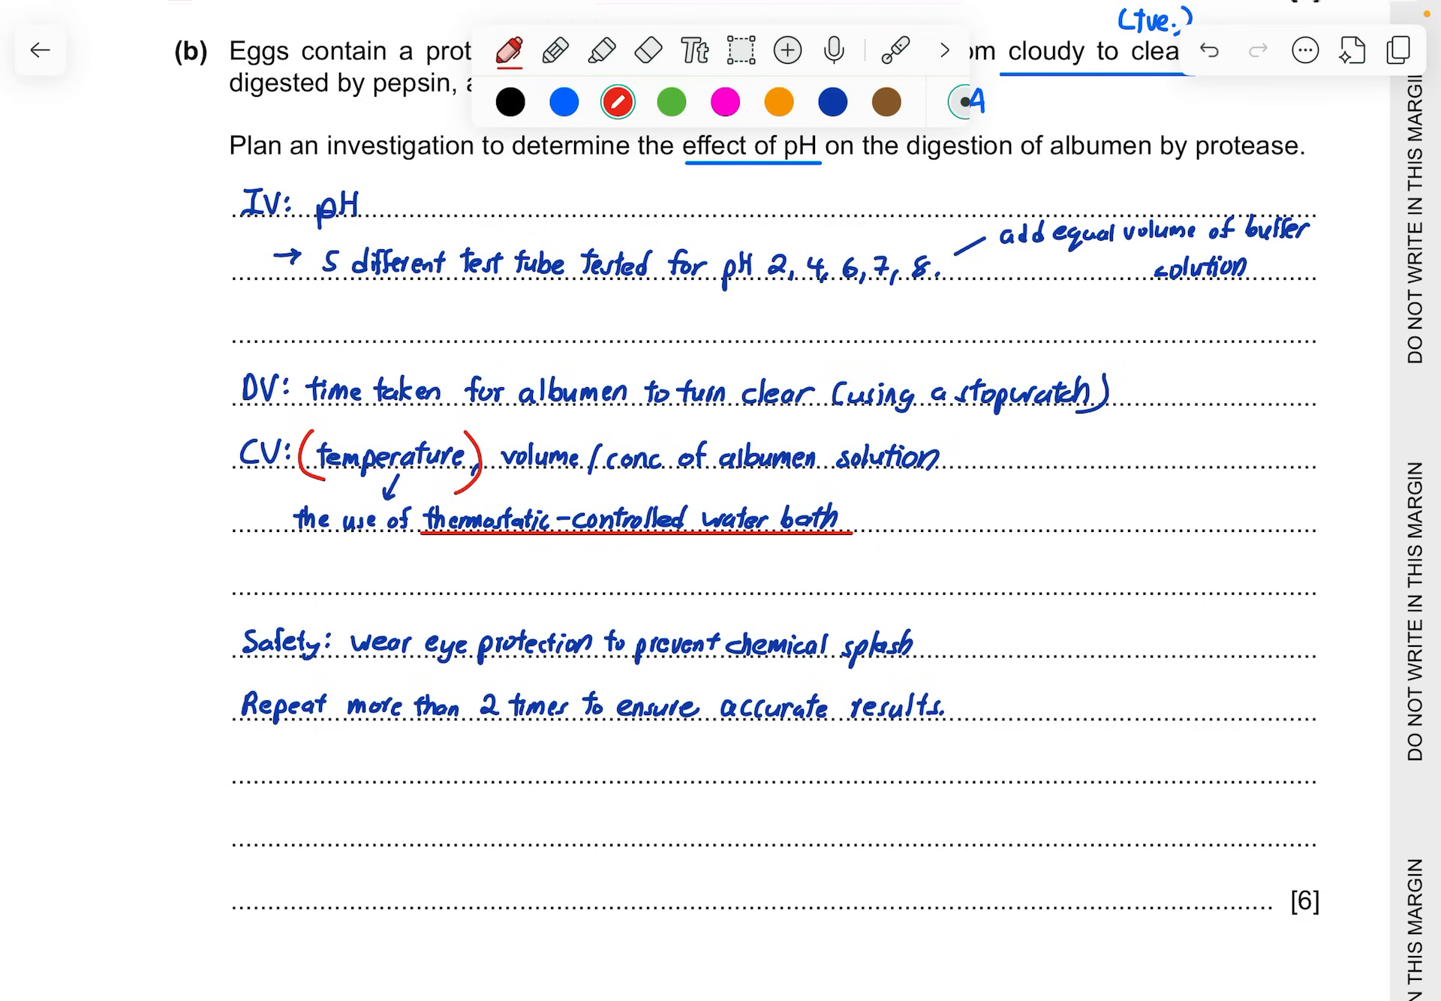
Write '1 process' and '2 positive test' in red beside part (c)'s [2] marks
scroll("down", 3)
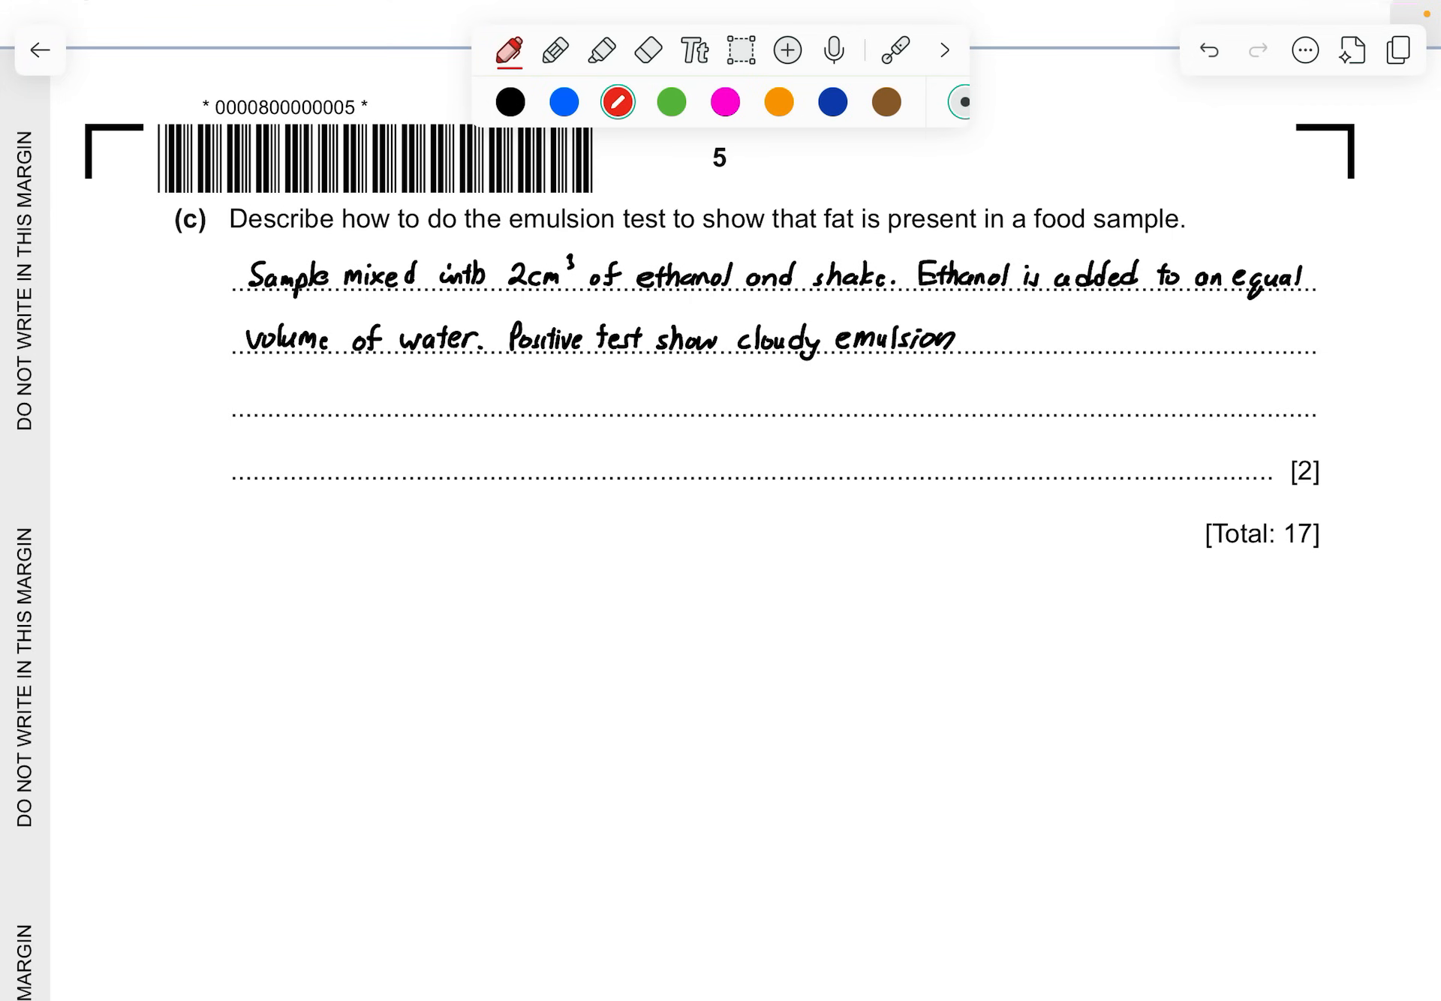
left_click(143, 205)
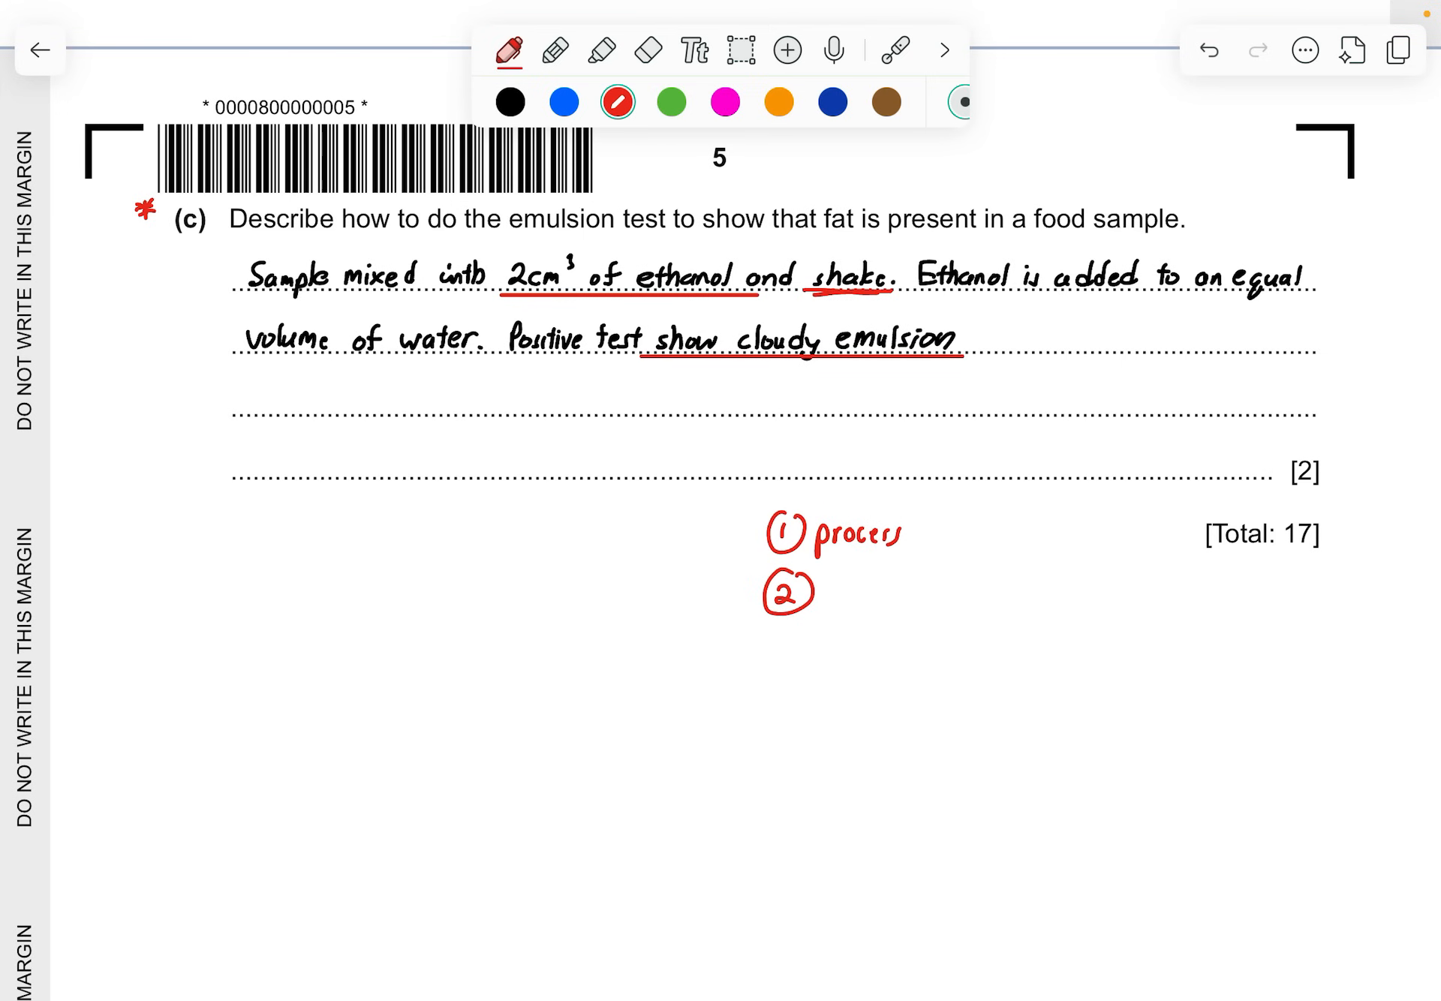
type("positive test")
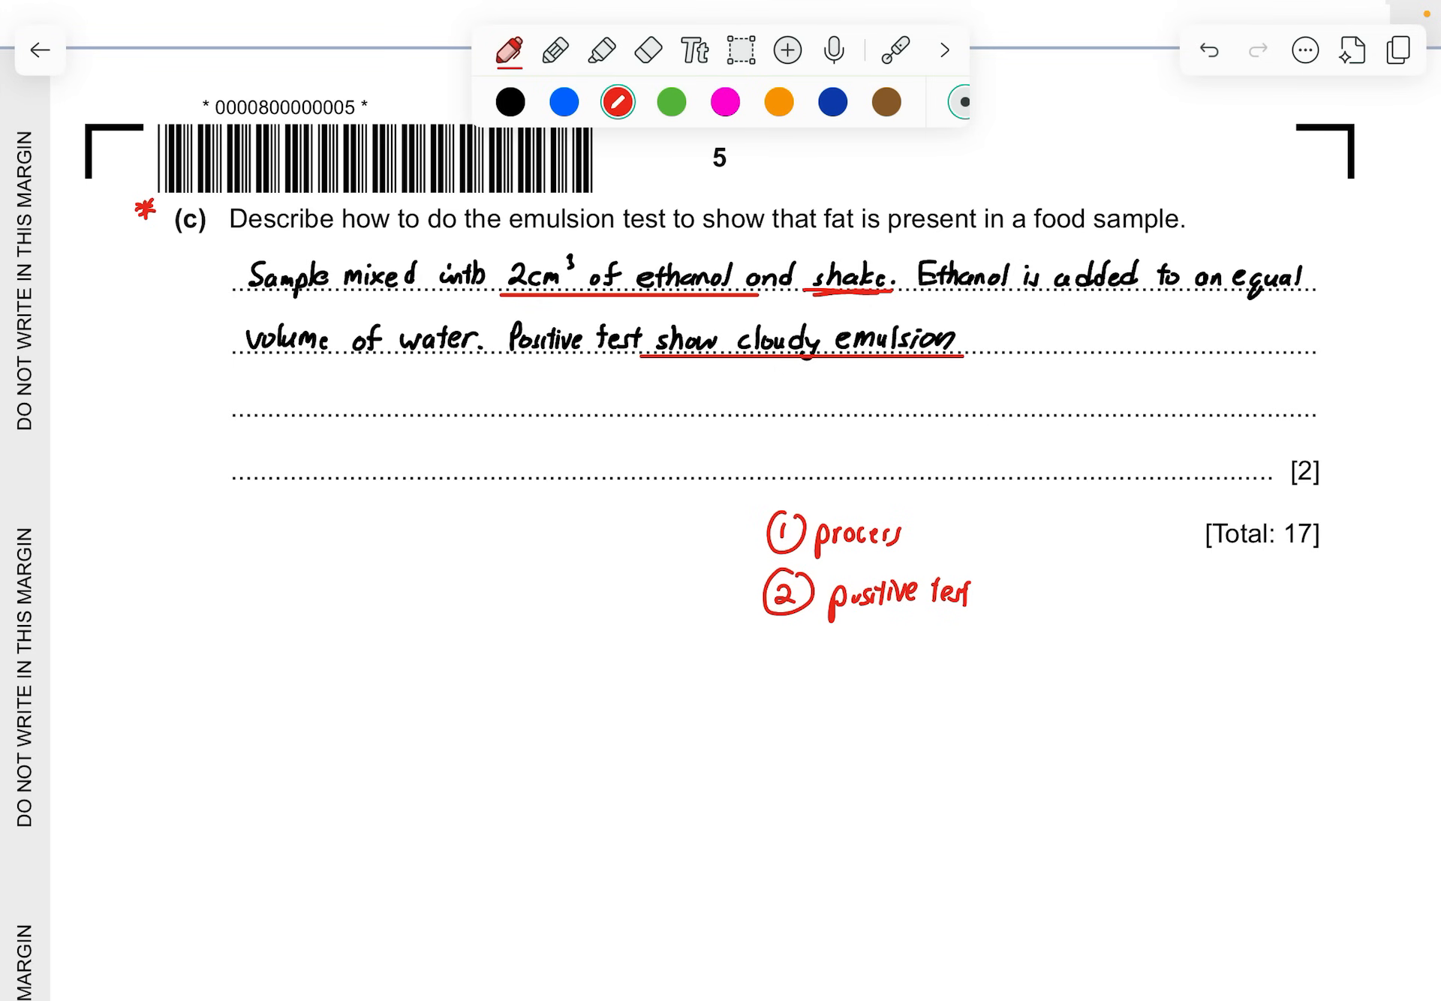
Add red ticks to Fig. 2.1's leaf lobe tips and vein branches, plus a stalk bracket
scroll("down", 3)
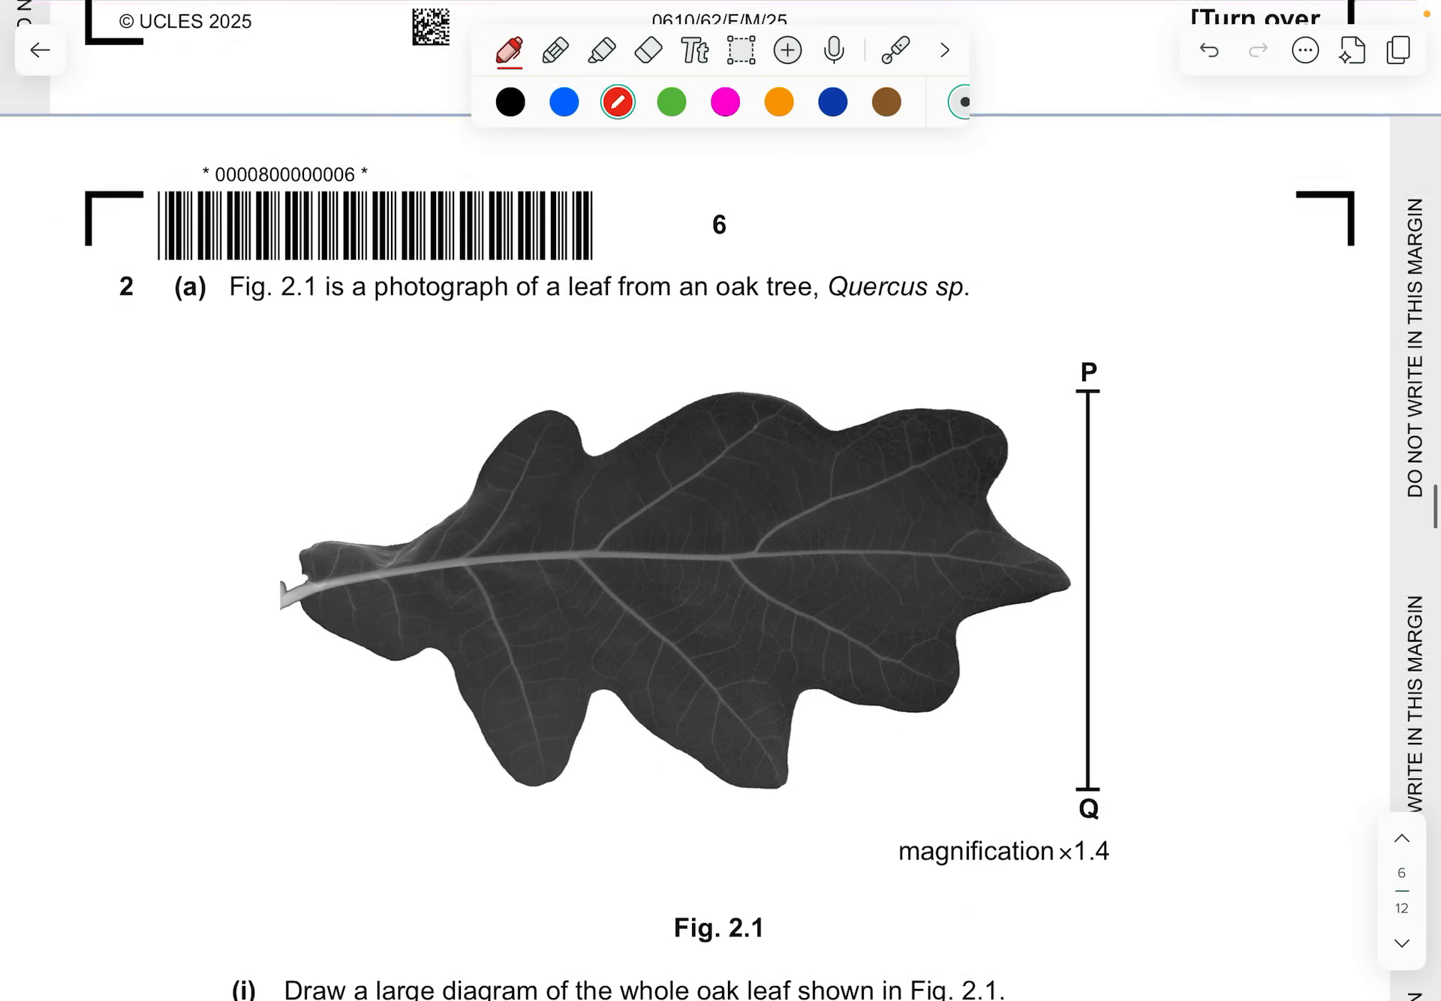
scroll("down", 3)
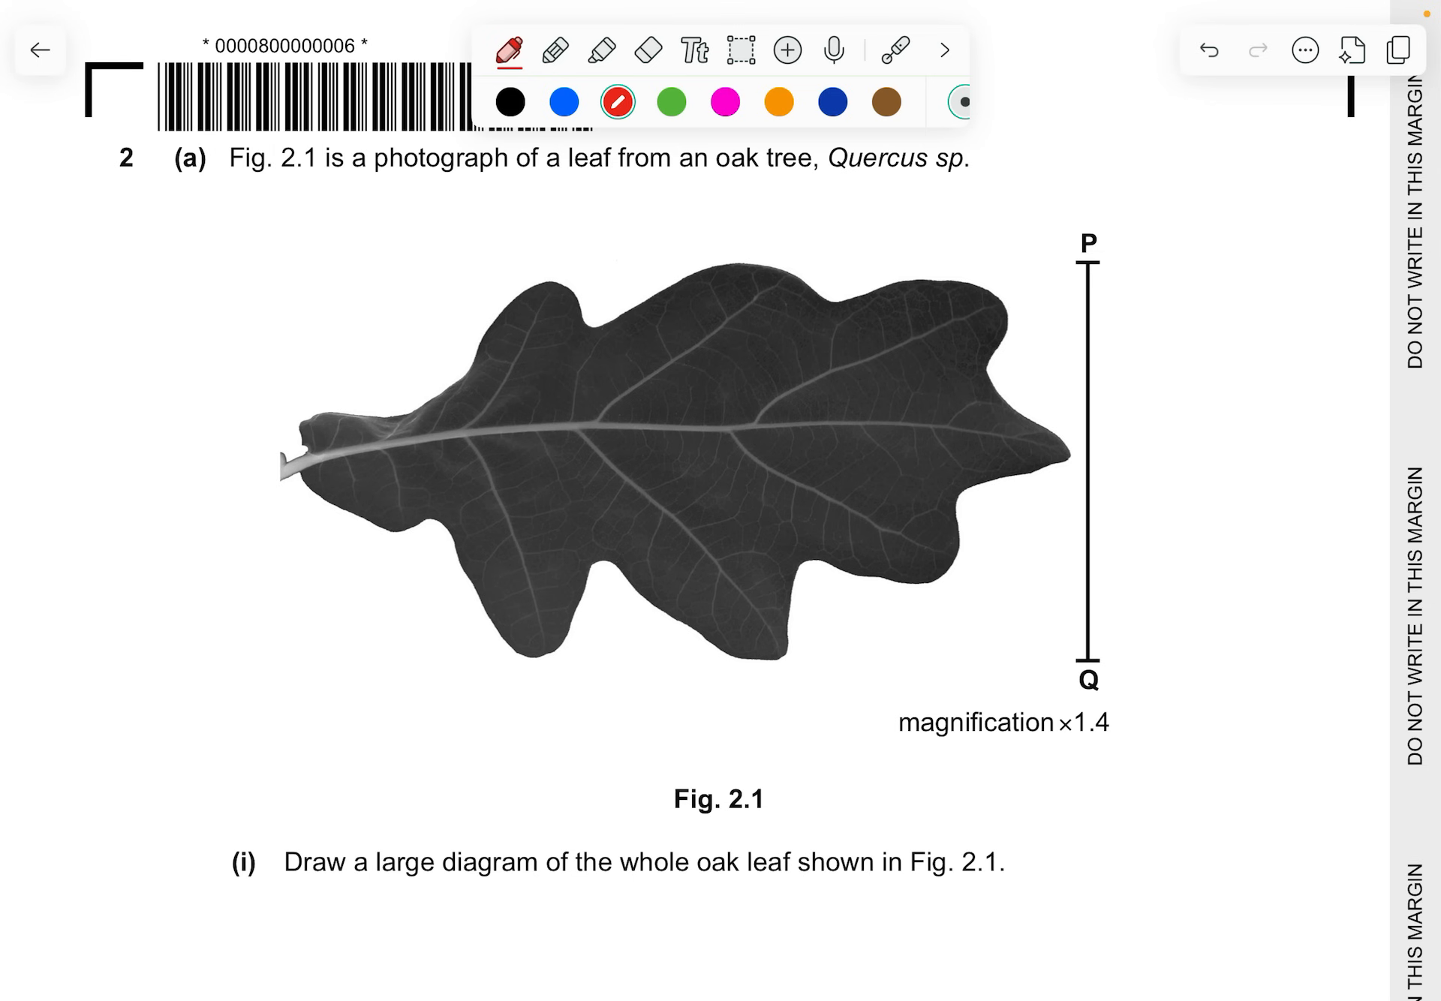
scroll("down", 3)
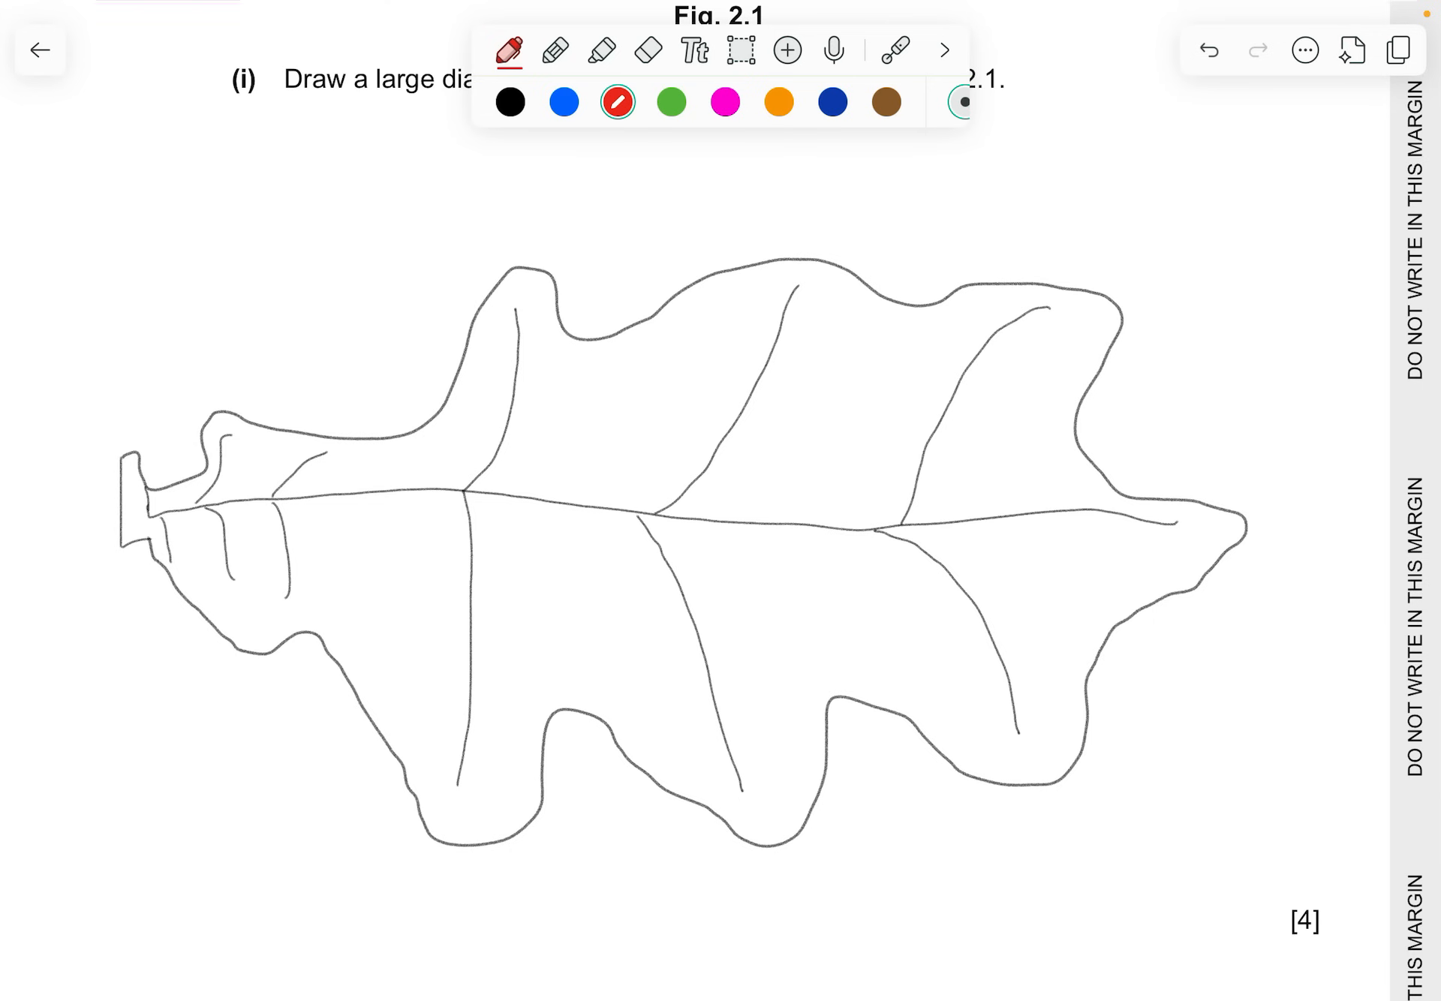
scroll("up", 3)
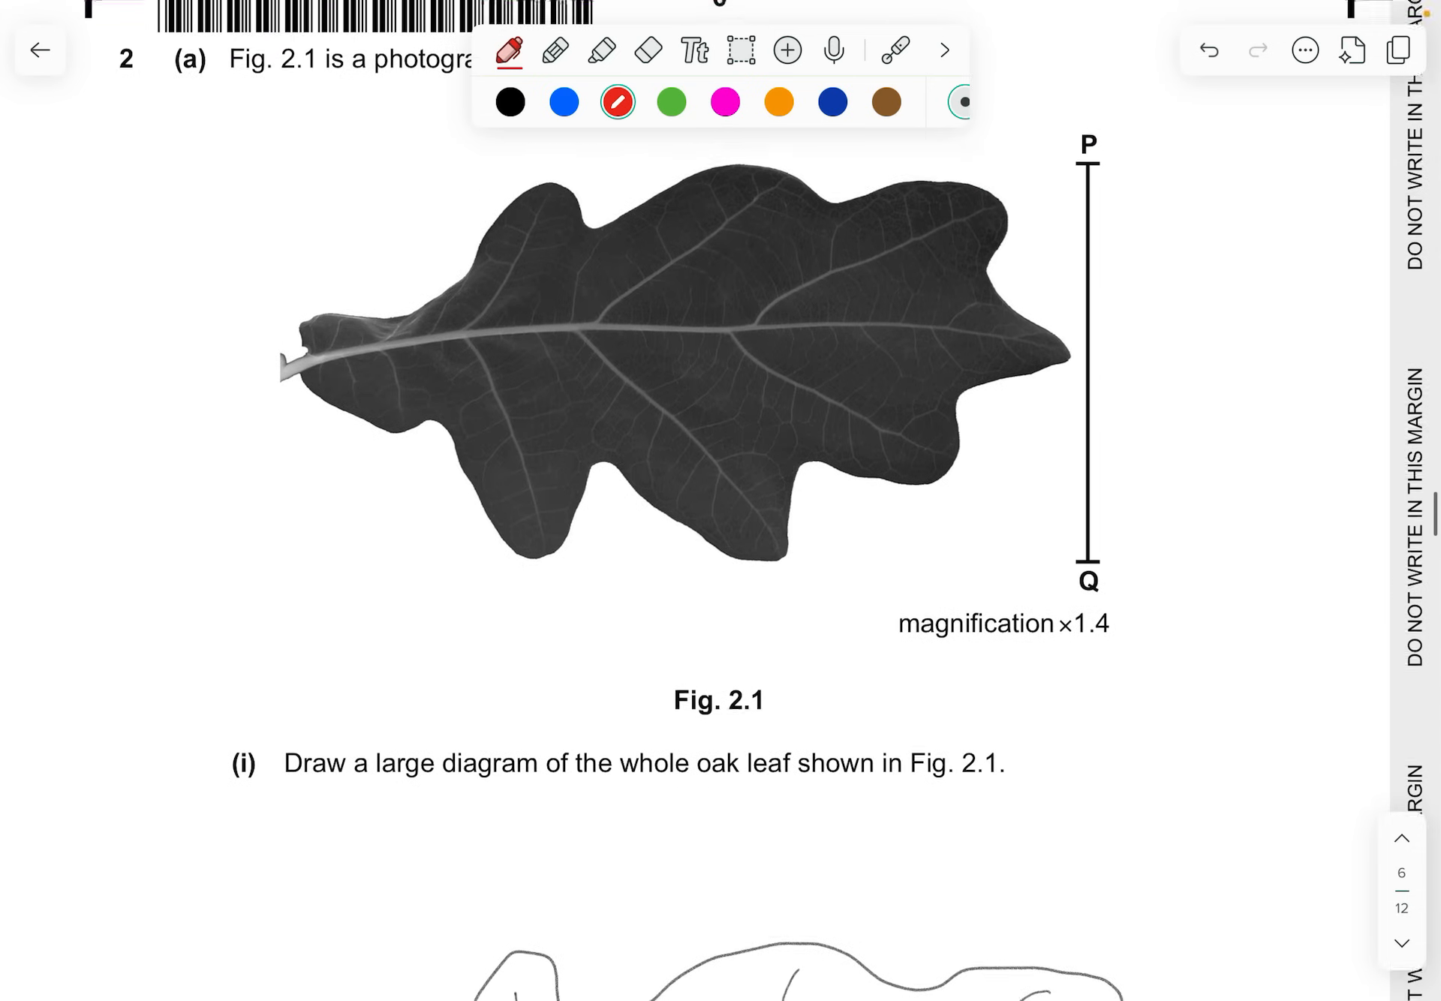
scroll("up", 3)
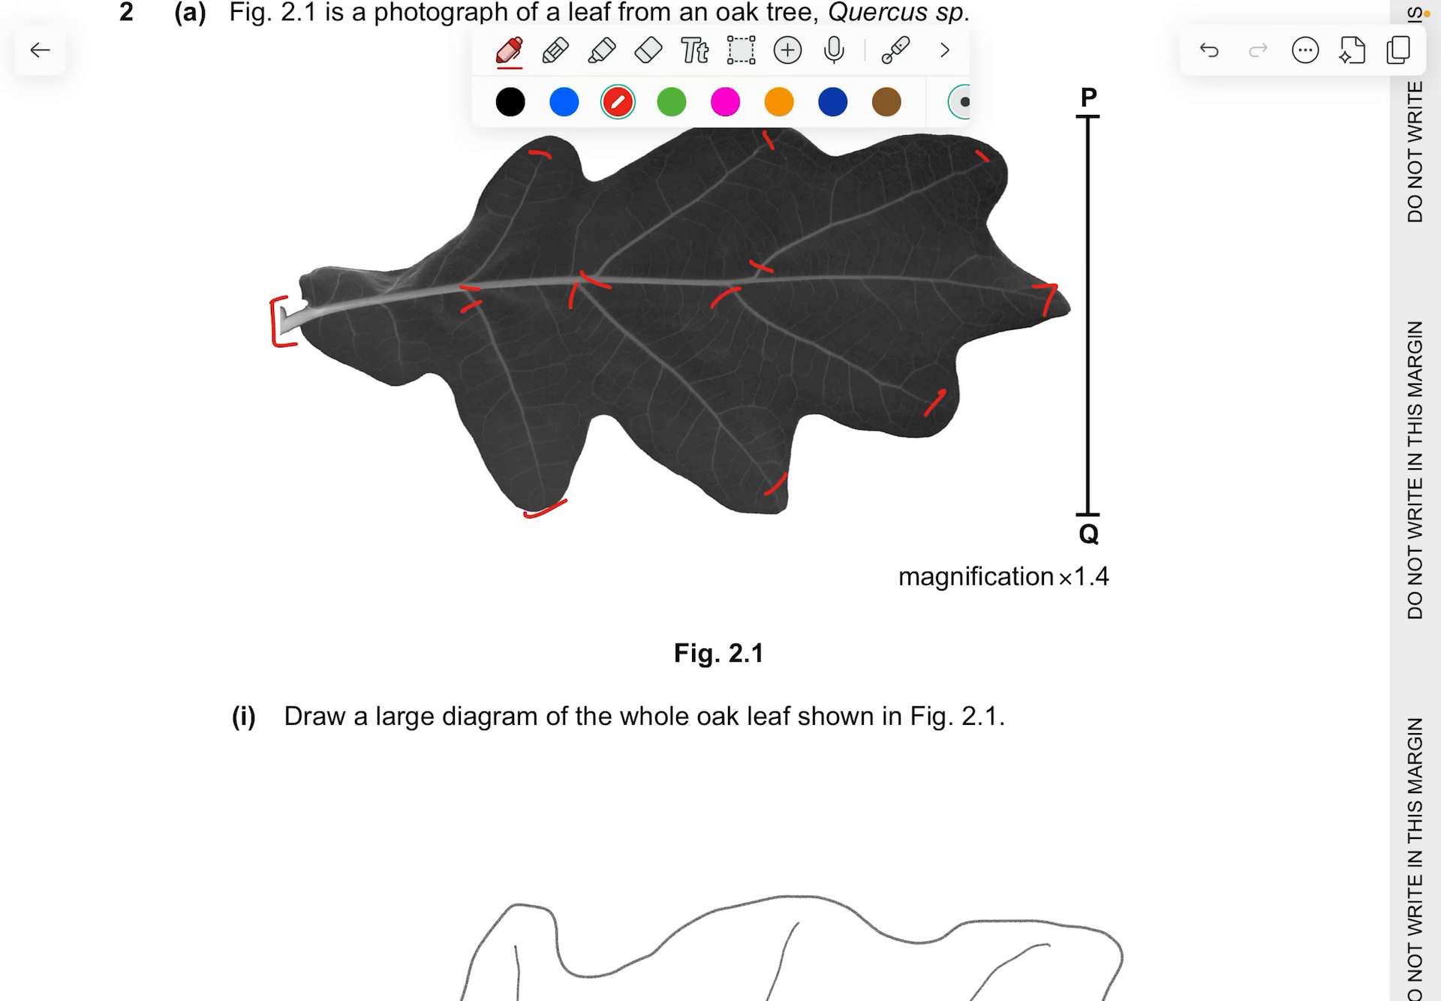
scroll("down", 3)
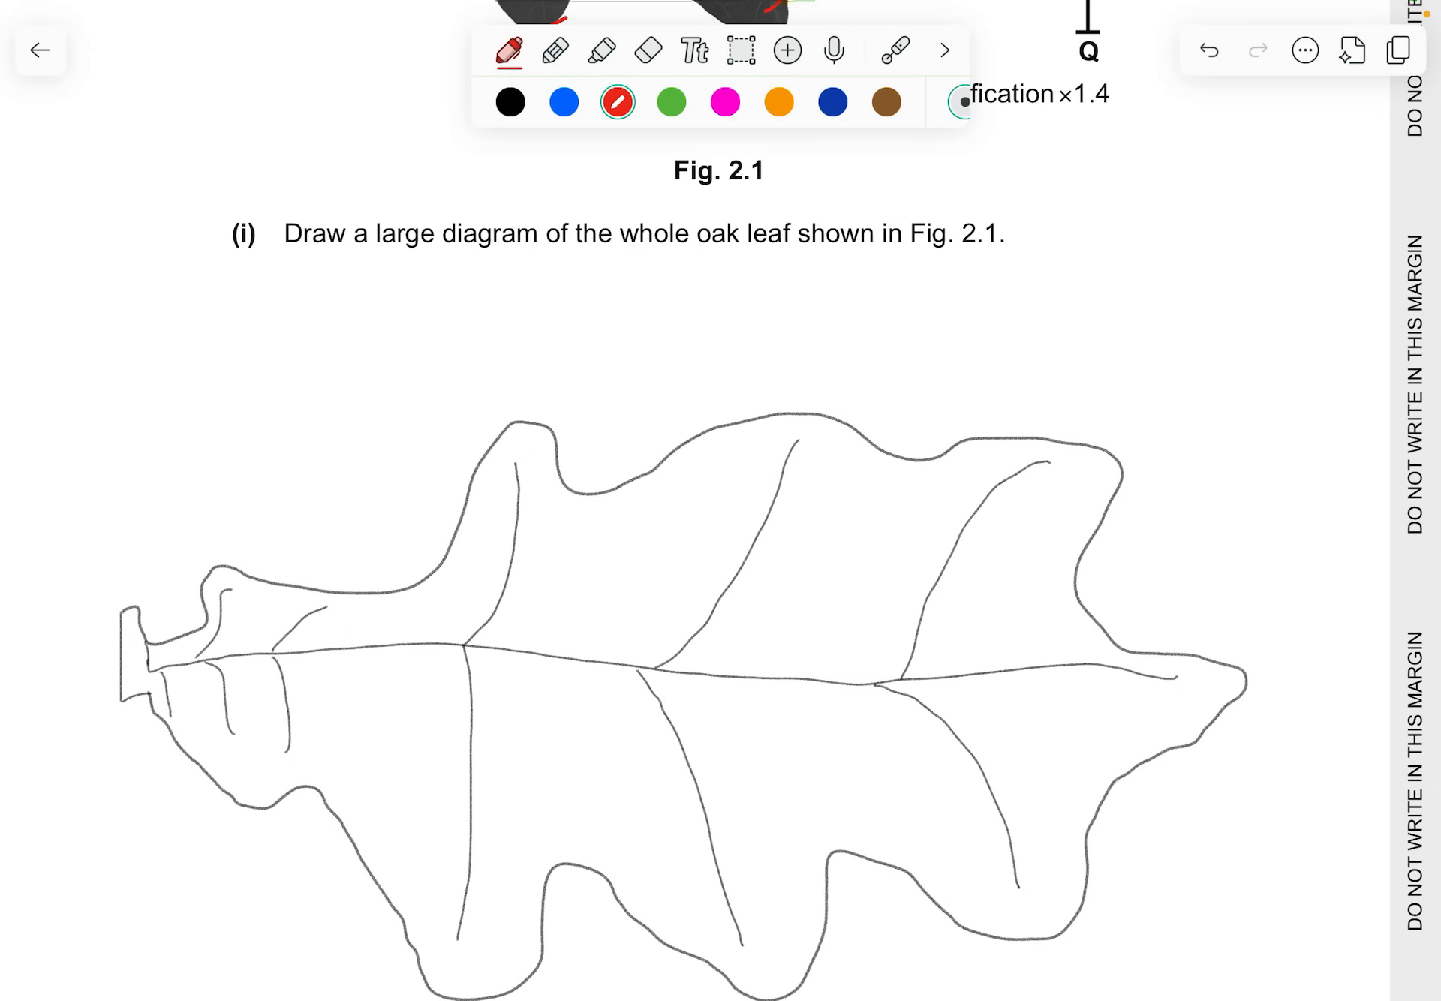
scroll("down", 3)
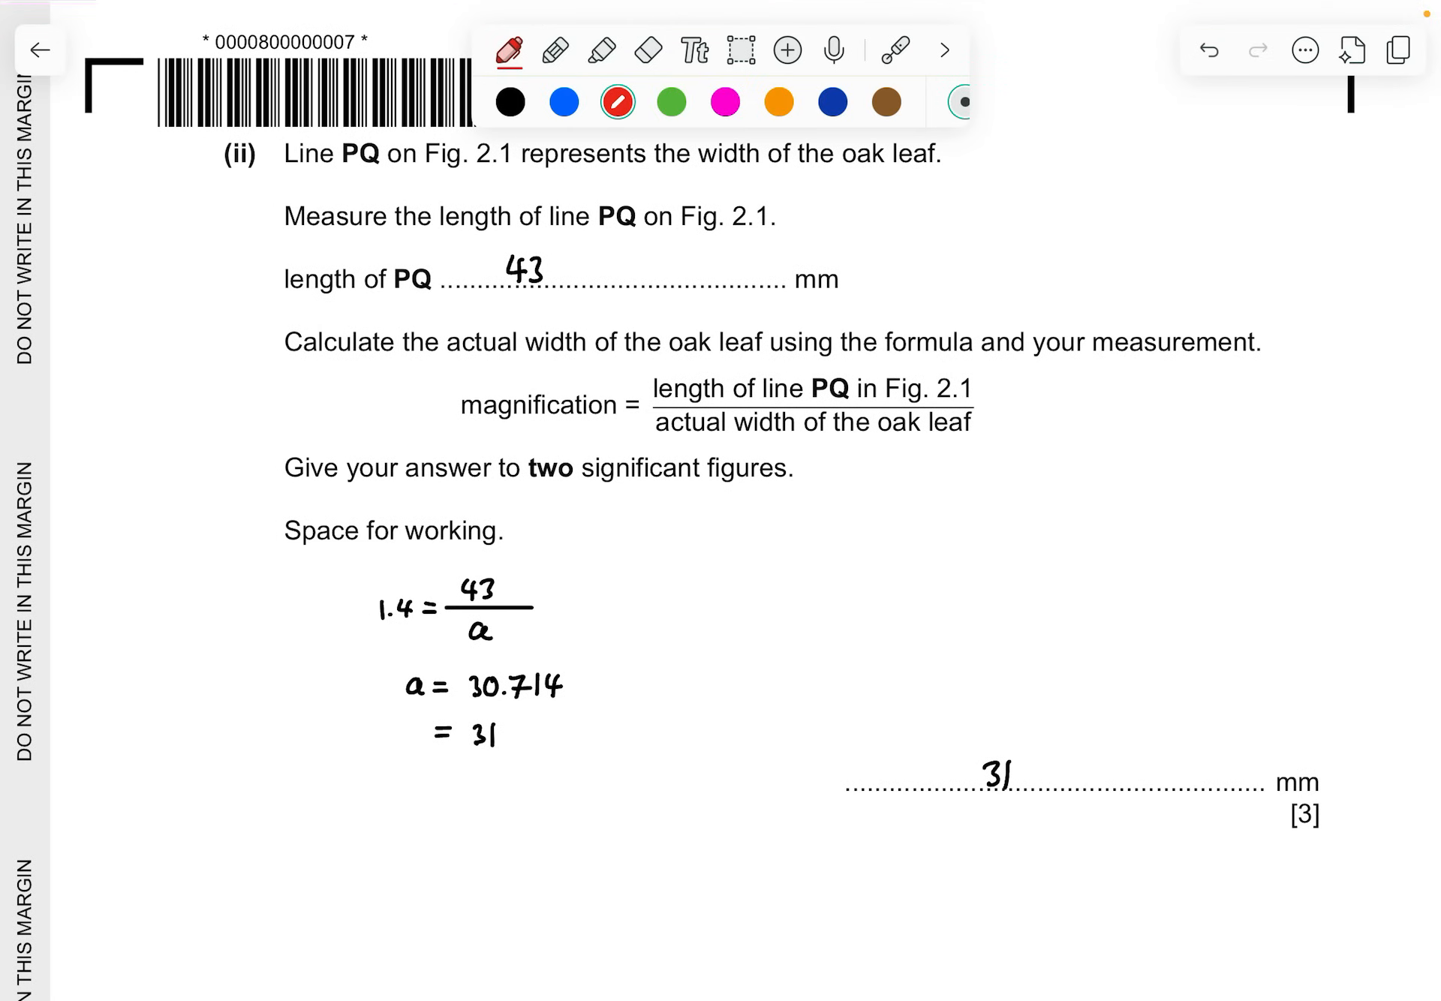
In red, star the PQ length, bracket the magnification formula, and underline 'two significant figures'
scroll("down", 3)
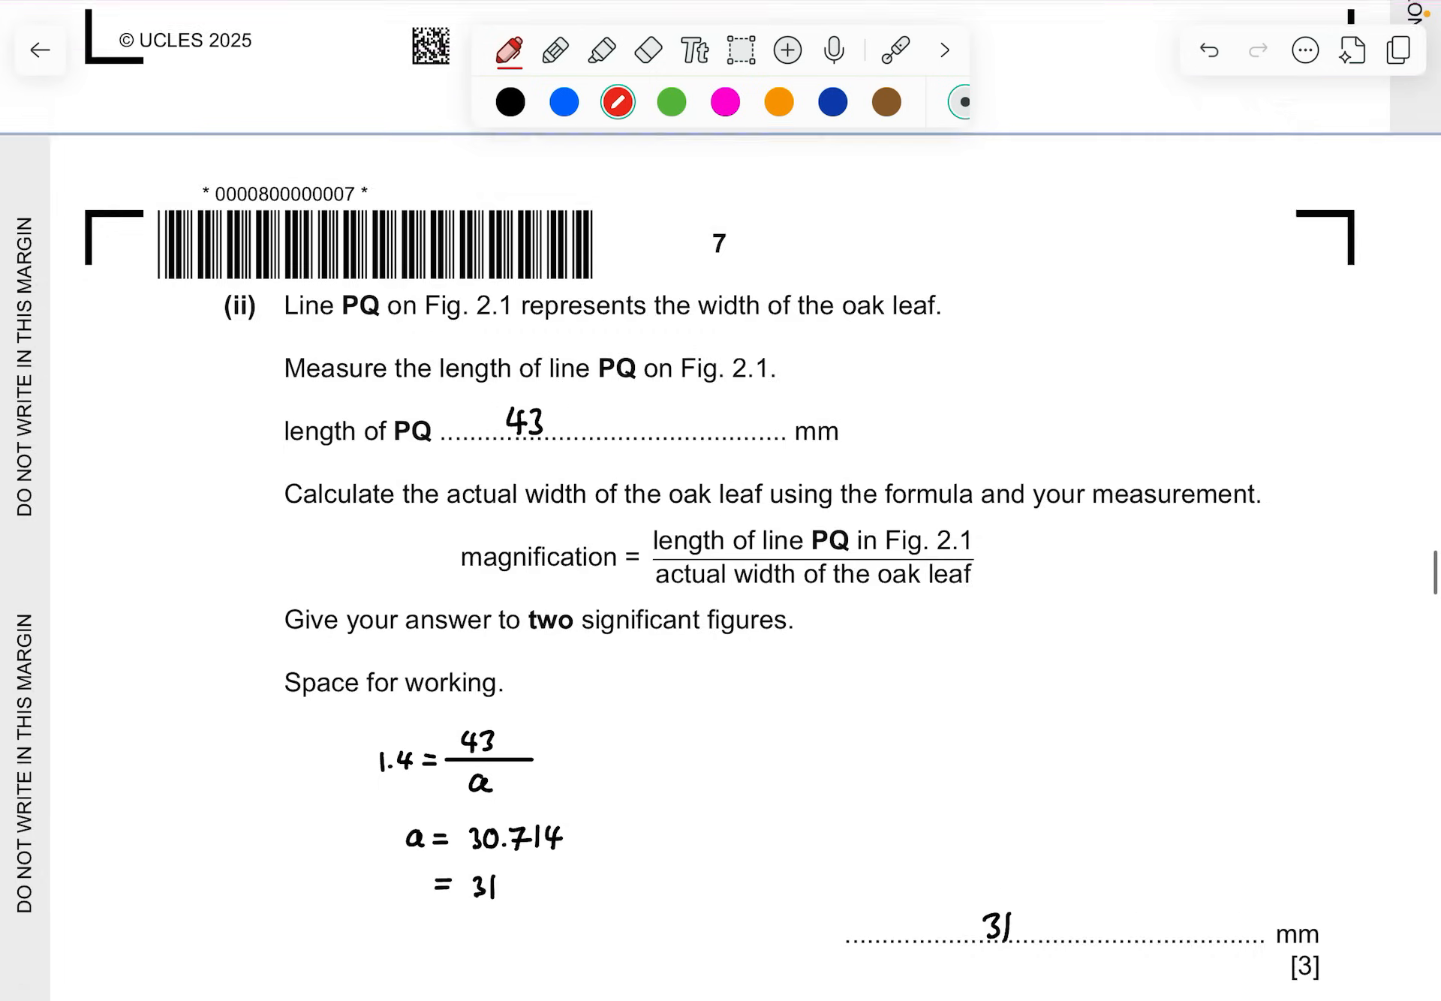
scroll("up", 3)
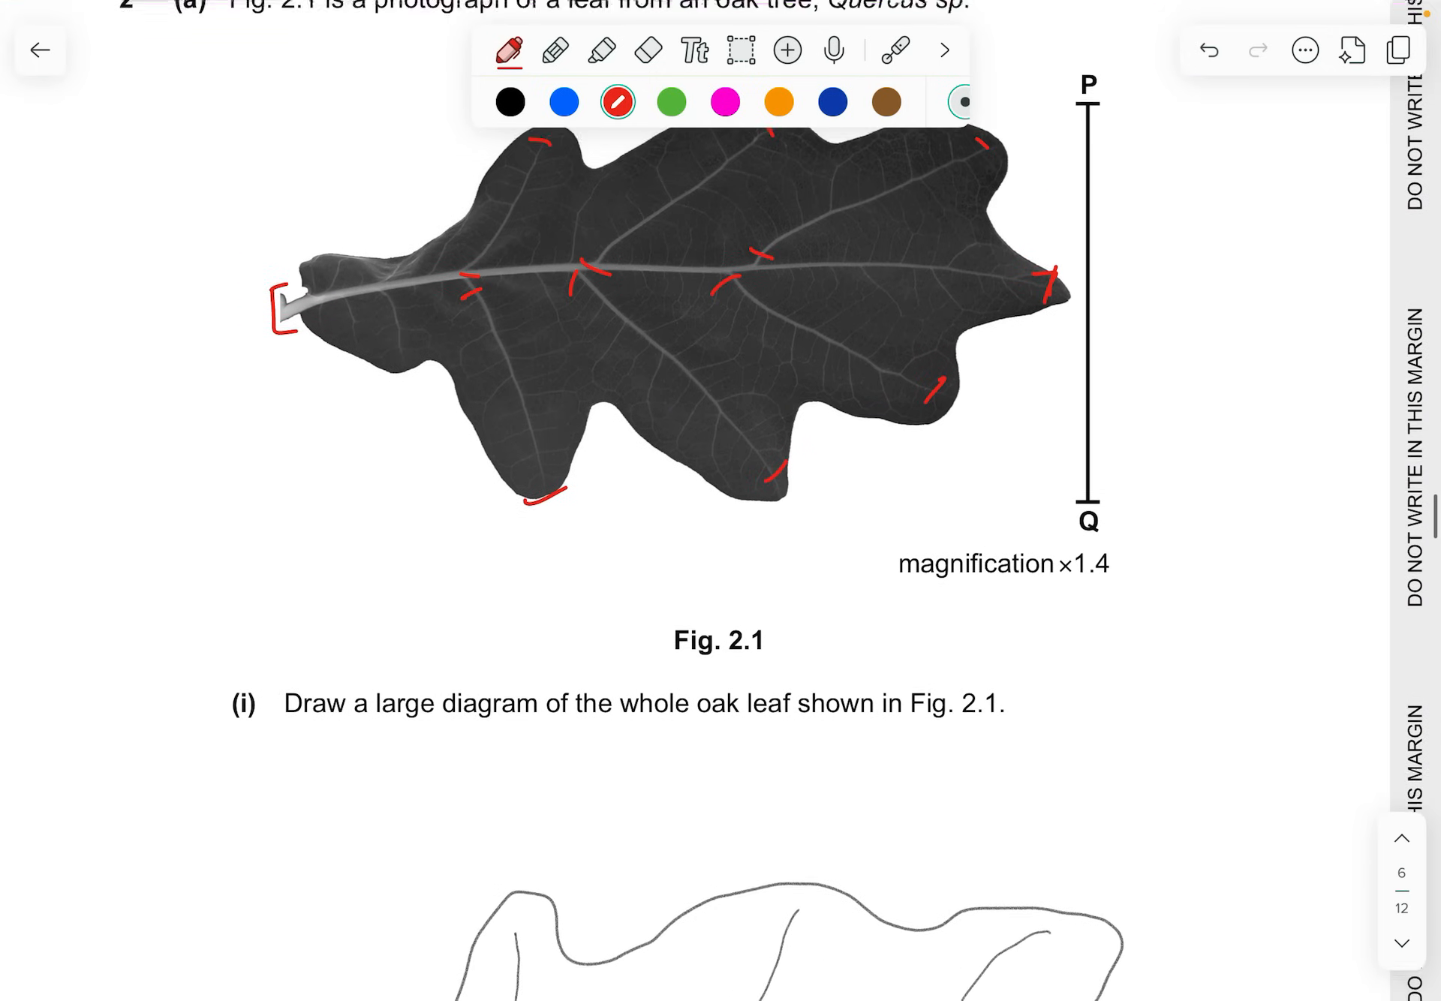
scroll("down", 3)
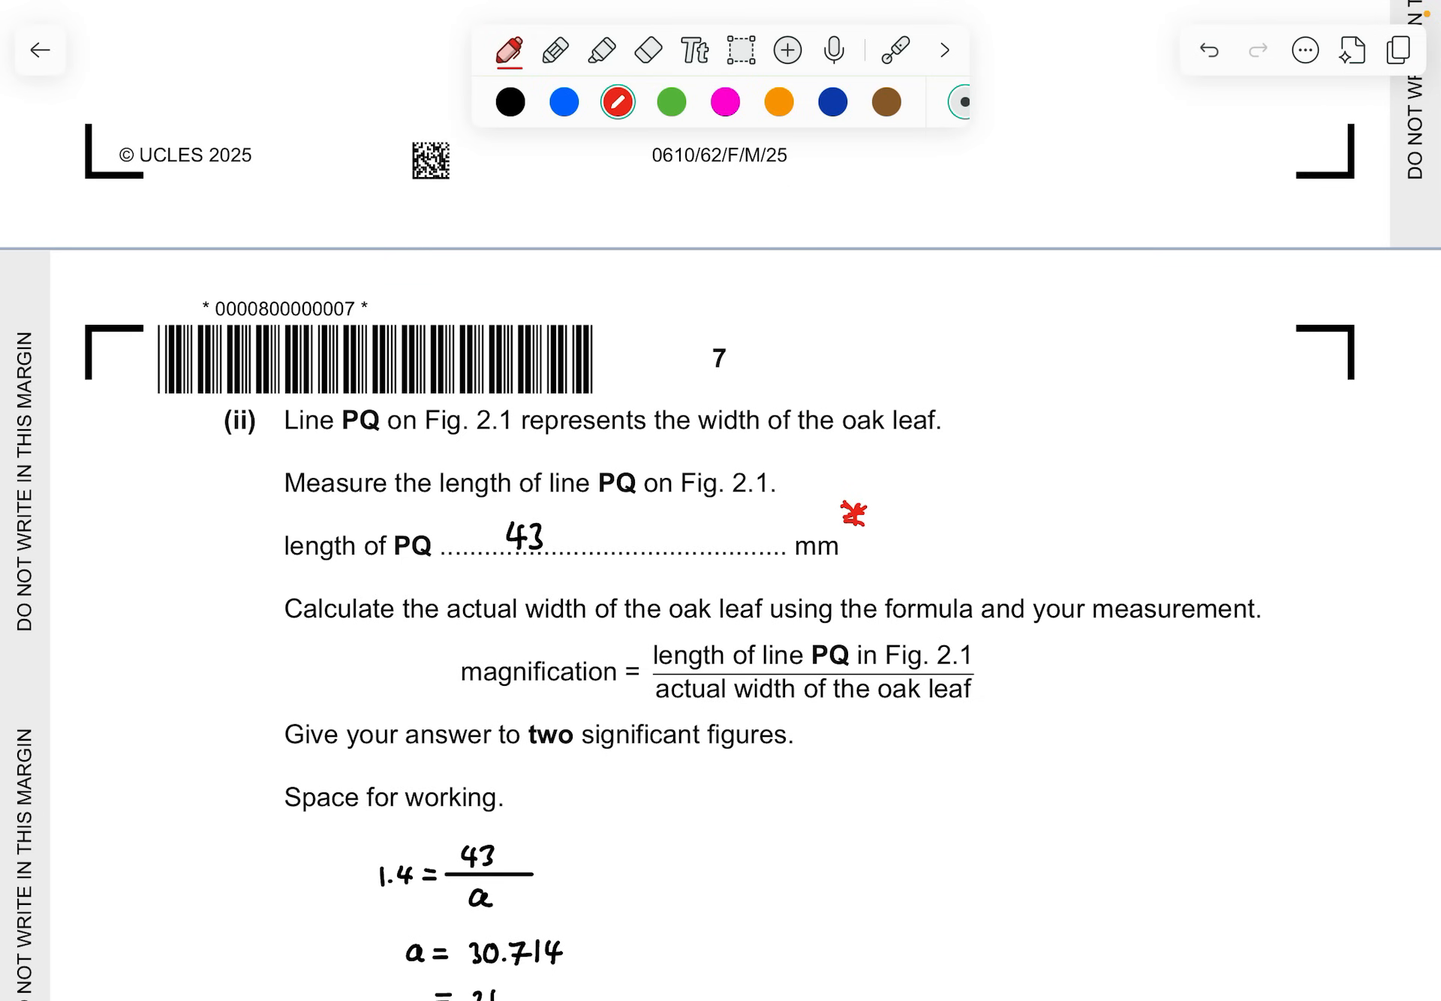
scroll("down", 3)
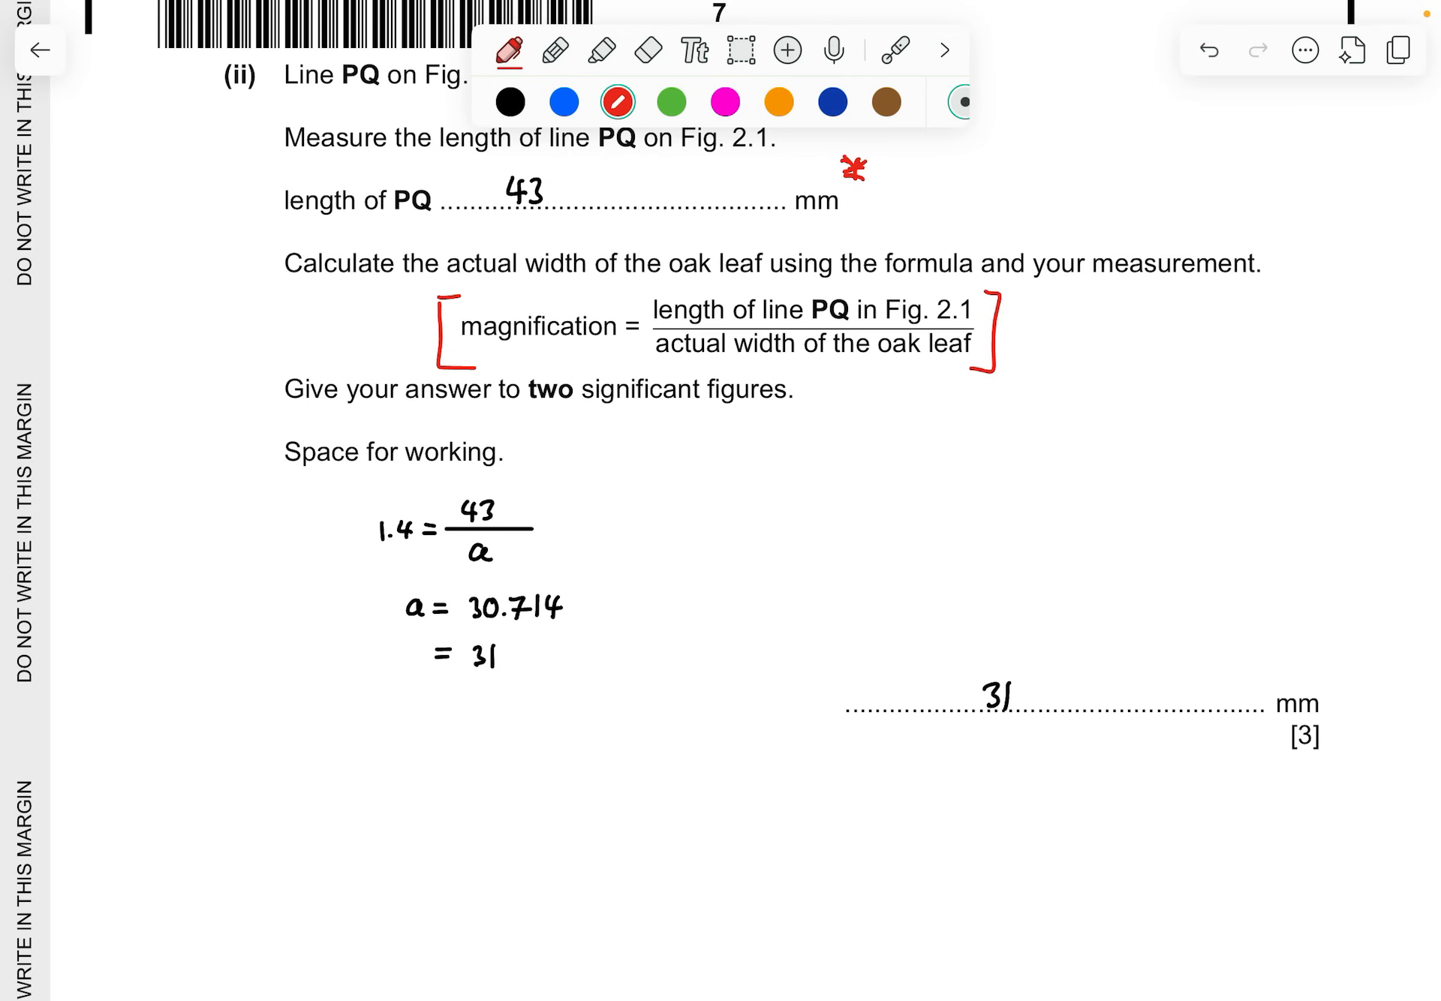
scroll("up", 3)
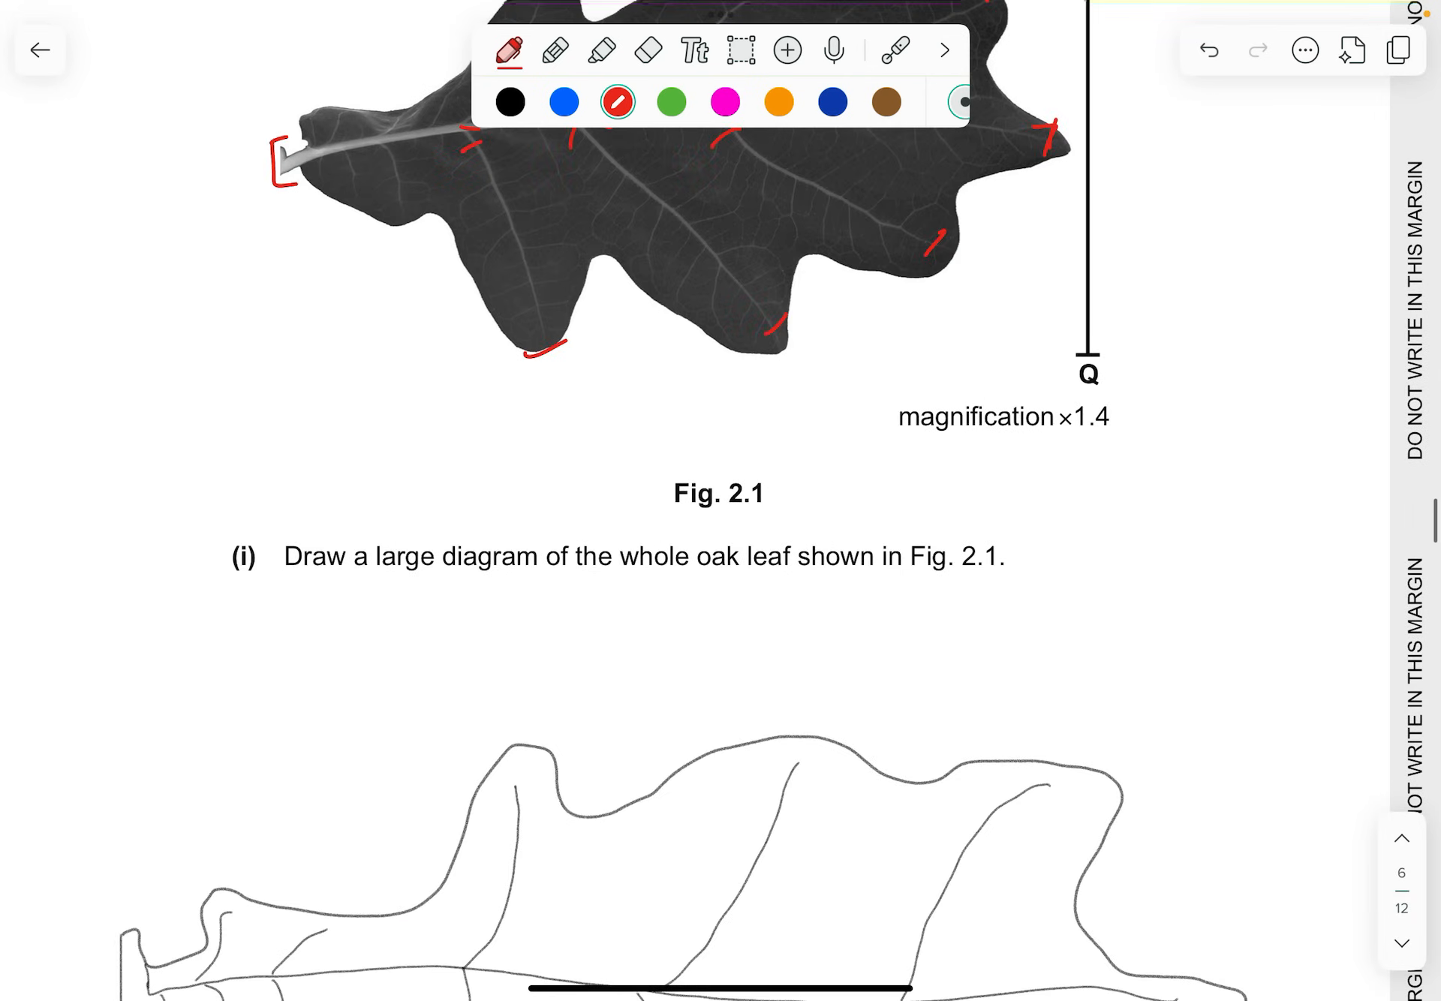
scroll("down", 3)
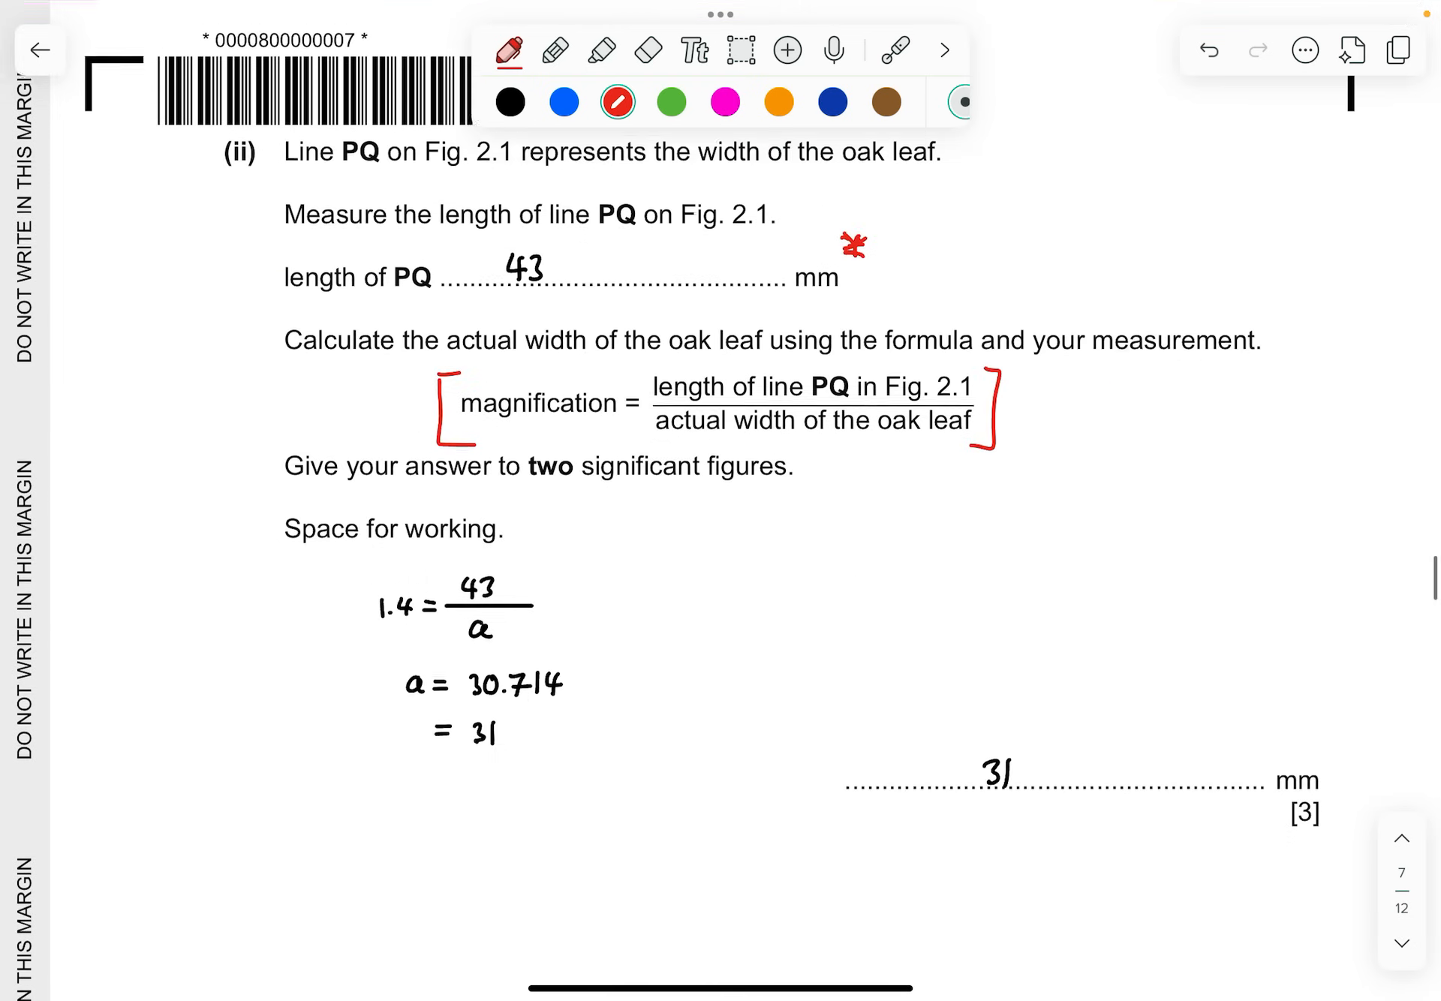
scroll("up", 3)
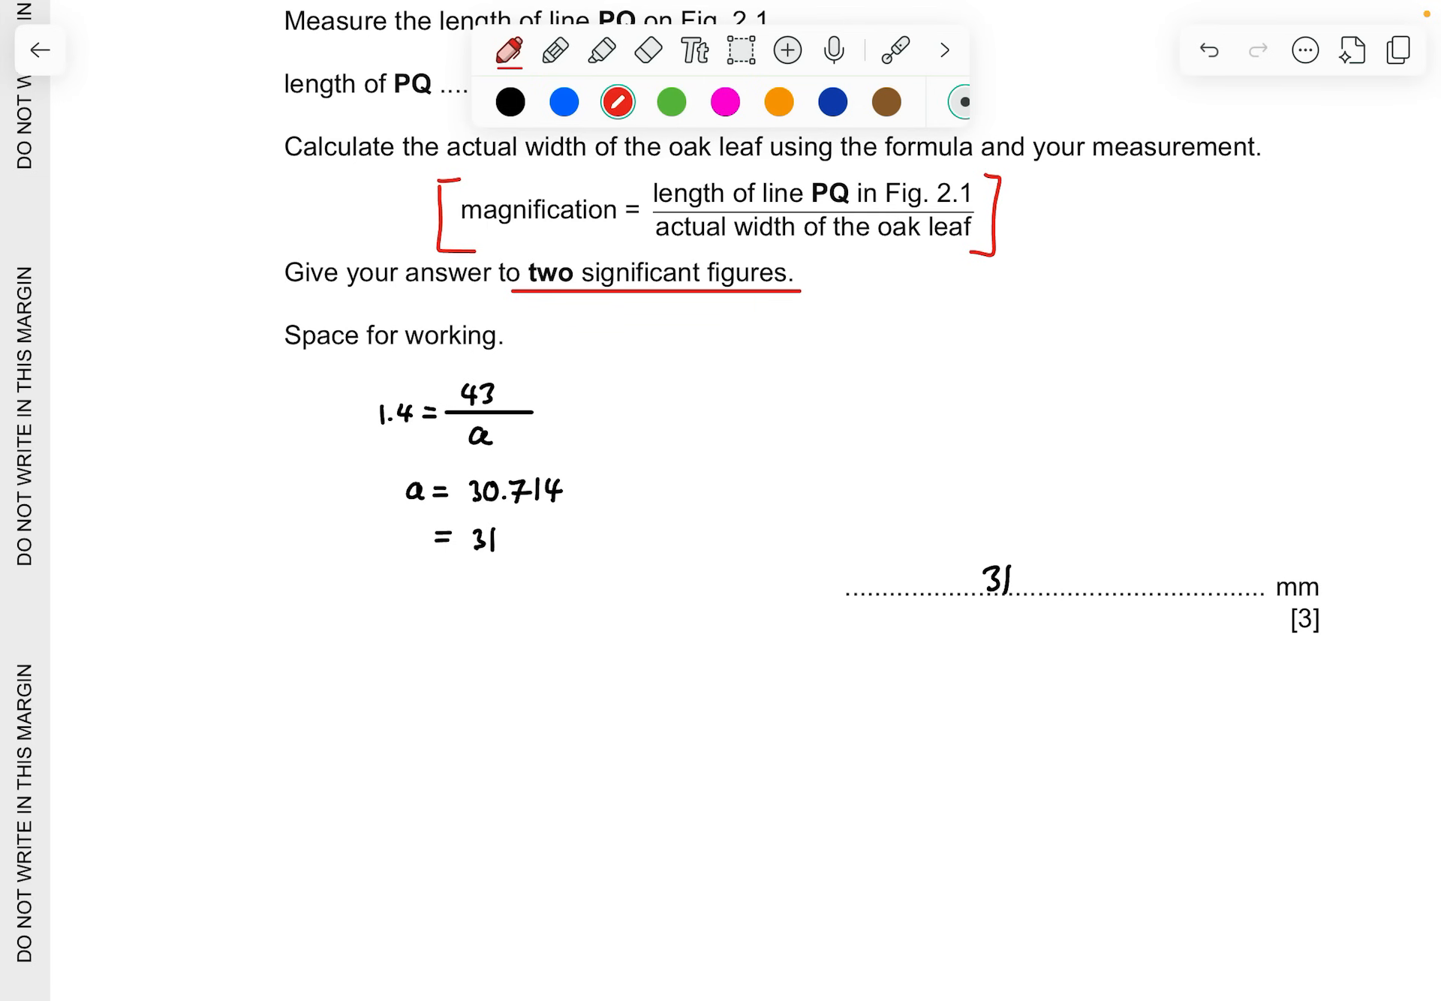
scroll("down", 3)
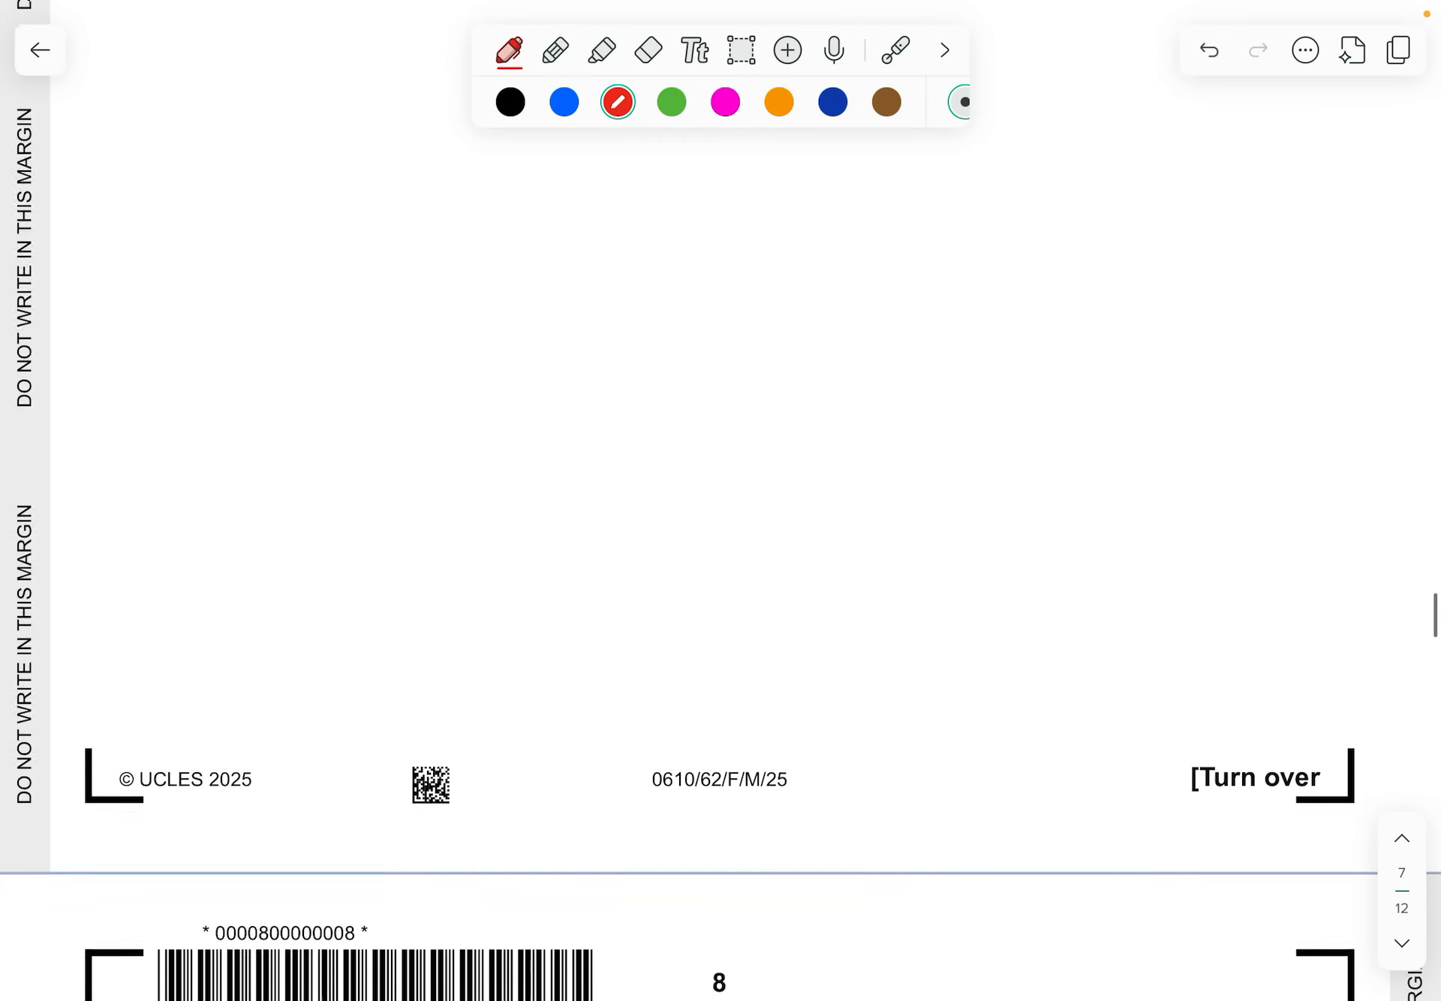
On page 8, underline 'not the same' in red in the part (iii) sentence
scroll("up", 3)
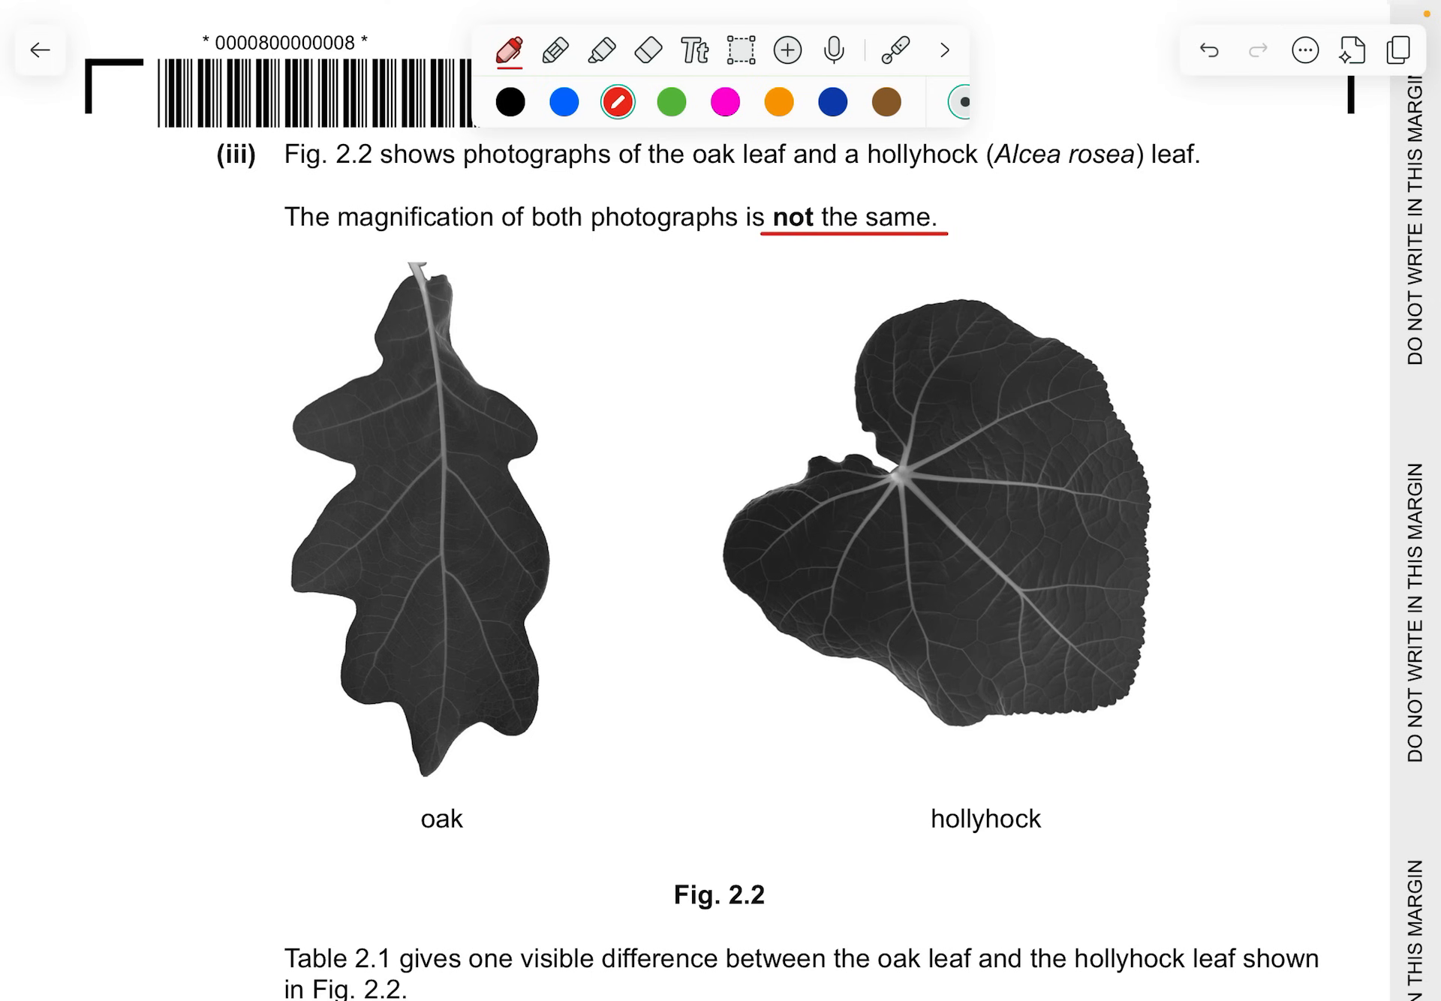
scroll("down", 3)
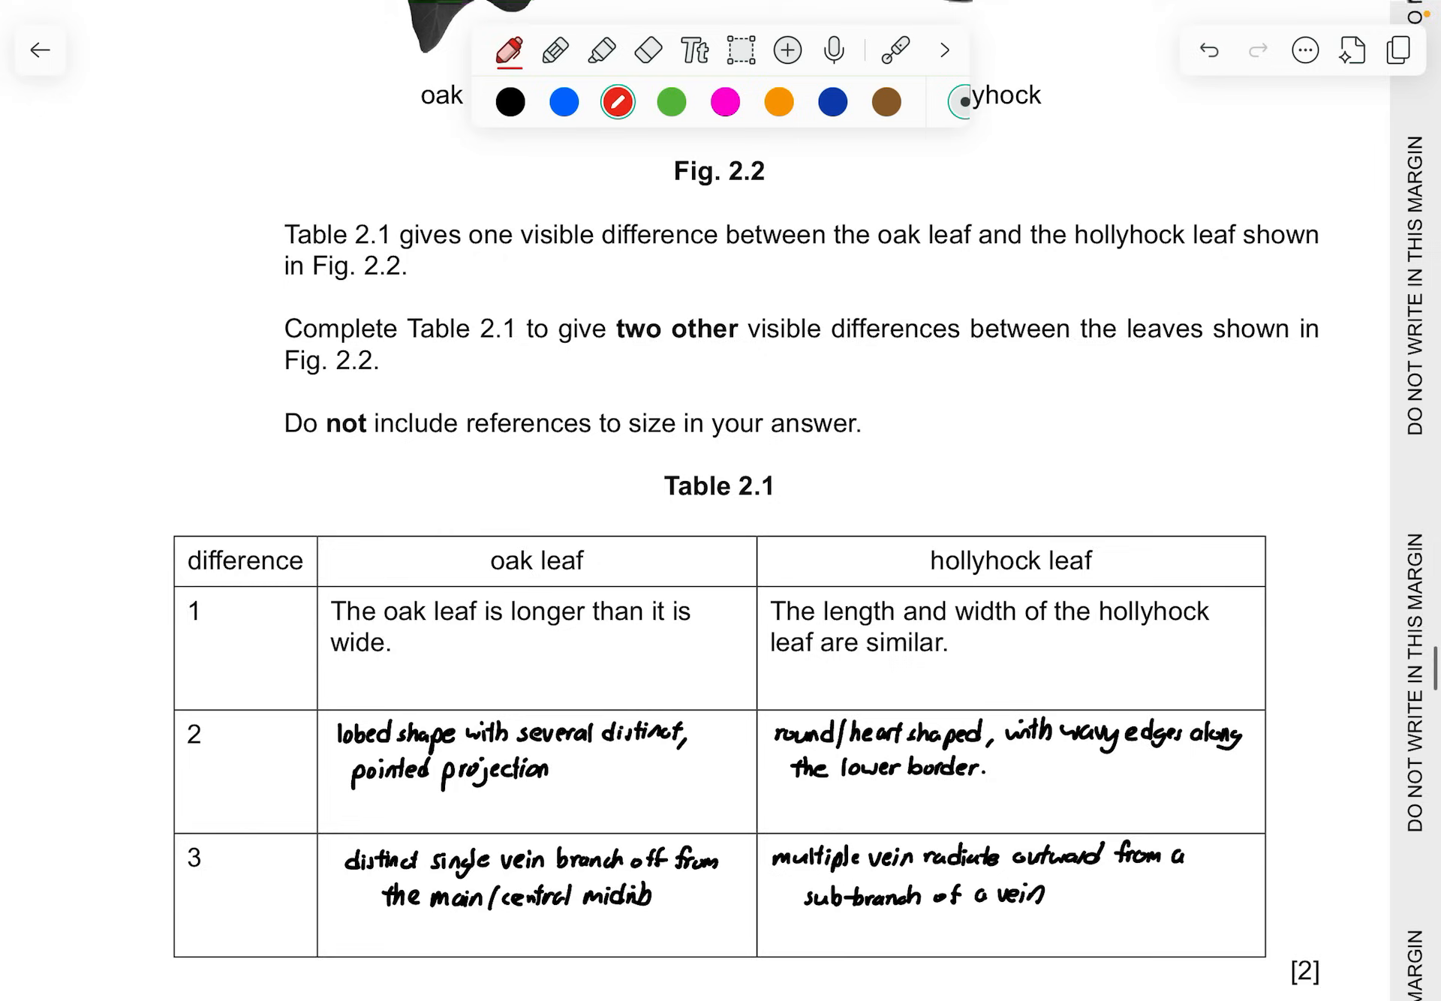
scroll("down", 3)
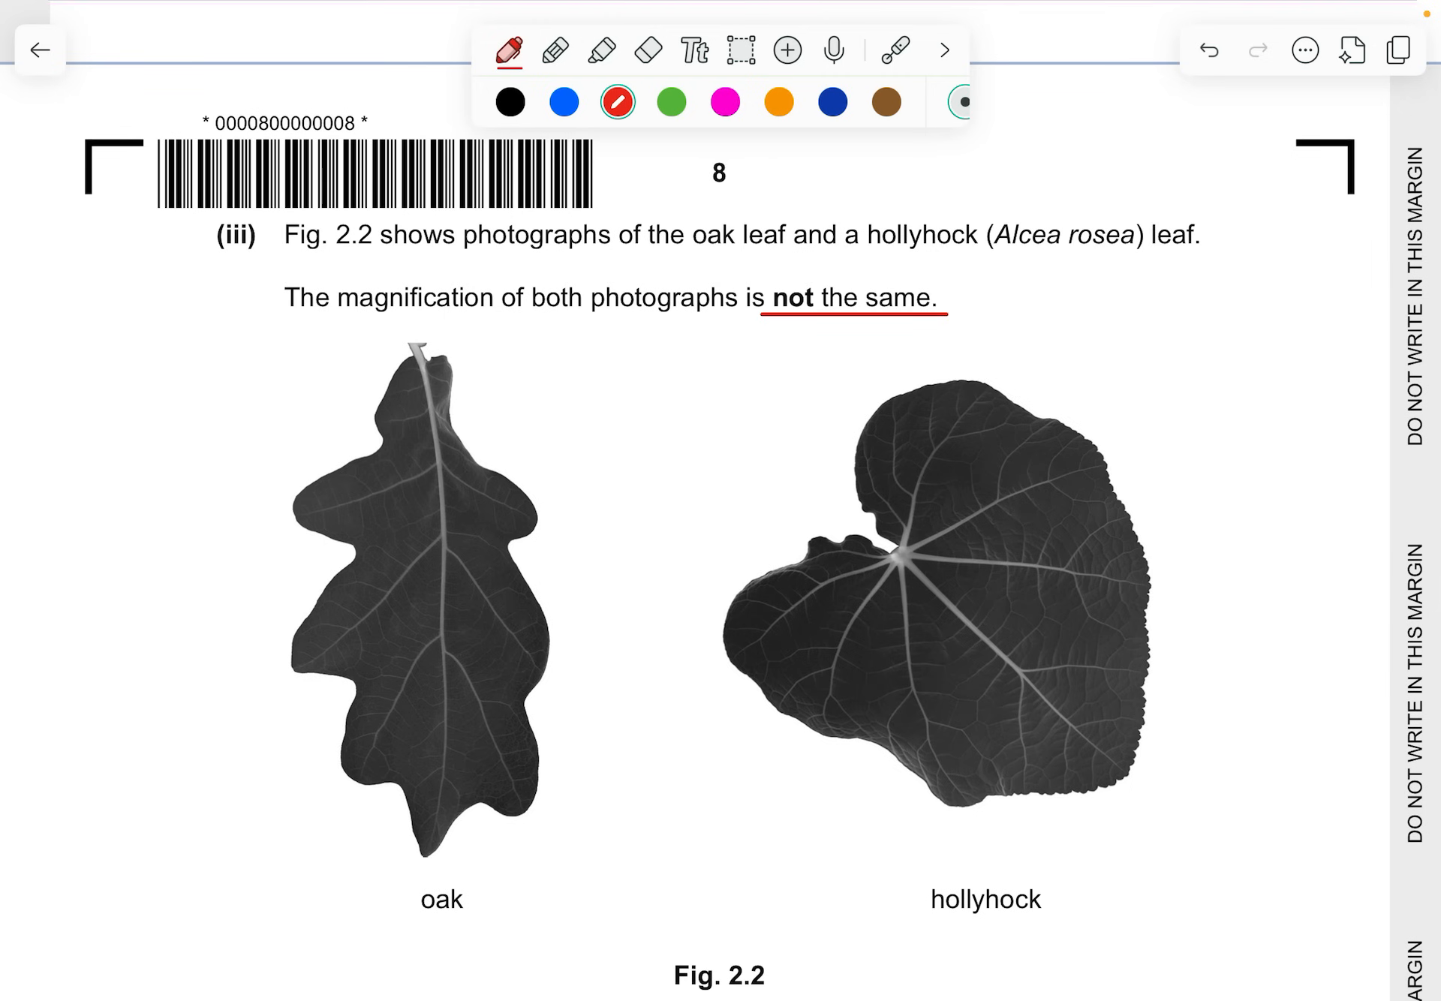
scroll("down", 3)
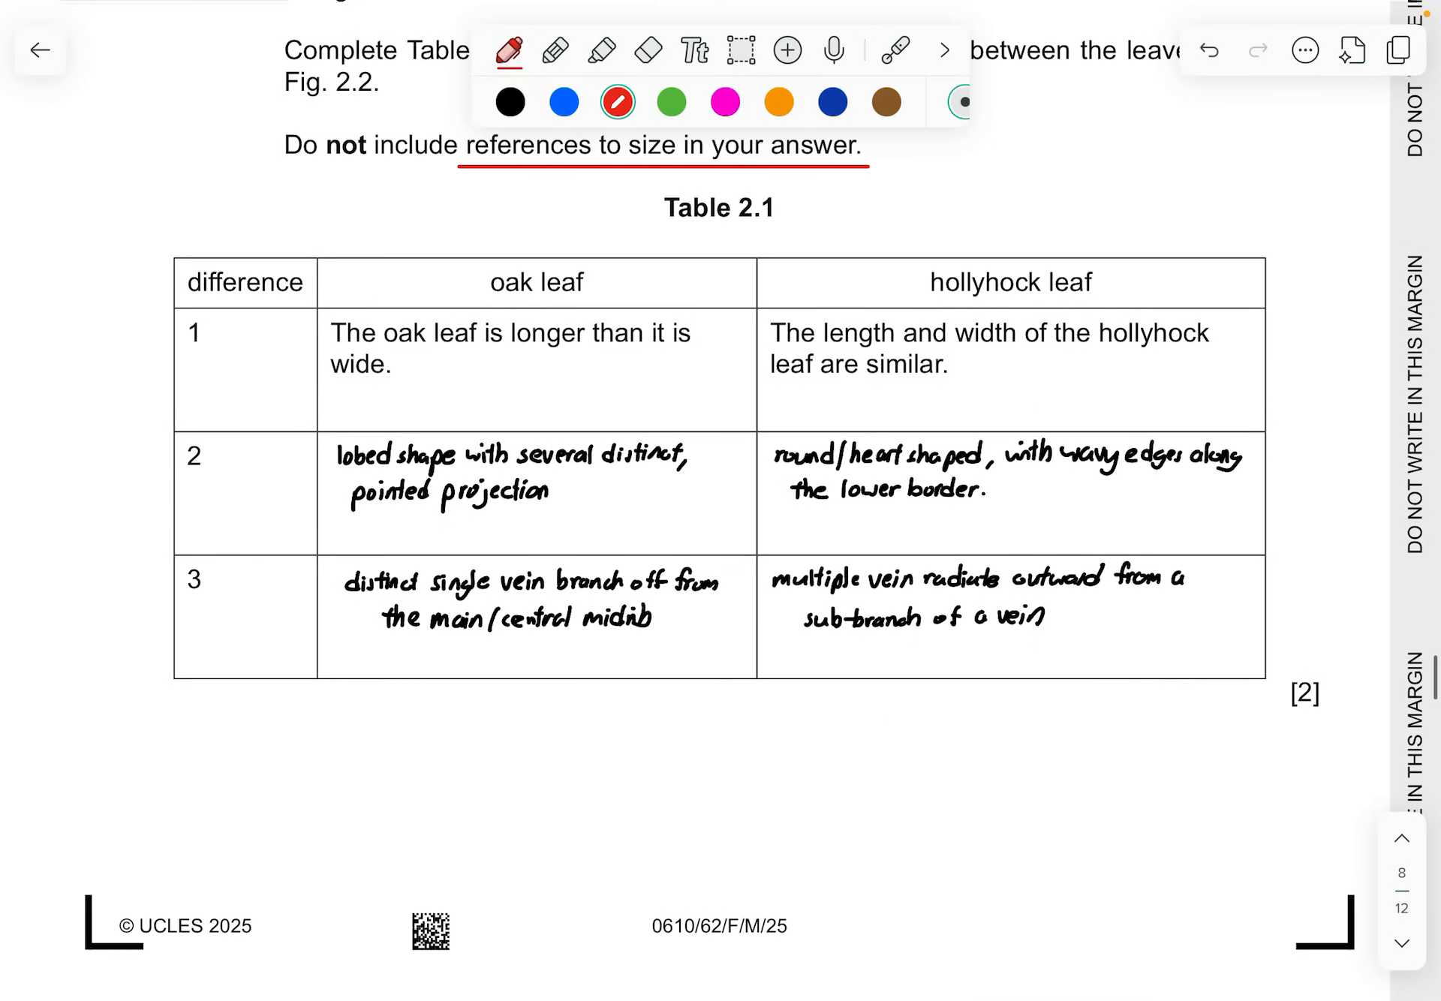
Circle each oak leaf lobe in Fig. 2.2 in red and arc along the hollyhock's wavy edge
scroll("up", 3)
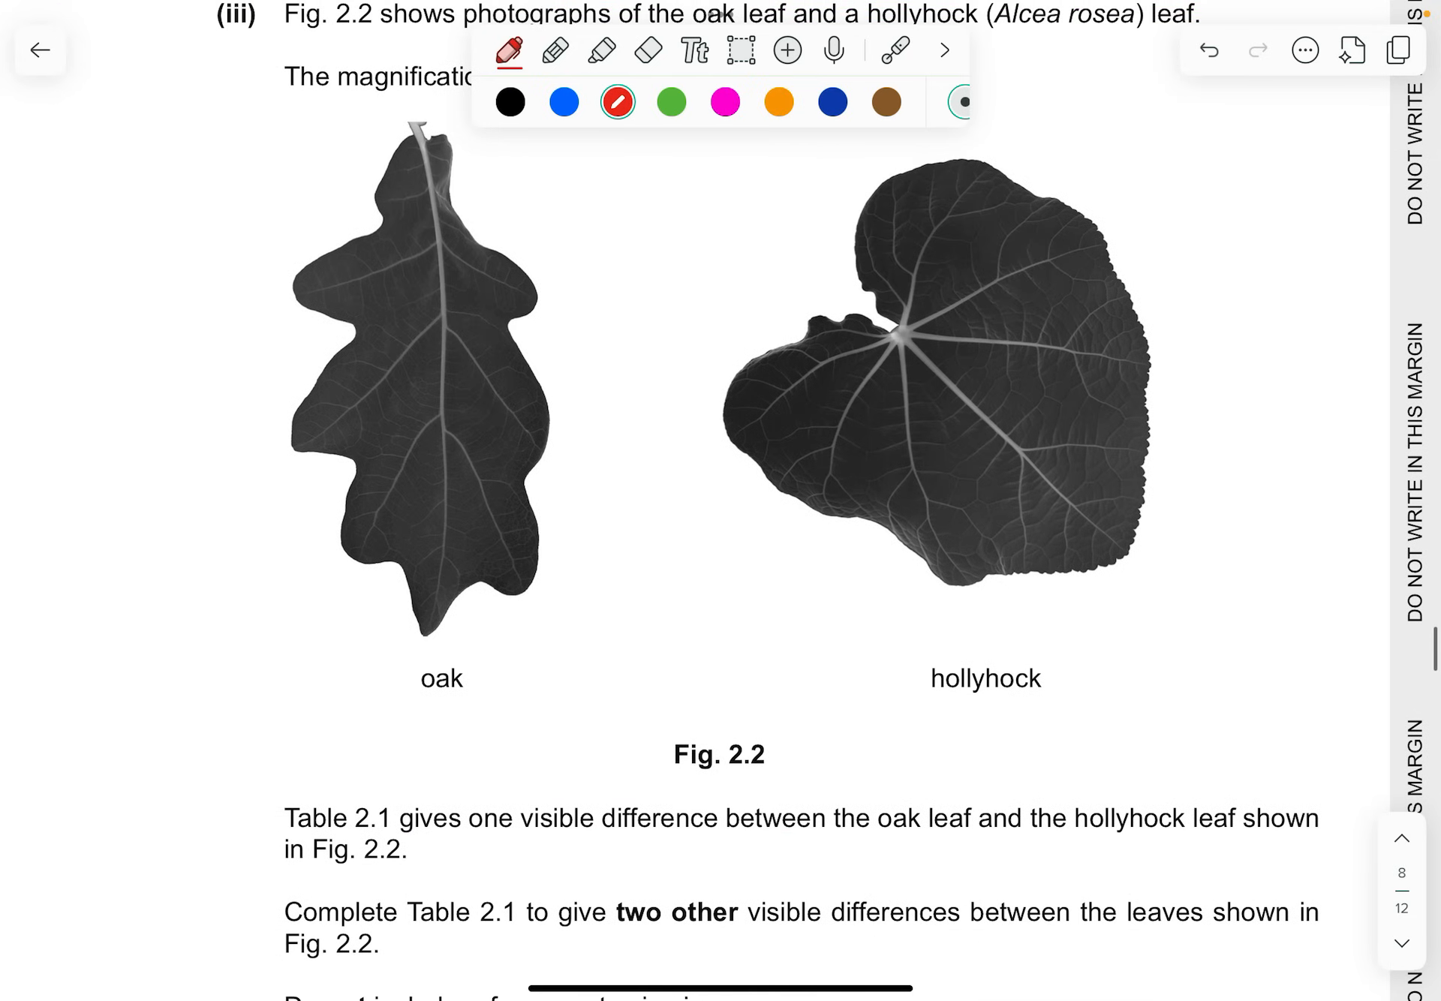
scroll("down", 3)
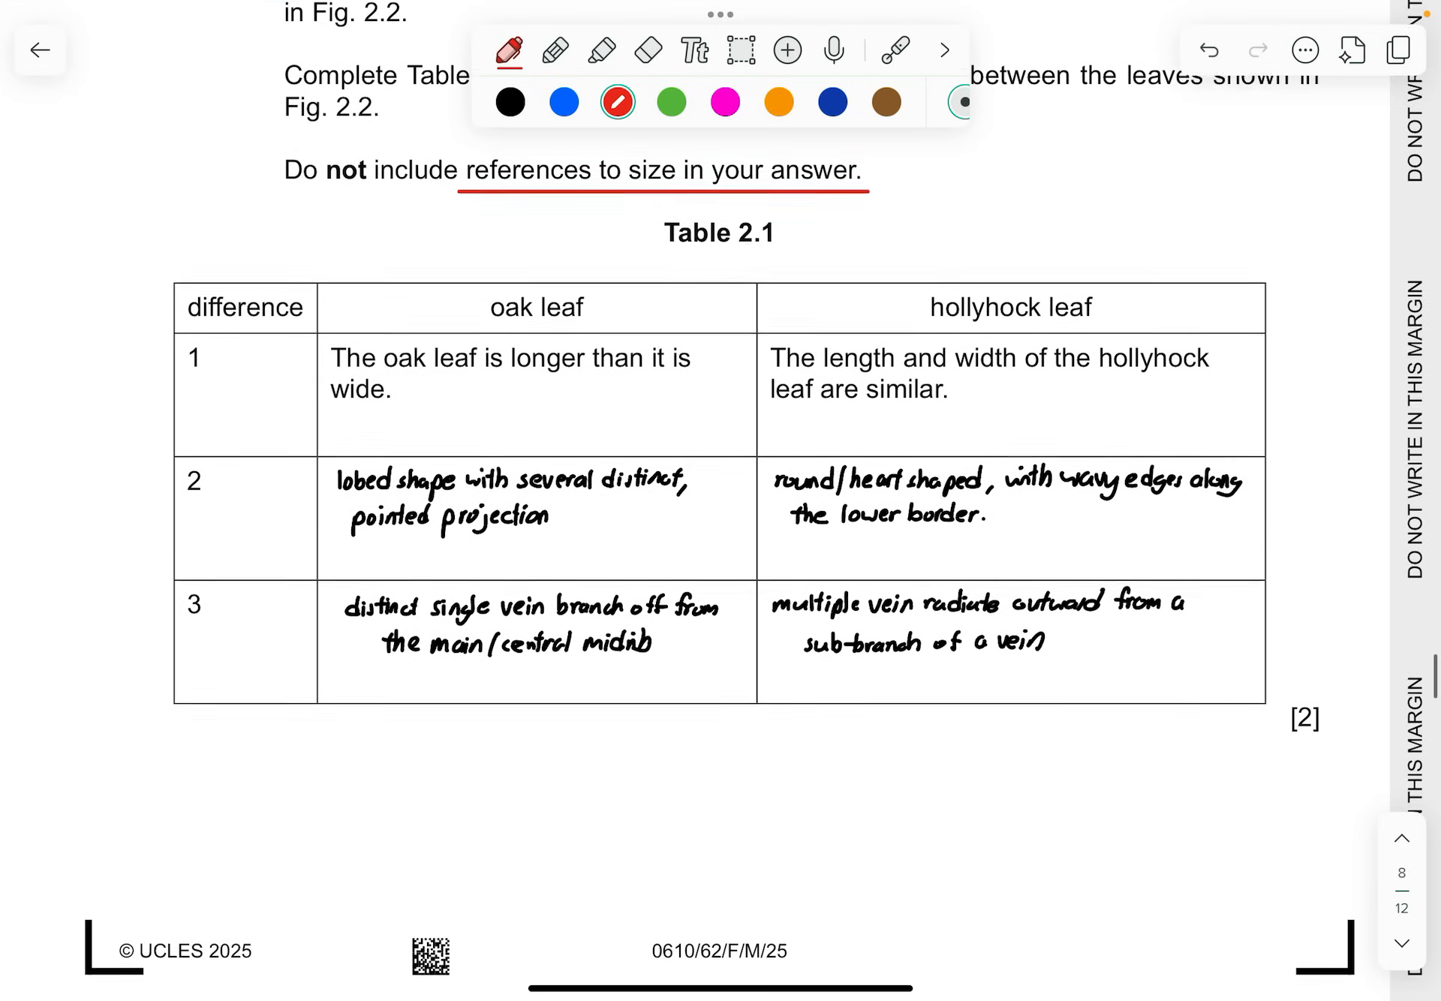
scroll("up", 3)
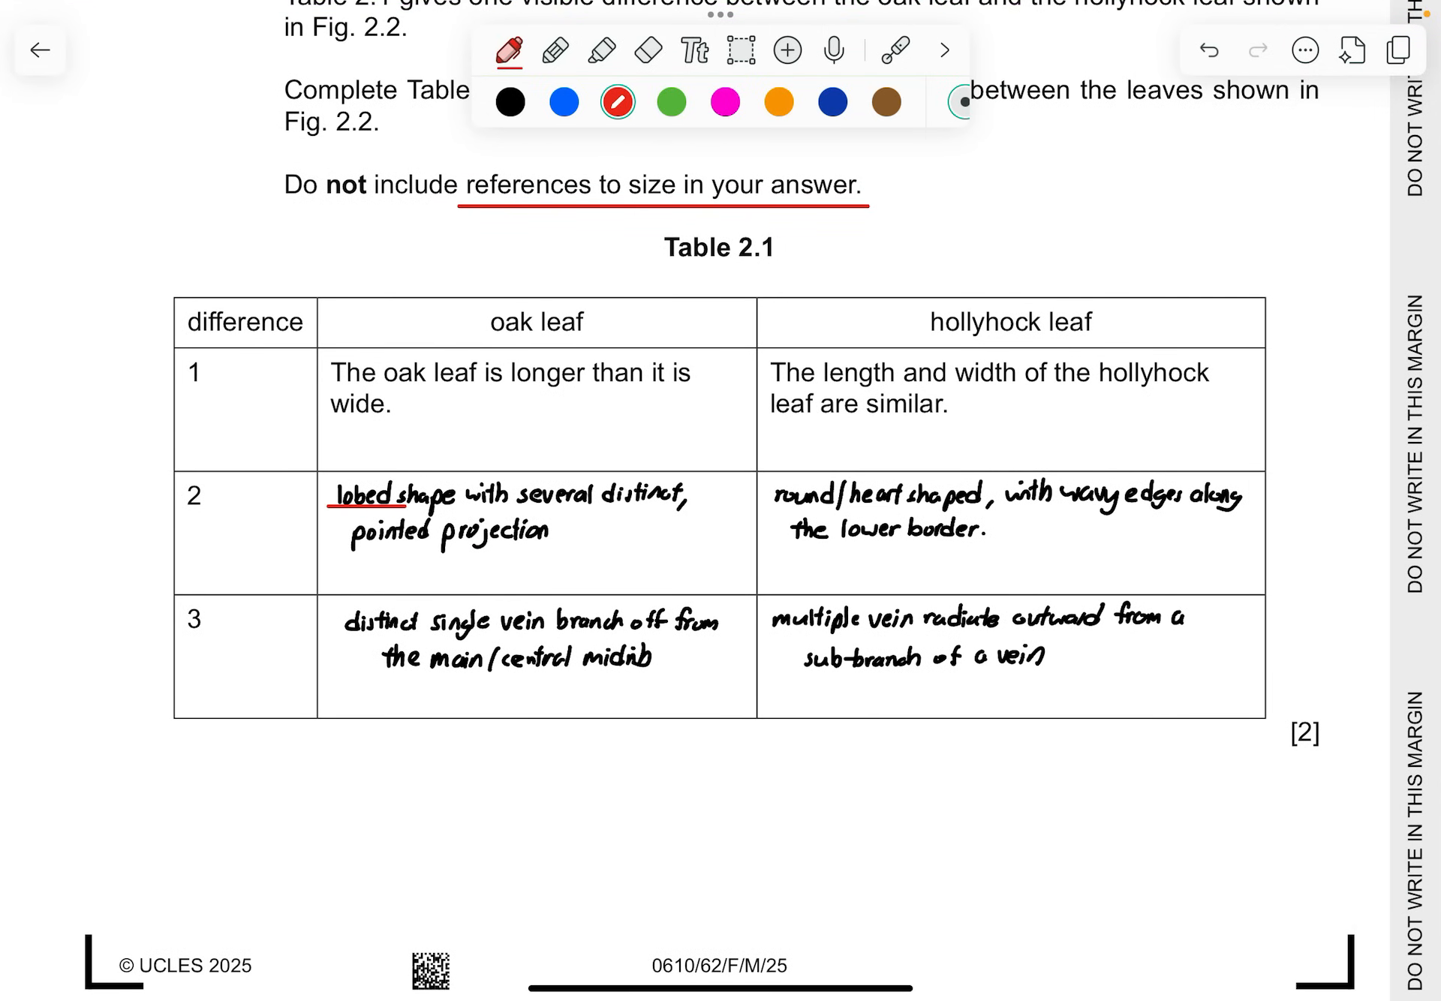
scroll("up", 3)
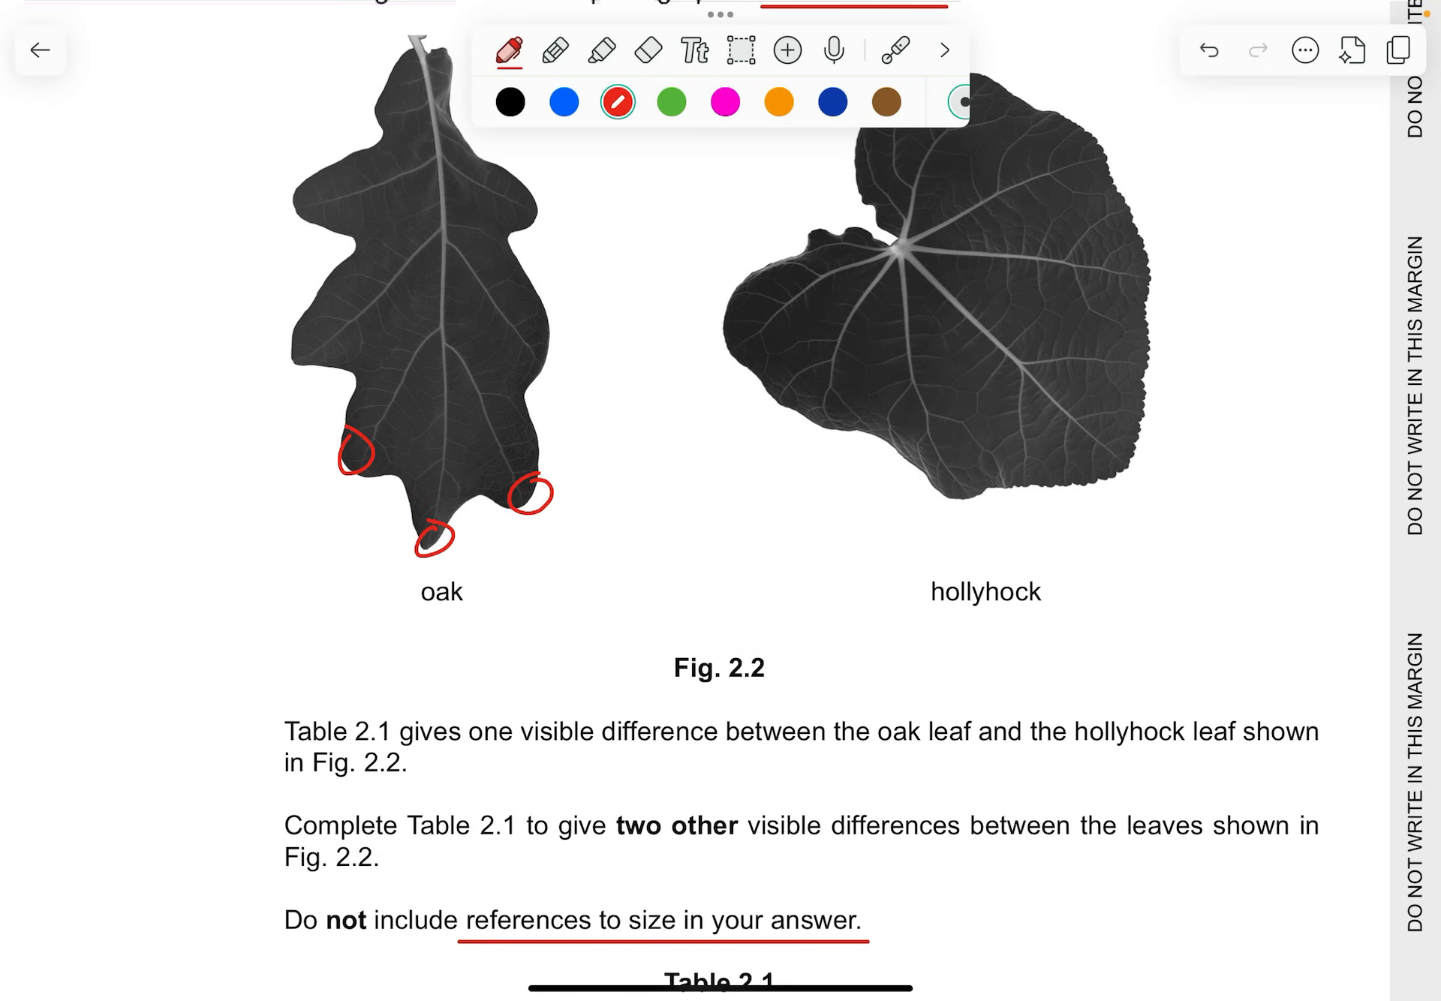
scroll("down", 3)
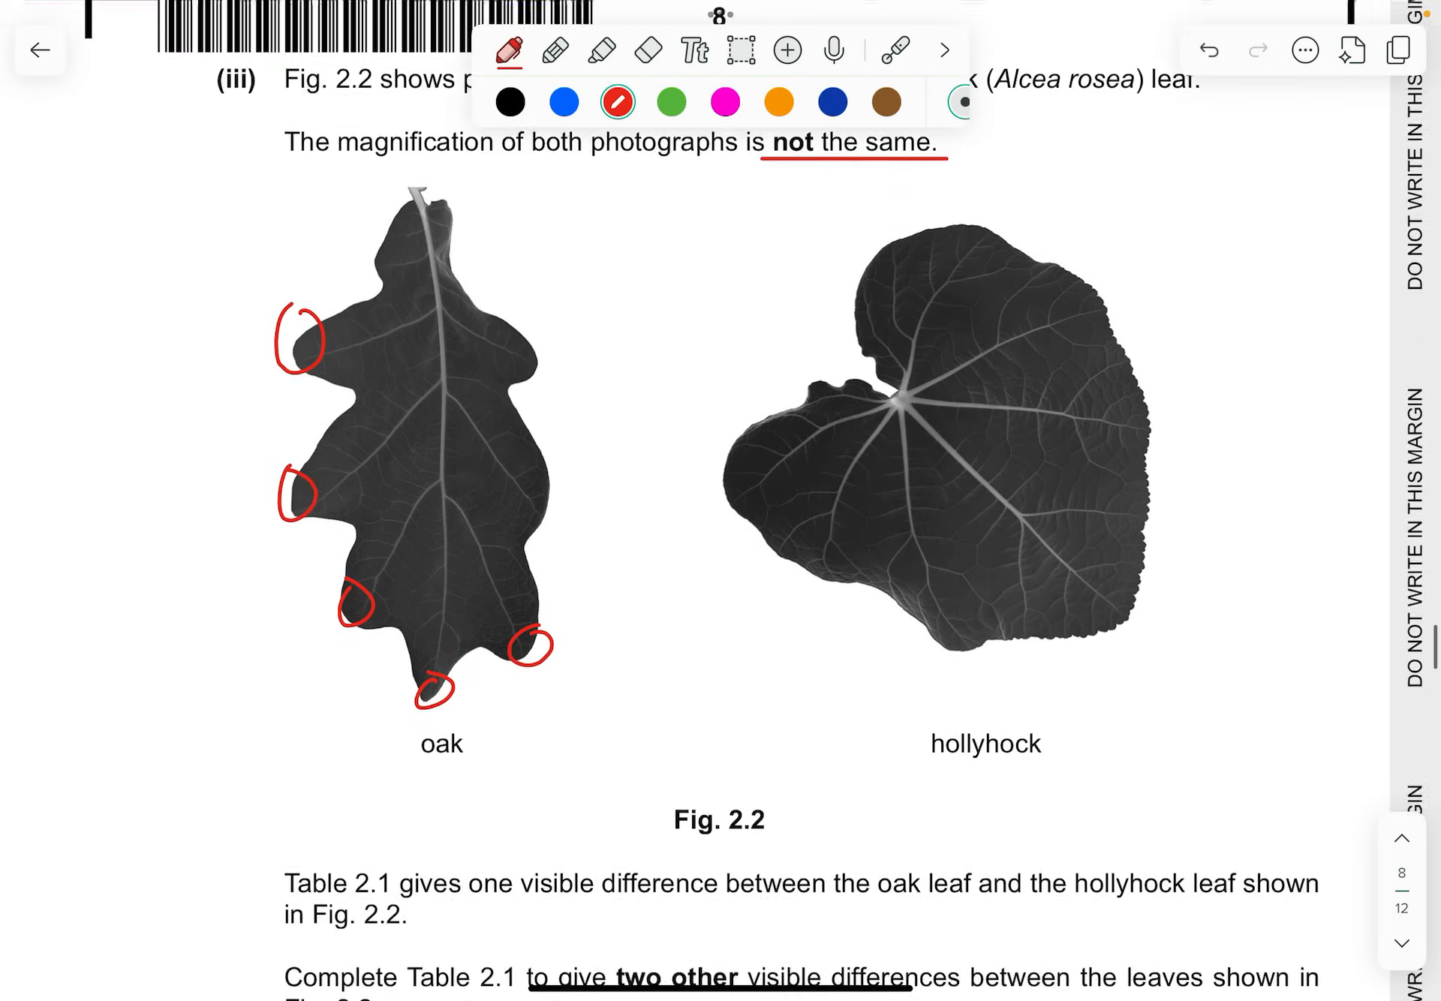
scroll("down", 3)
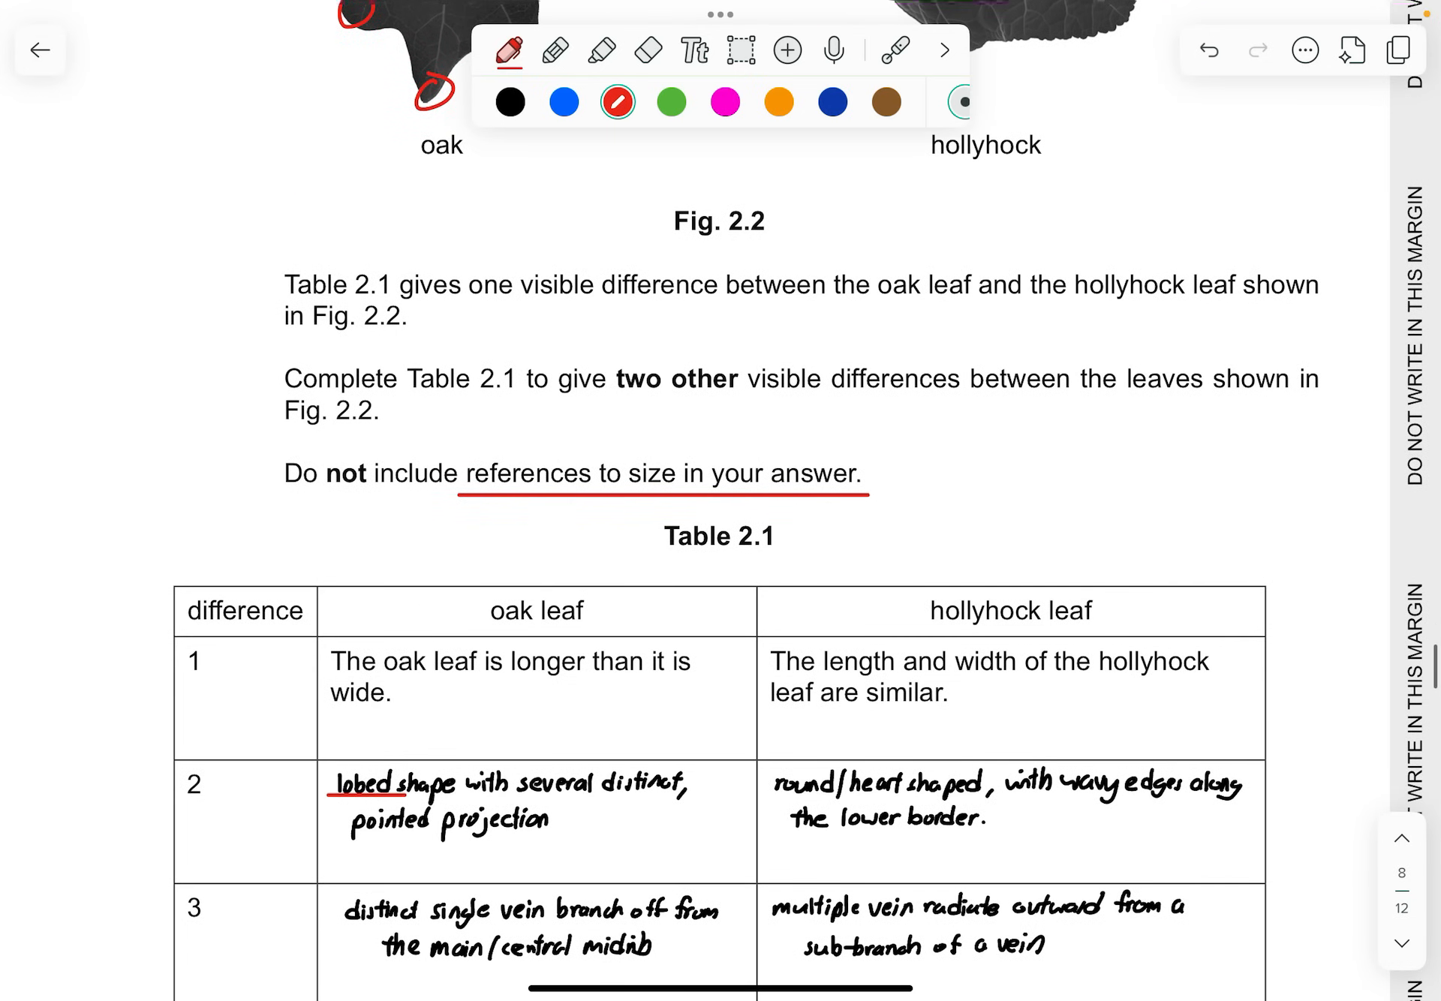
scroll("down", 3)
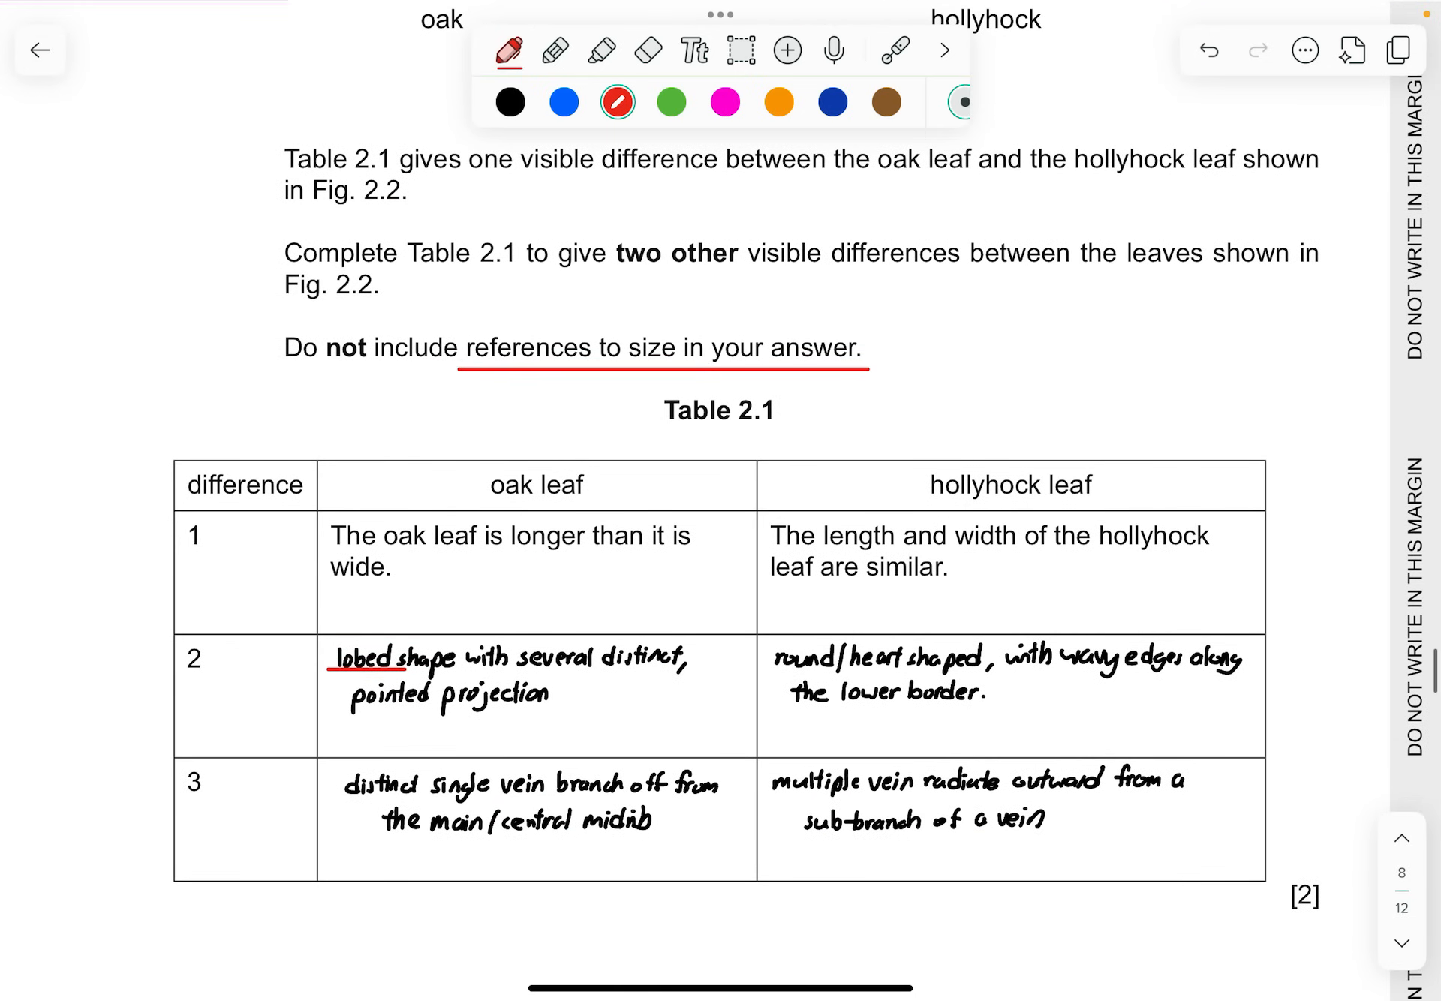
scroll("up", 3)
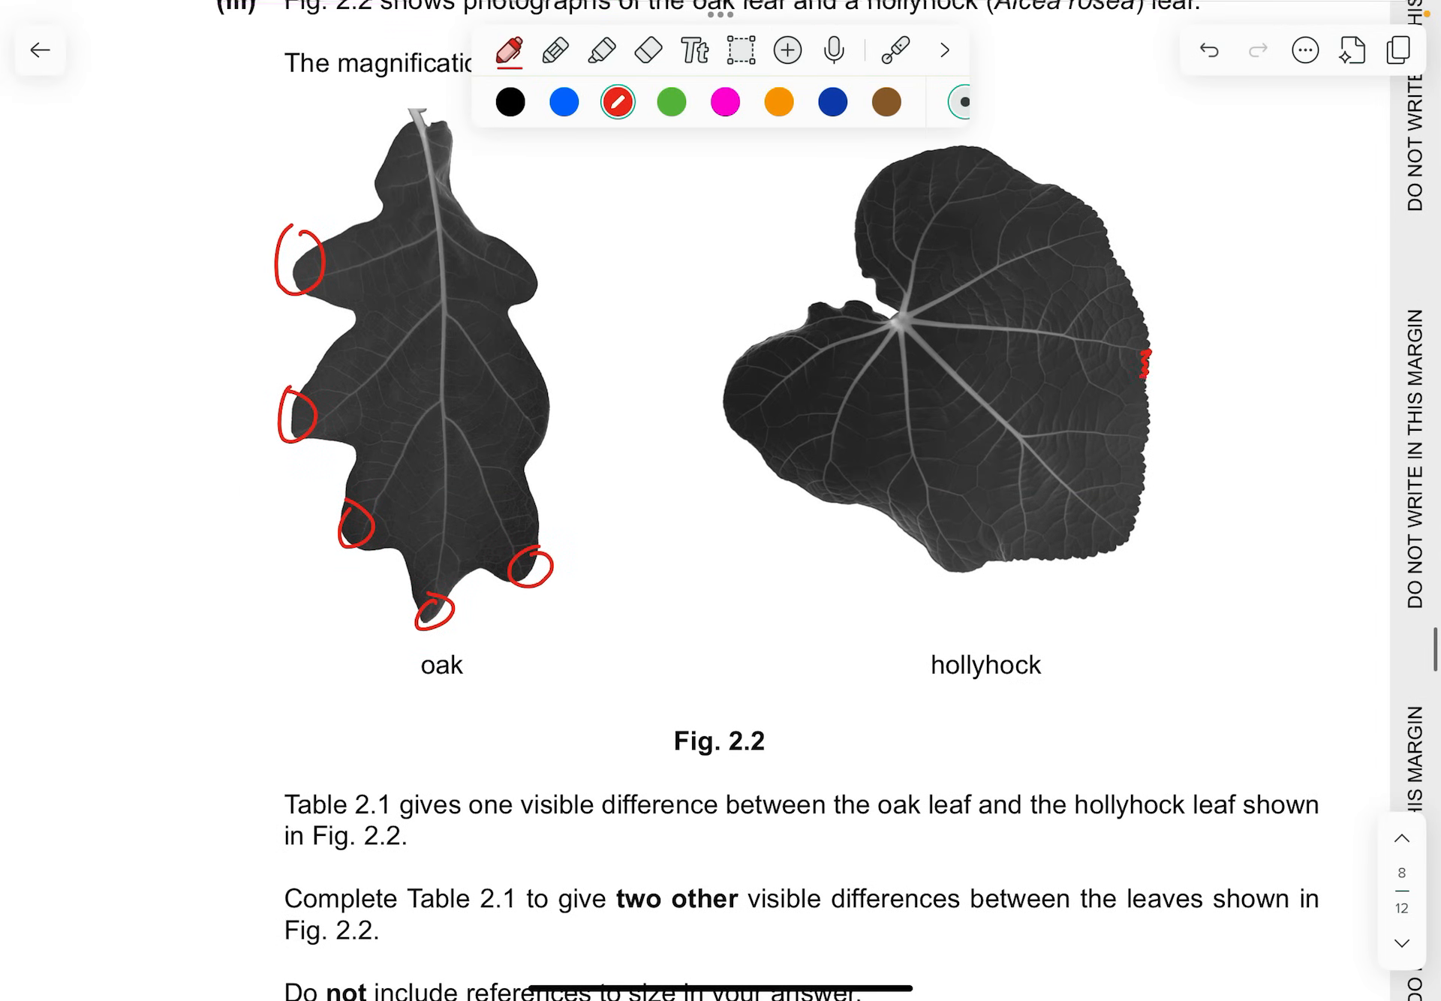
scroll("down", 3)
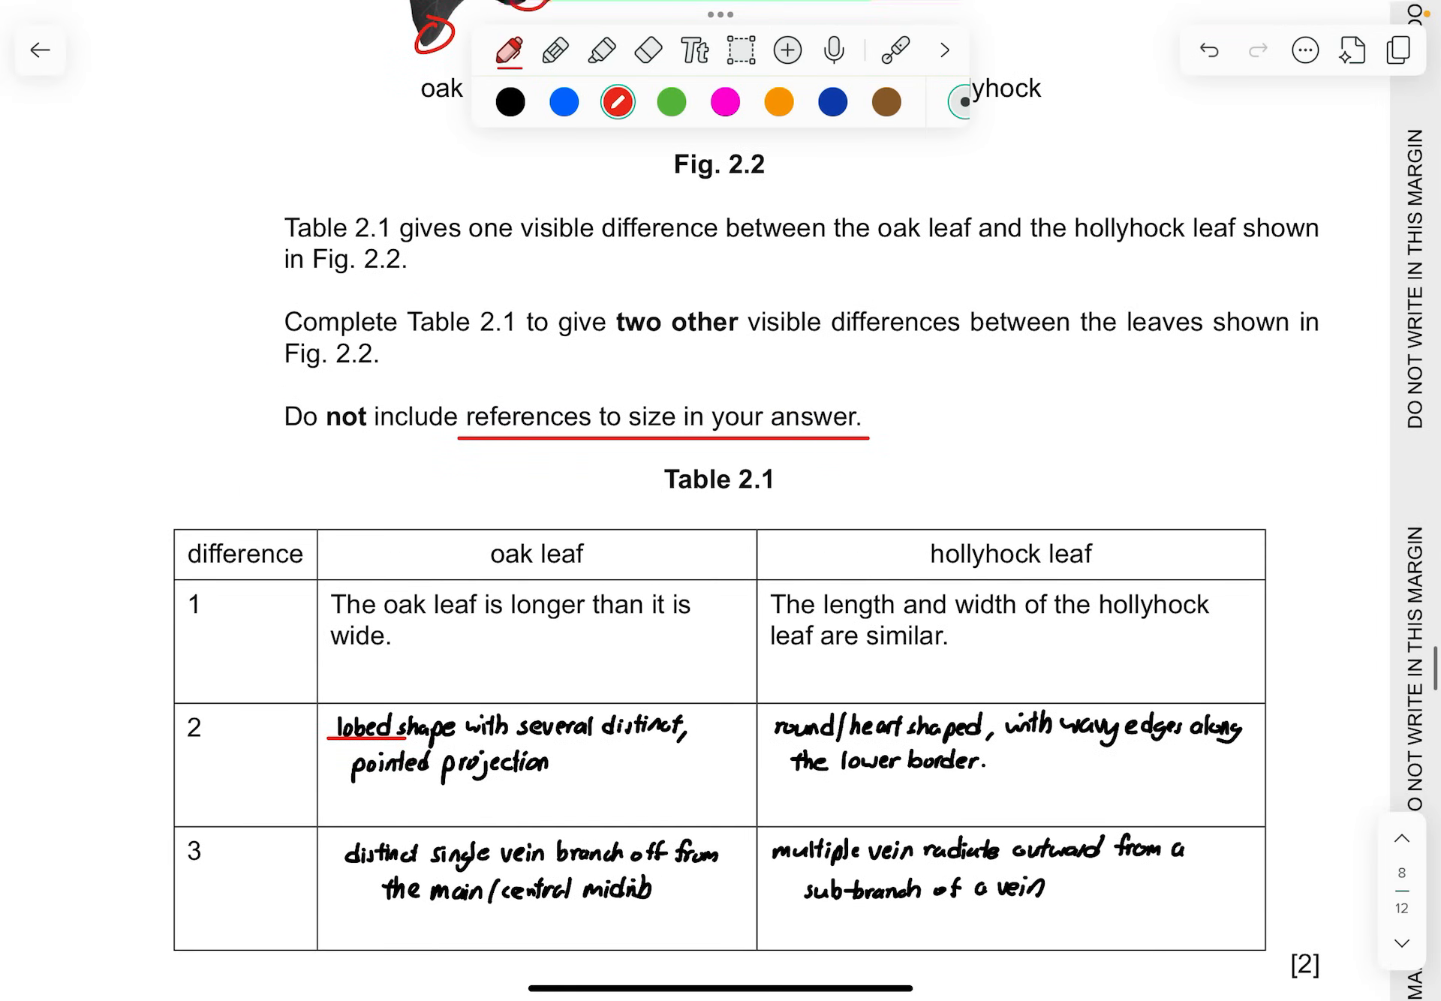
scroll("up", 3)
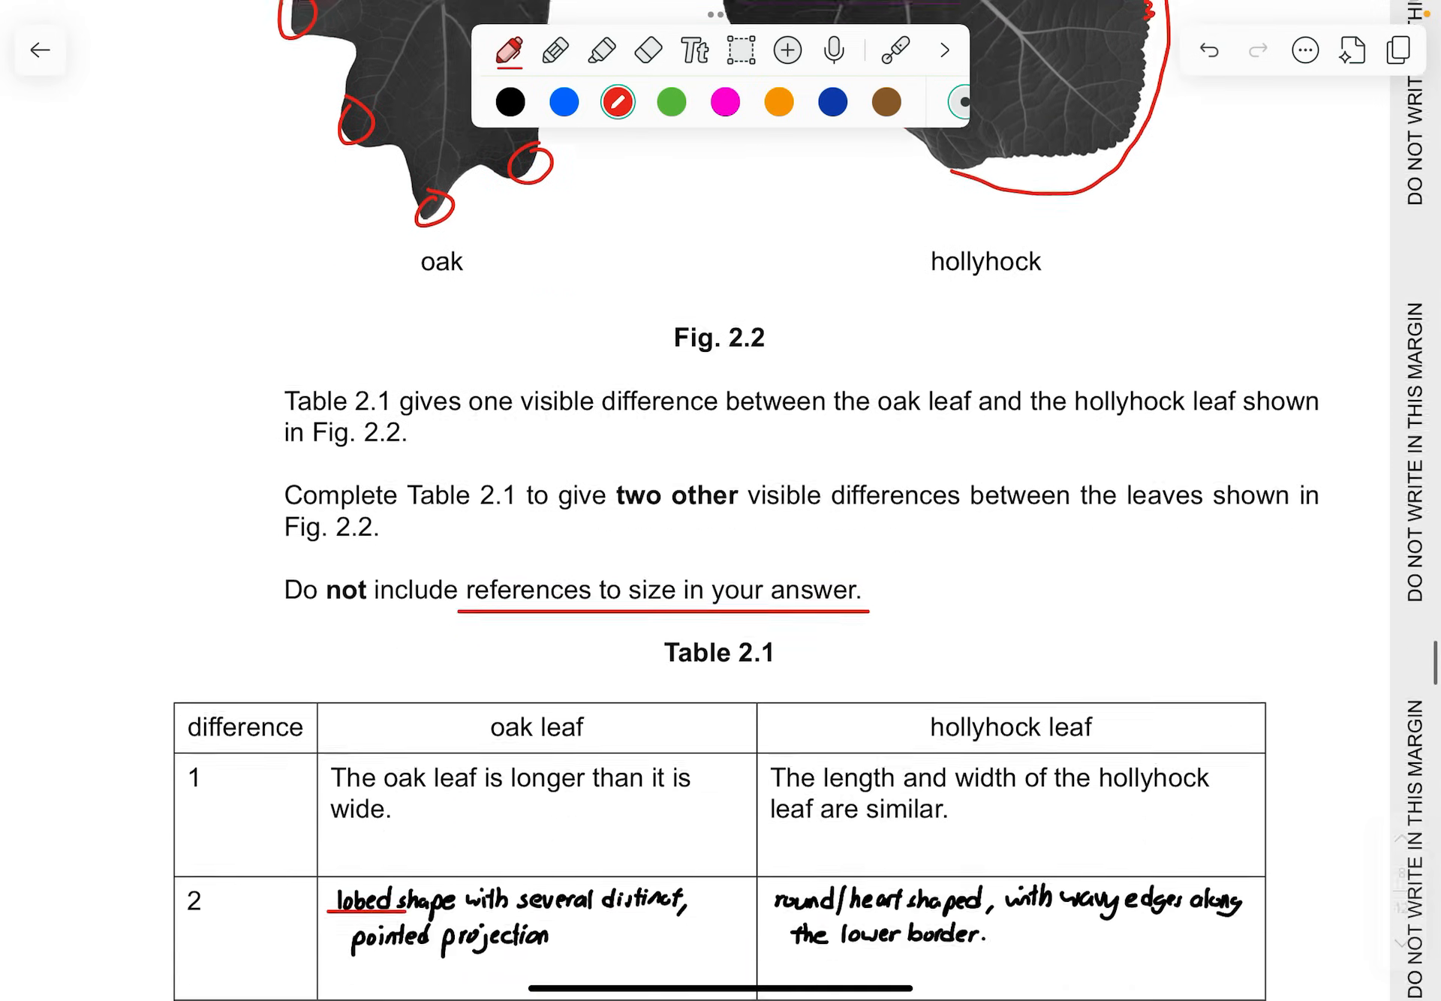
scroll("down", 3)
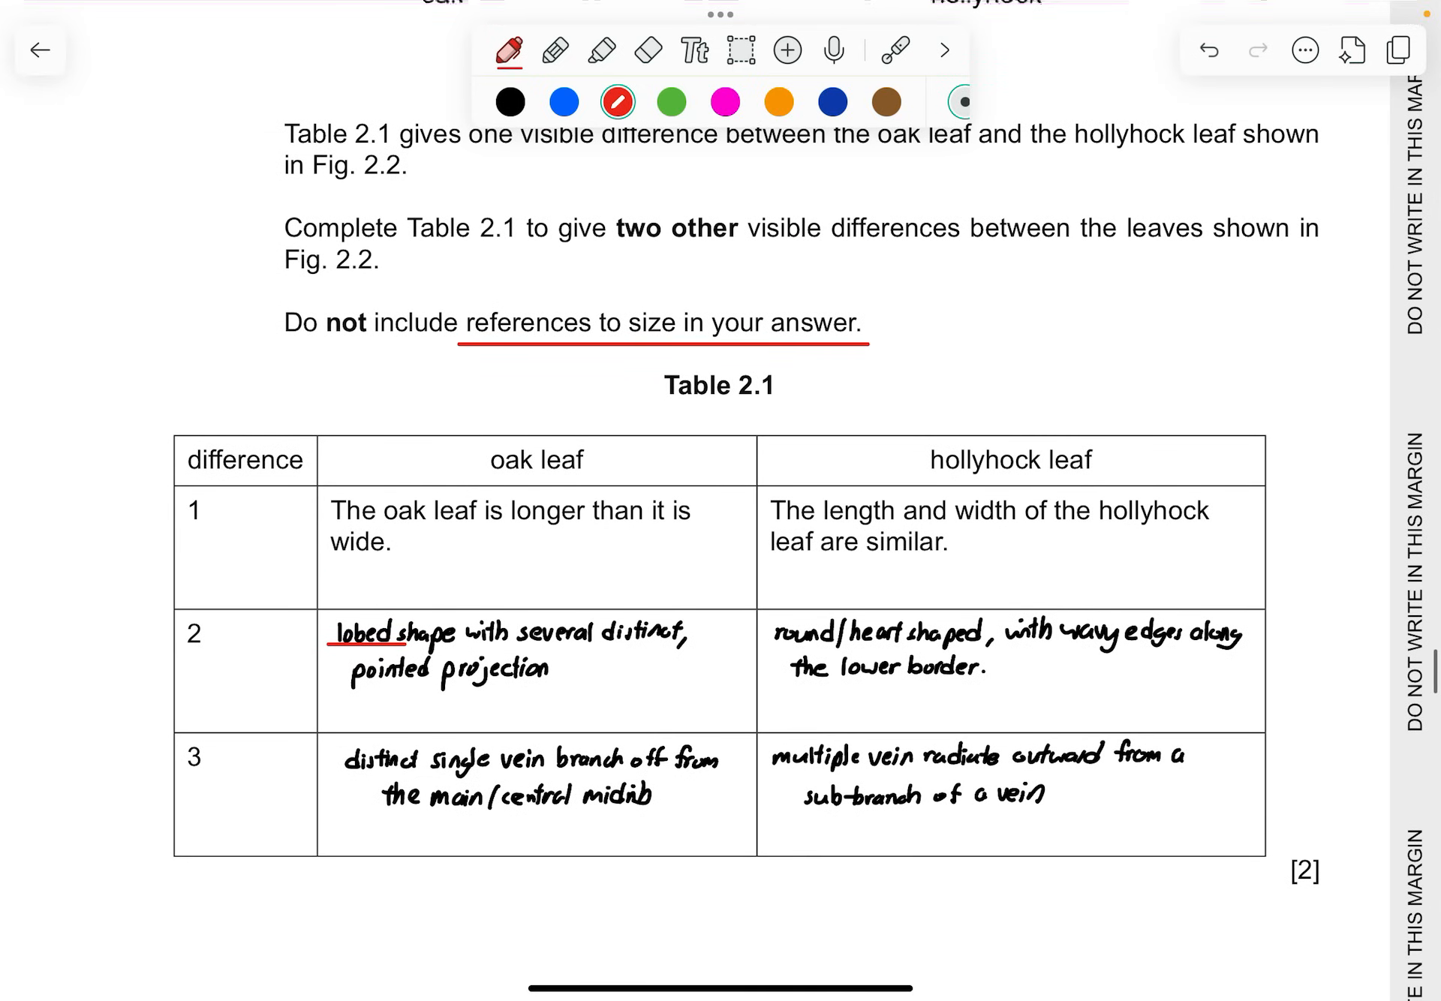
scroll("up", 3)
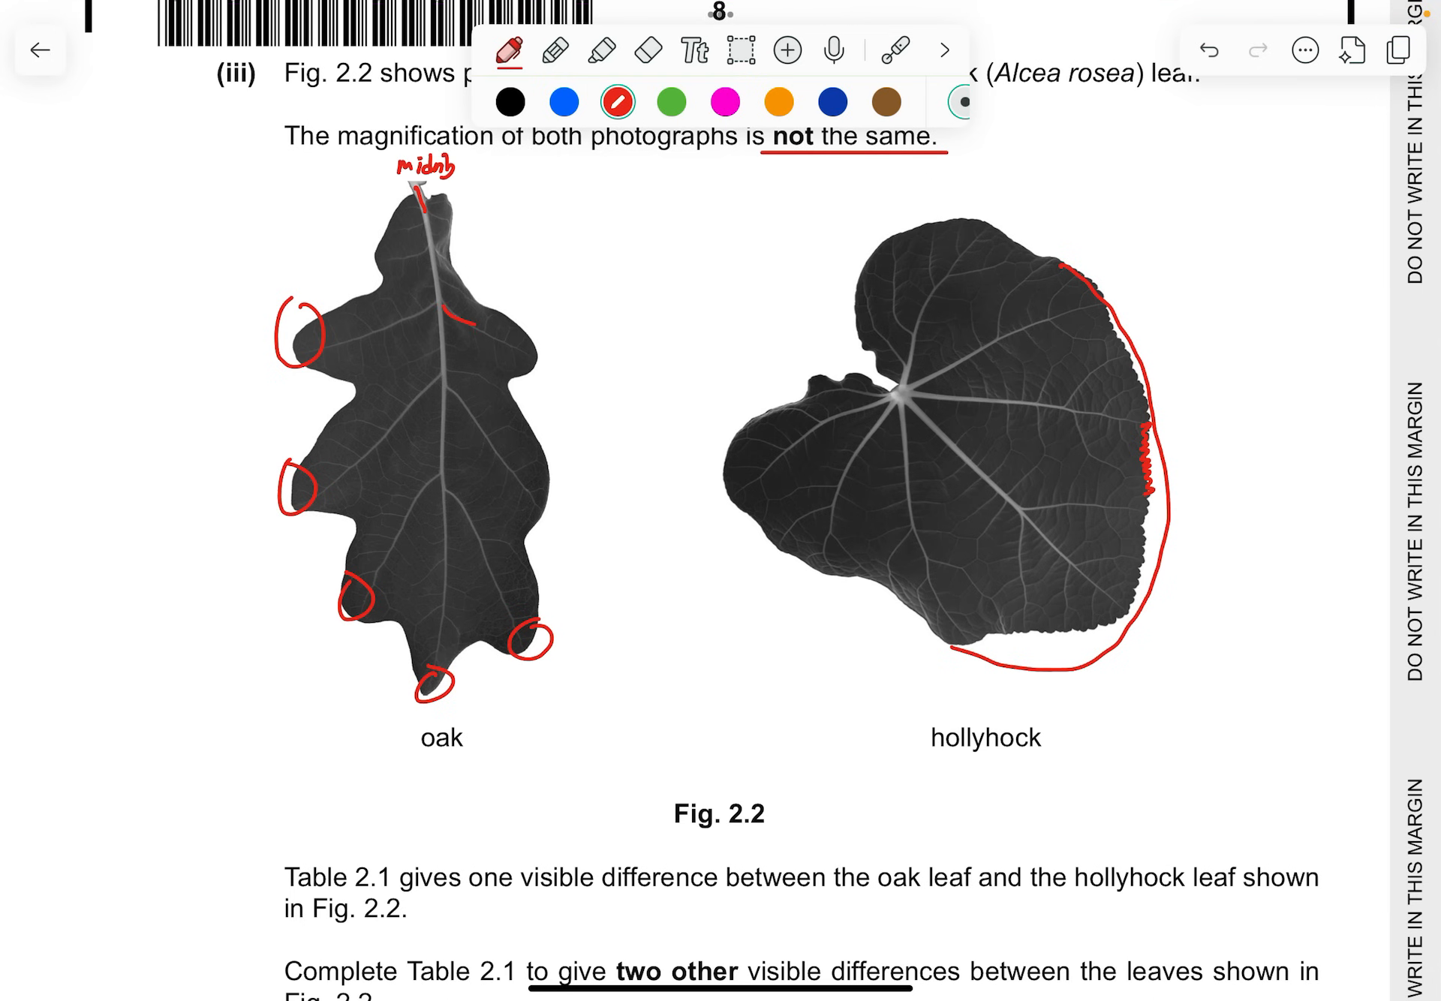
Write 'midrib' on the oak leaf, tick its vein branches, and mark the hollyhock's radiating veins in red
scroll("down", 3)
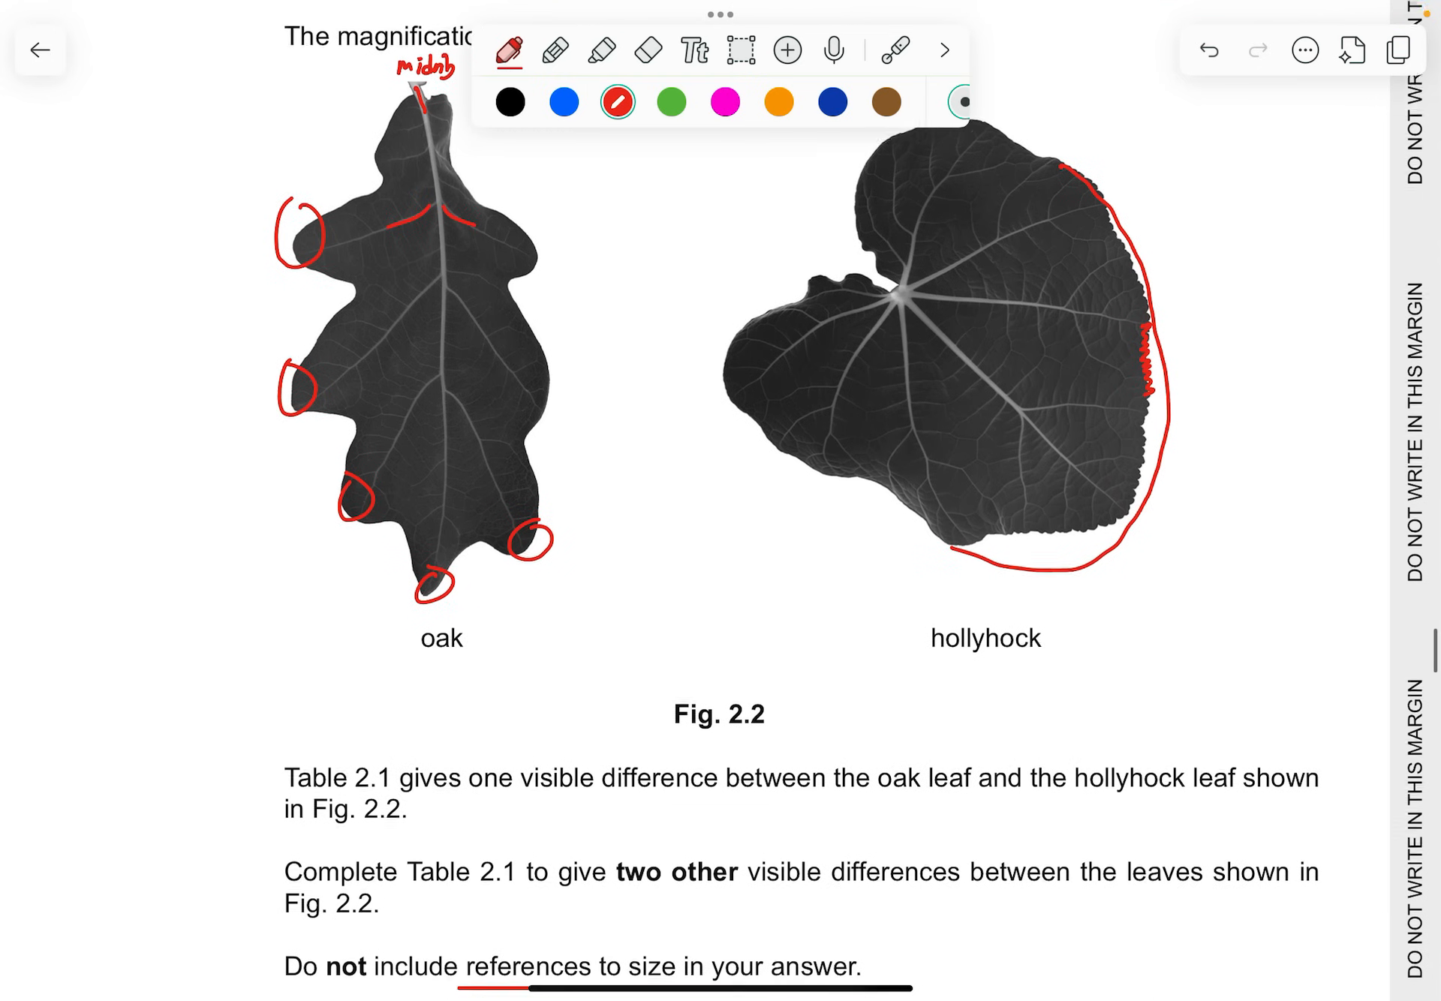
scroll("up", 3)
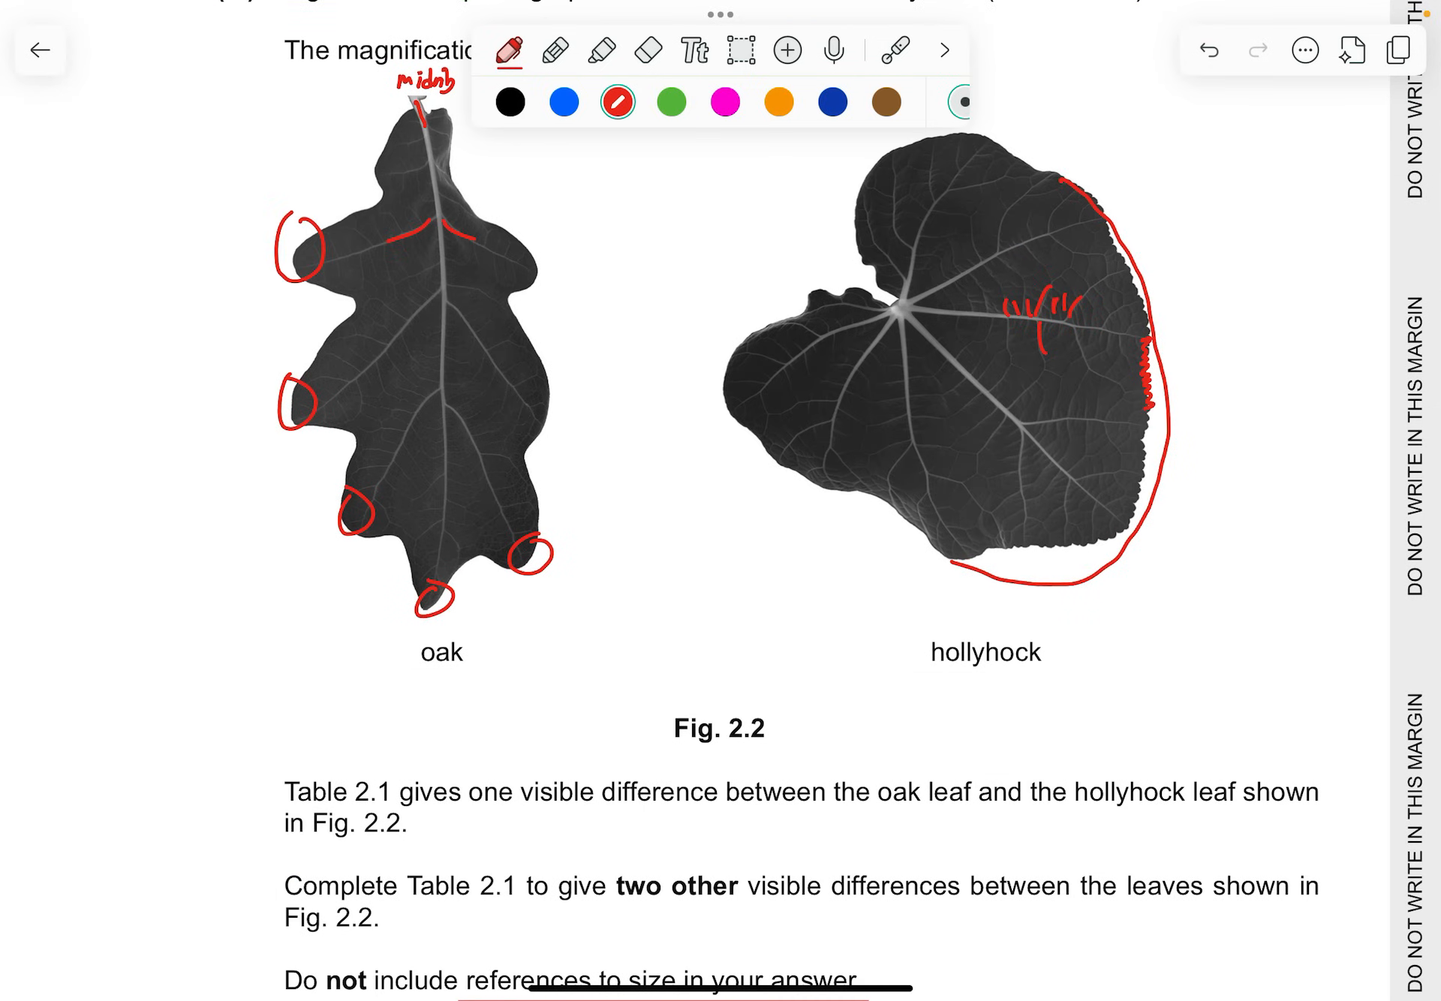
scroll("down", 3)
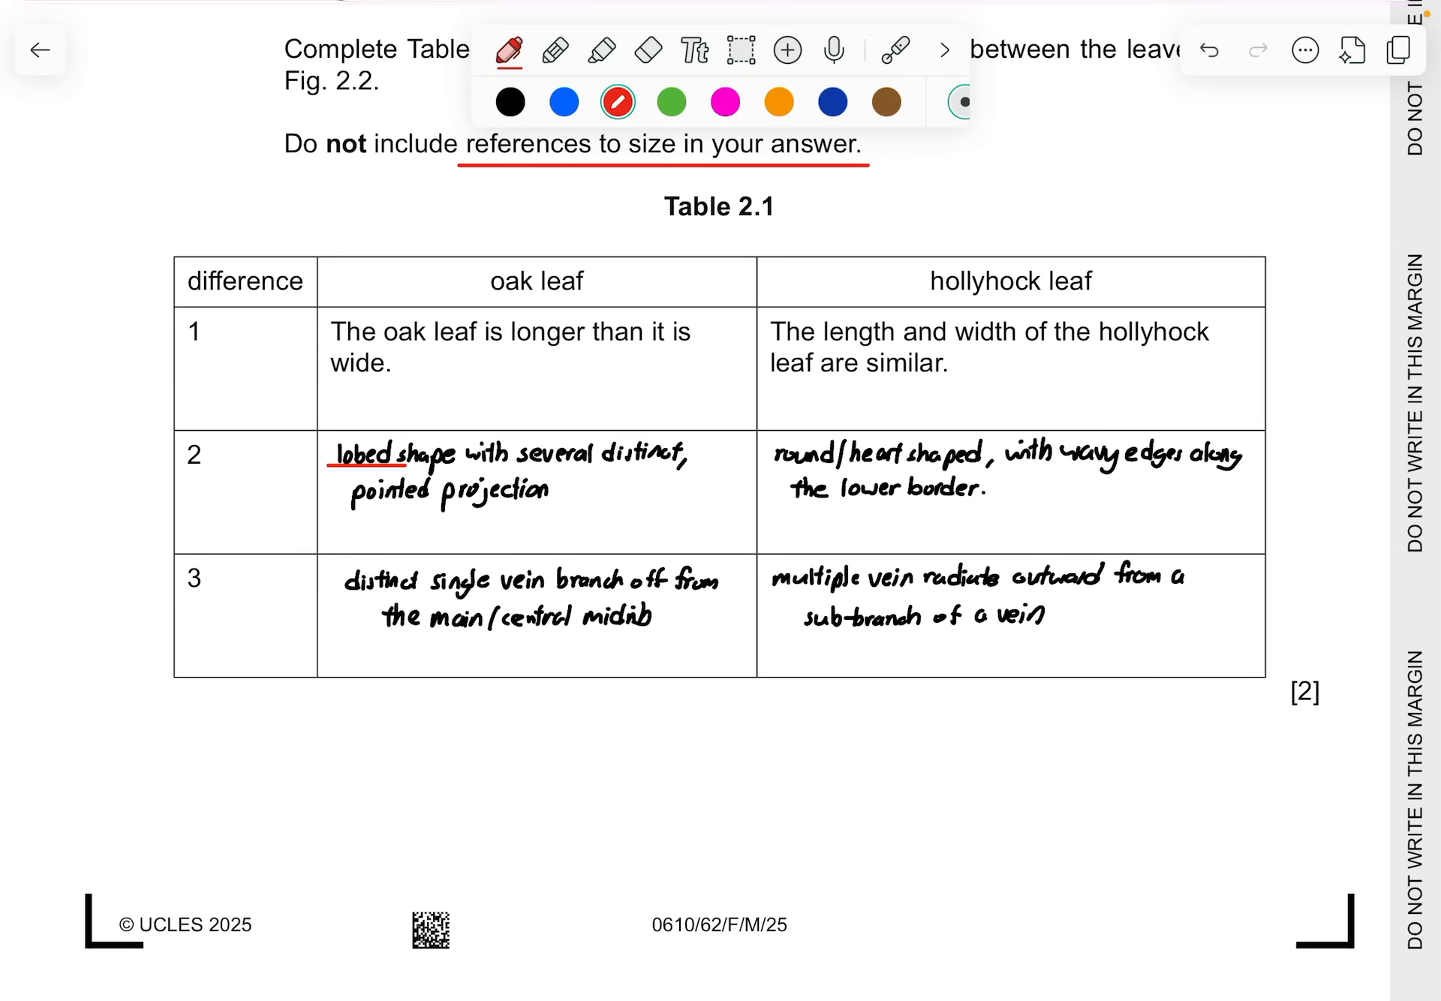
On page 9, underline the surface-area bullet, label it DV, and underline 'individual variation' and 'outliers'
scroll("down", 3)
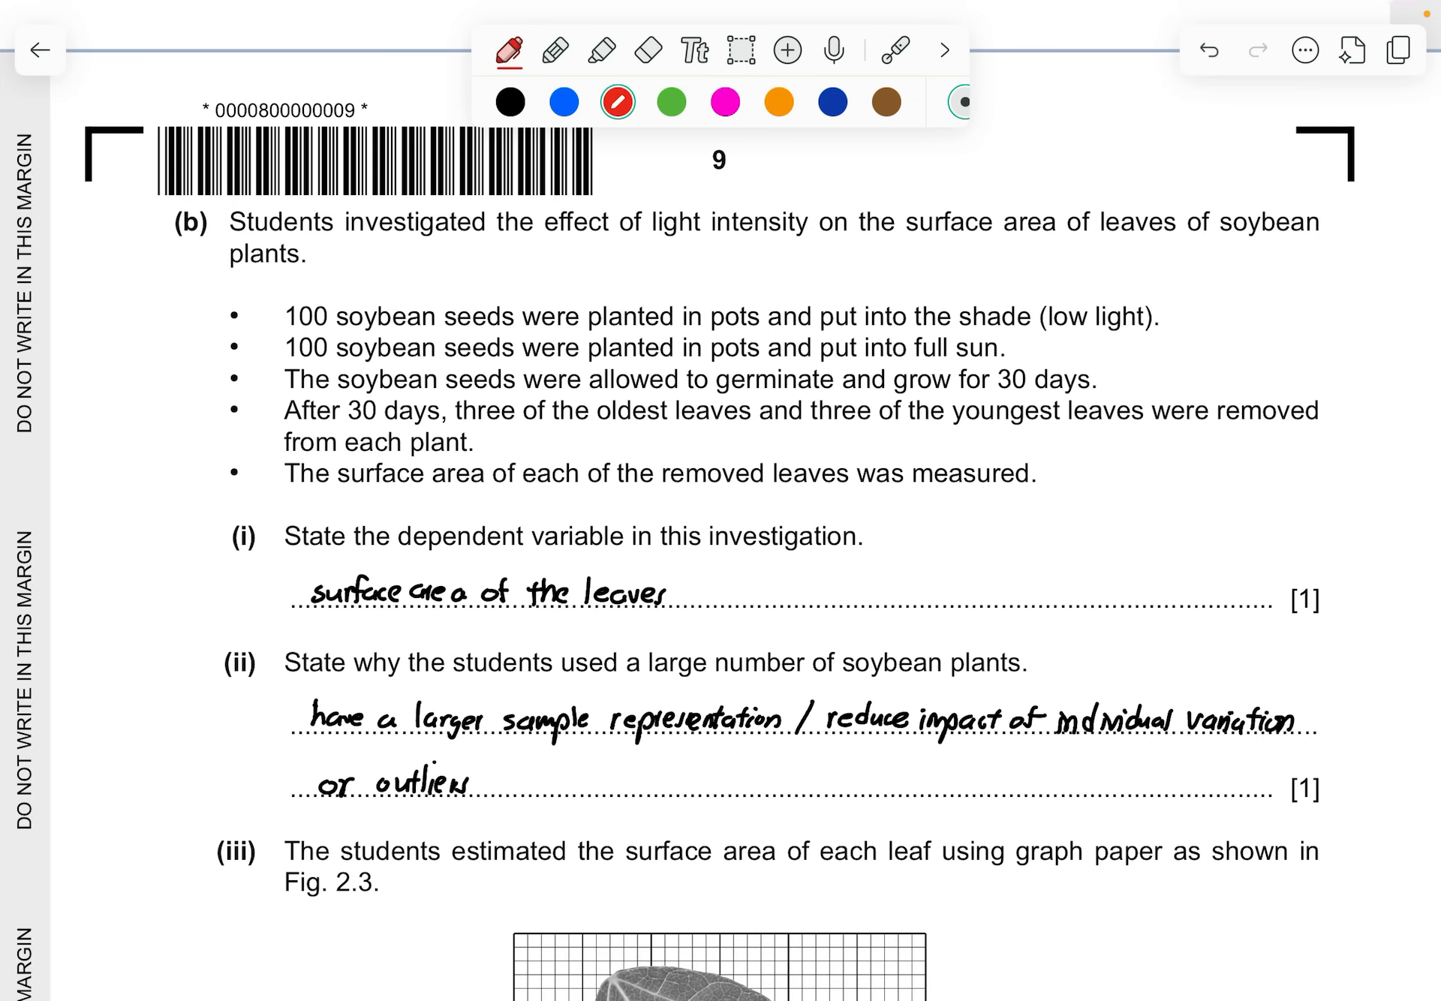
scroll("down", 3)
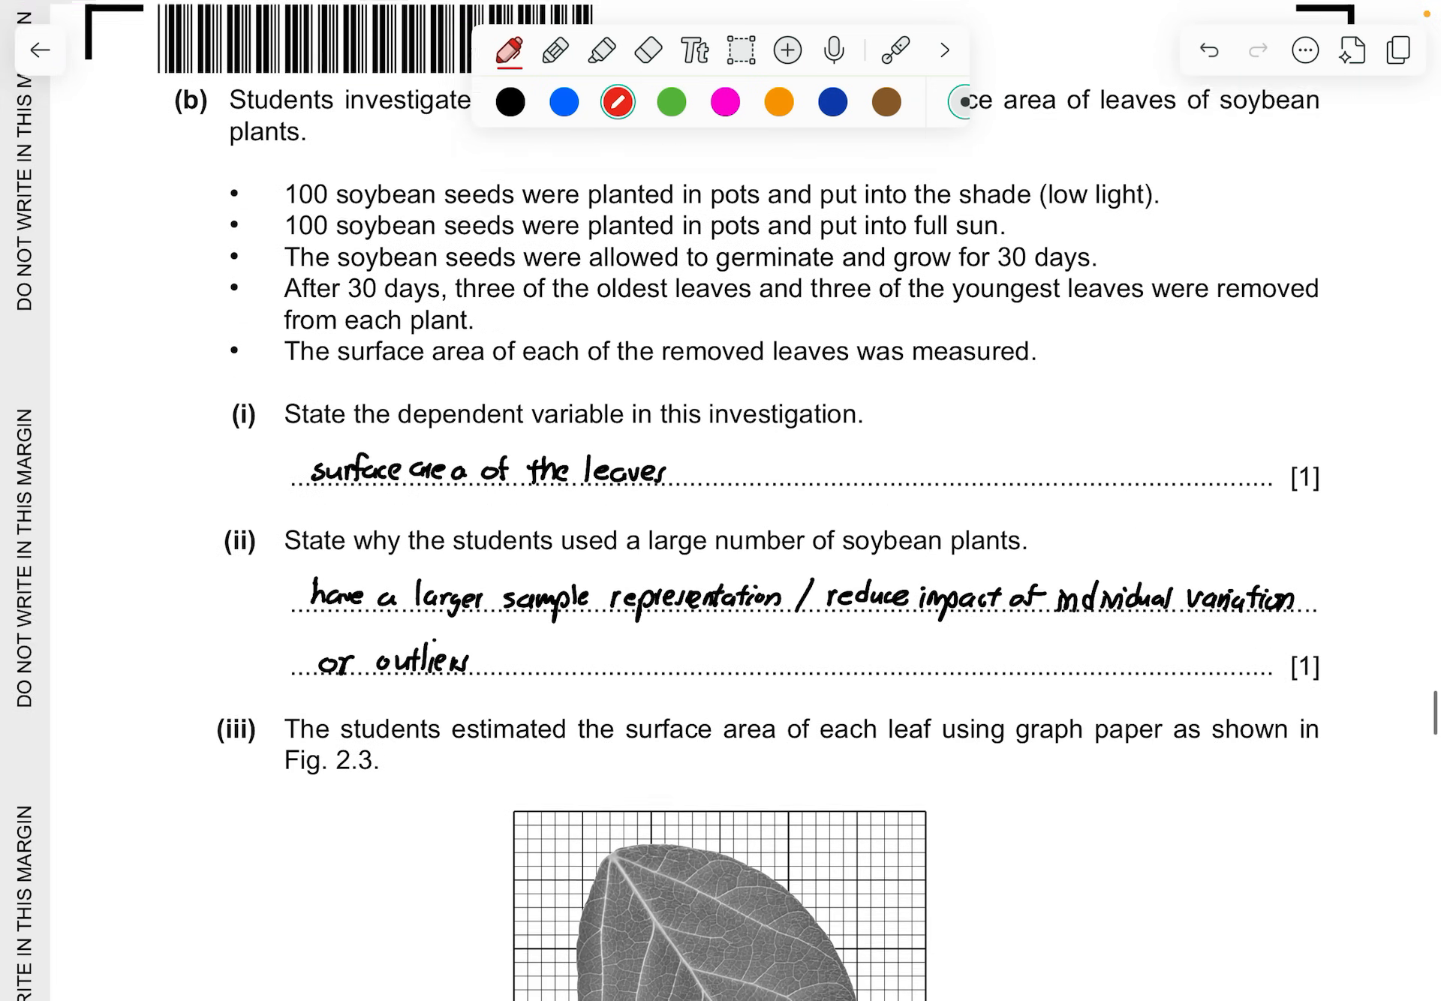
scroll("up", 3)
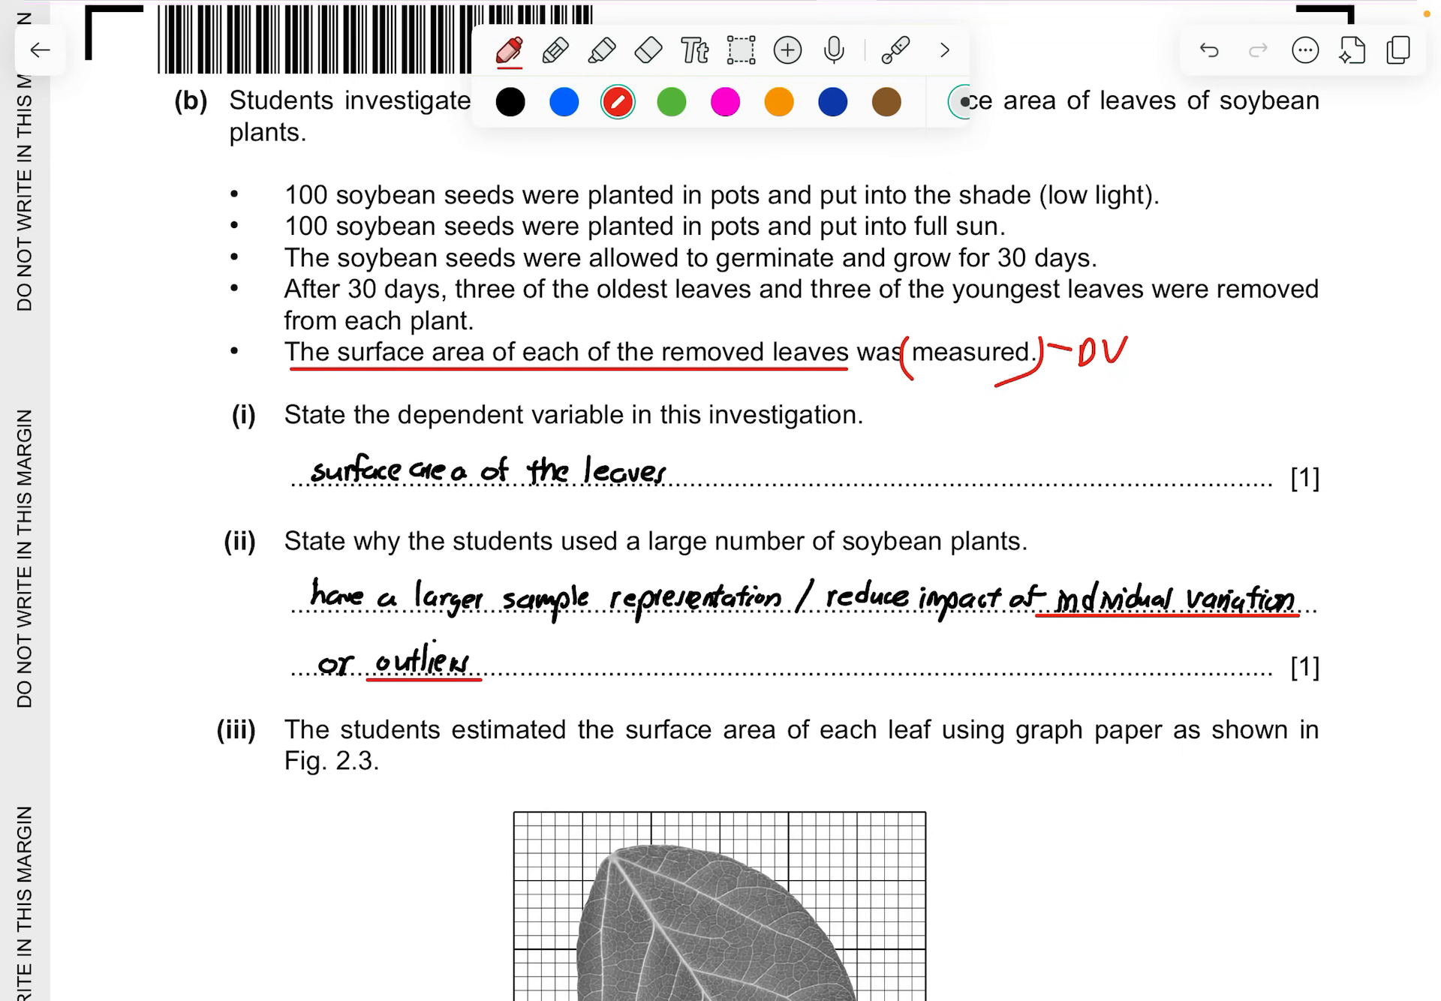
scroll("down", 3)
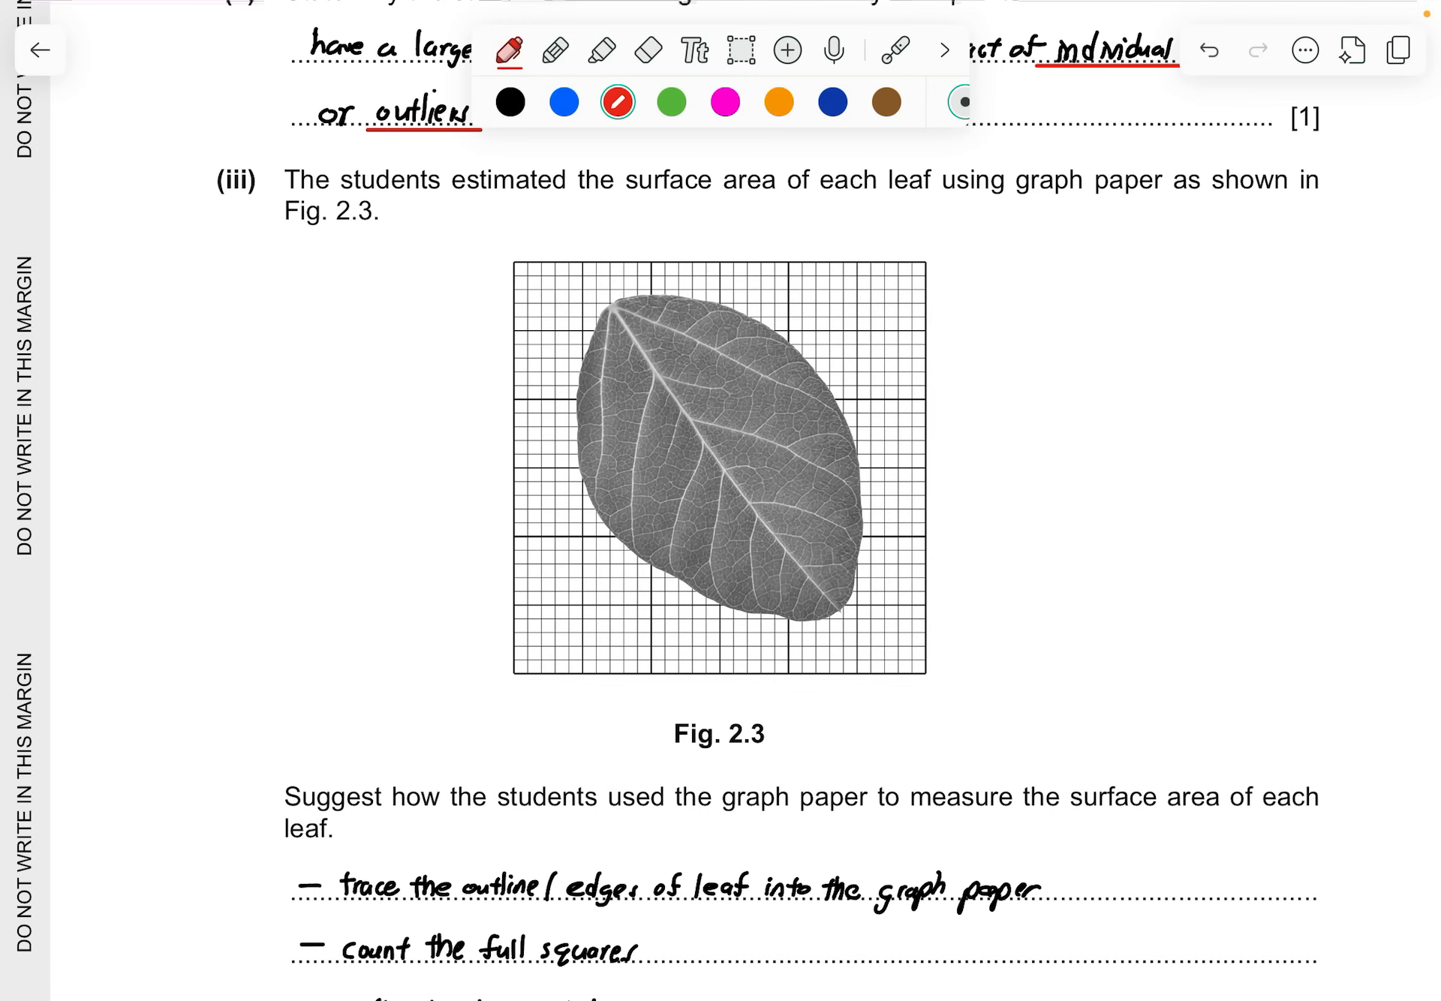
Add a red ', units (cm²)' note after 'add up' in the graph-paper answer
scroll("down", 3)
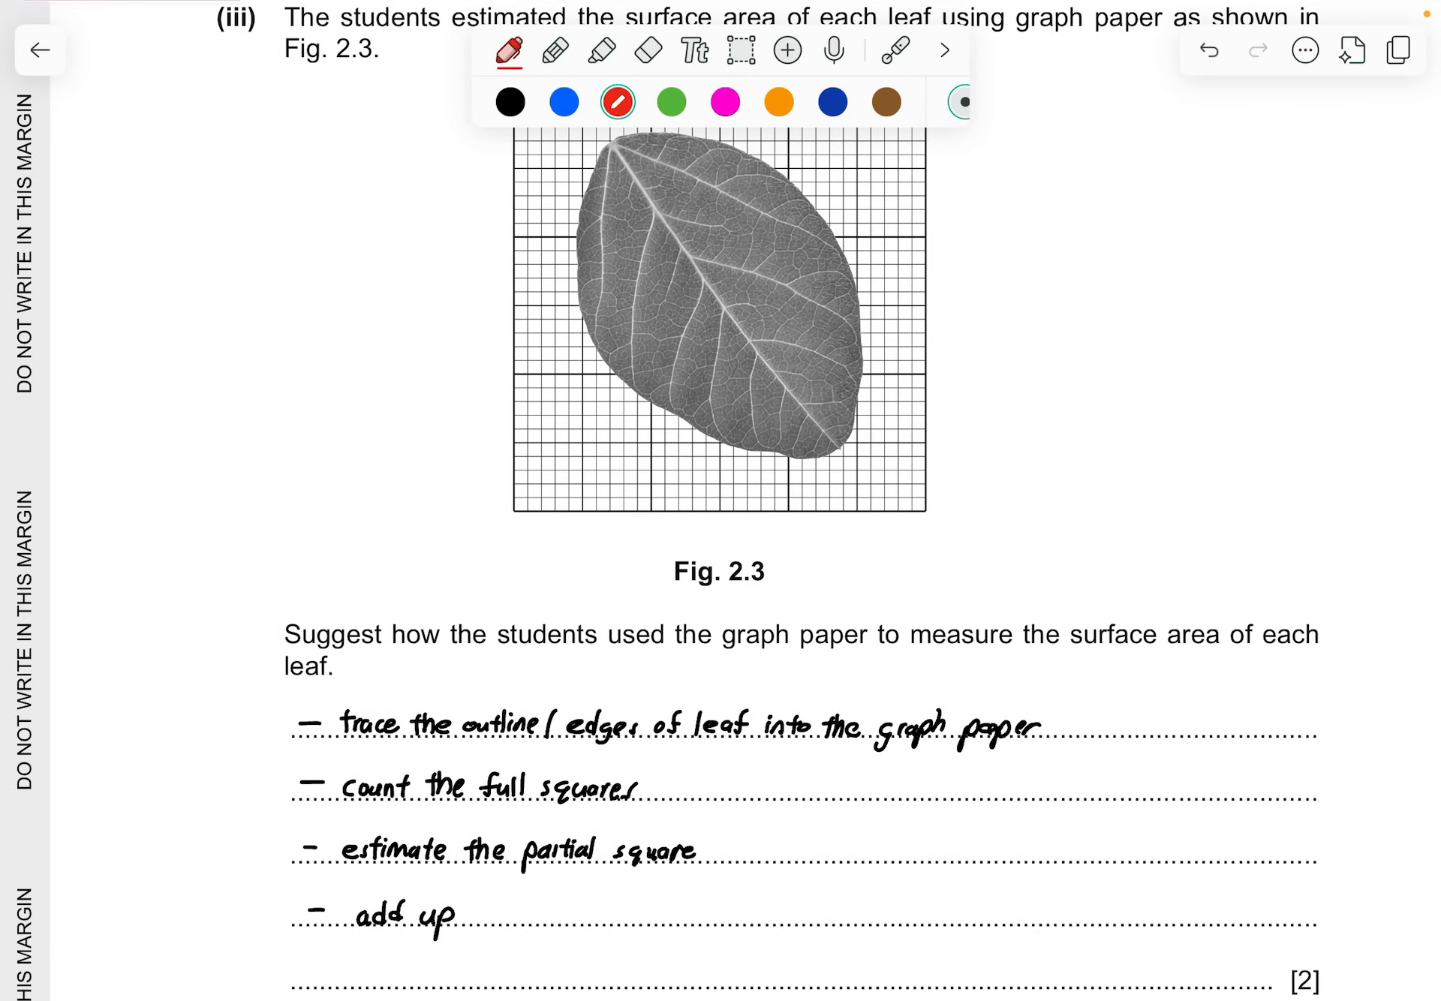
scroll("up", 3)
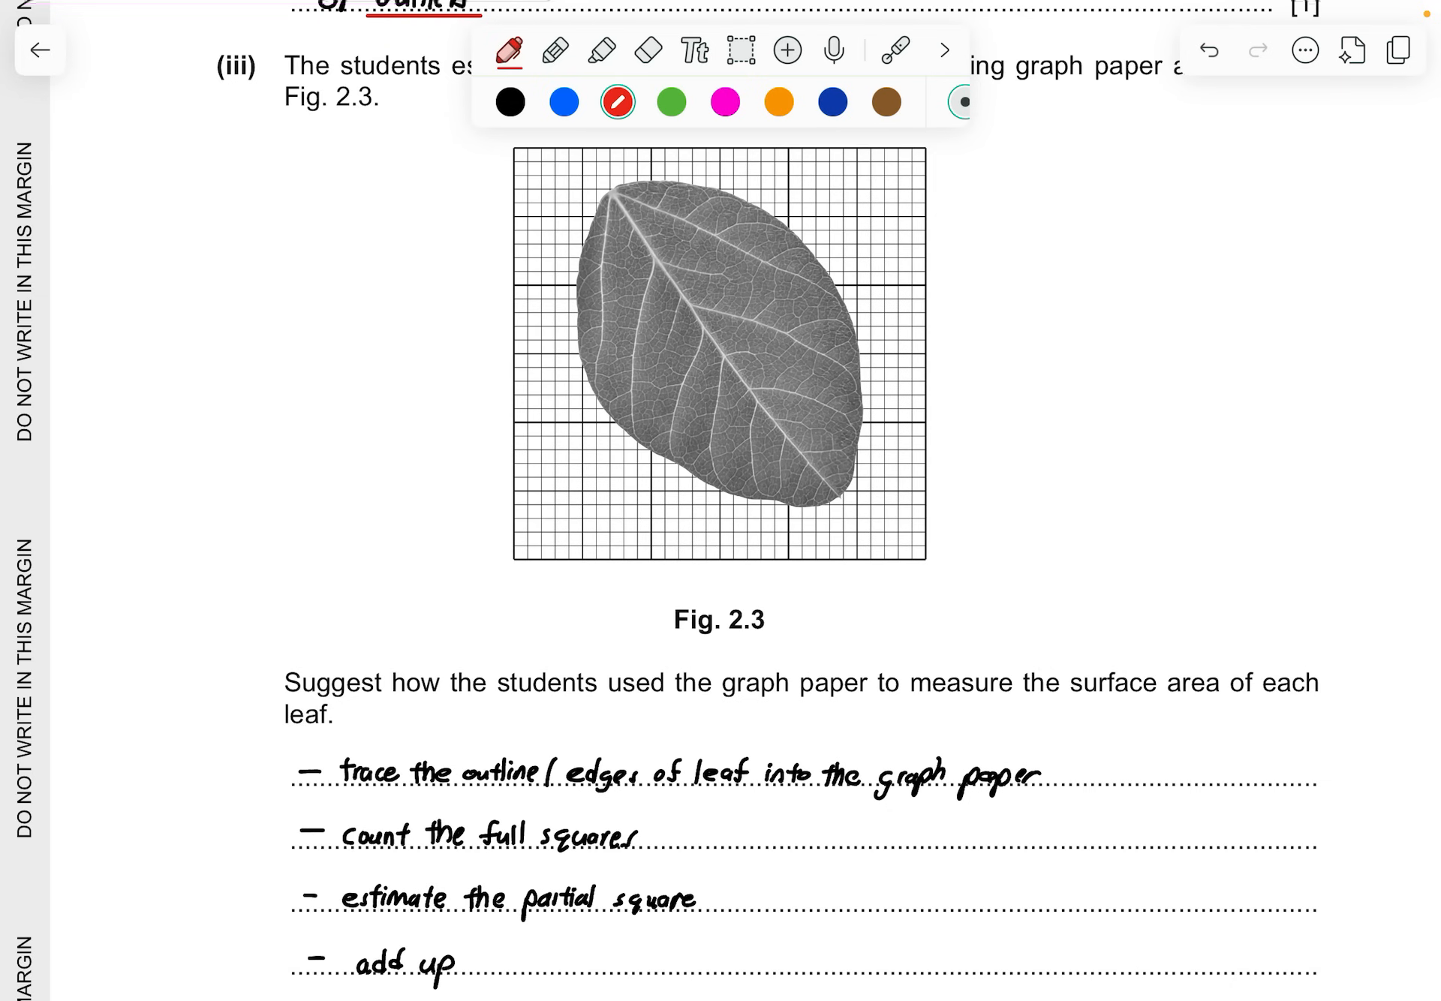
scroll("down", 3)
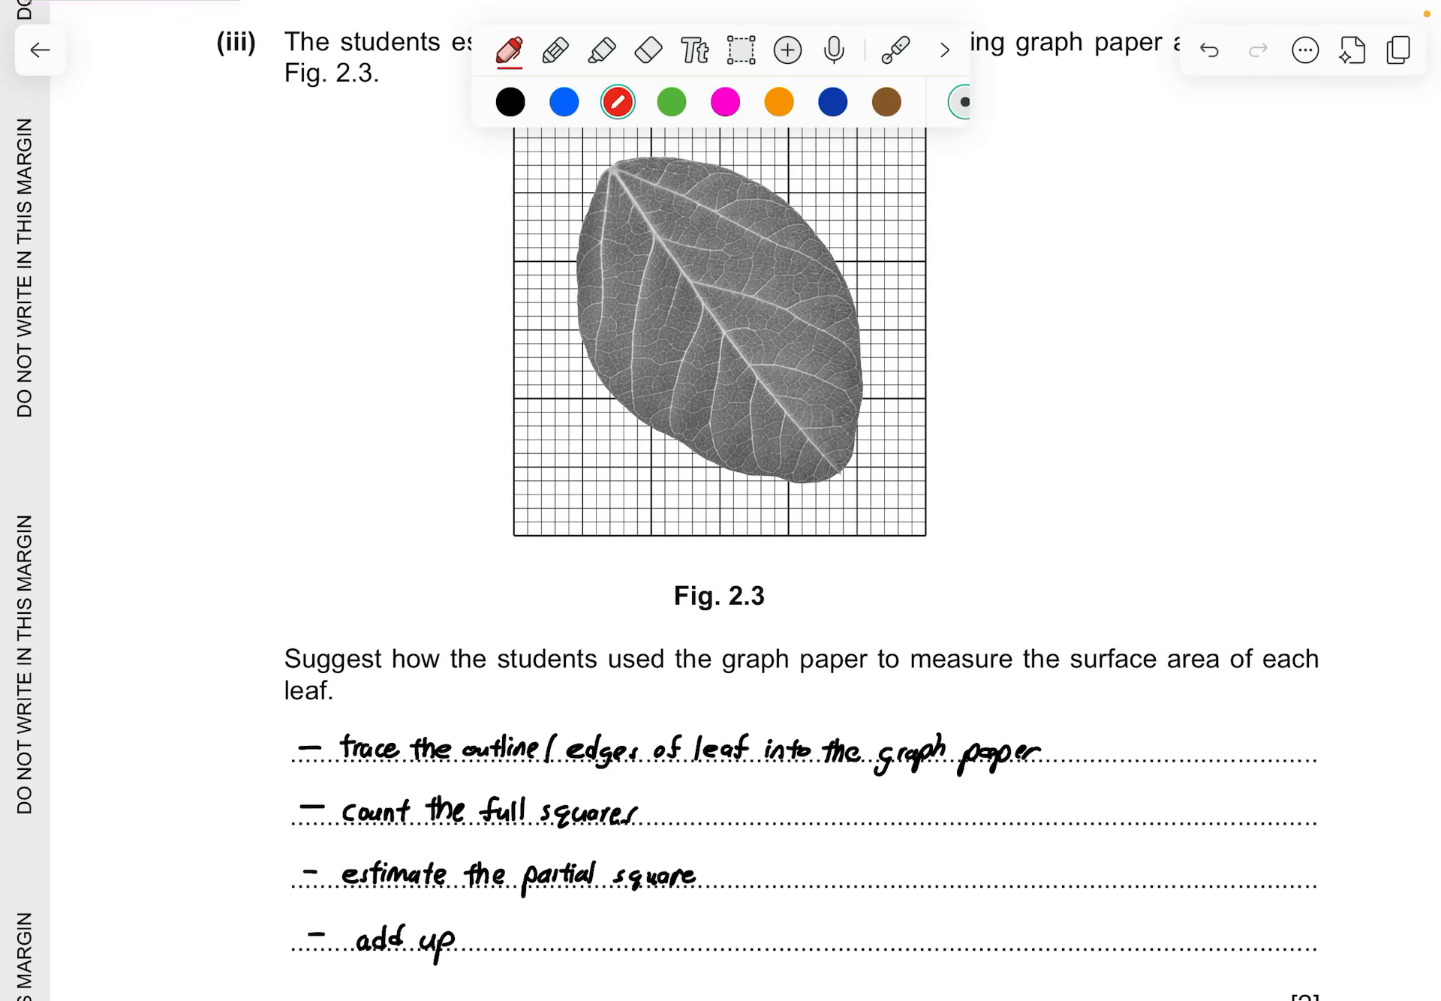
scroll("down", 3)
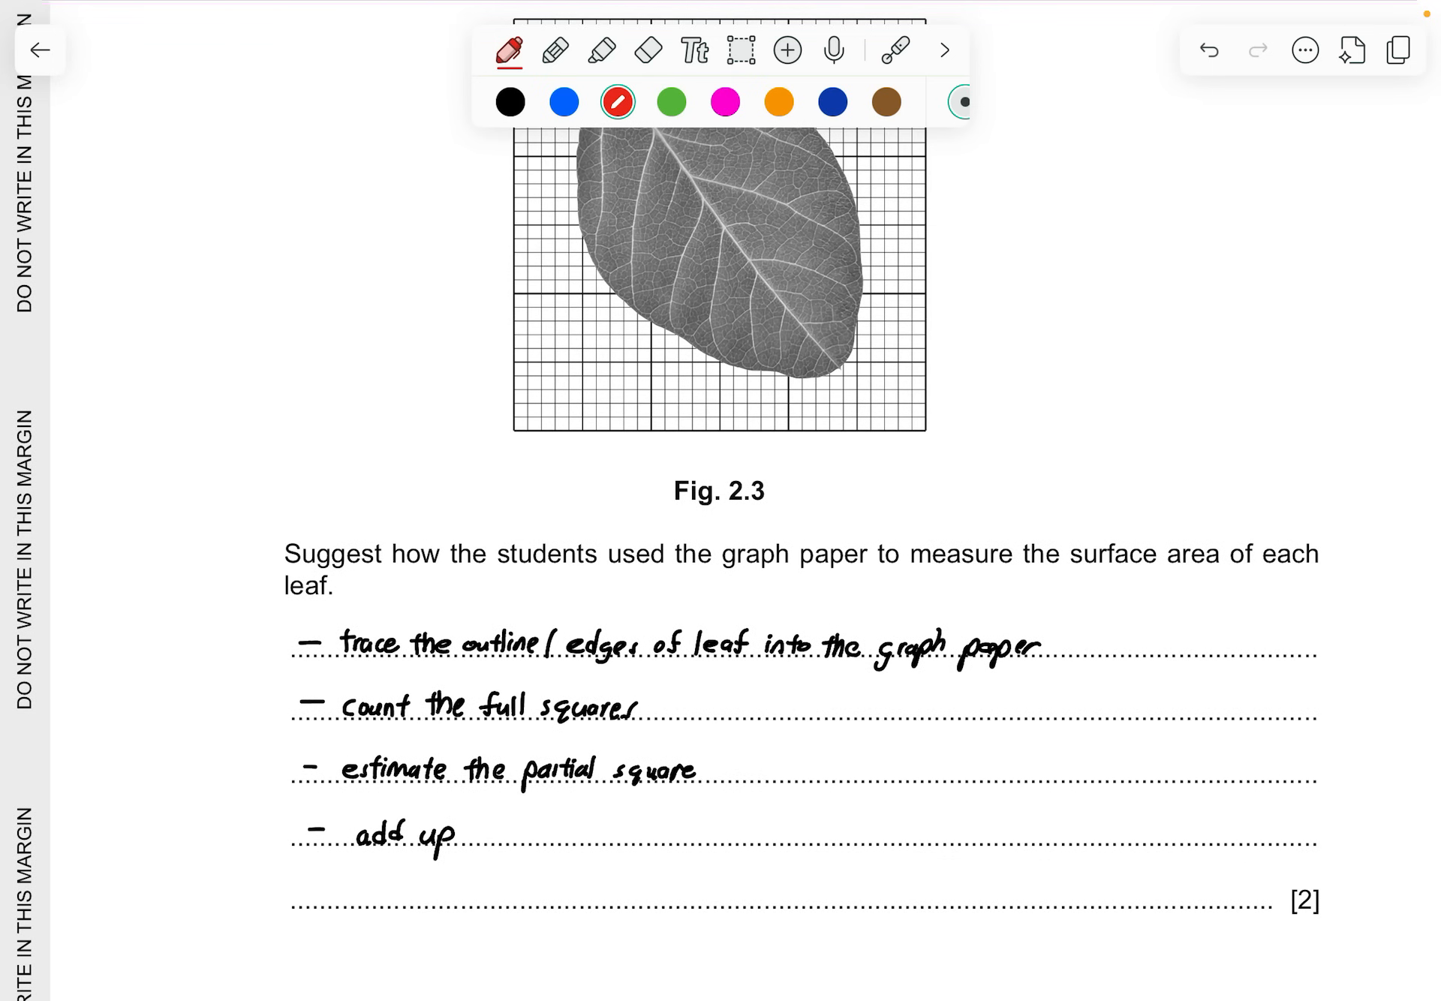
scroll("up", 3)
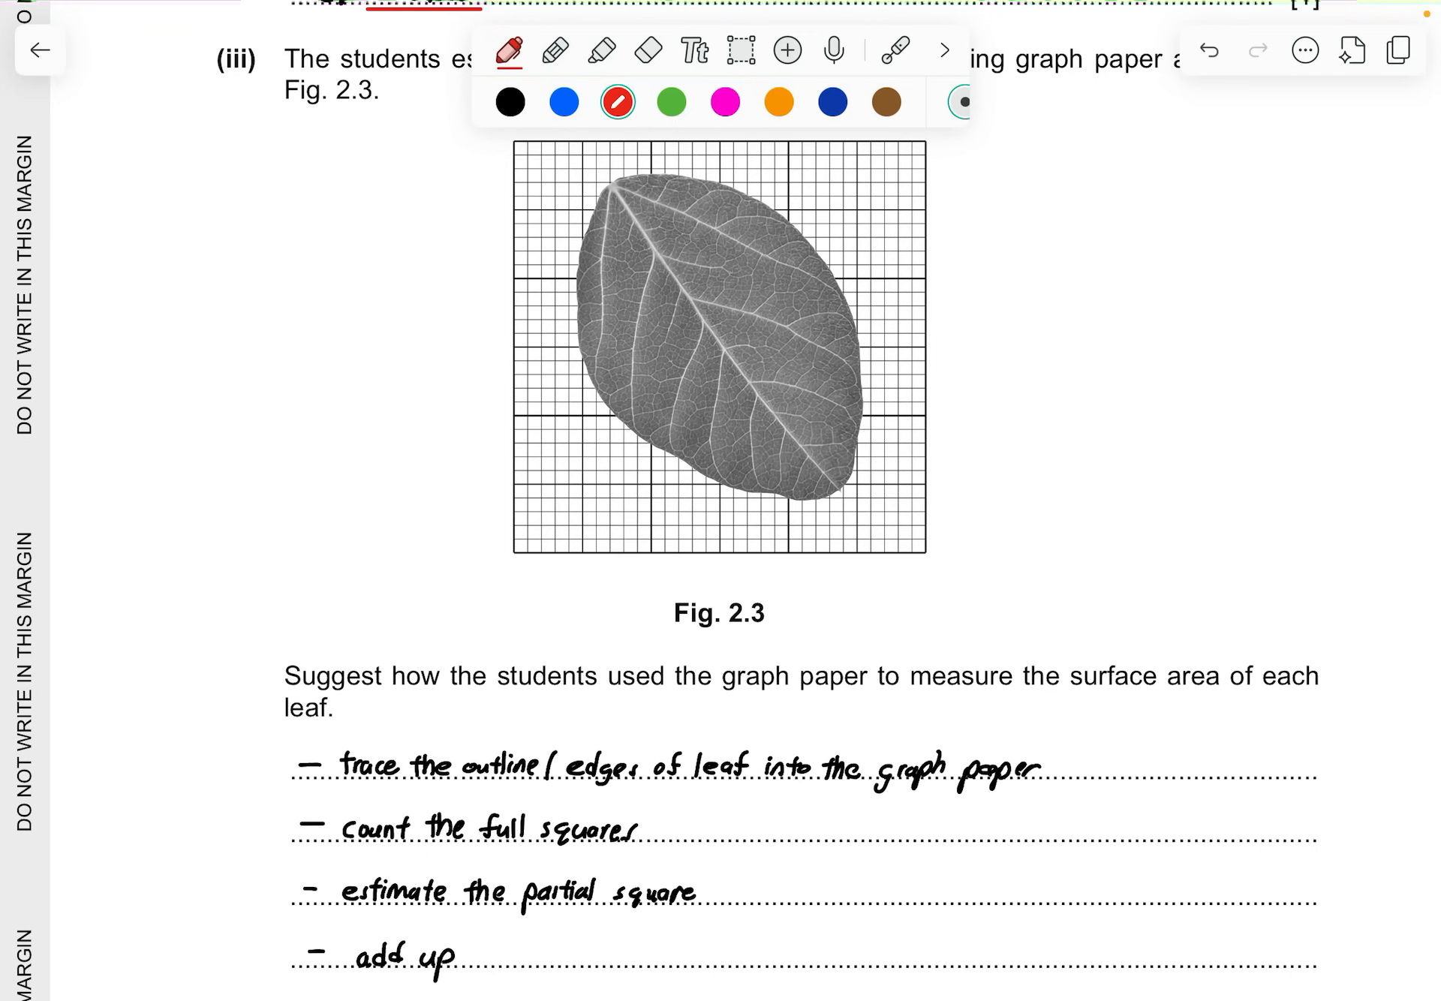
scroll("down", 3)
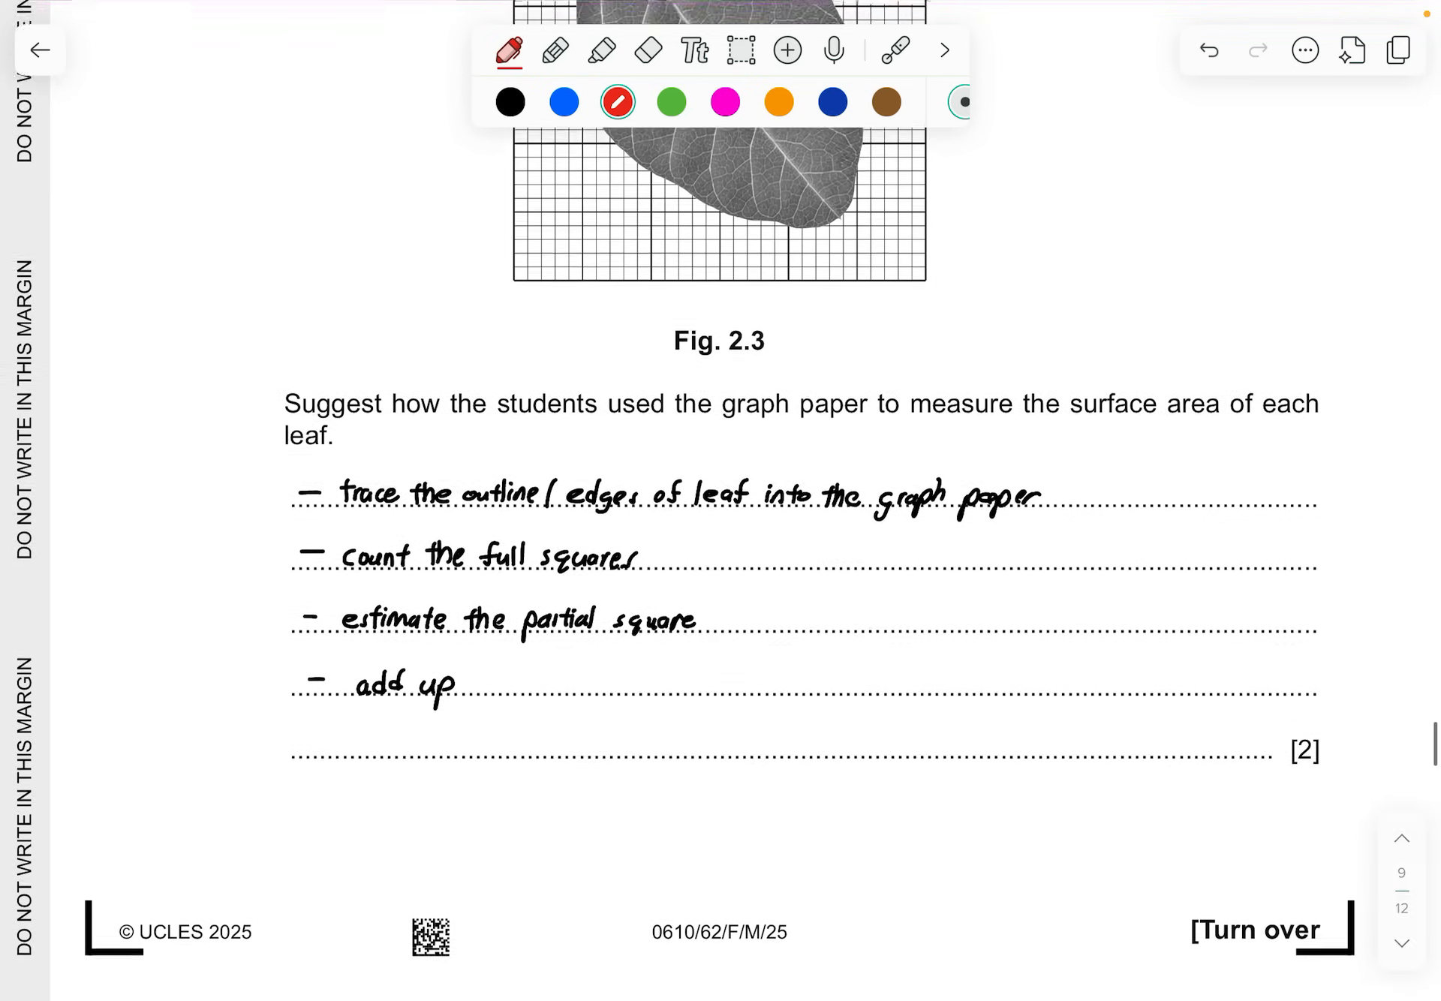
Scroll down to Table 2.2 and the part (c) bar chart grid
scroll("up", 3)
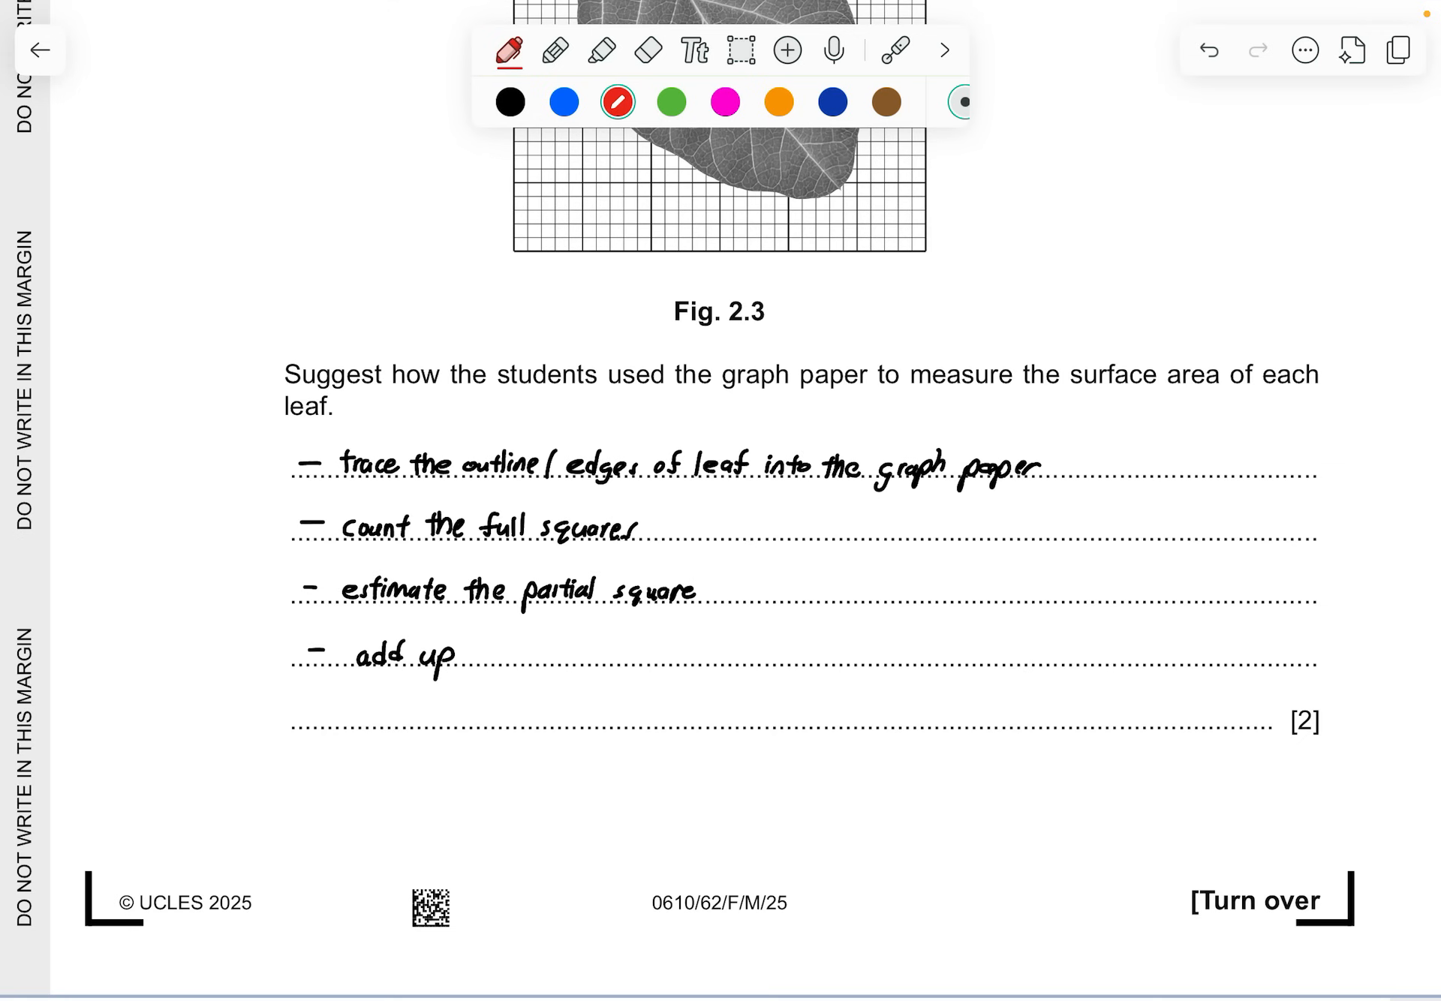
scroll("down", 3)
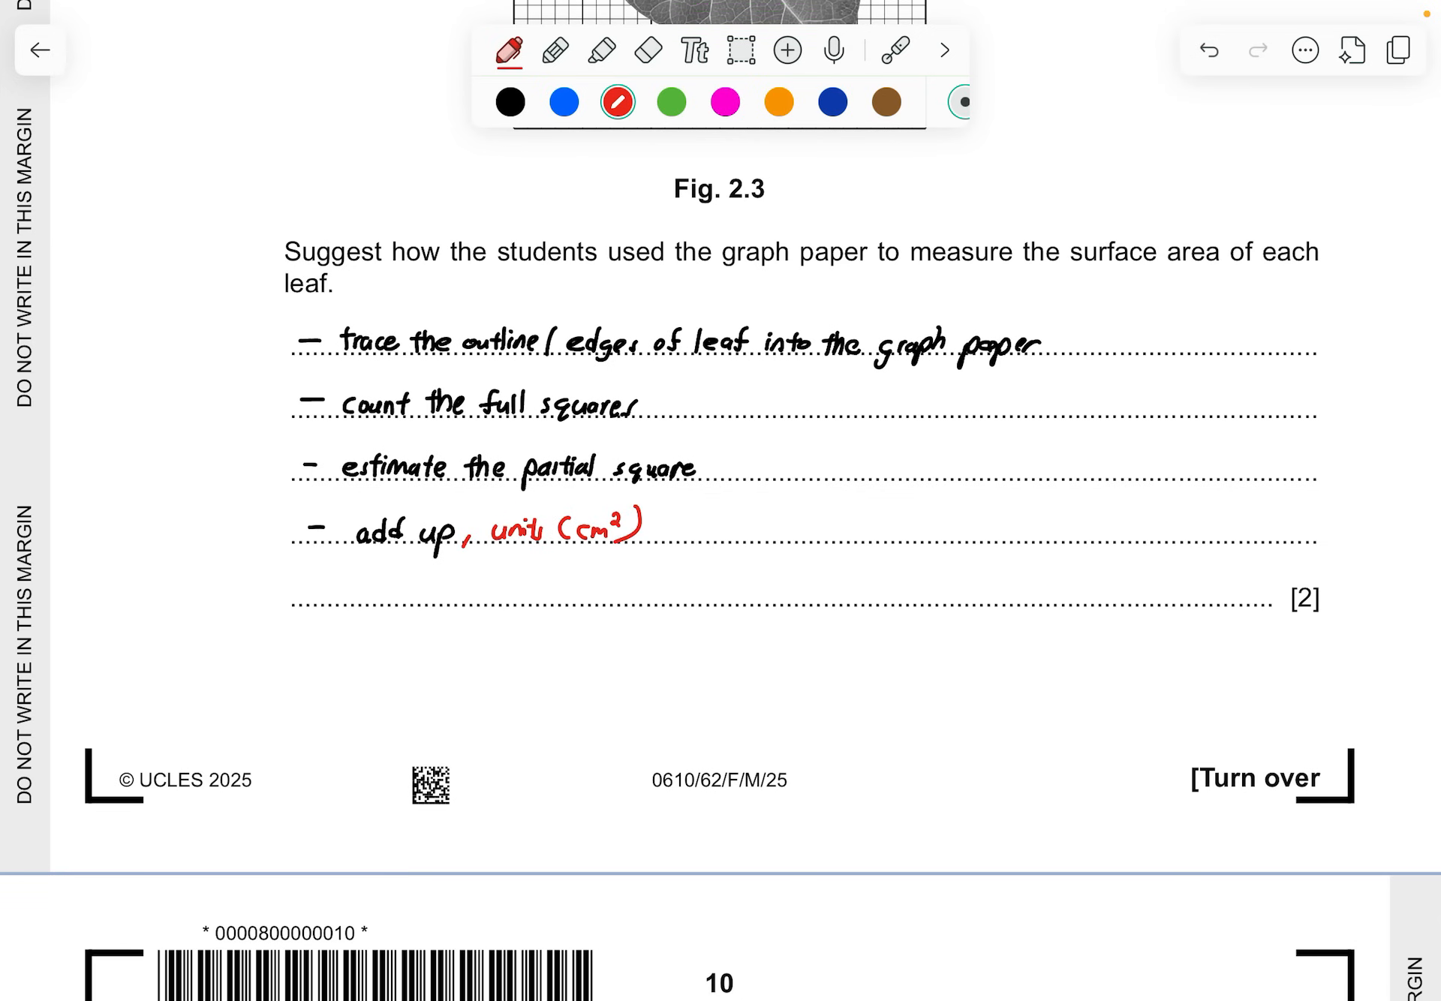
scroll("down", 3)
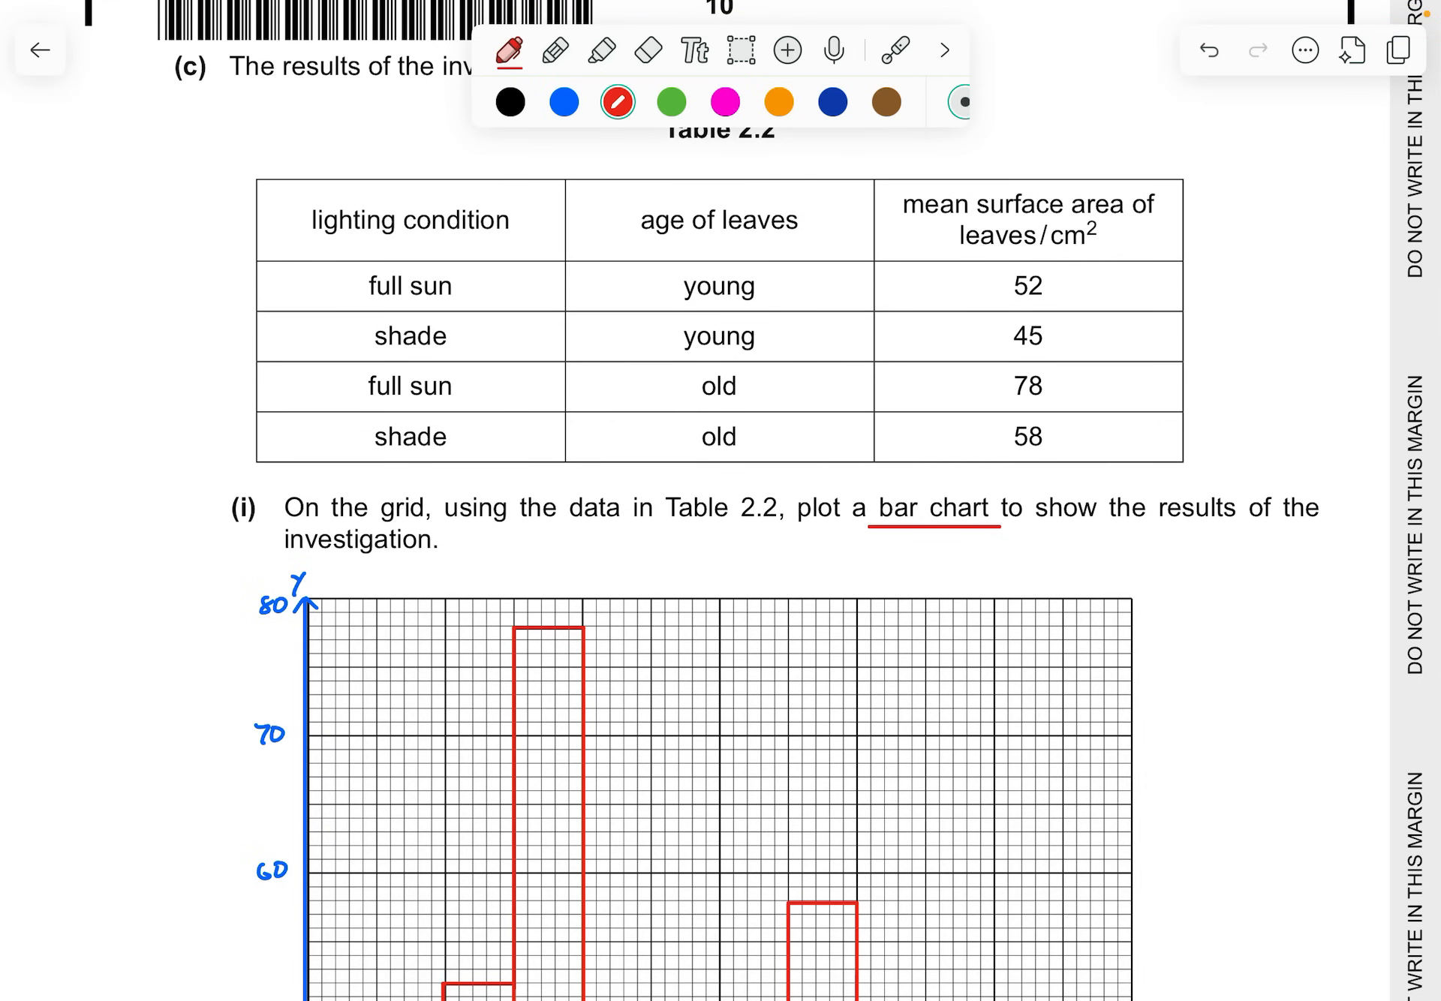
Bracket the bar chart's y-axis label and lighting/leaf-age x-axis title in red, underlining 'cm²'
scroll("down", 3)
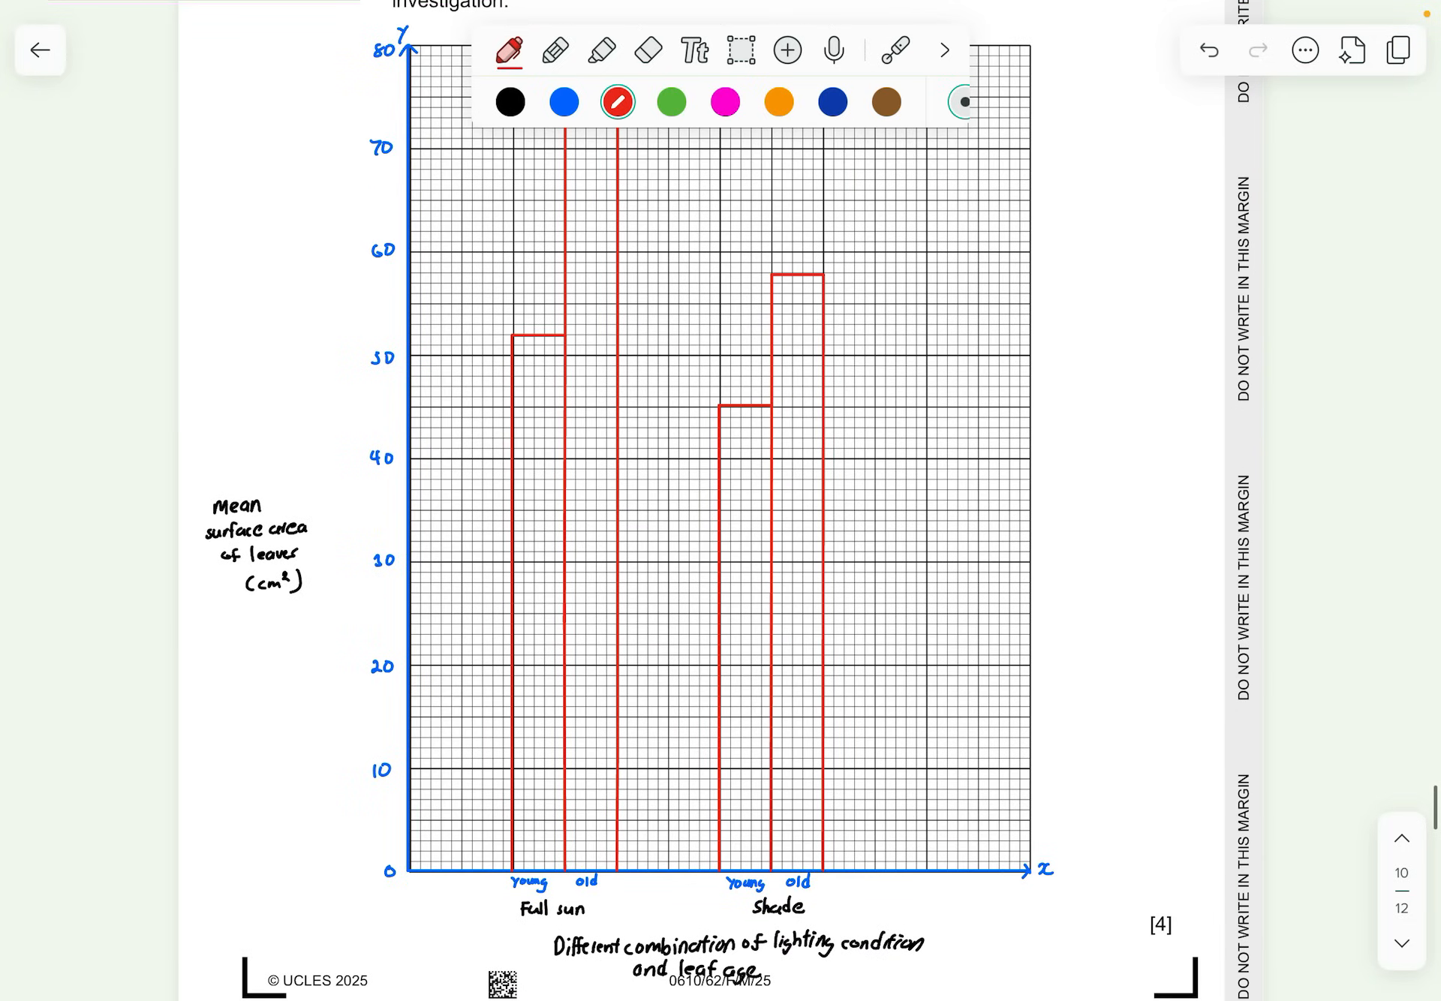
scroll("up", 3)
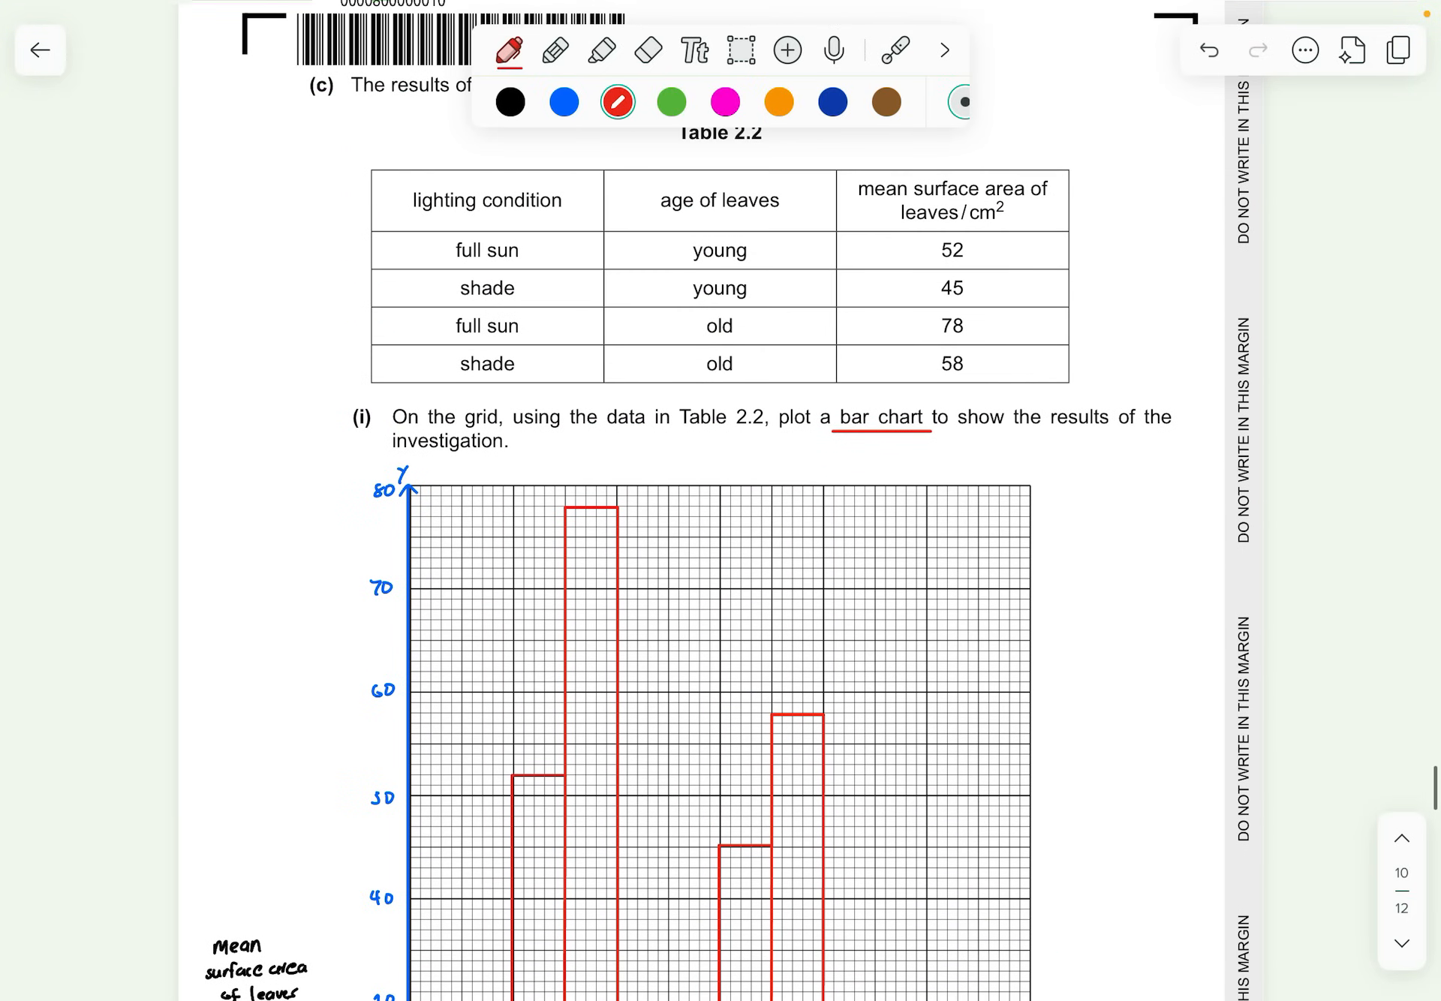
scroll("down", 3)
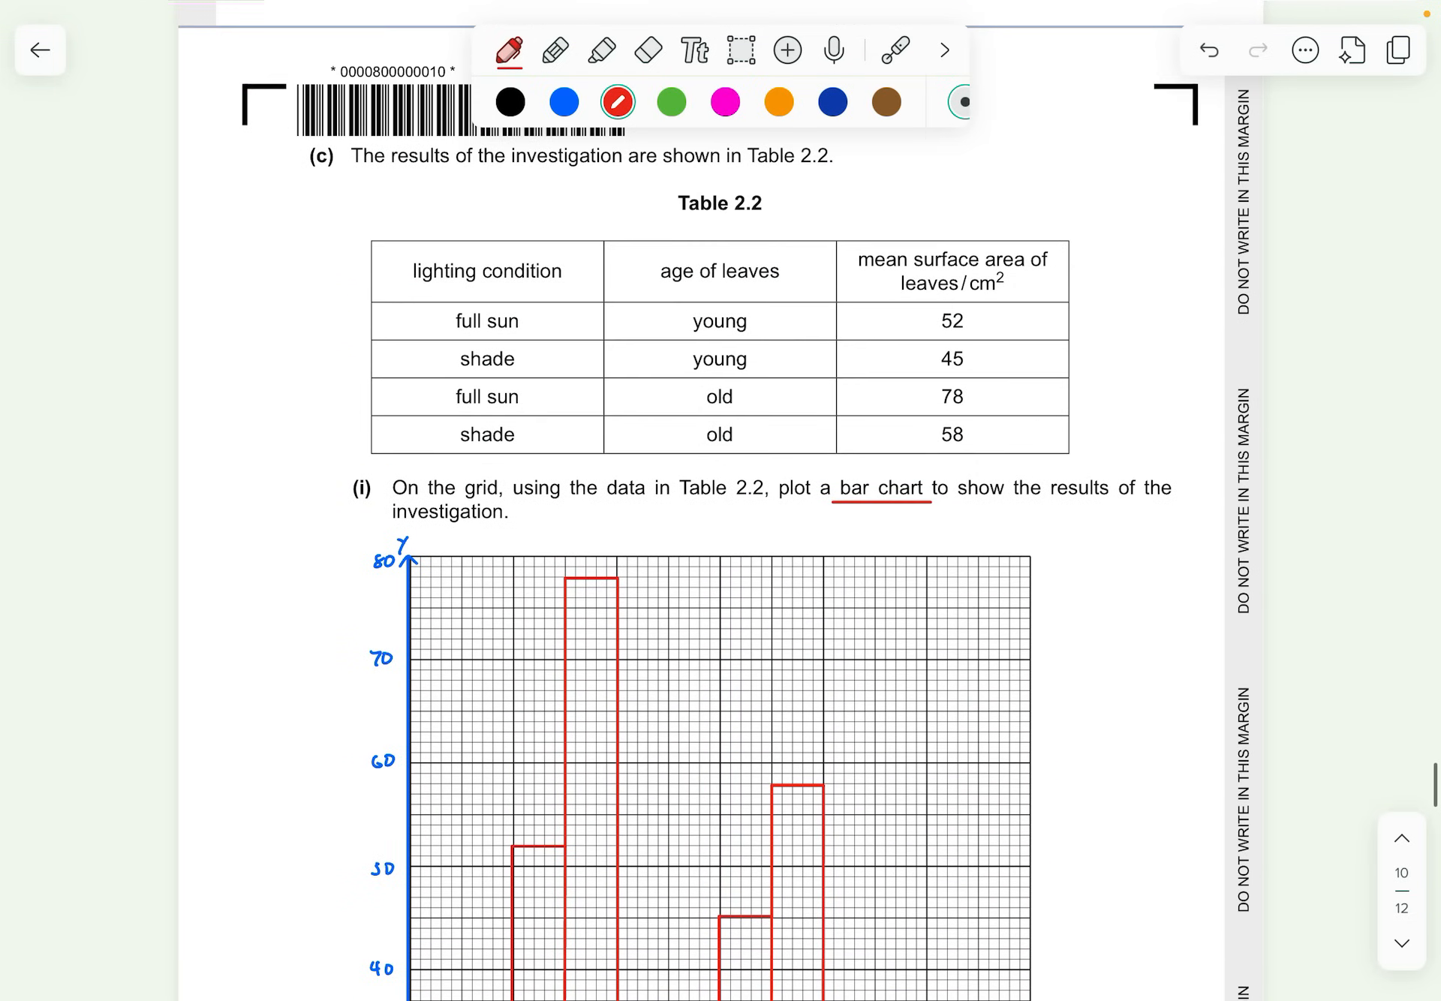
scroll("down", 3)
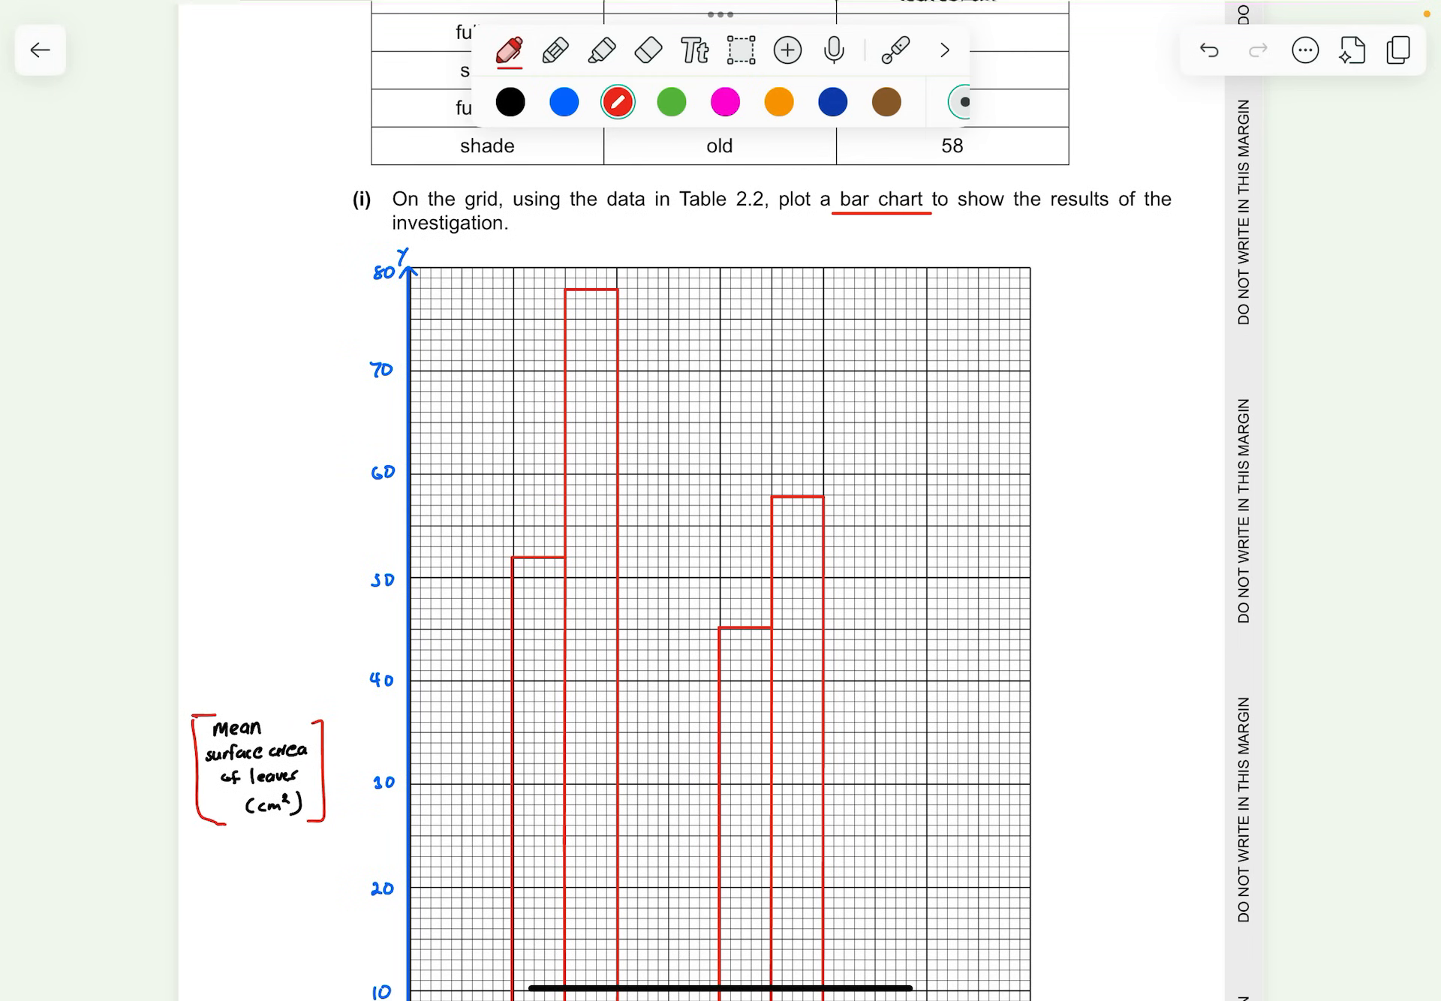
scroll("down", 3)
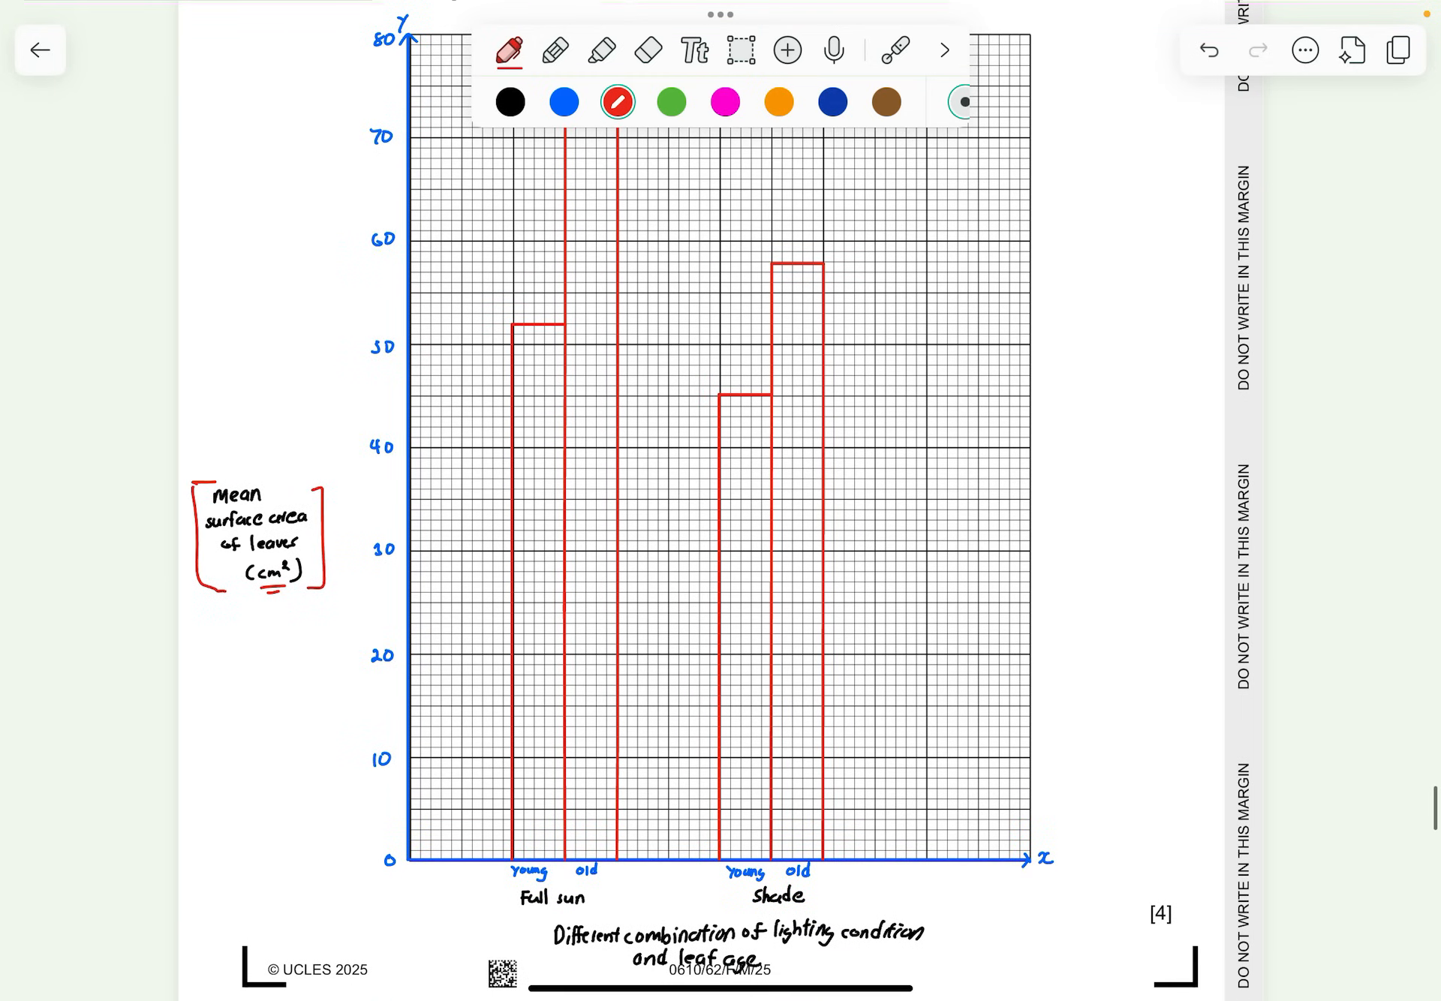
scroll("down", 3)
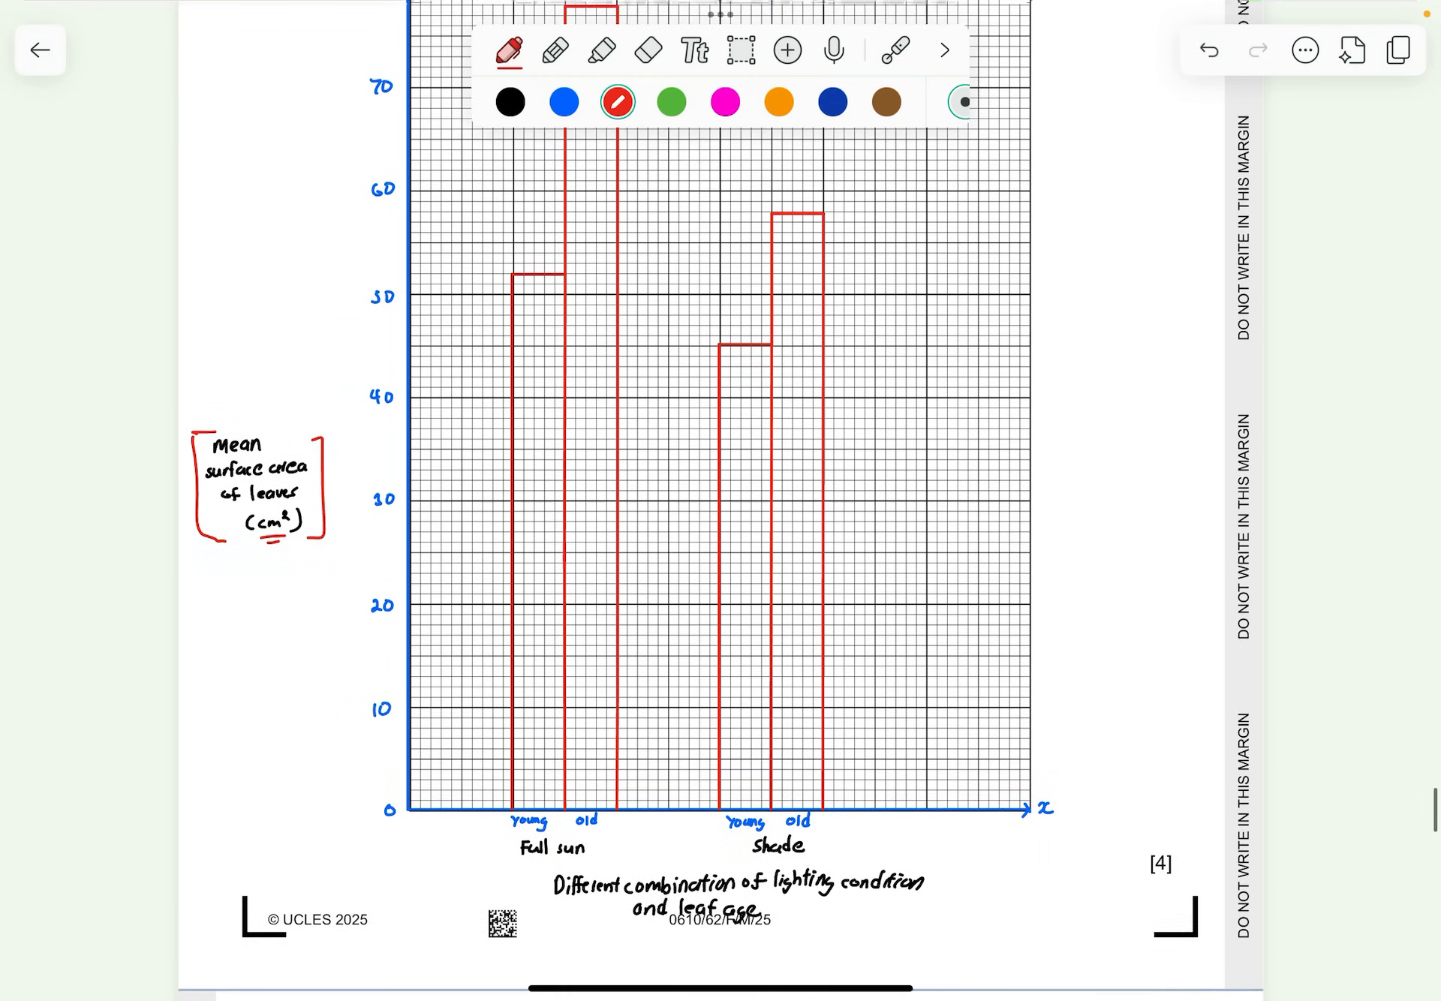
scroll("down", 3)
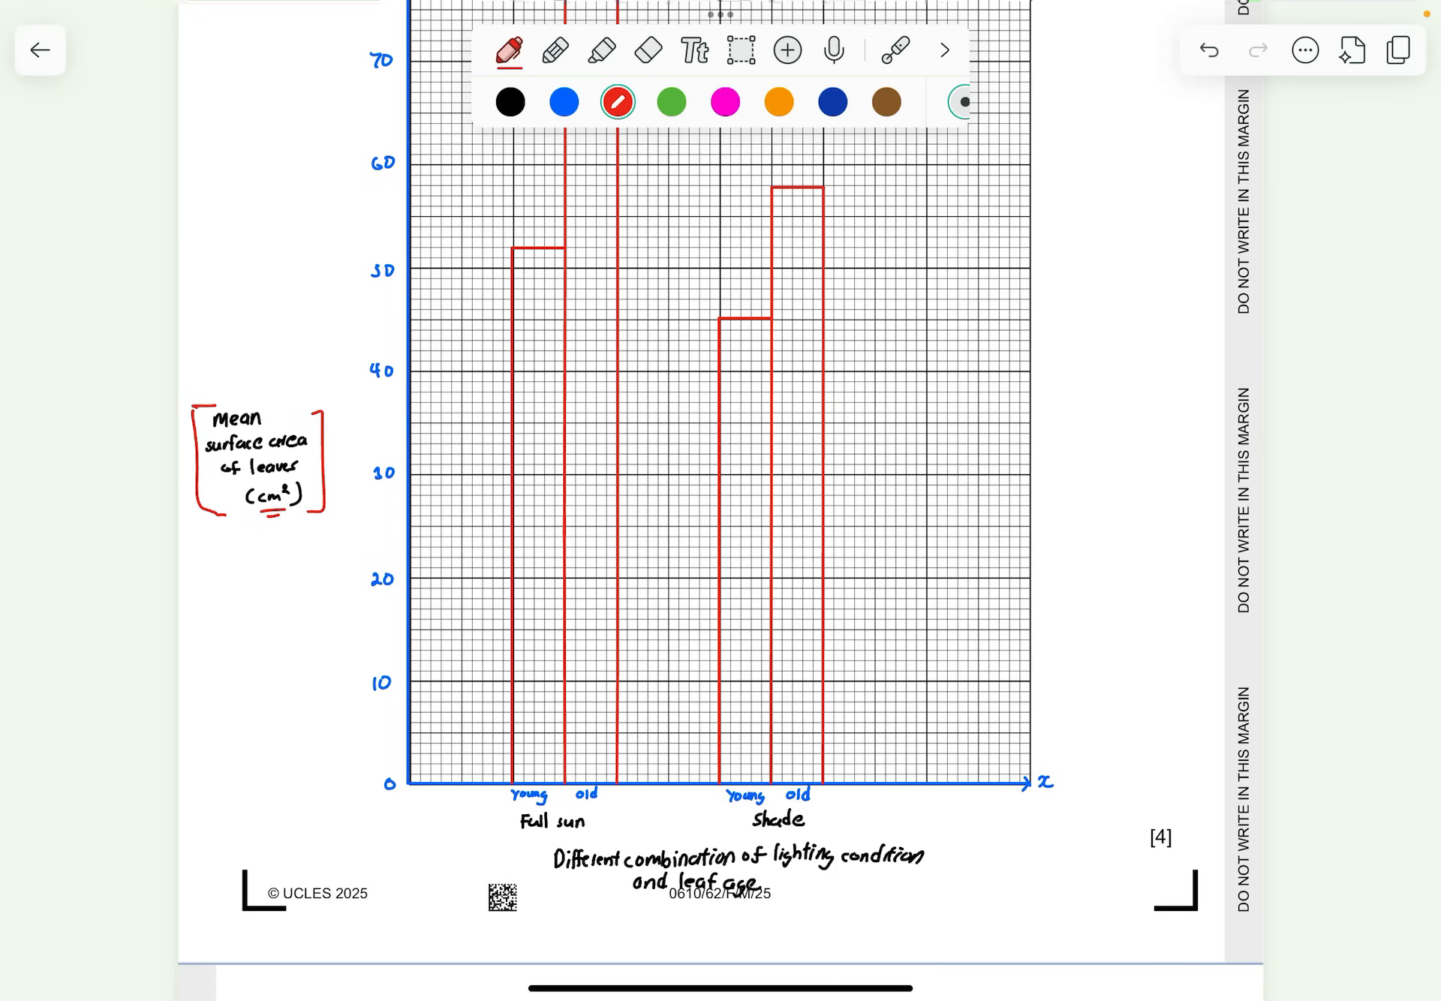
scroll("down", 3)
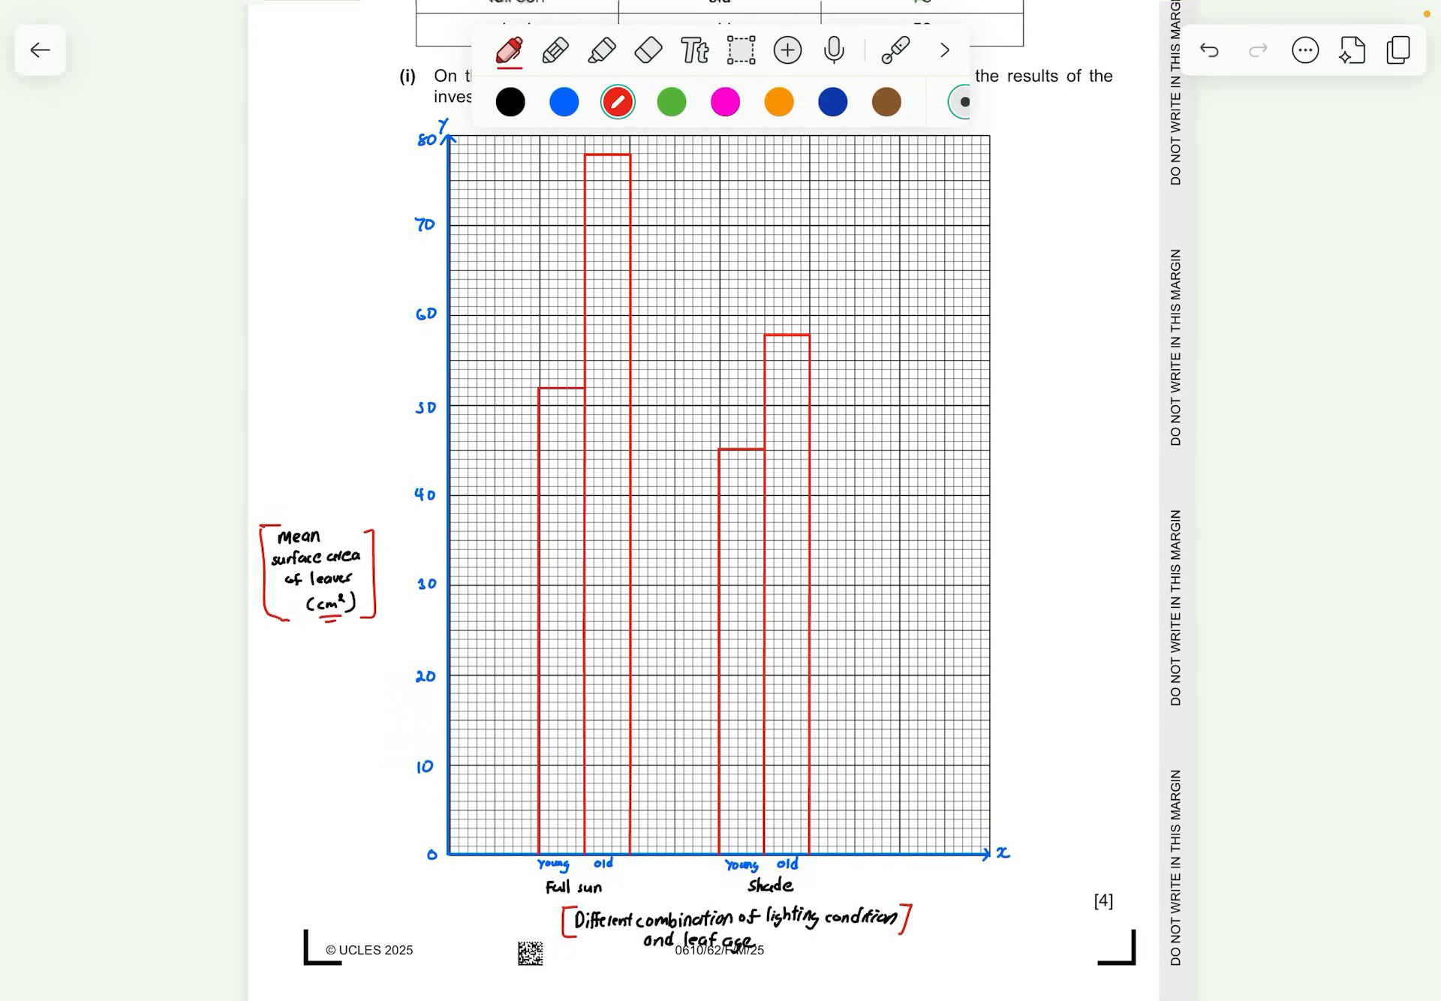
Circle 78 and 58 in Table 2.2, star the table, and underline 'one decimal place' in red
scroll("down", 3)
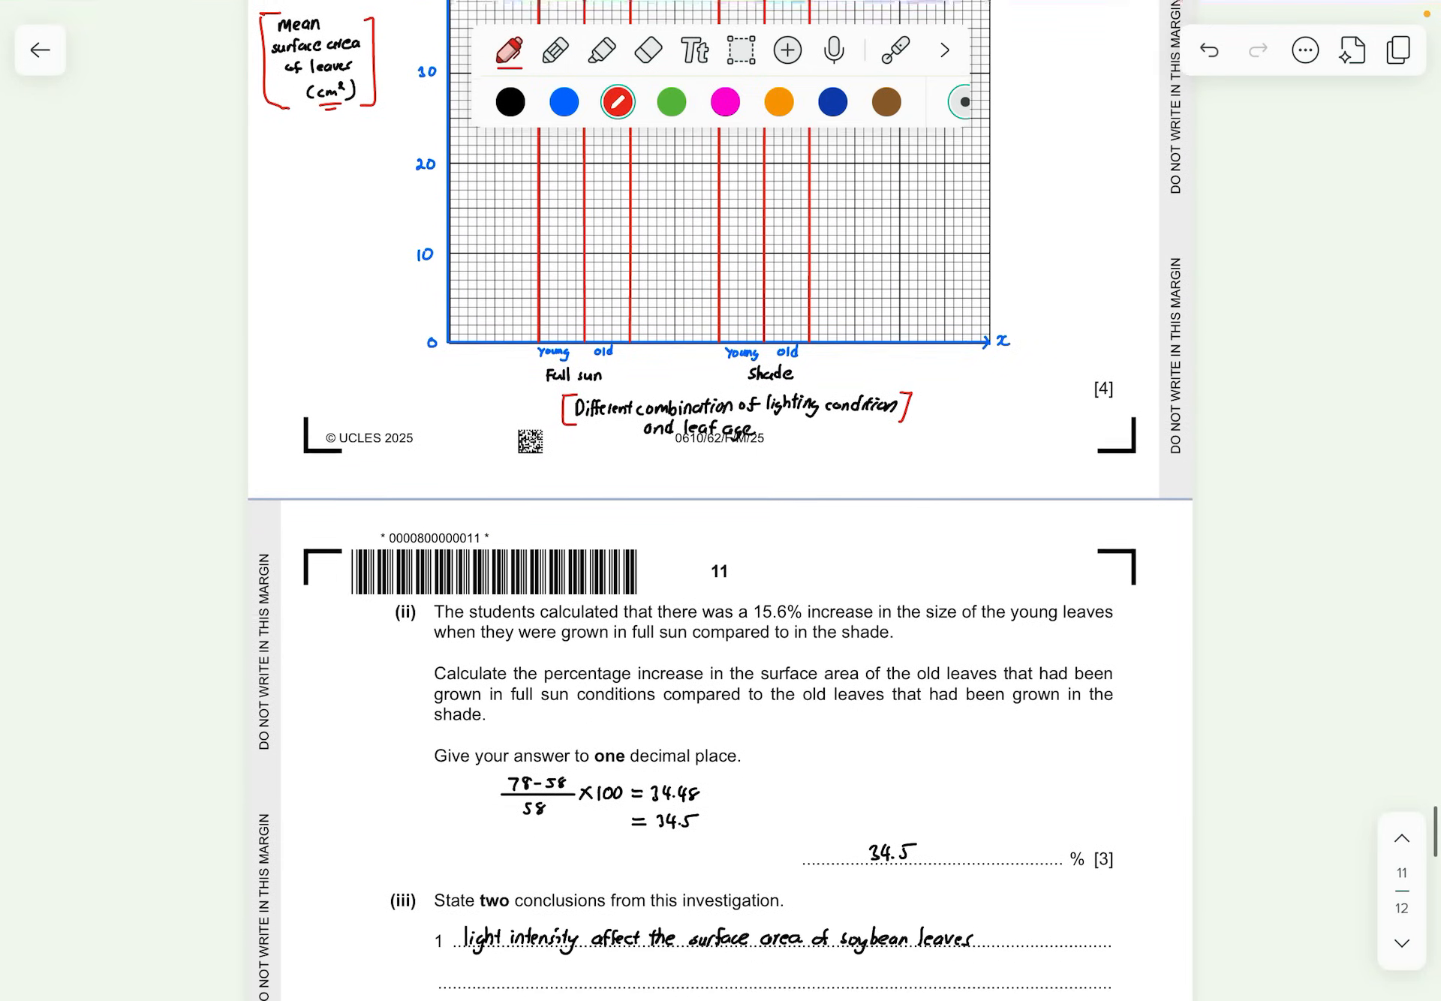
scroll("down", 3)
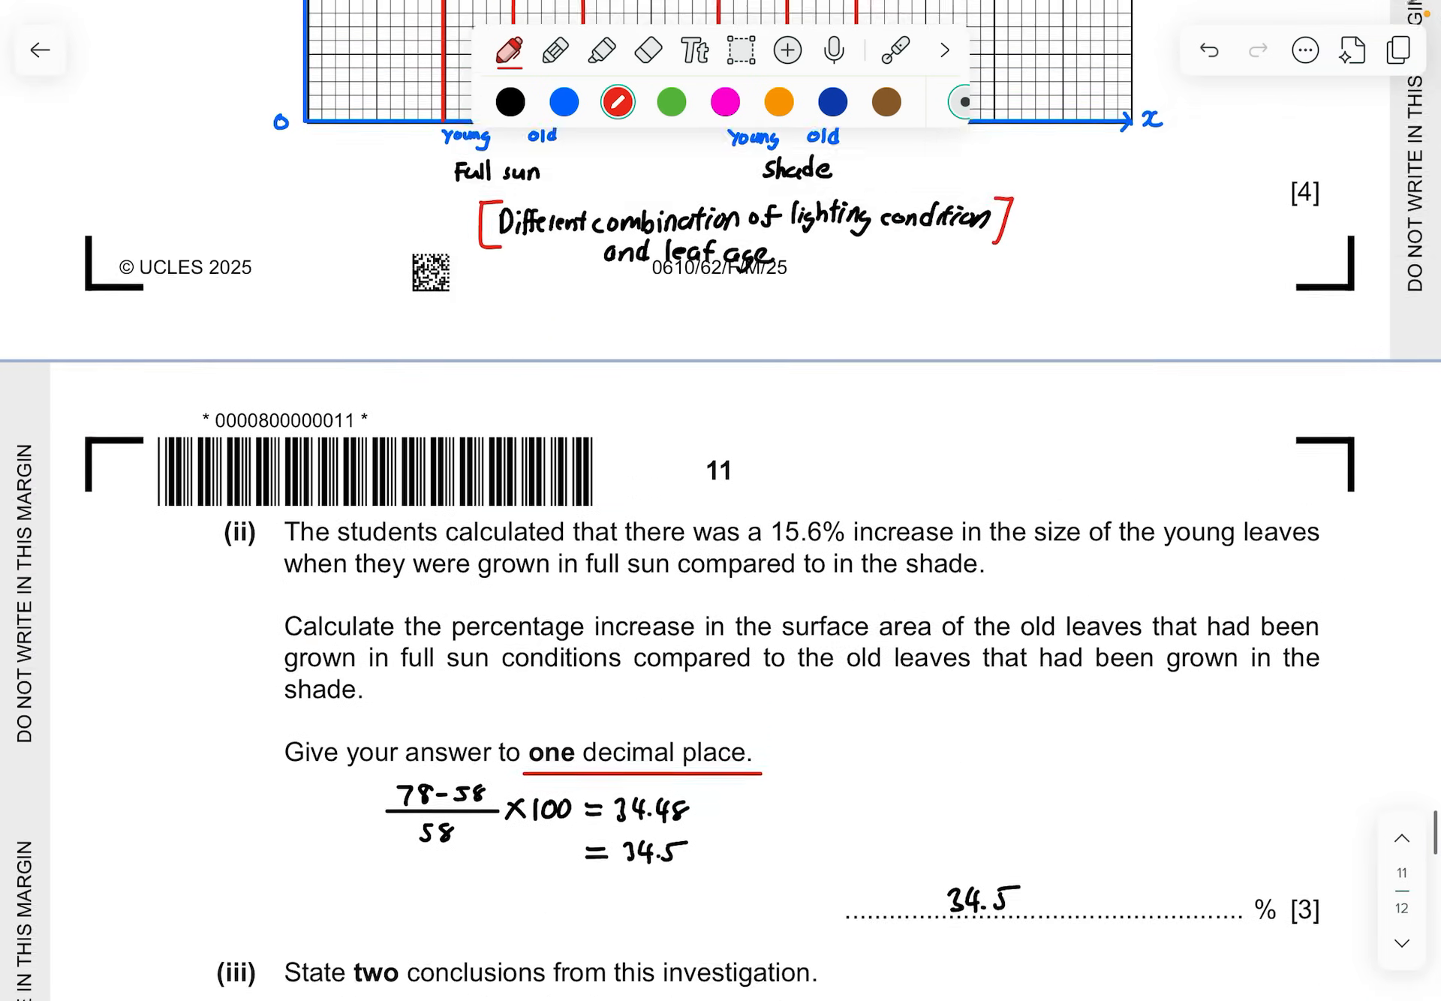
scroll("up", 3)
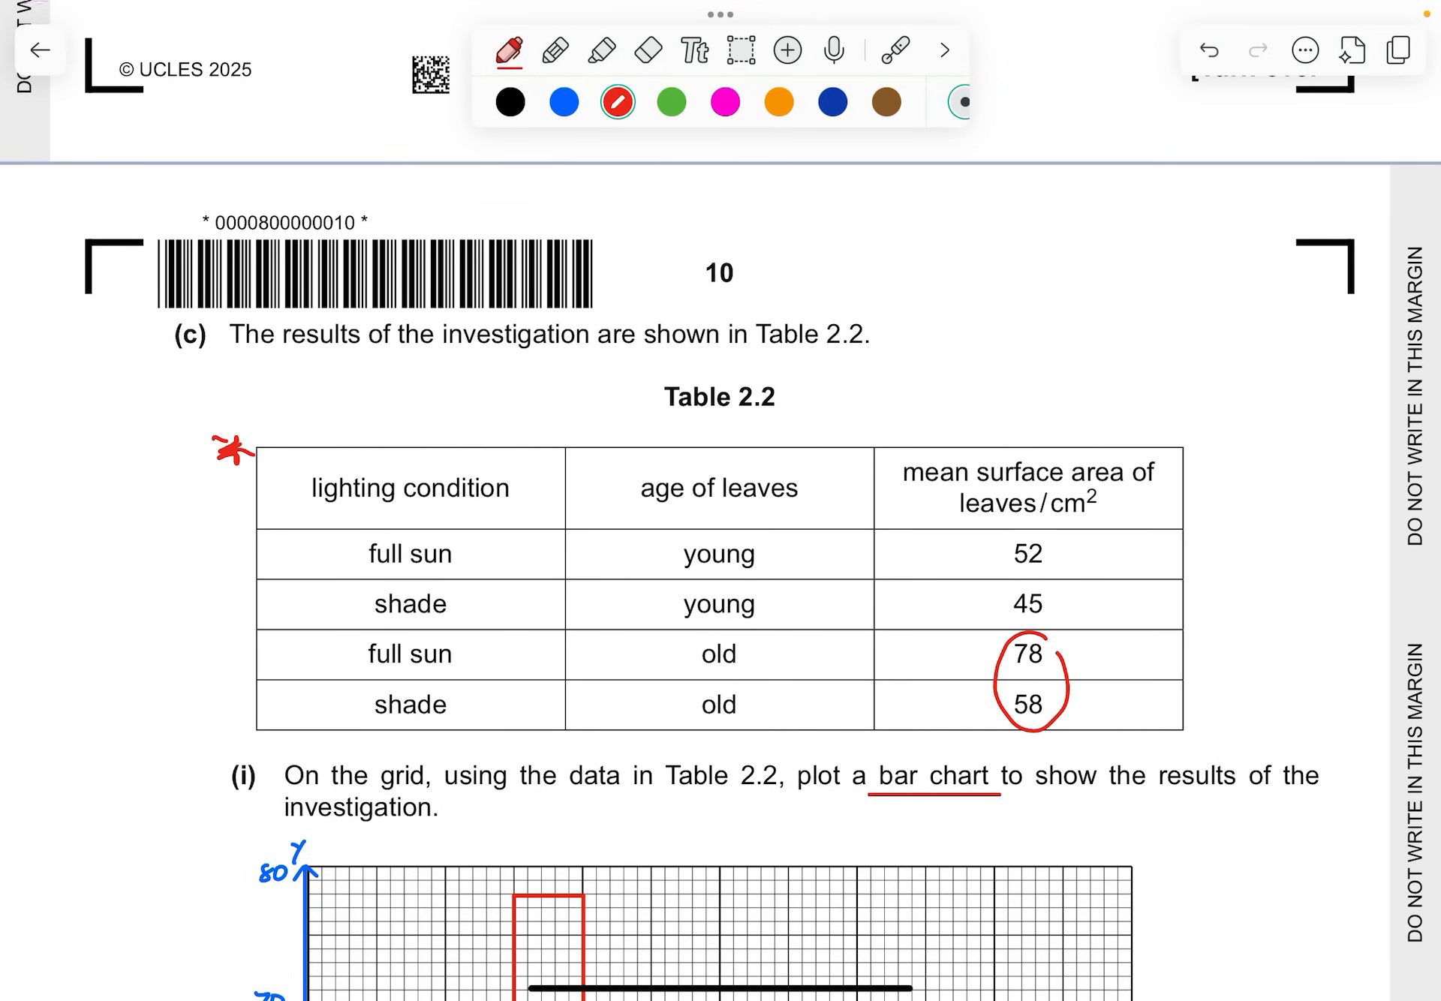
scroll("down", 3)
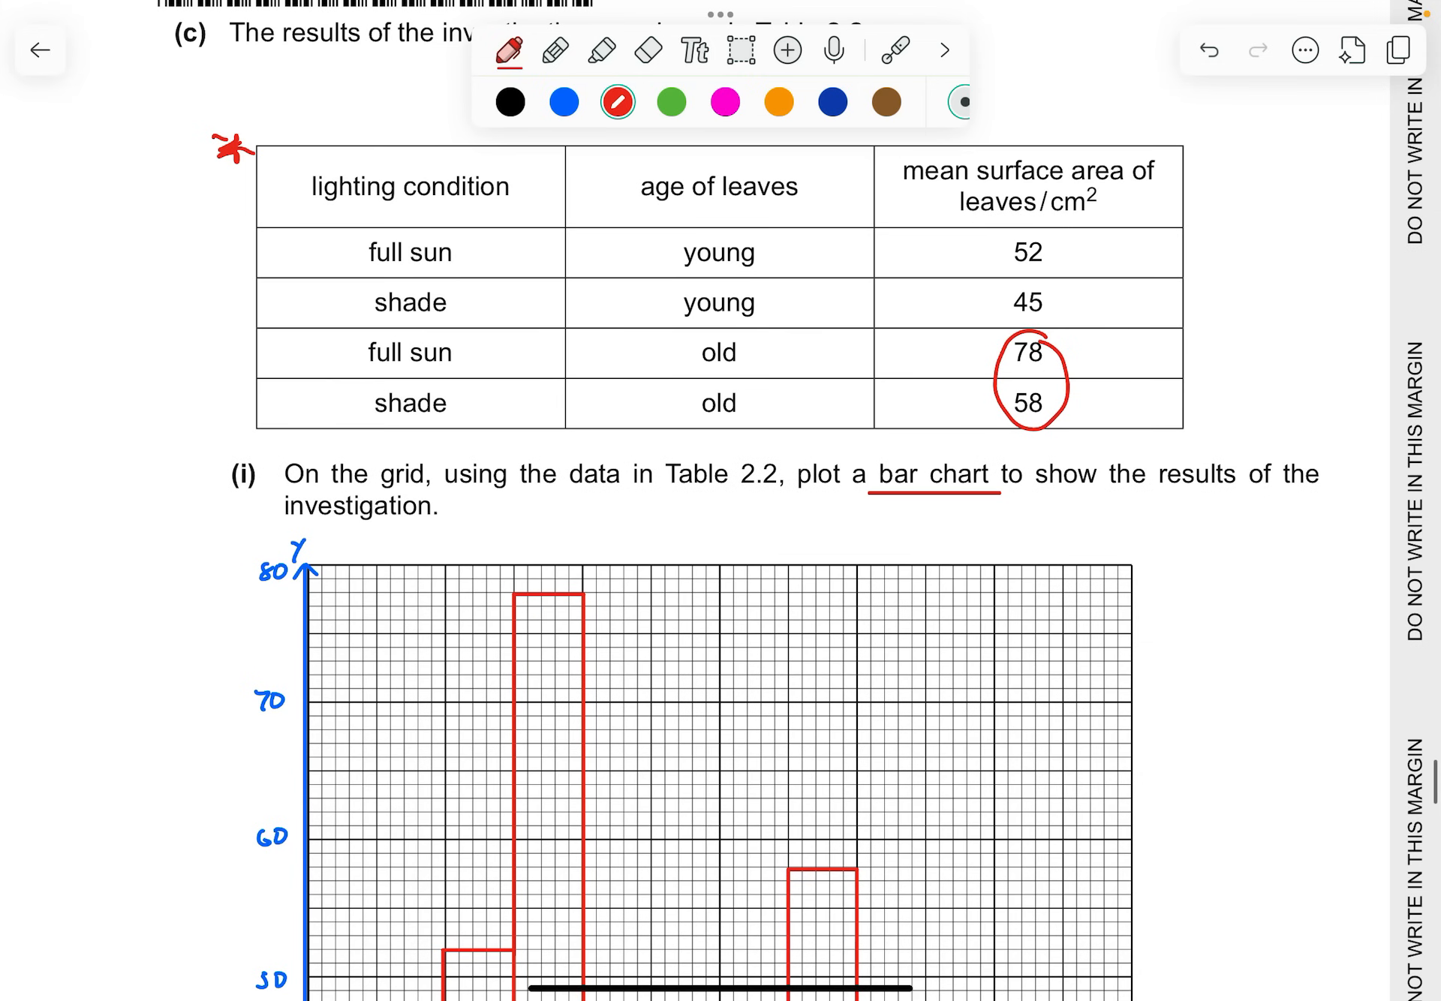
scroll("down", 3)
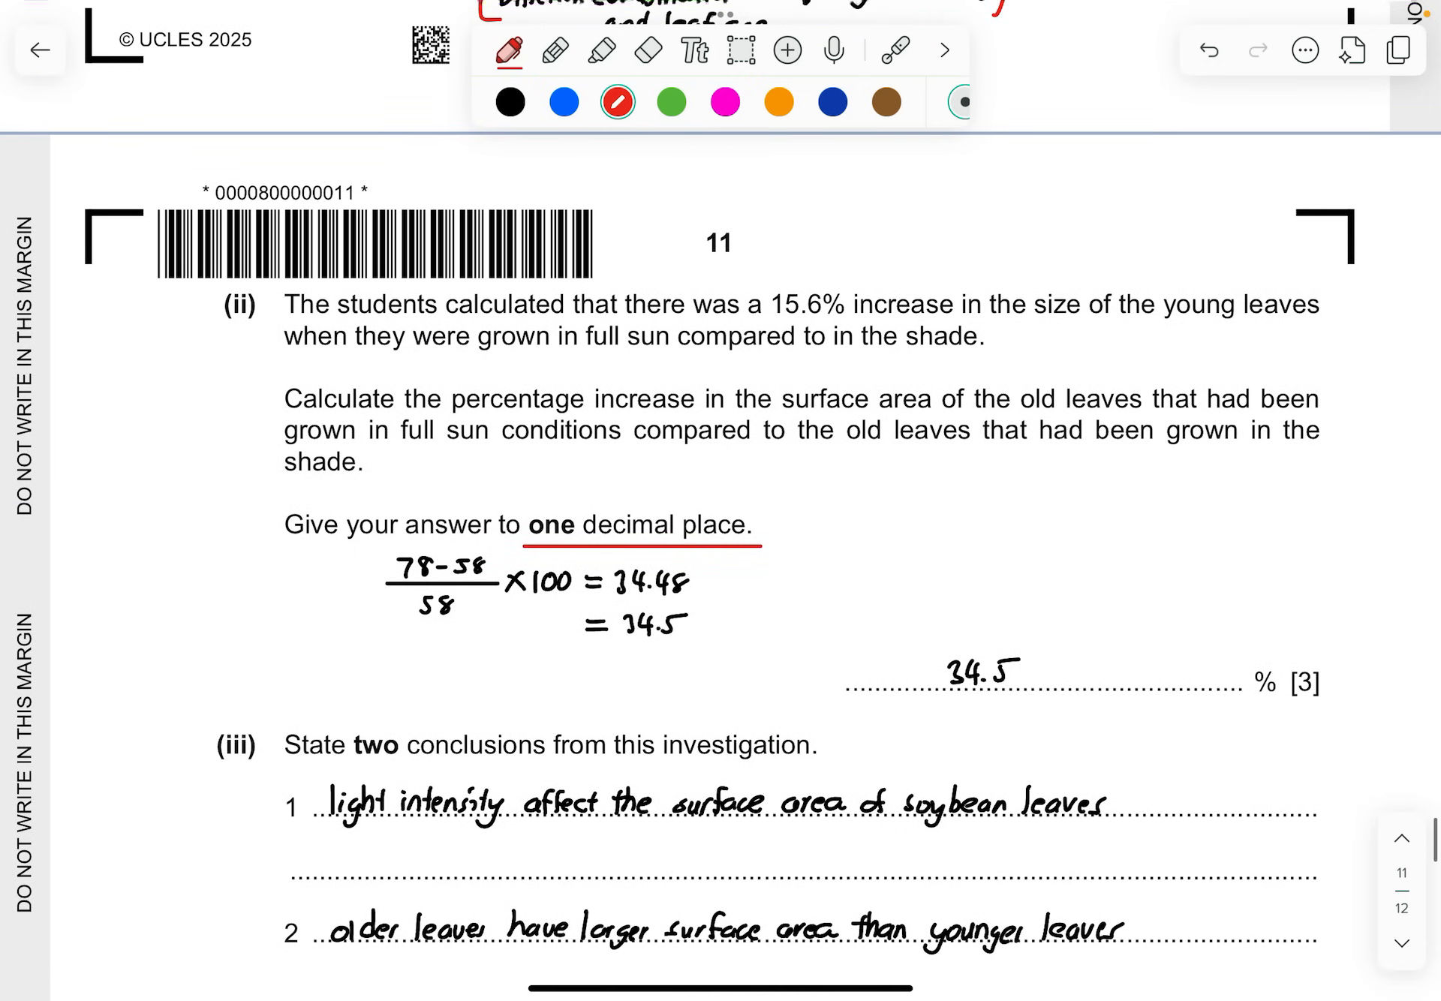
scroll("down", 3)
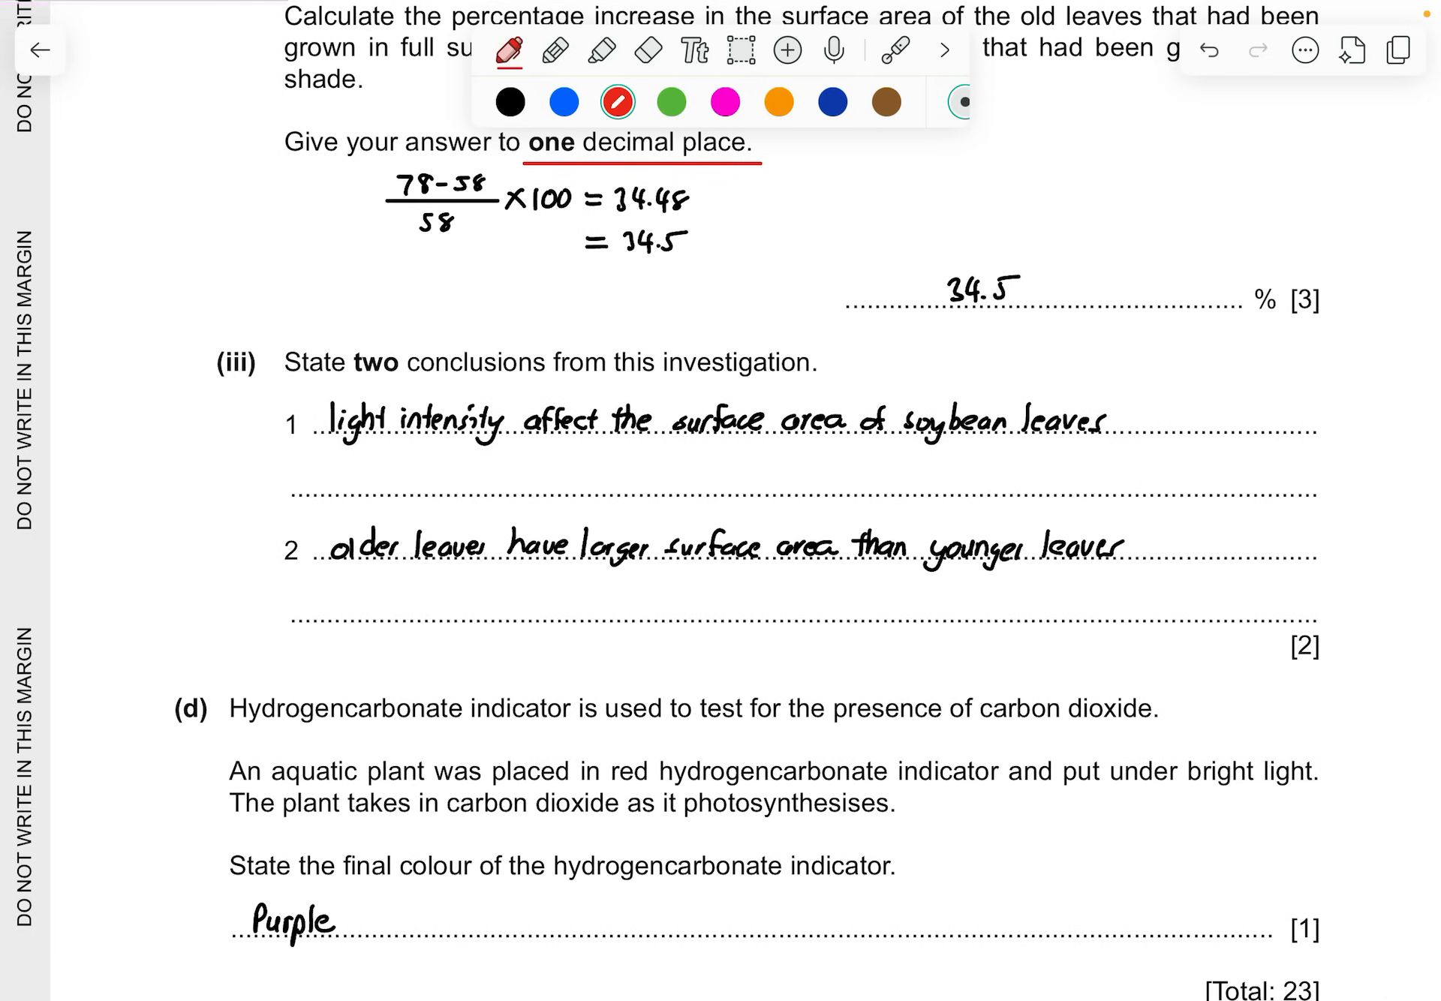
scroll("up", 3)
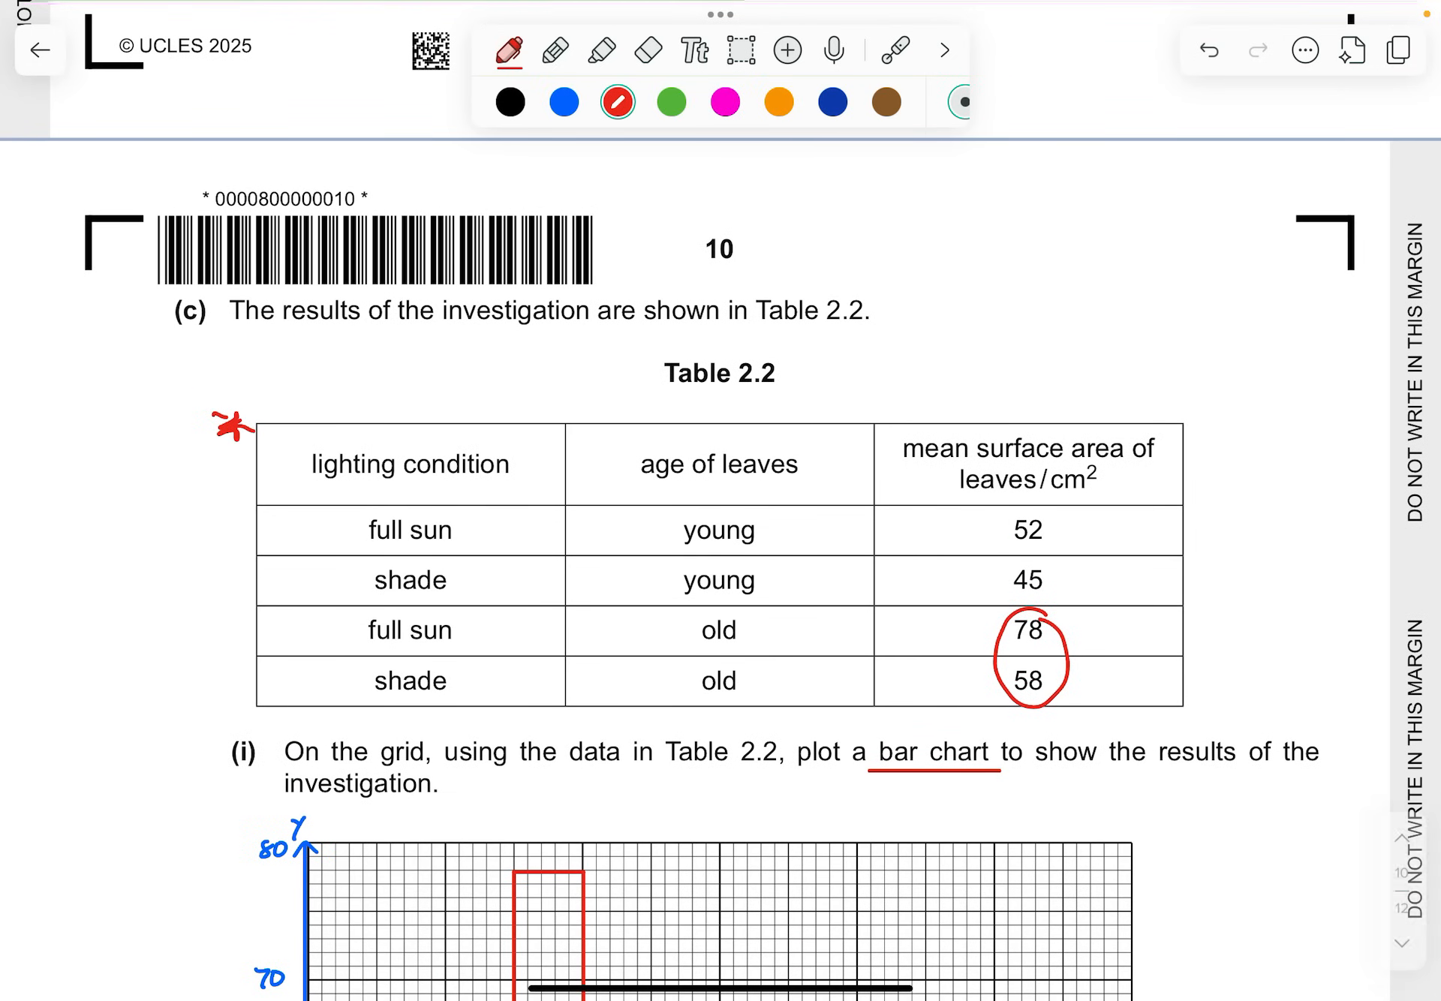
scroll("down", 3)
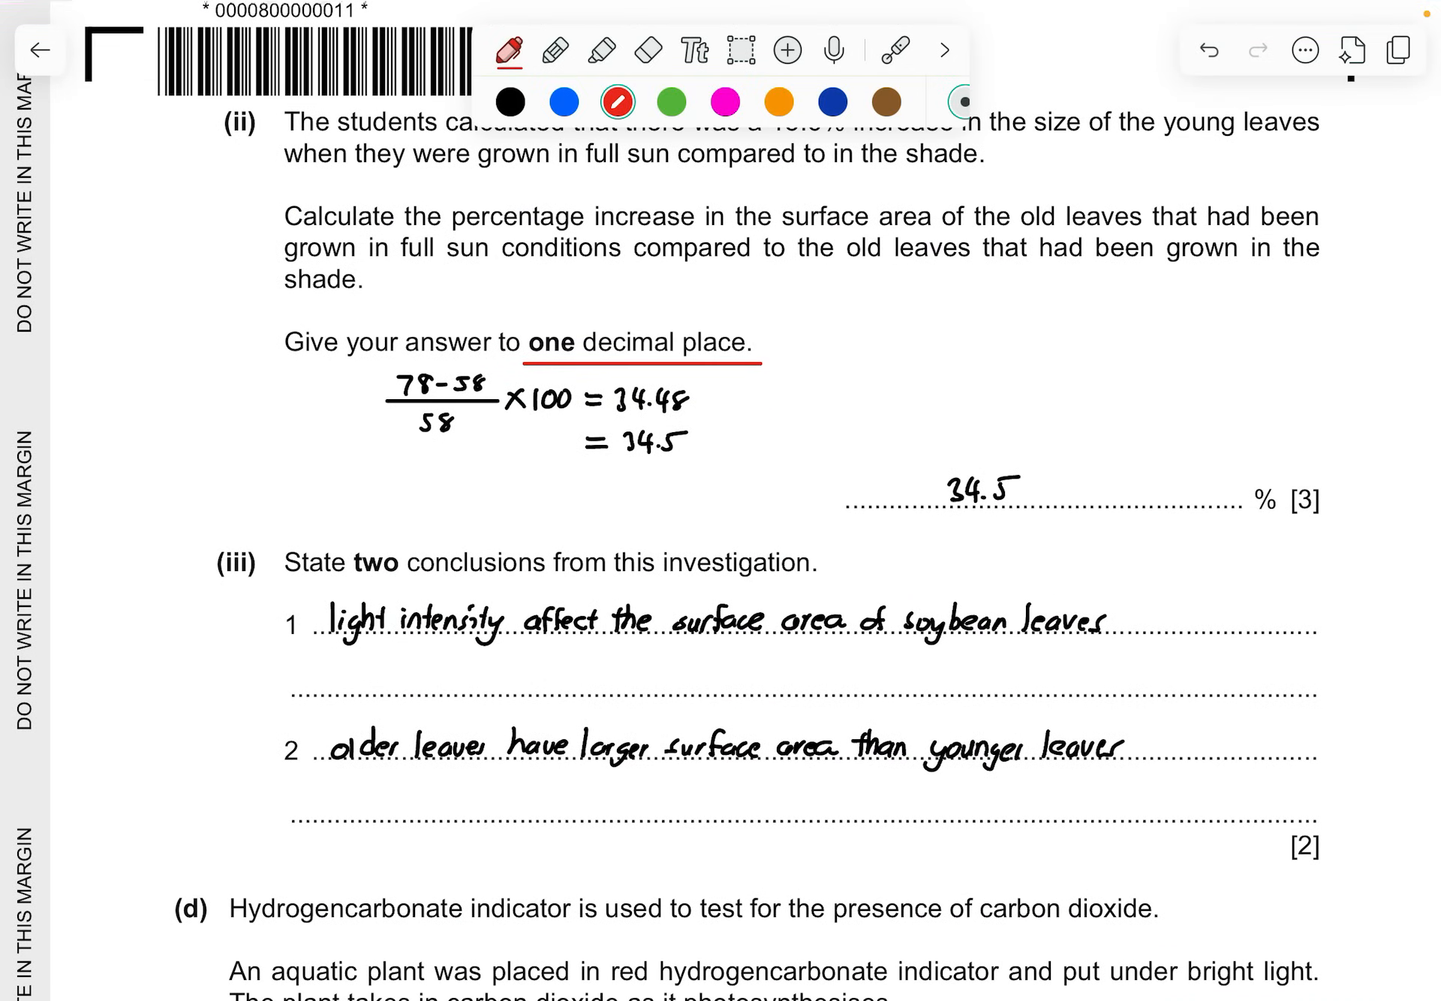
scroll("down", 3)
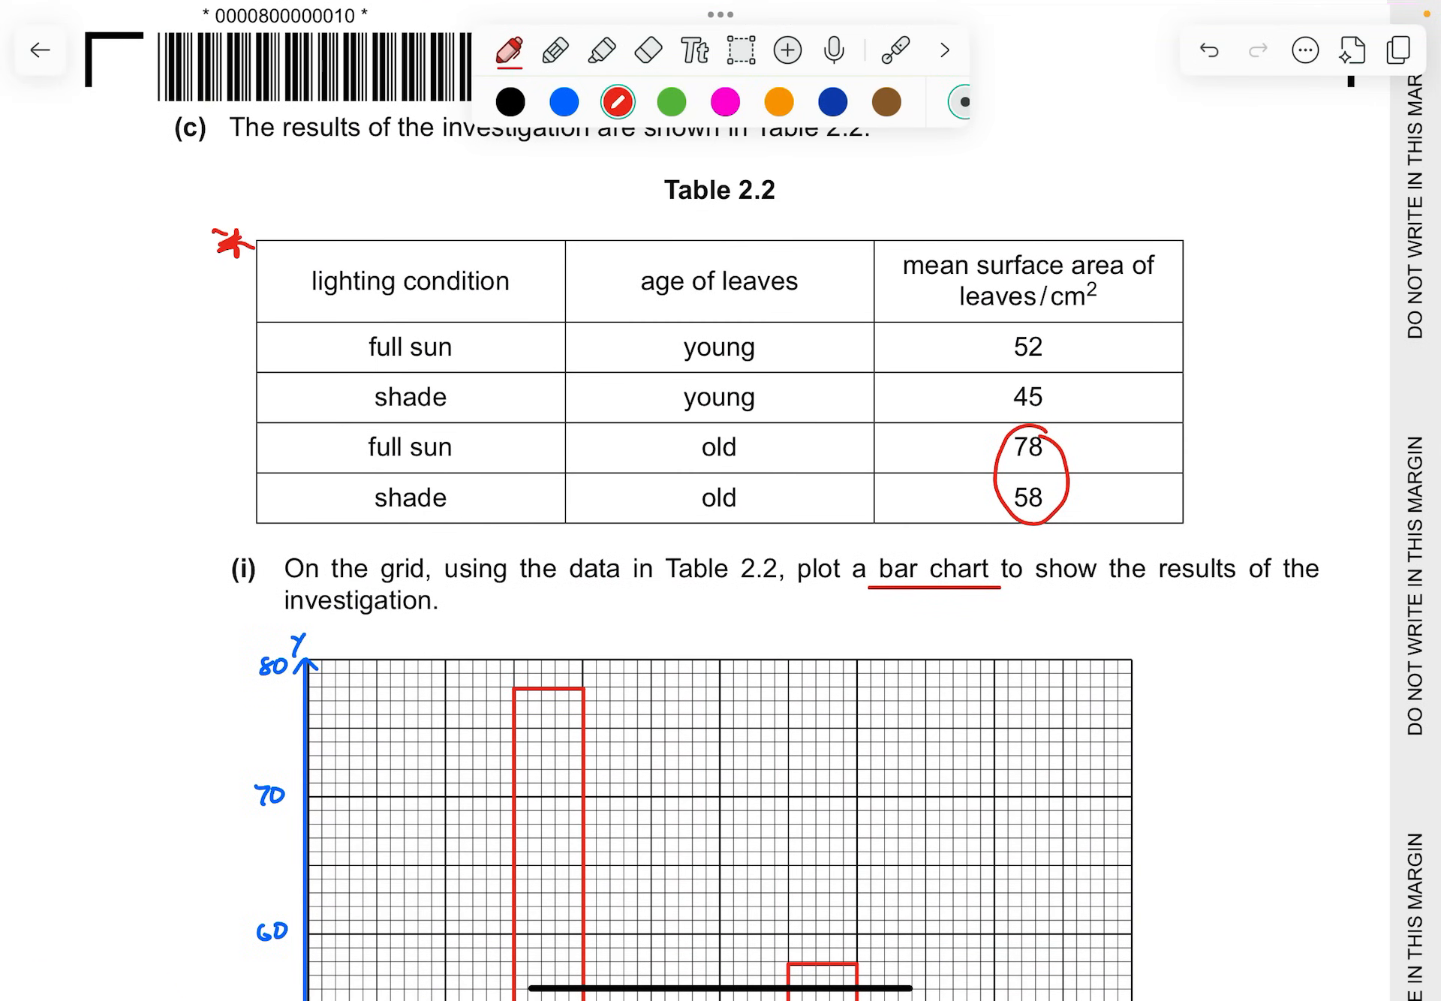
scroll("down", 3)
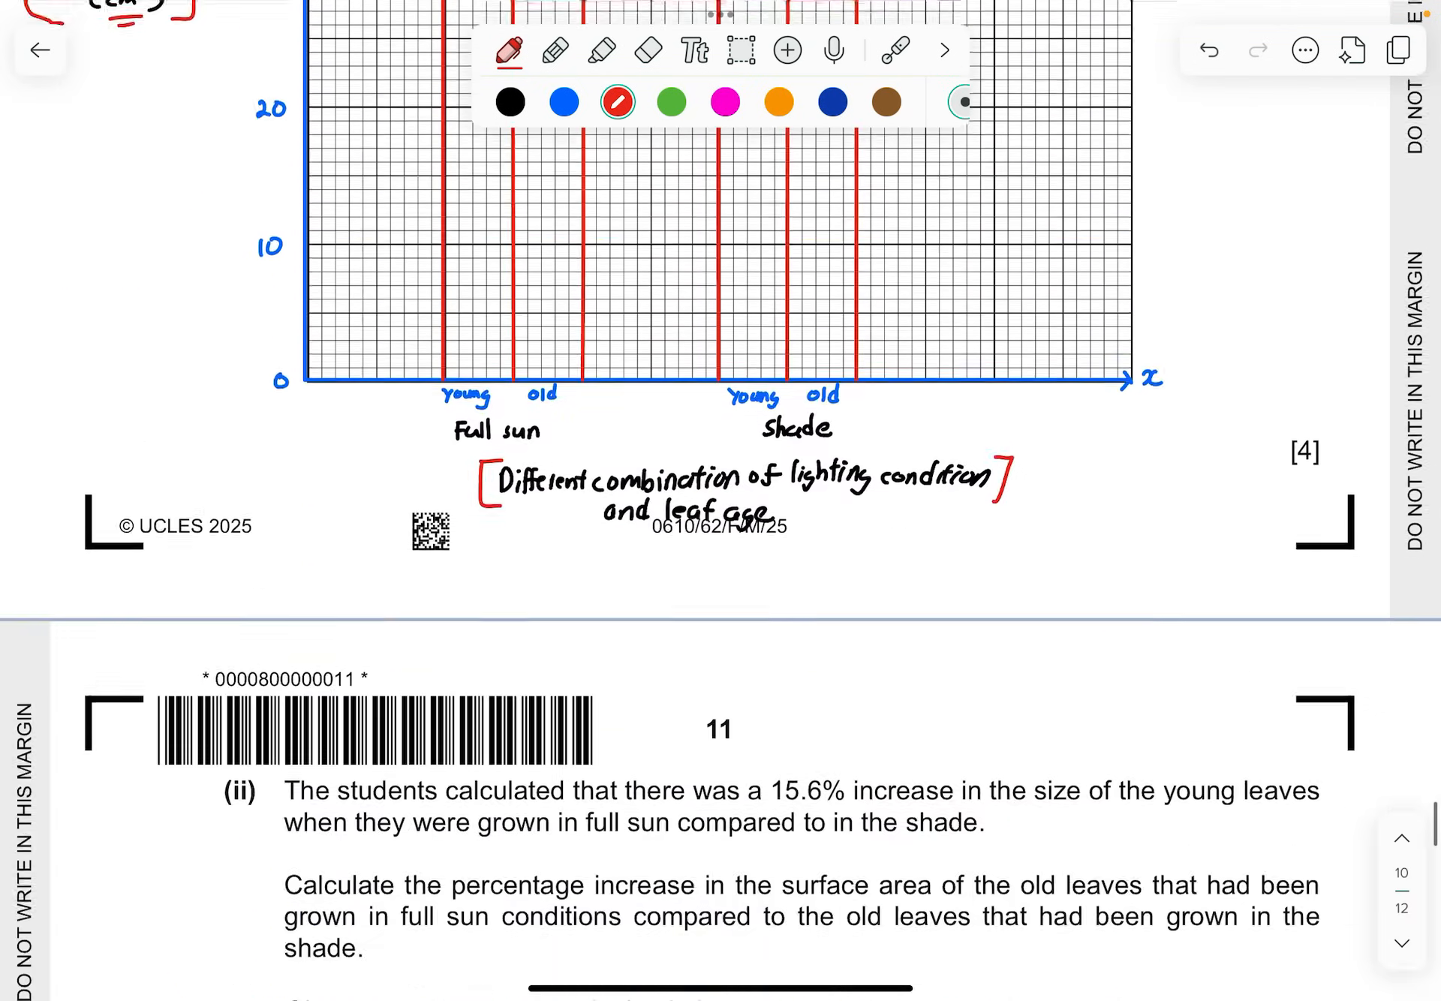
scroll("down", 3)
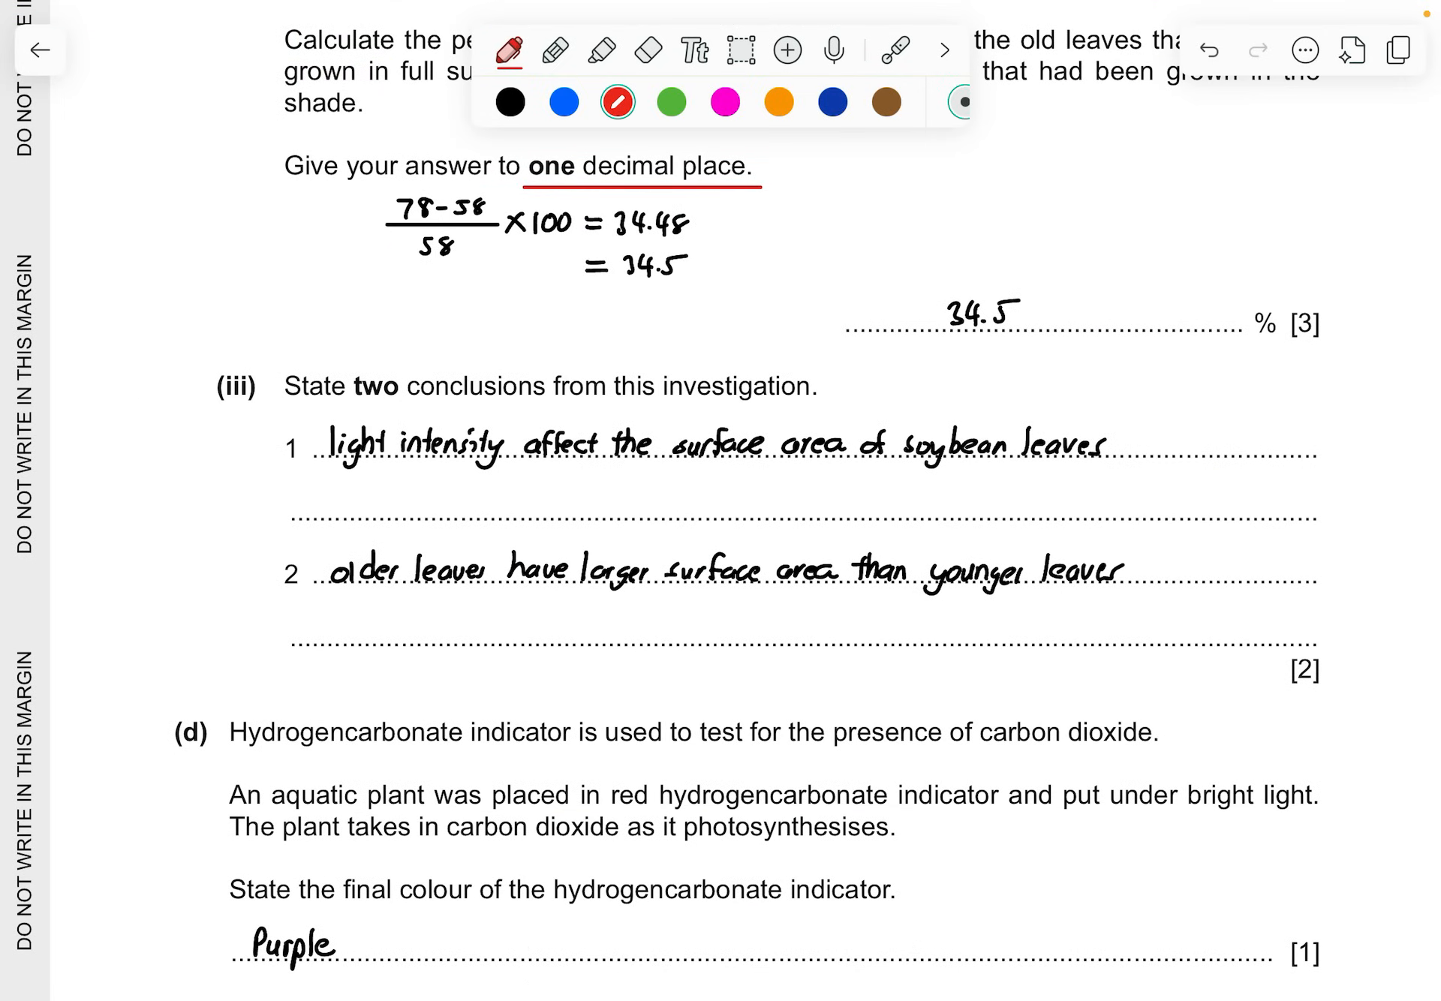
Insert the indicator chart below part (d), add red 'bright light', O₂ and PMROY notes, then pick blue
scroll("down", 3)
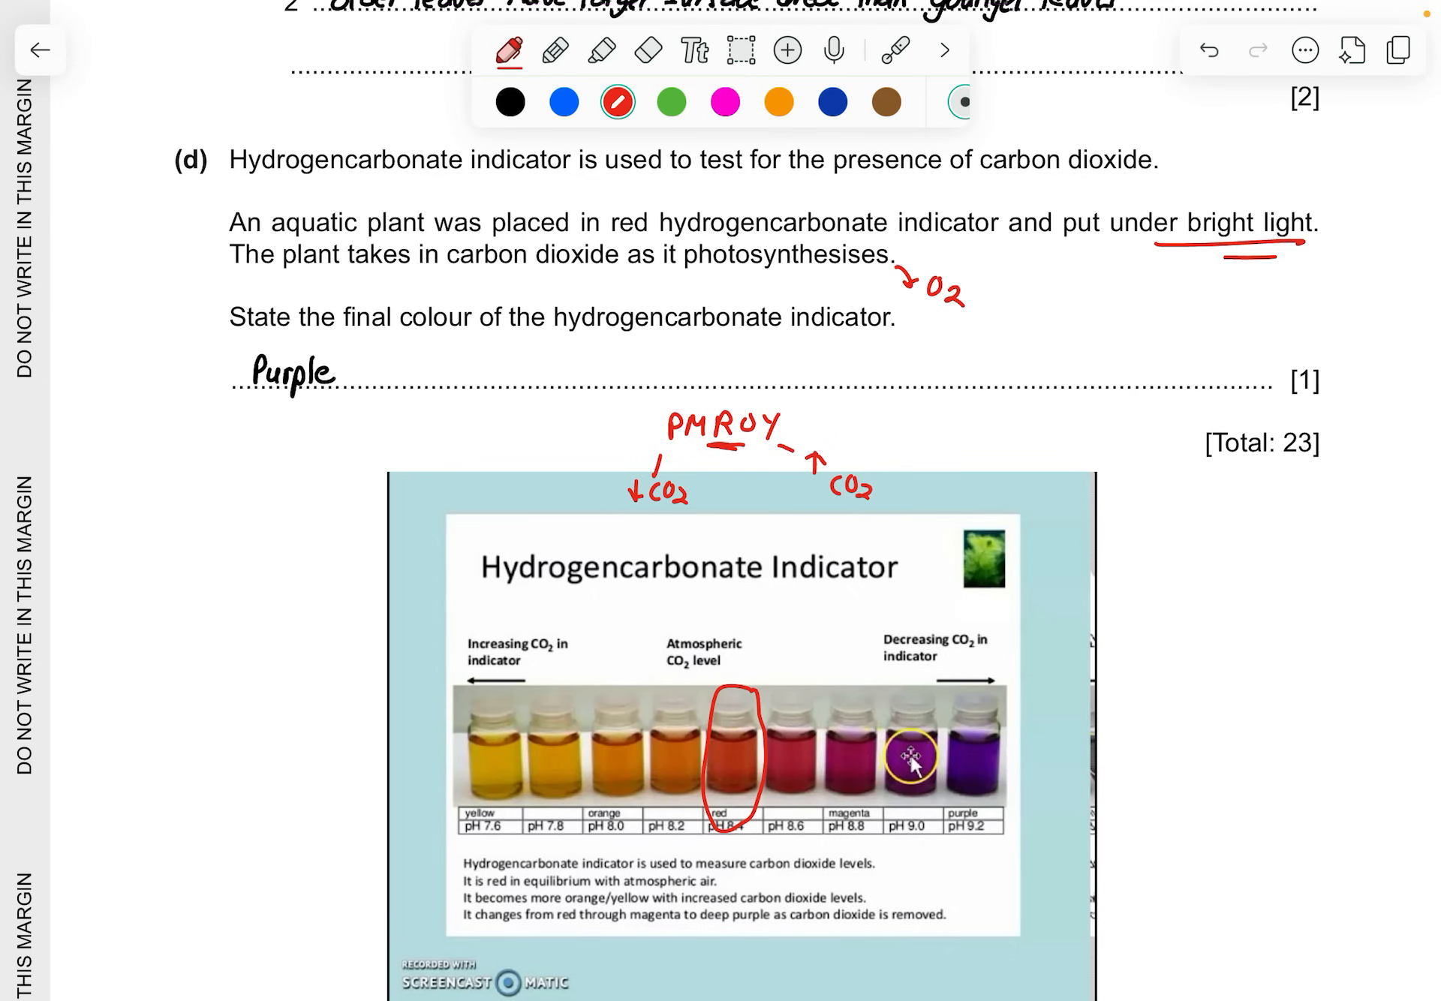
left_click(563, 101)
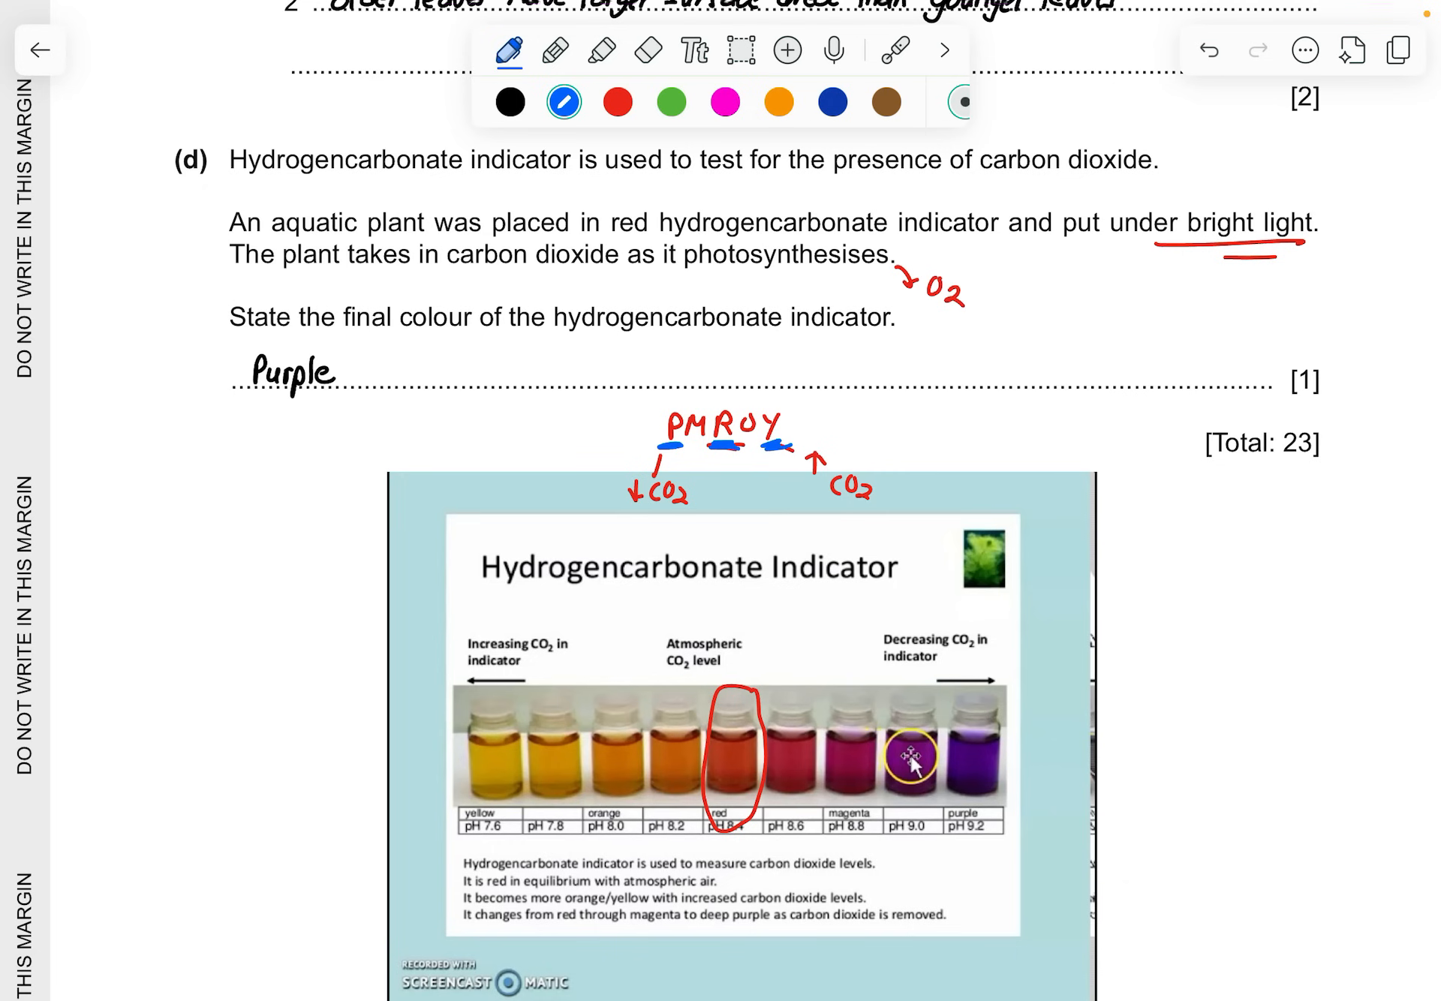
scroll("down", 3)
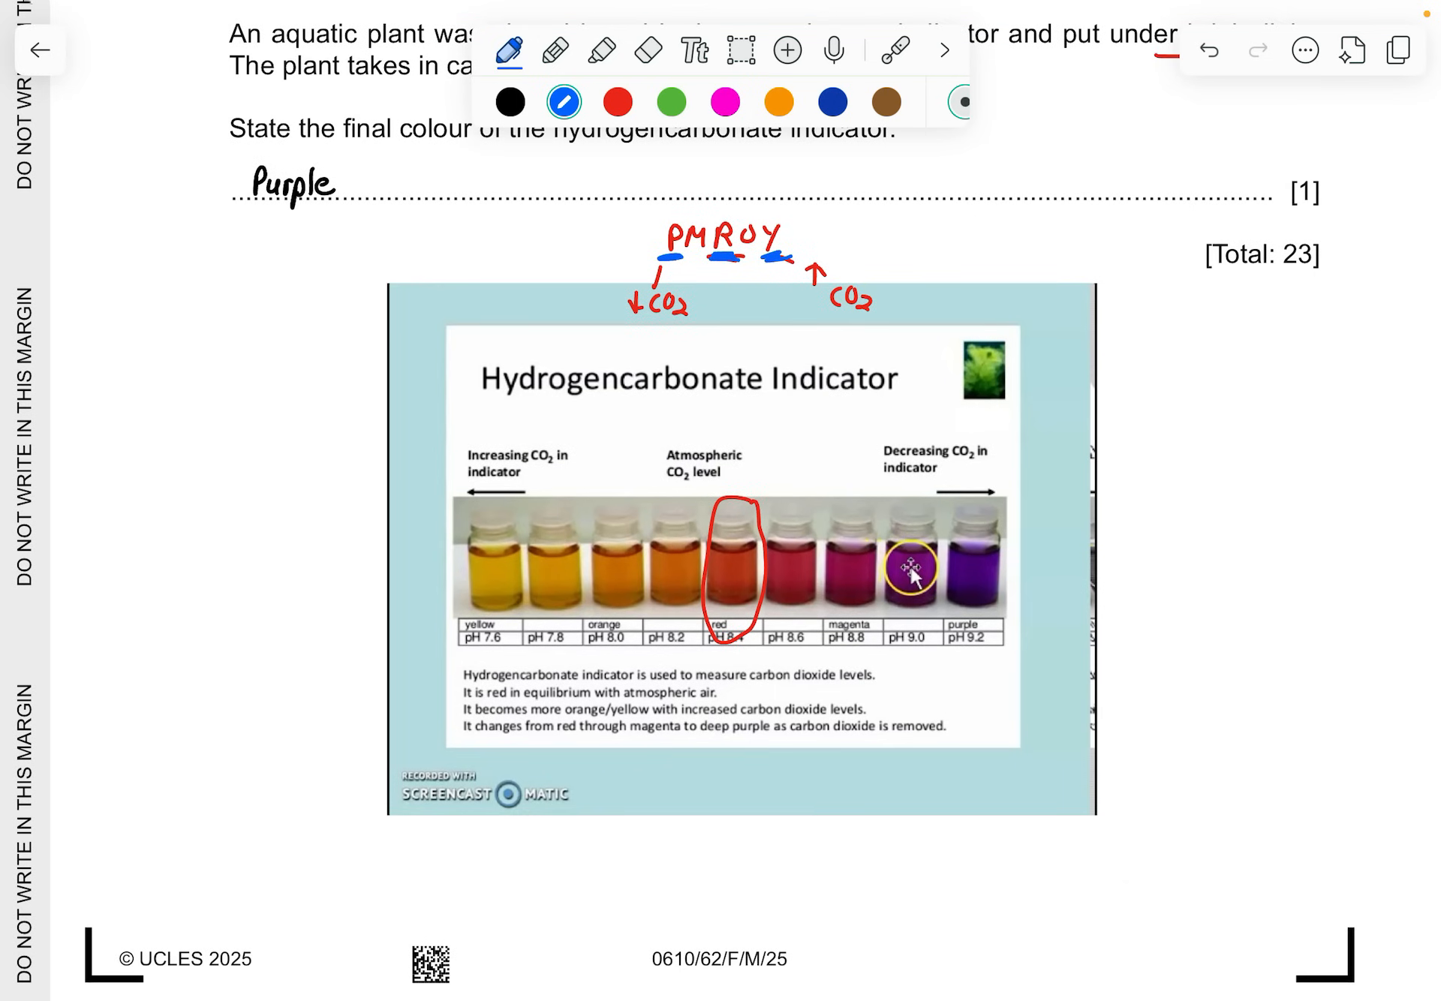
scroll("down", 3)
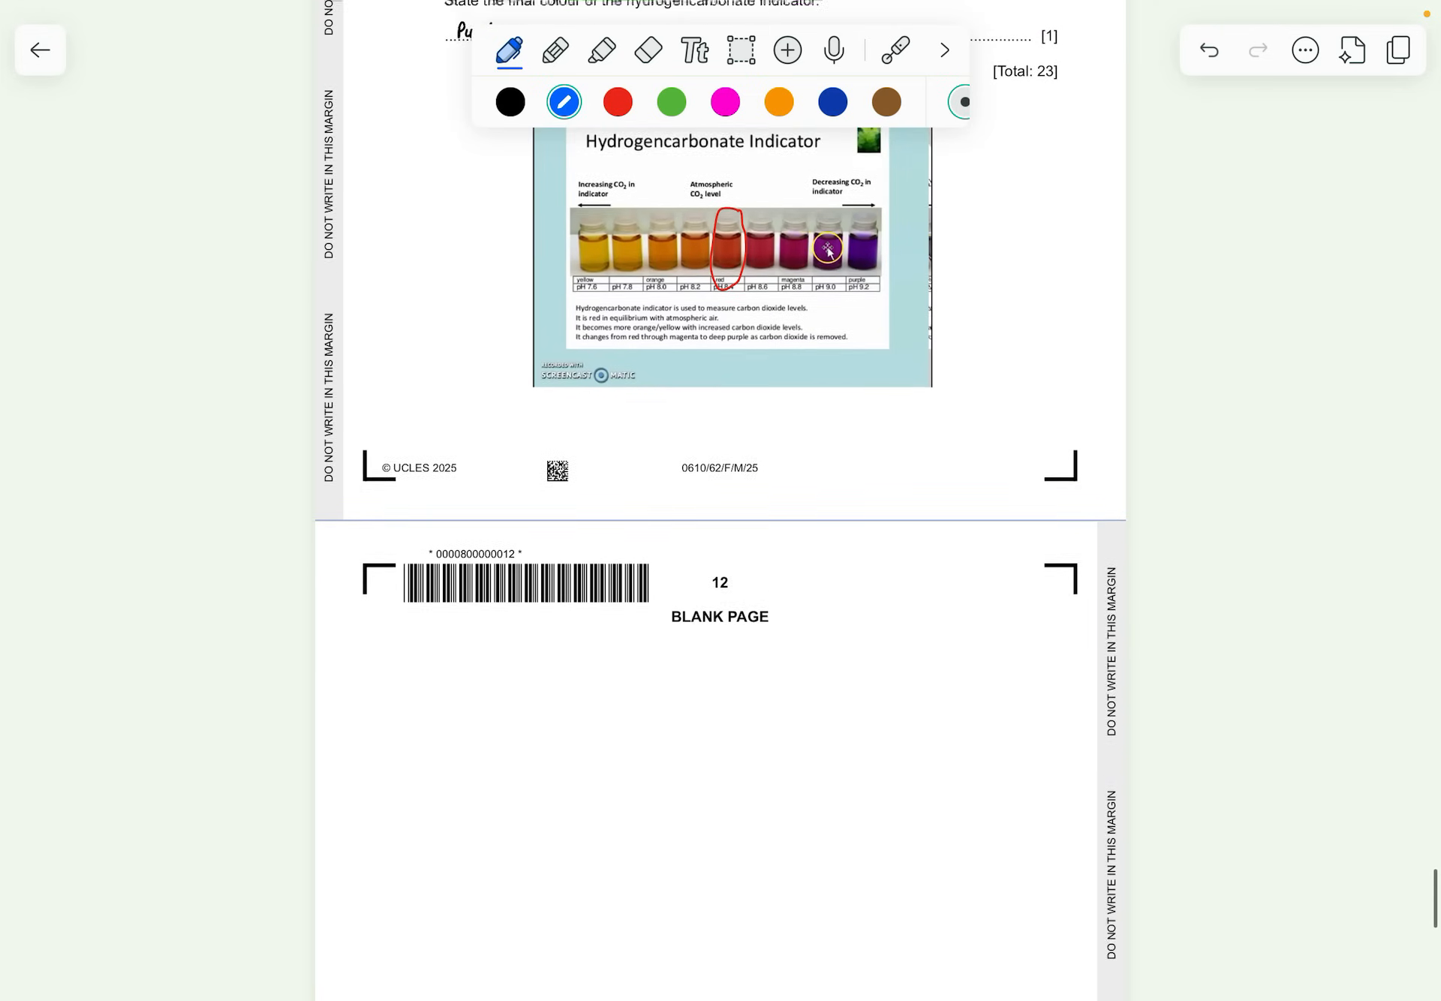
Scroll back to page 1 to show the red 'Shoutout space' heading
scroll("up", 3)
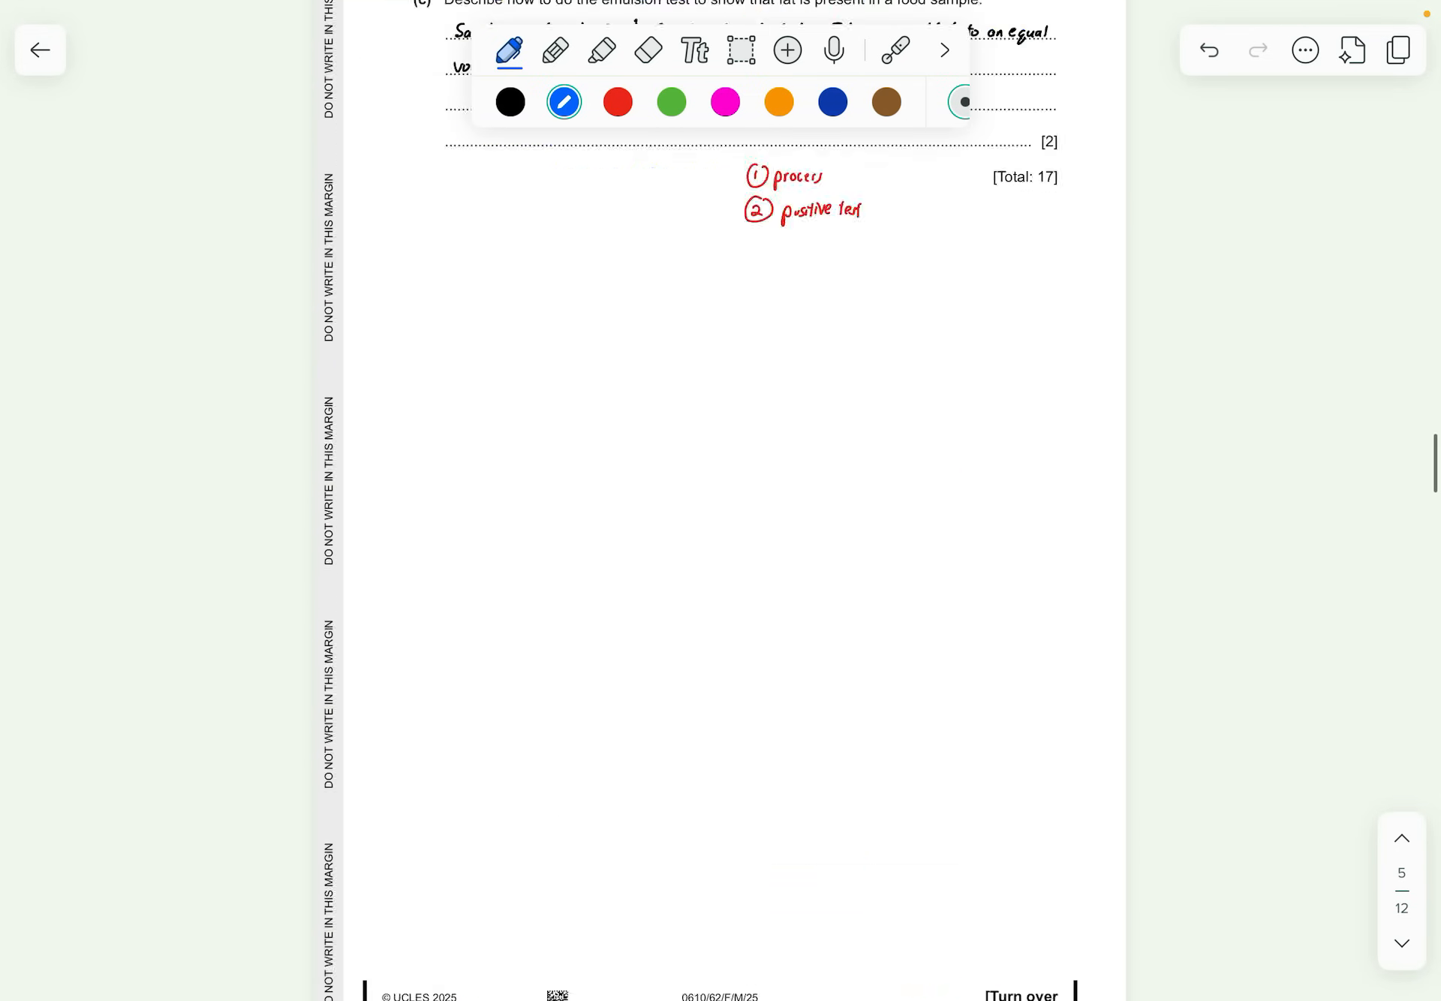
scroll("up", 3)
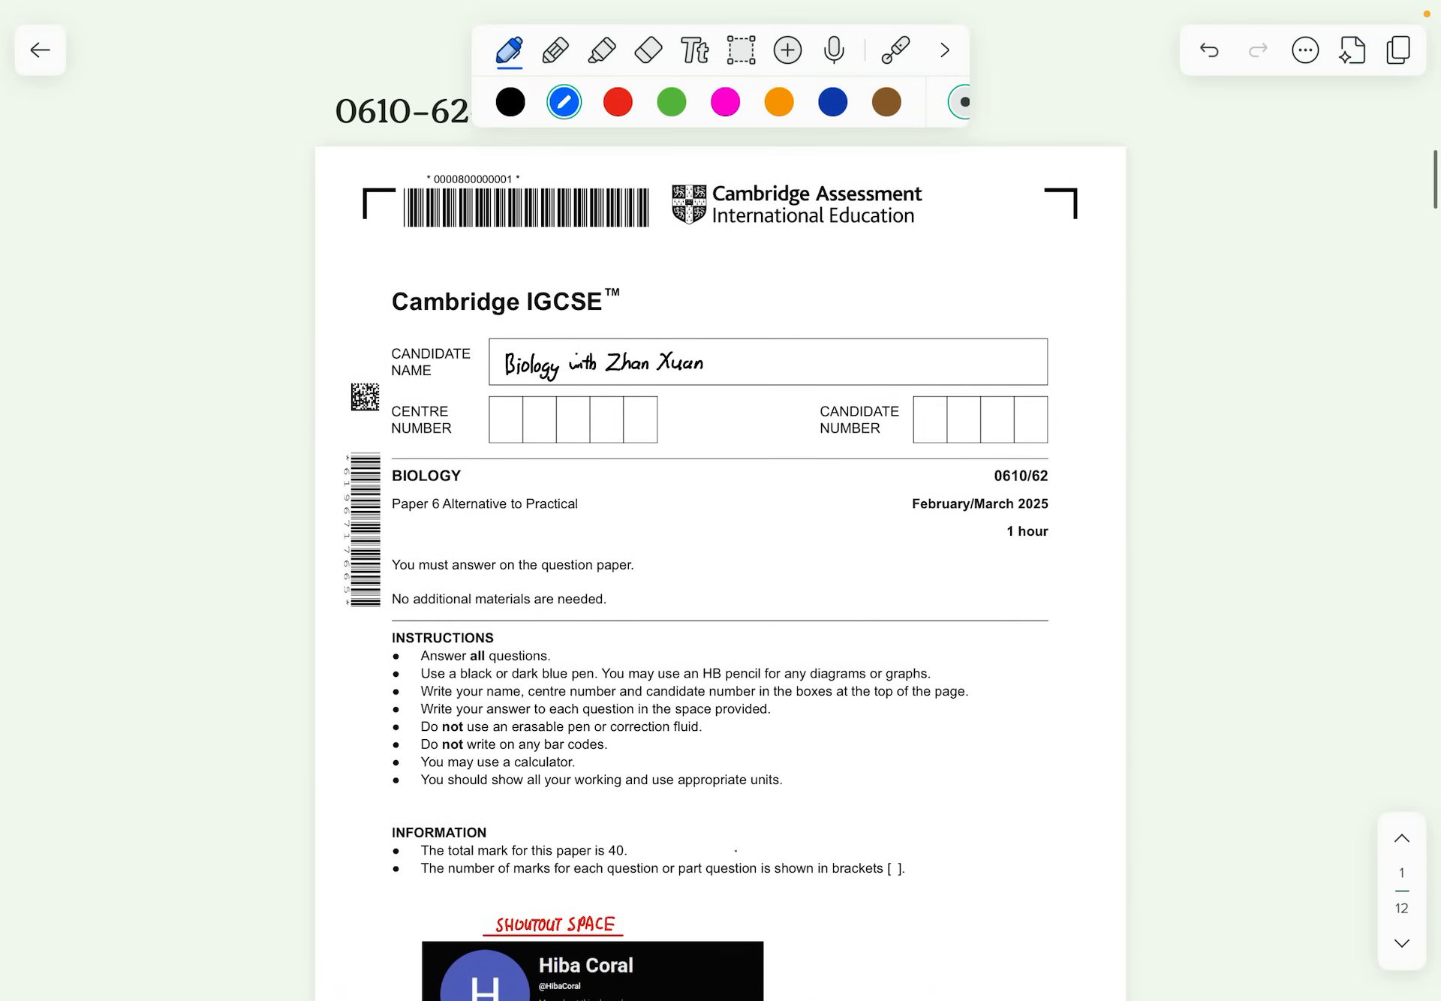
scroll("down", 3)
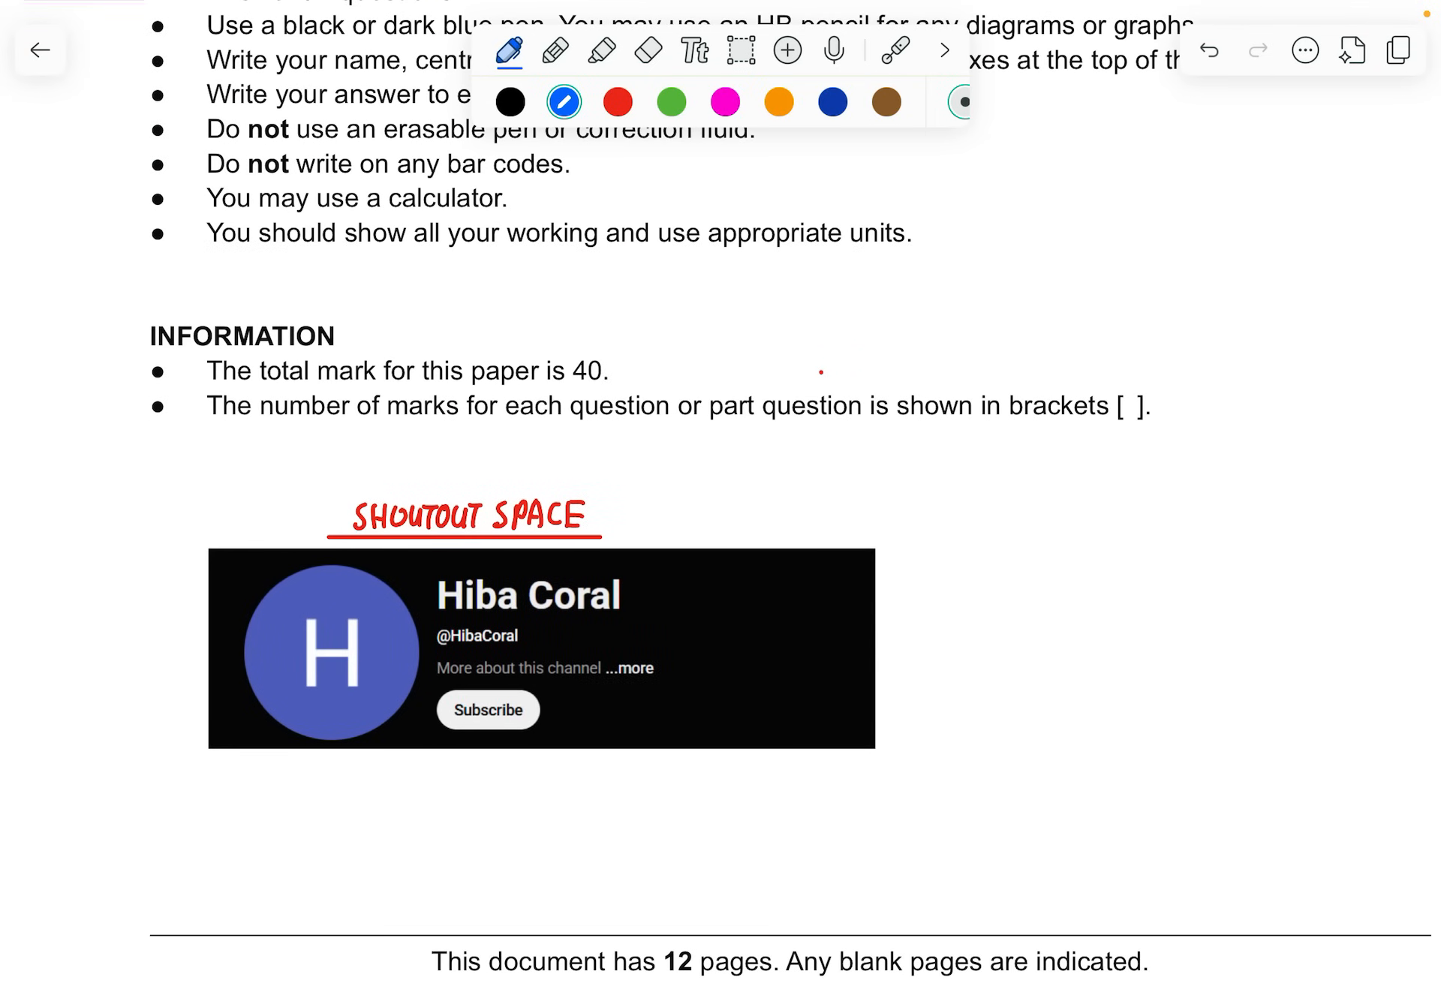
scroll("down", 3)
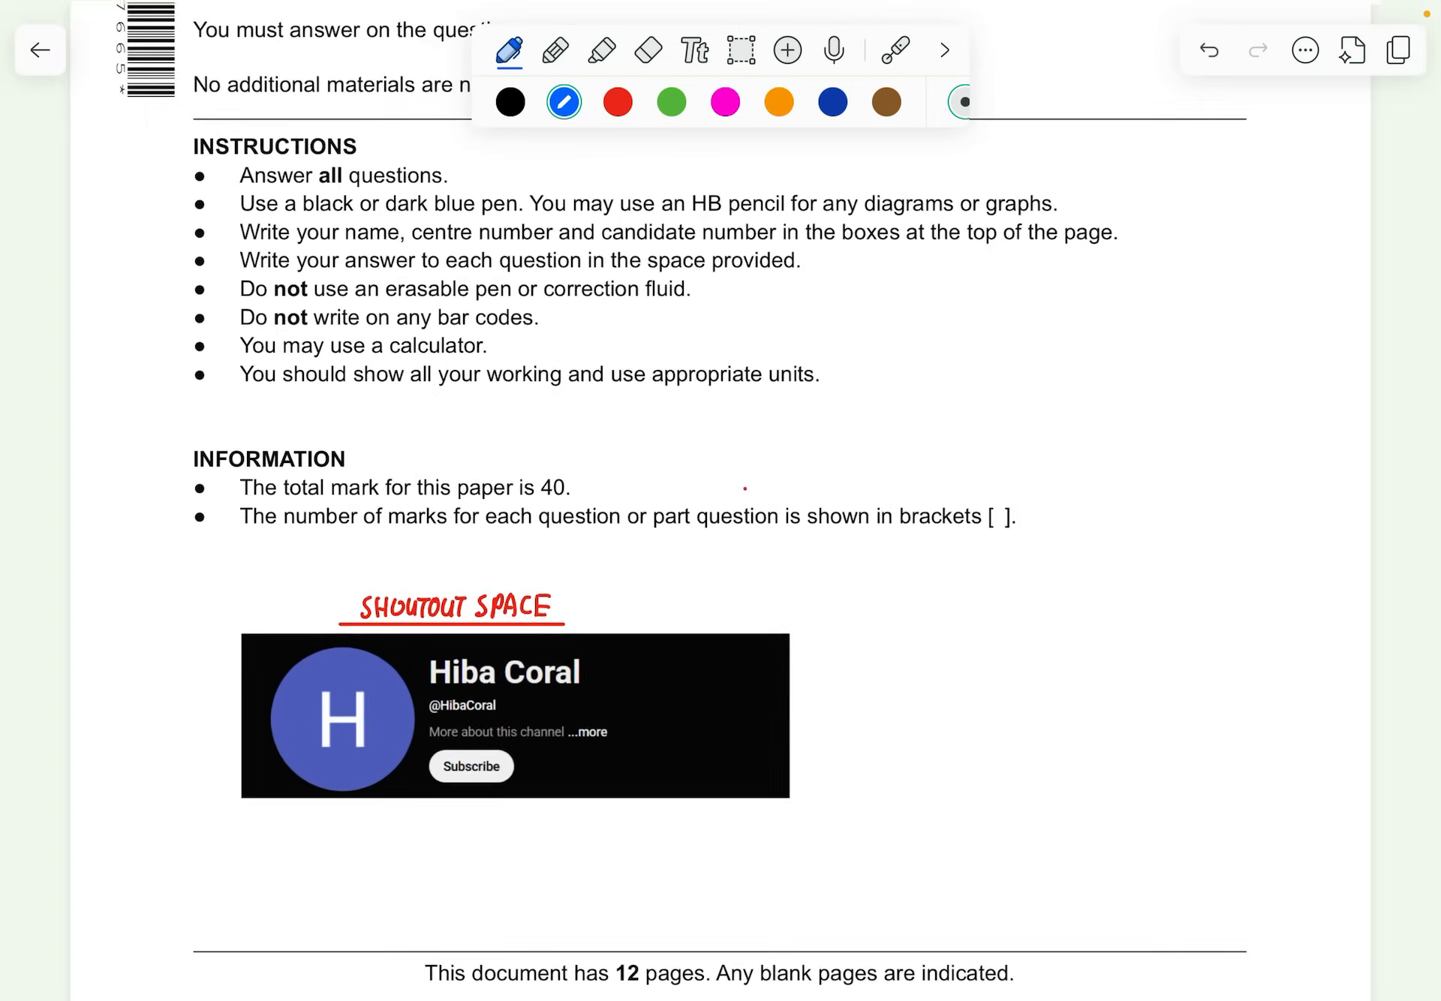